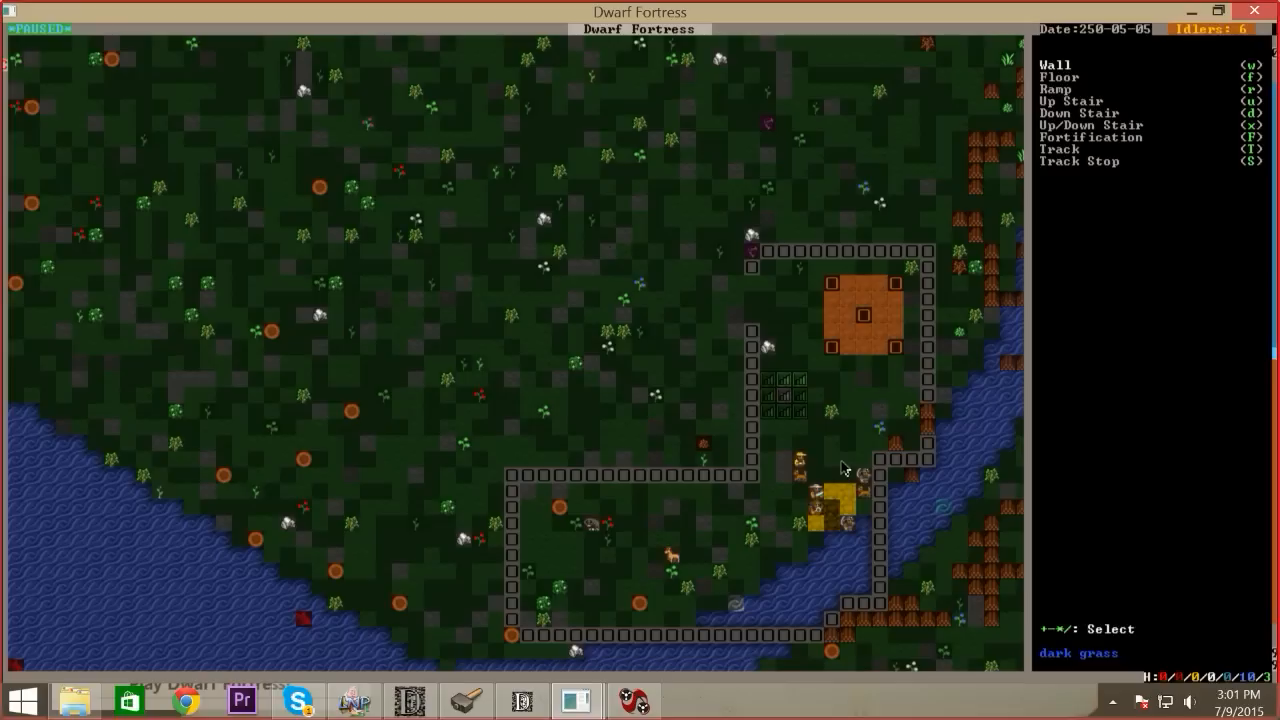
Back out of the Construction and Building menus to the main view of the walled riverside area
key(b)
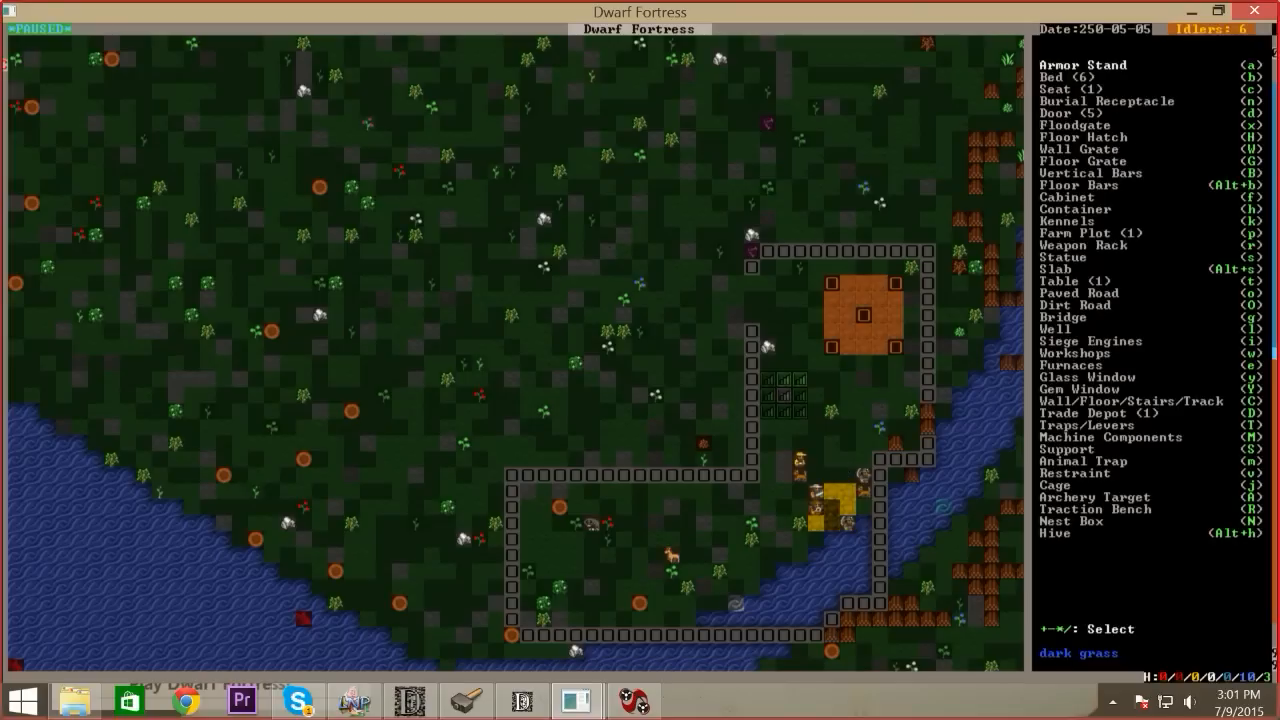
key(Escape)
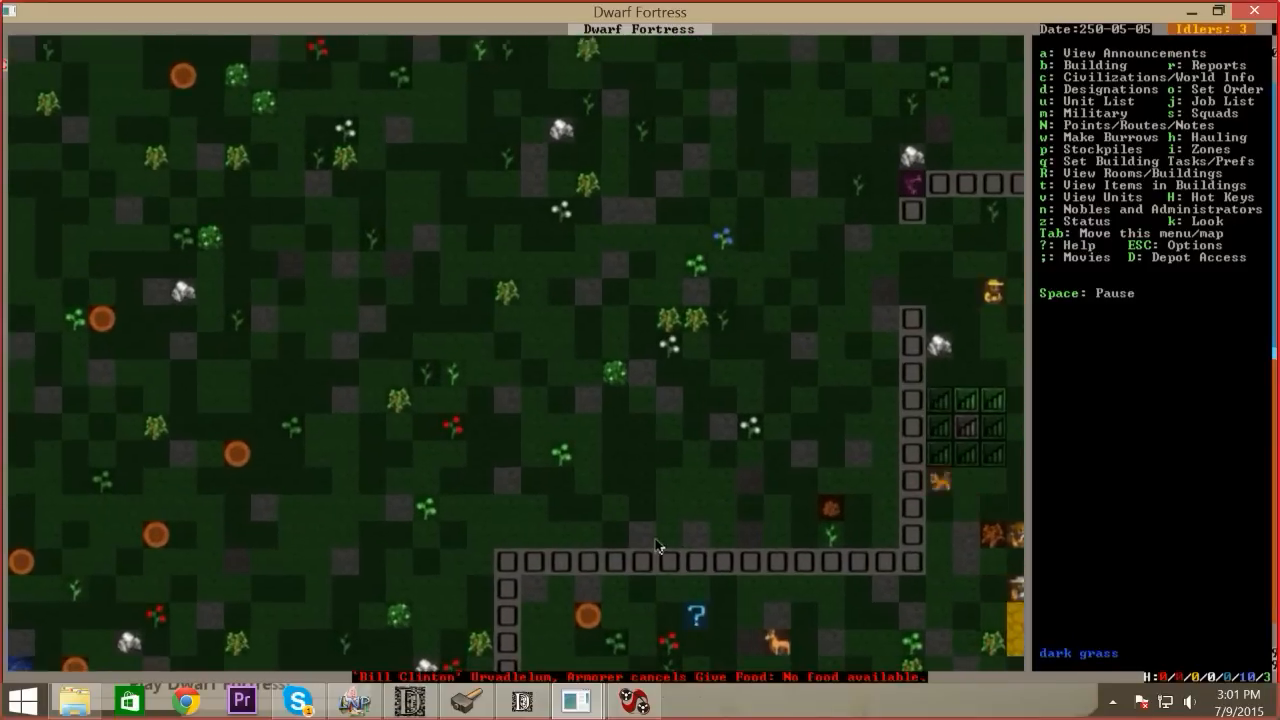
scroll(down, 3)
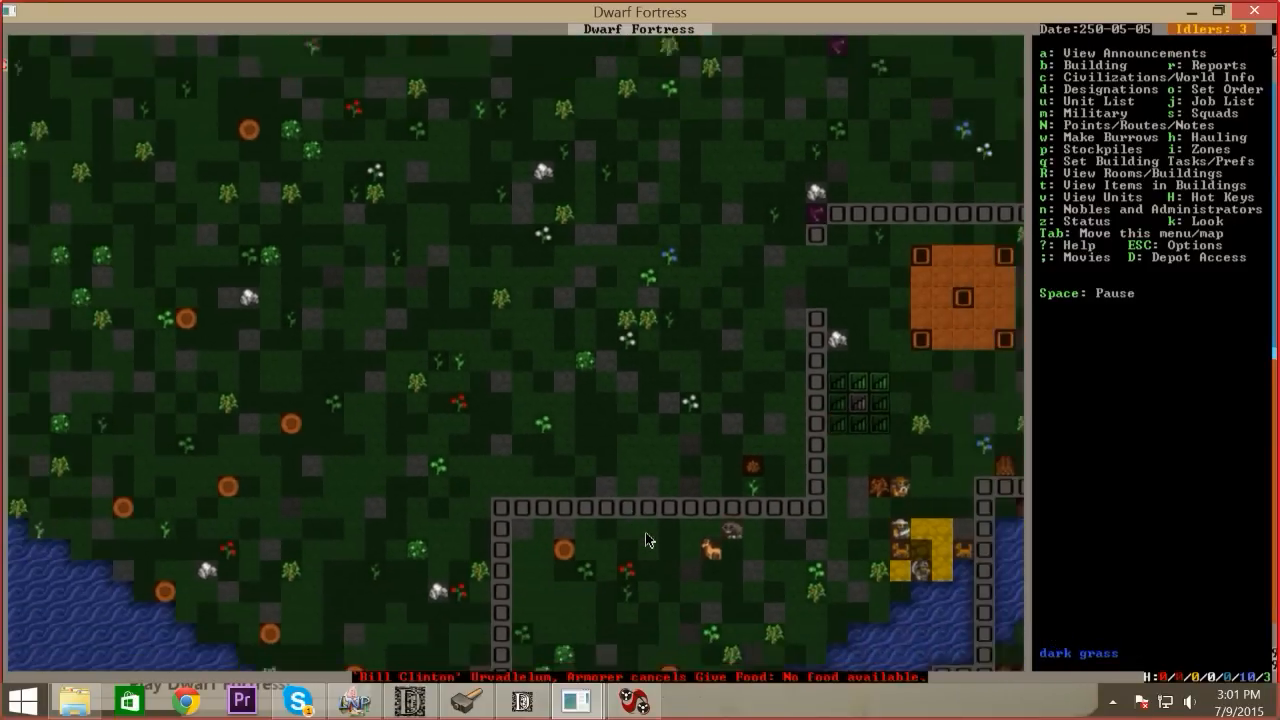
scroll(up, 3)
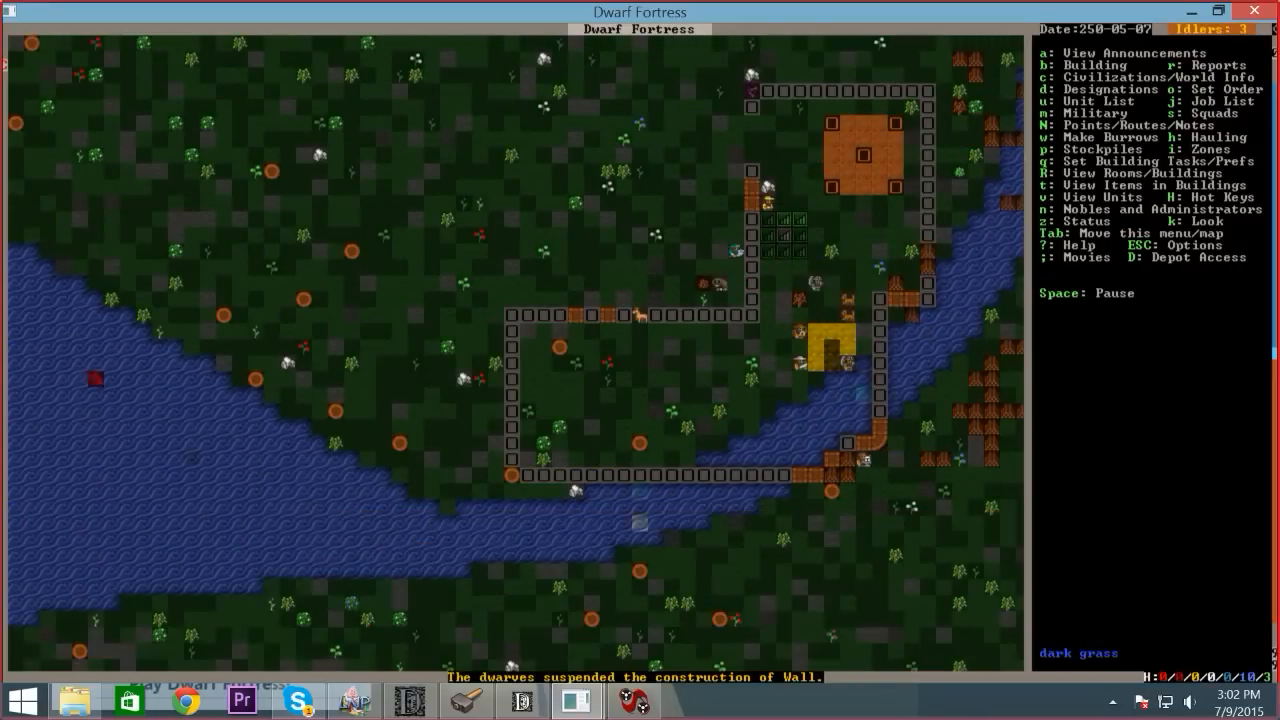
mouse_move(984, 516)
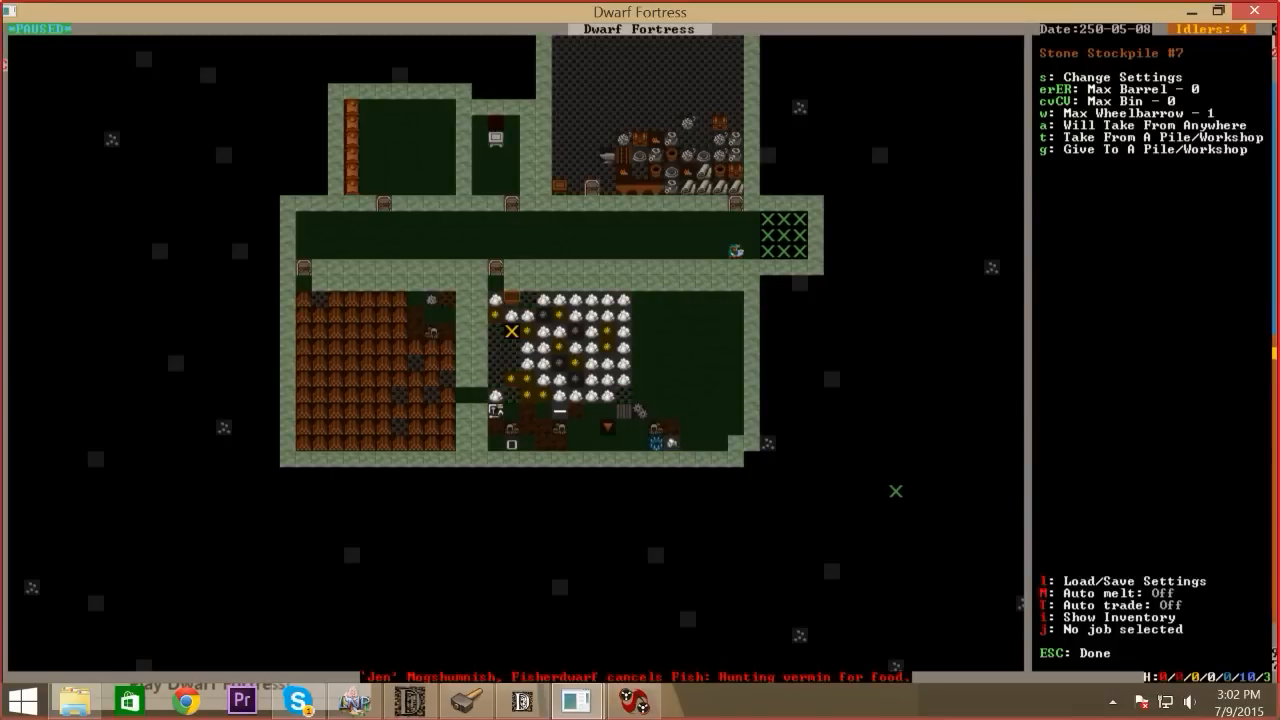
Close the Stone Stockpile #7 settings to reach the bed in the small upper-left room
key(Escape)
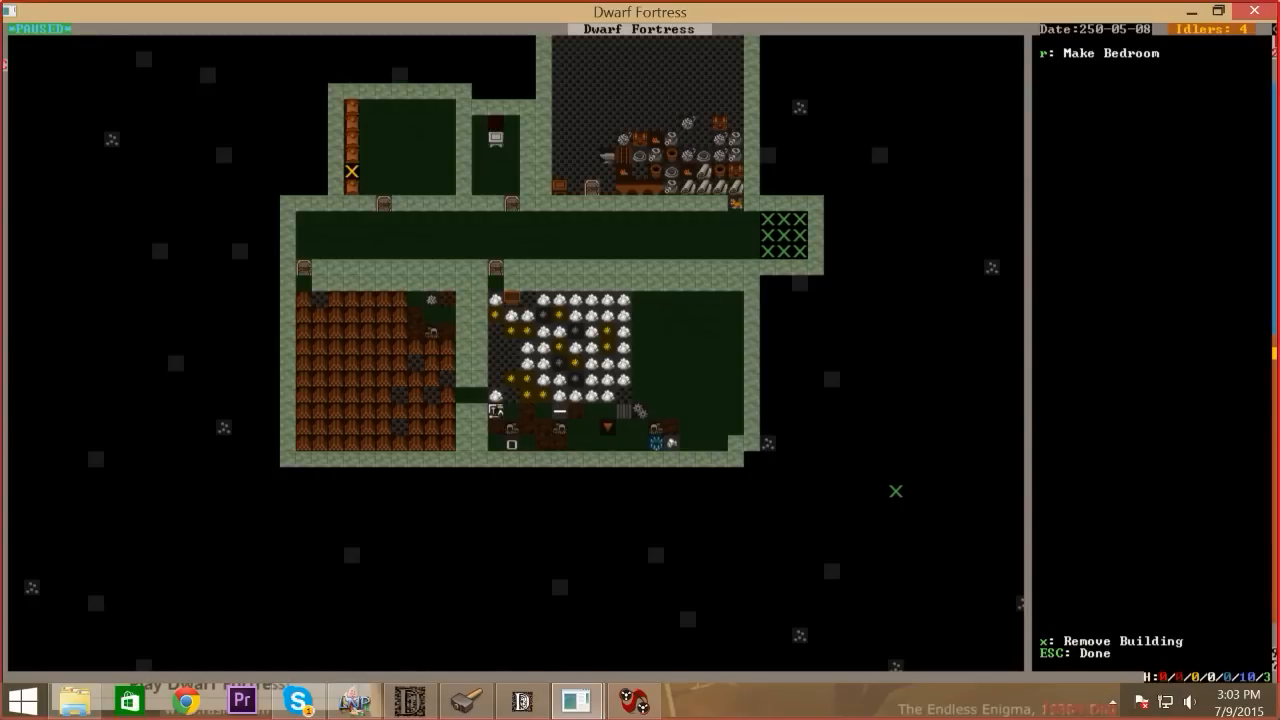
Size and confirm the bed's room as an unowned bedroom, then leave its options
scroll(down, 3)
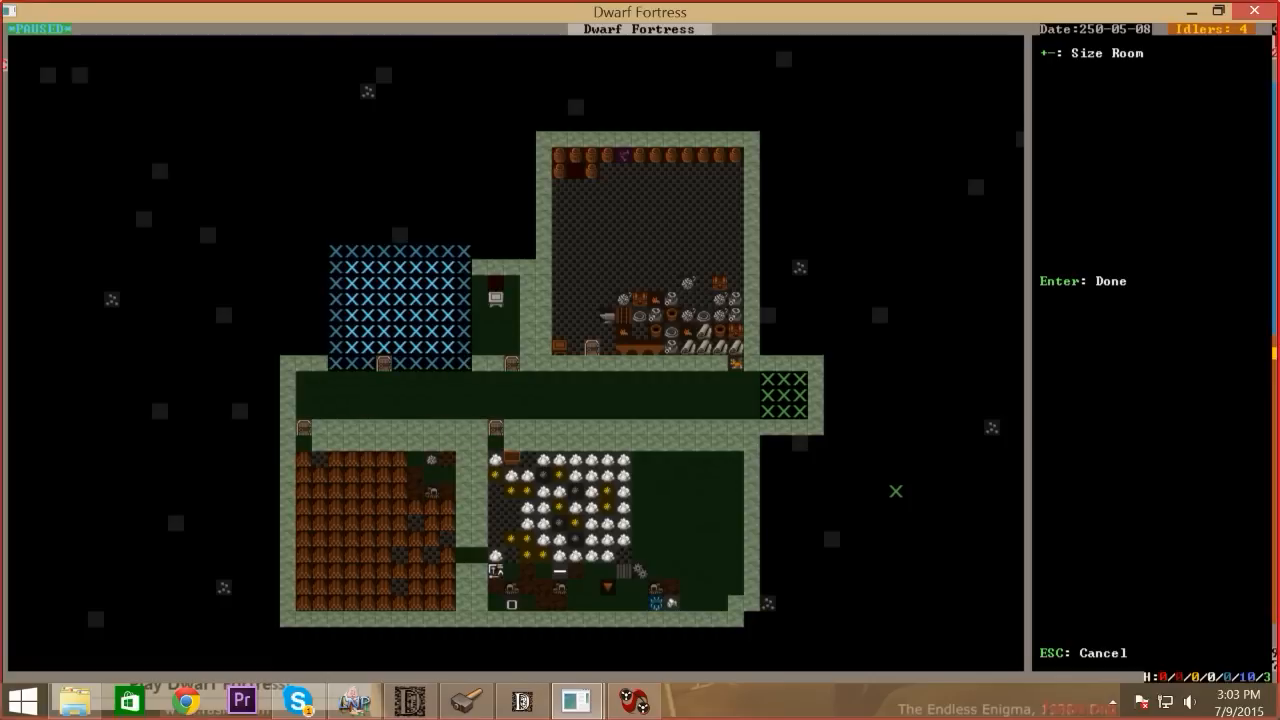
key(Return)
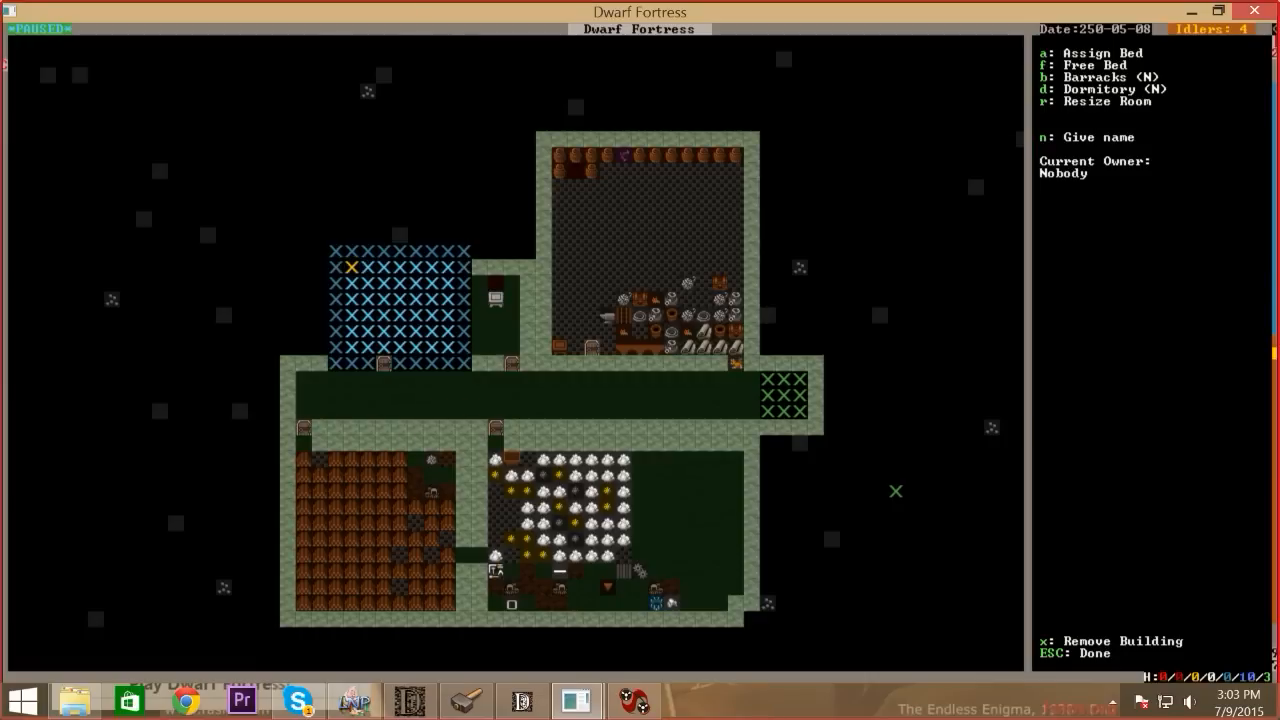
key(d)
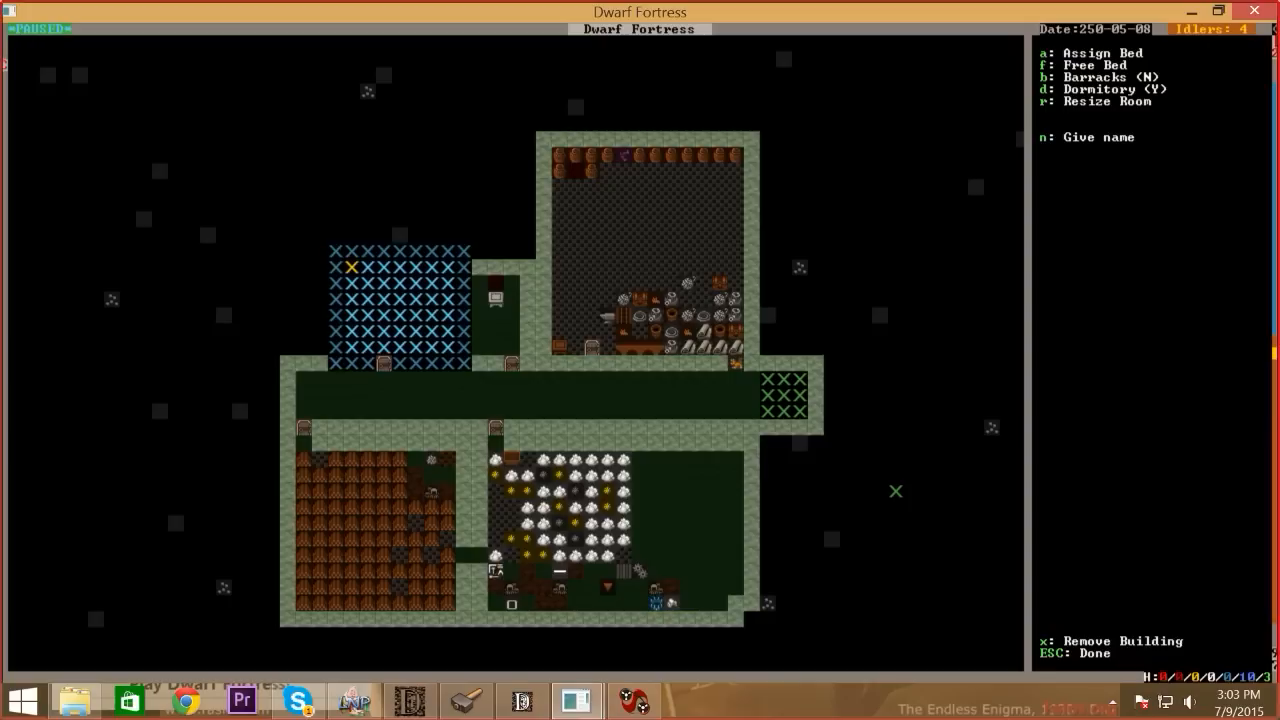
key(Escape)
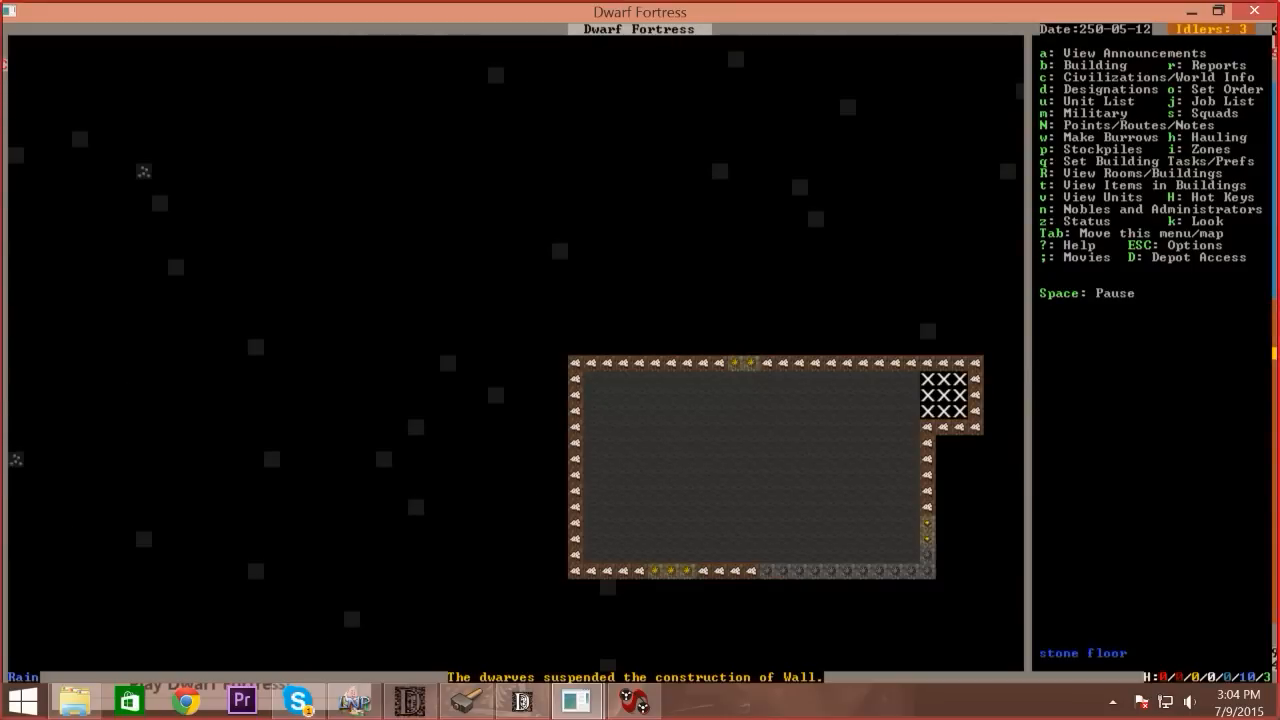
Designate a long straight mining tunnel running north from the stone room's top-left corner
key(d)
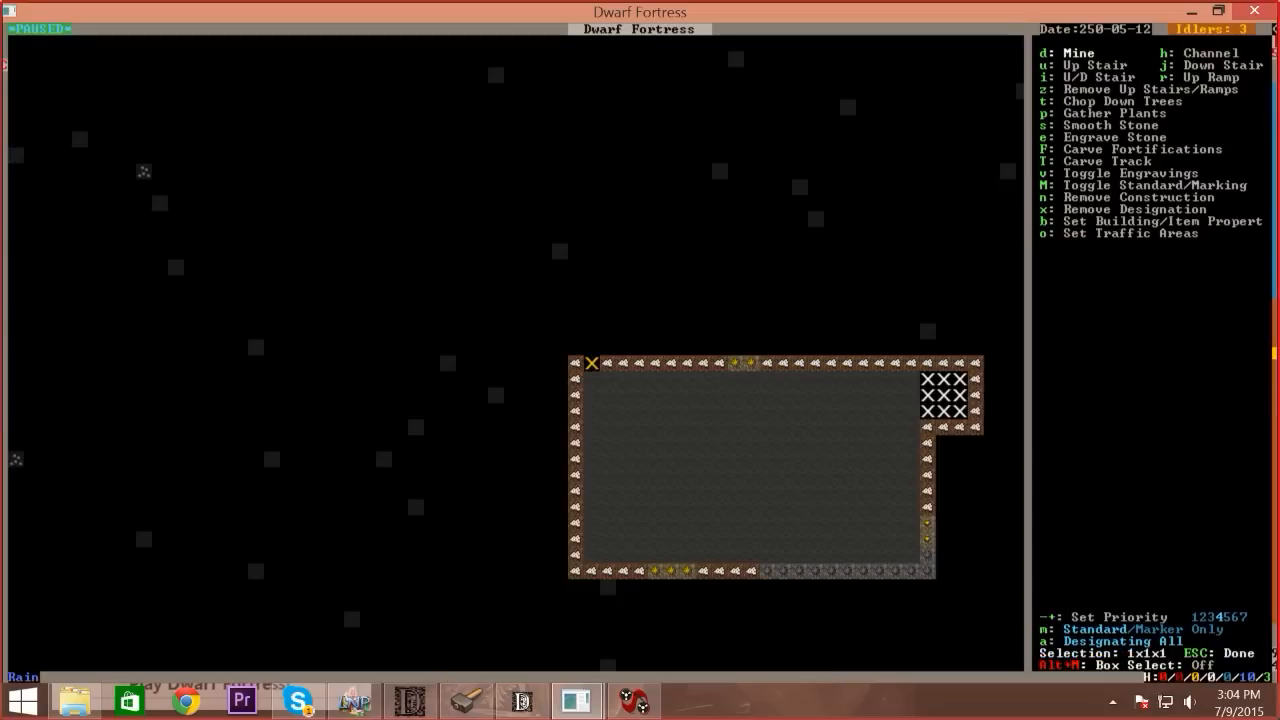
mouse_move(592, 172)
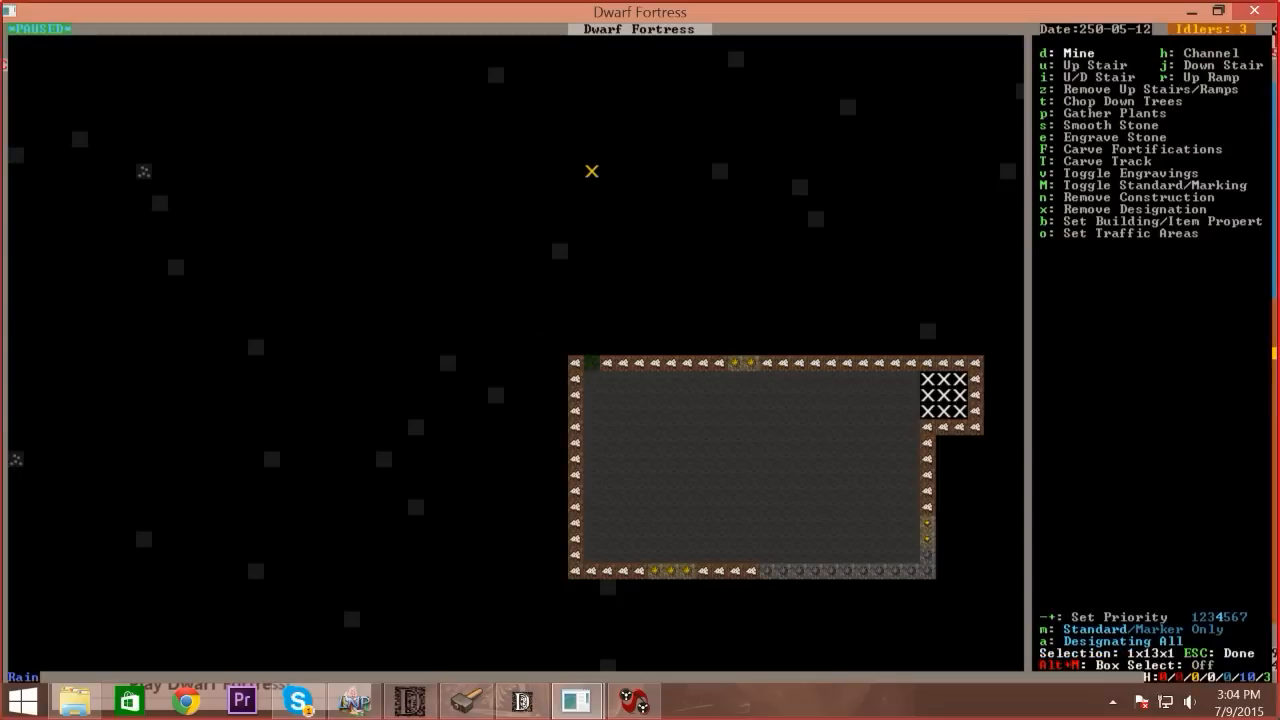
scroll(down, 3)
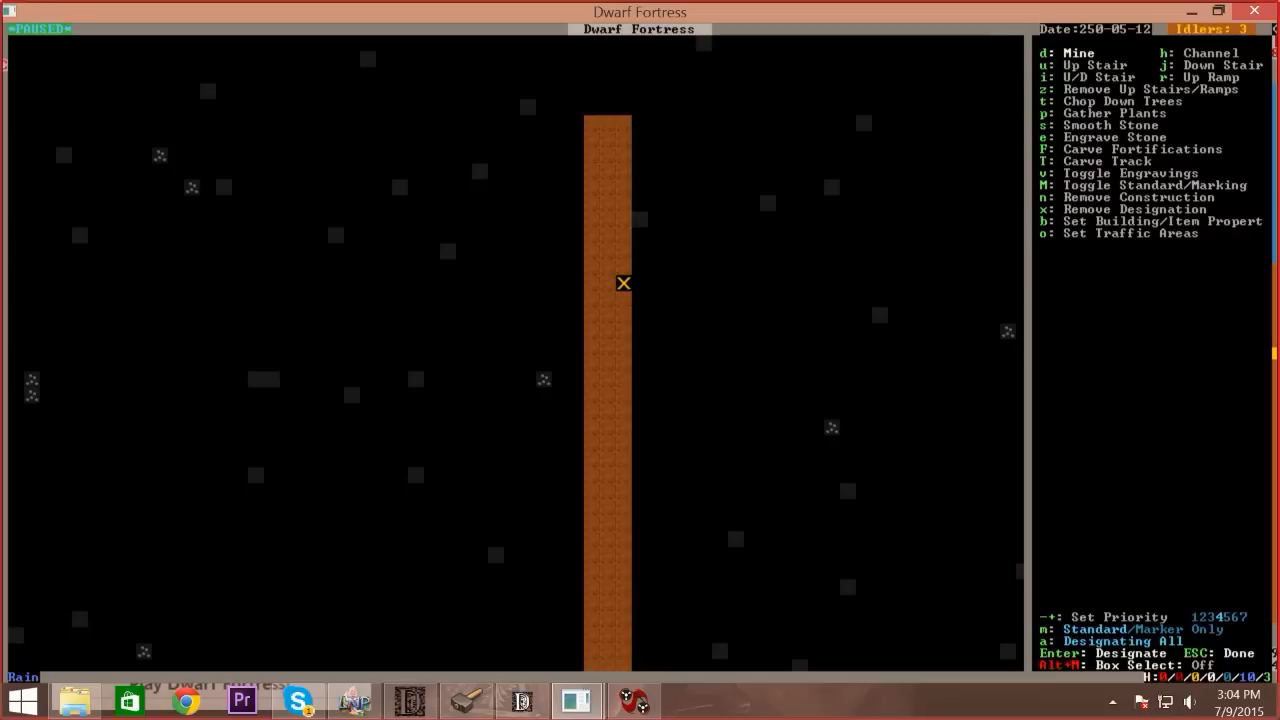
key(Escape)
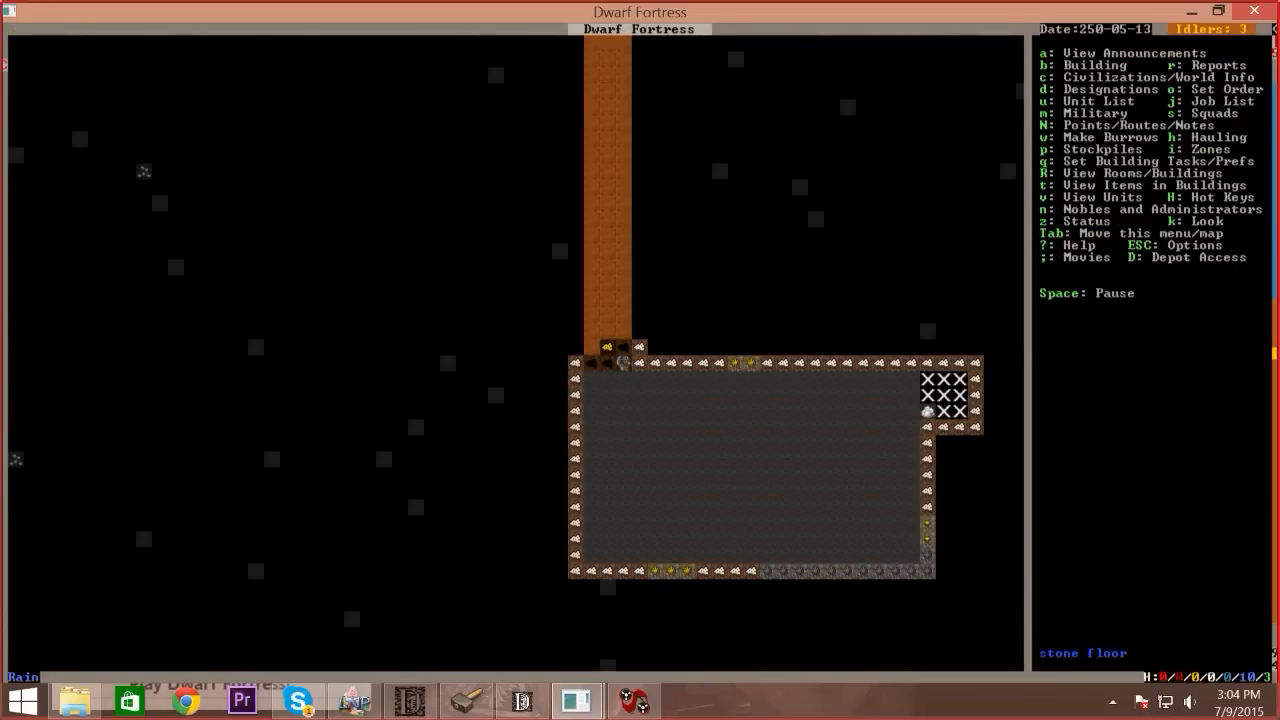
scroll(right, 3)
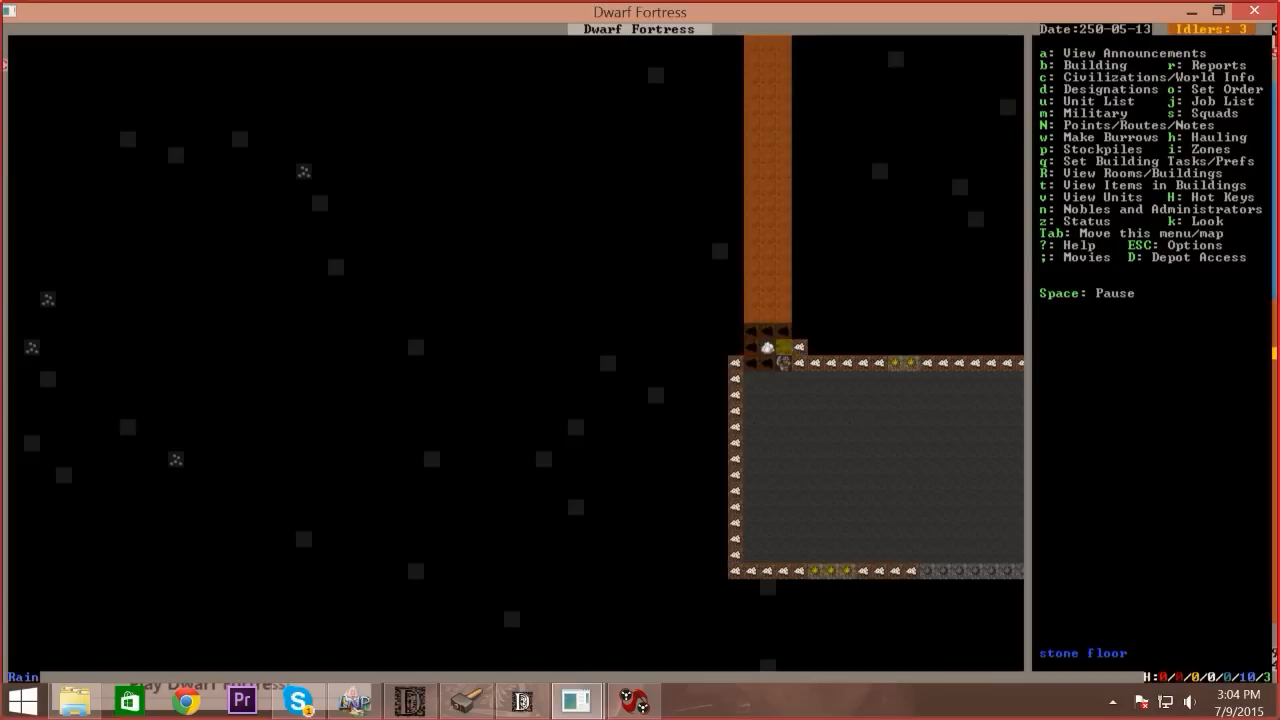
key(d)
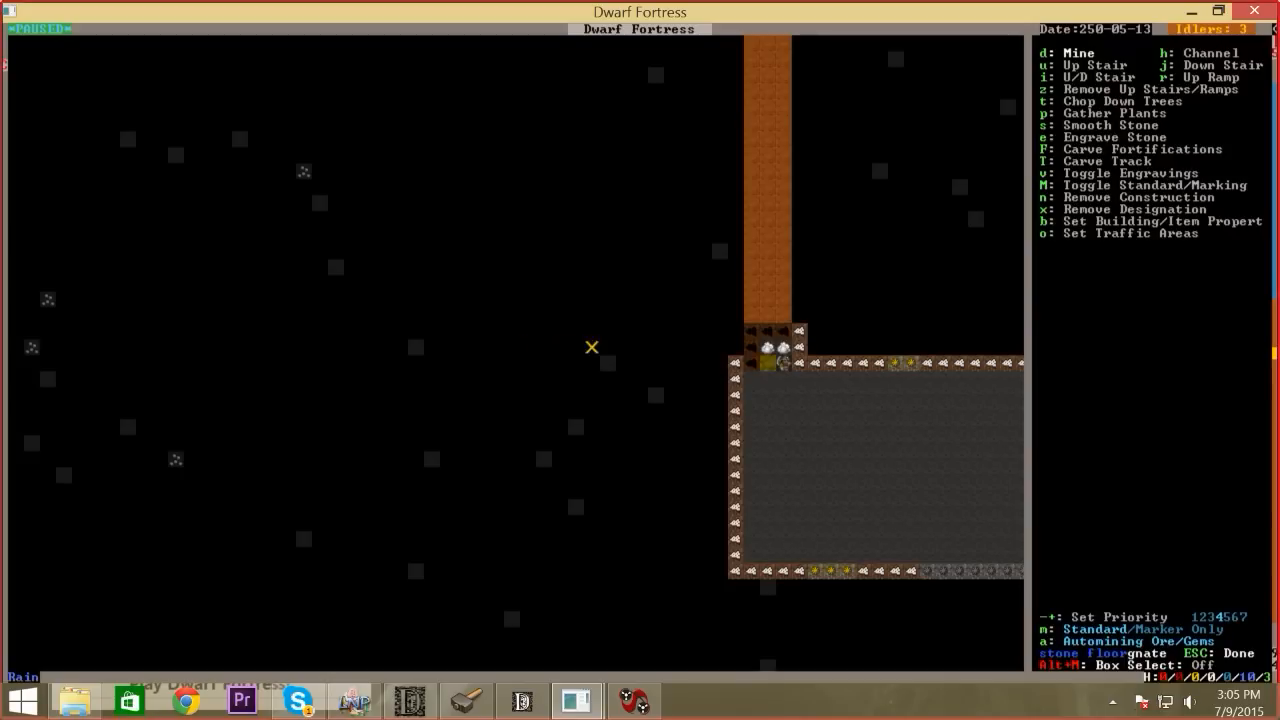
mouse_move(784, 348)
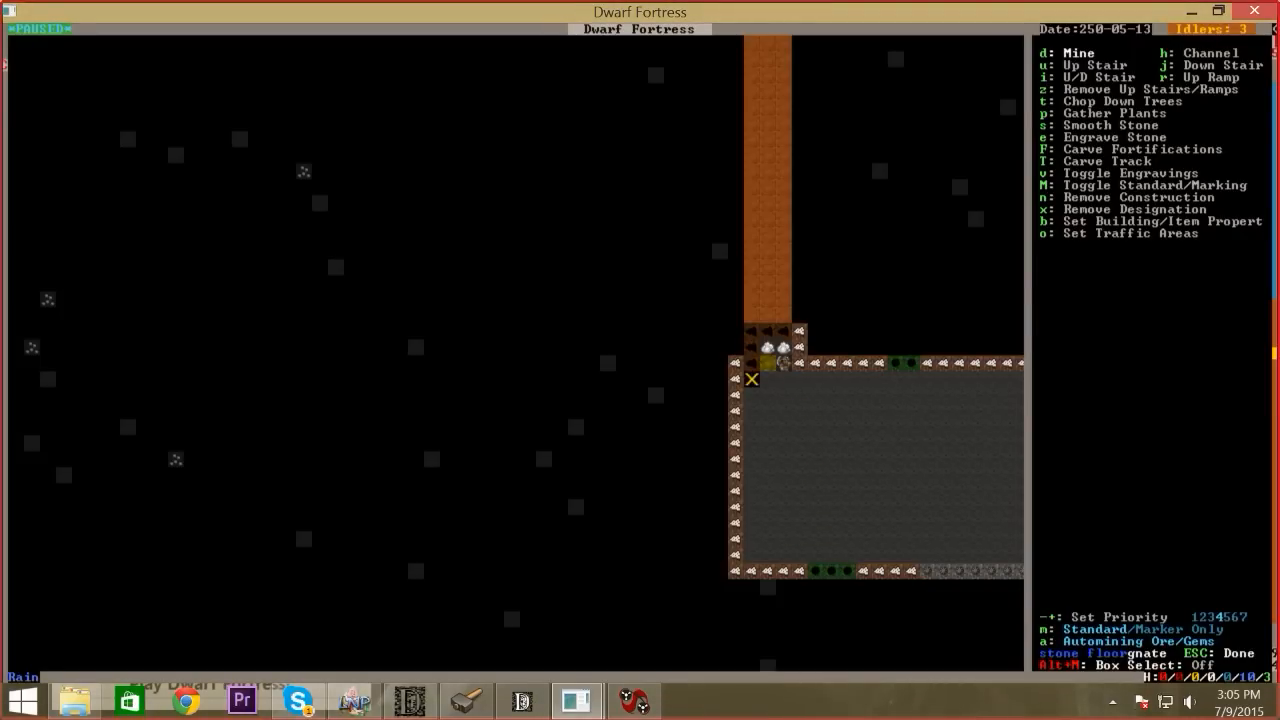
Leave the digging designations and return to the main underground fortress level
key(Escape)
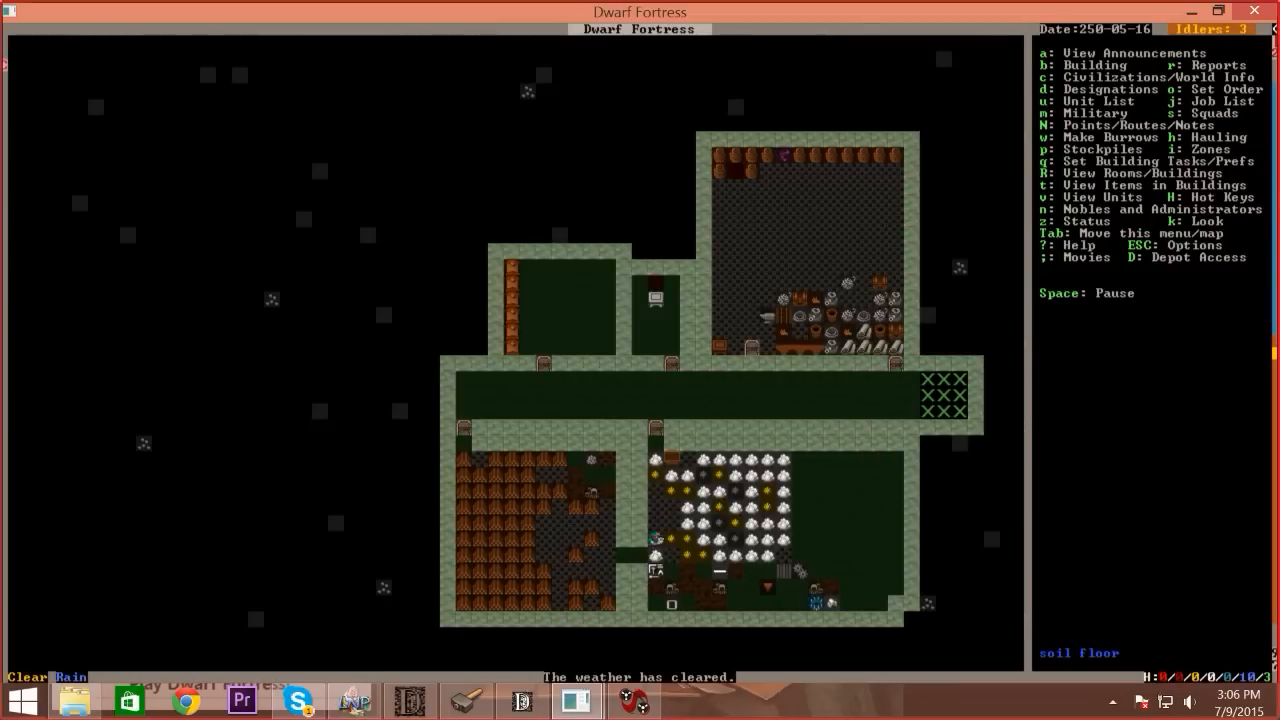
Inspect tiles to locate the Carpenter's Workshop and select it for job orders
key(k)
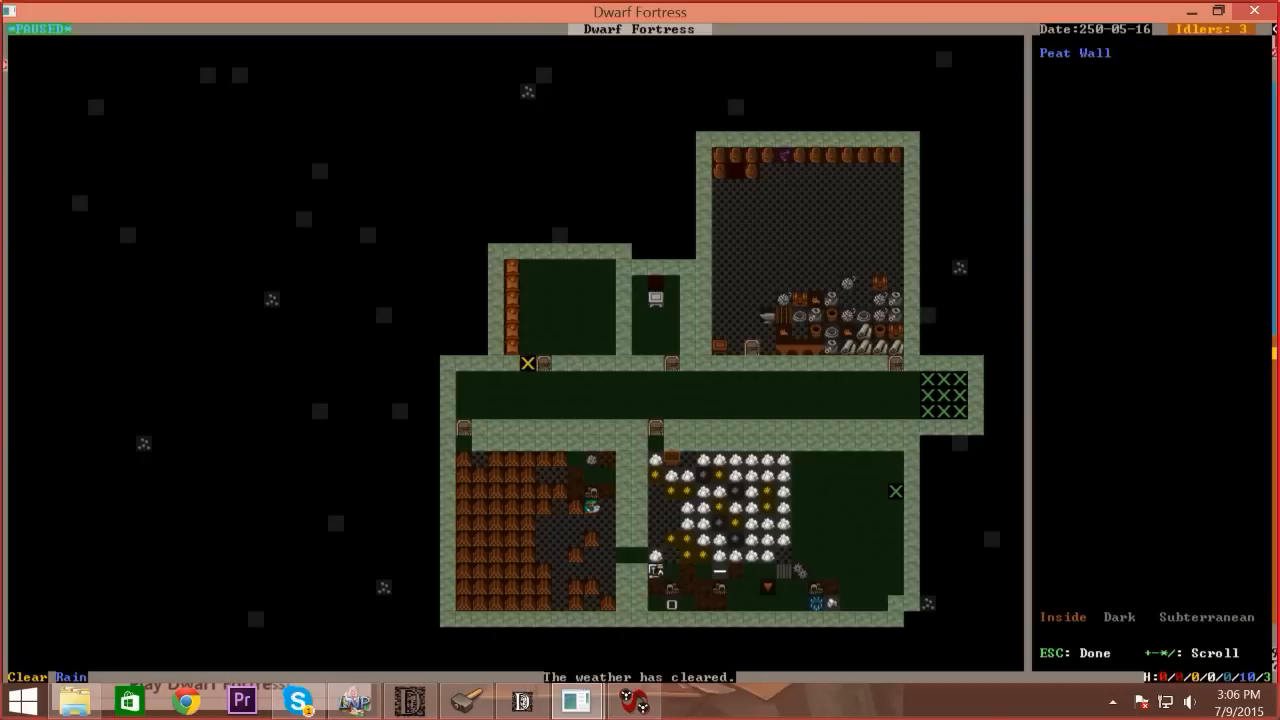
mouse_move(592, 458)
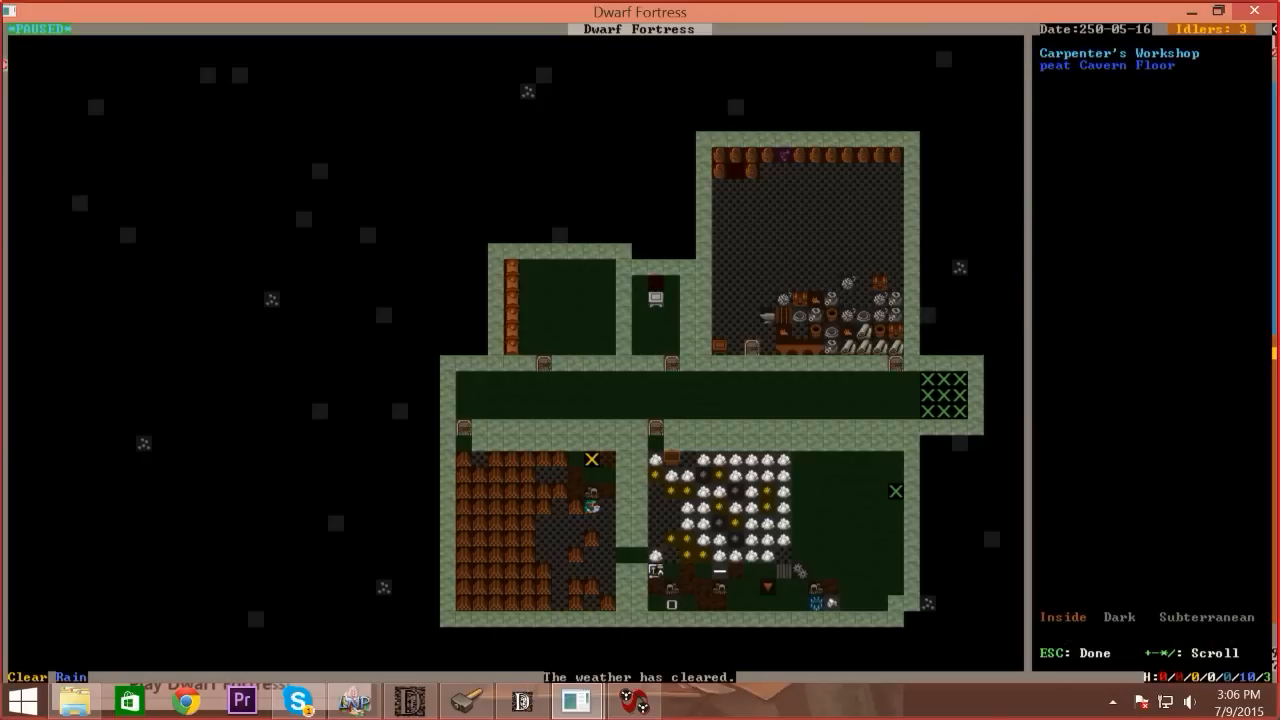
key(Escape)
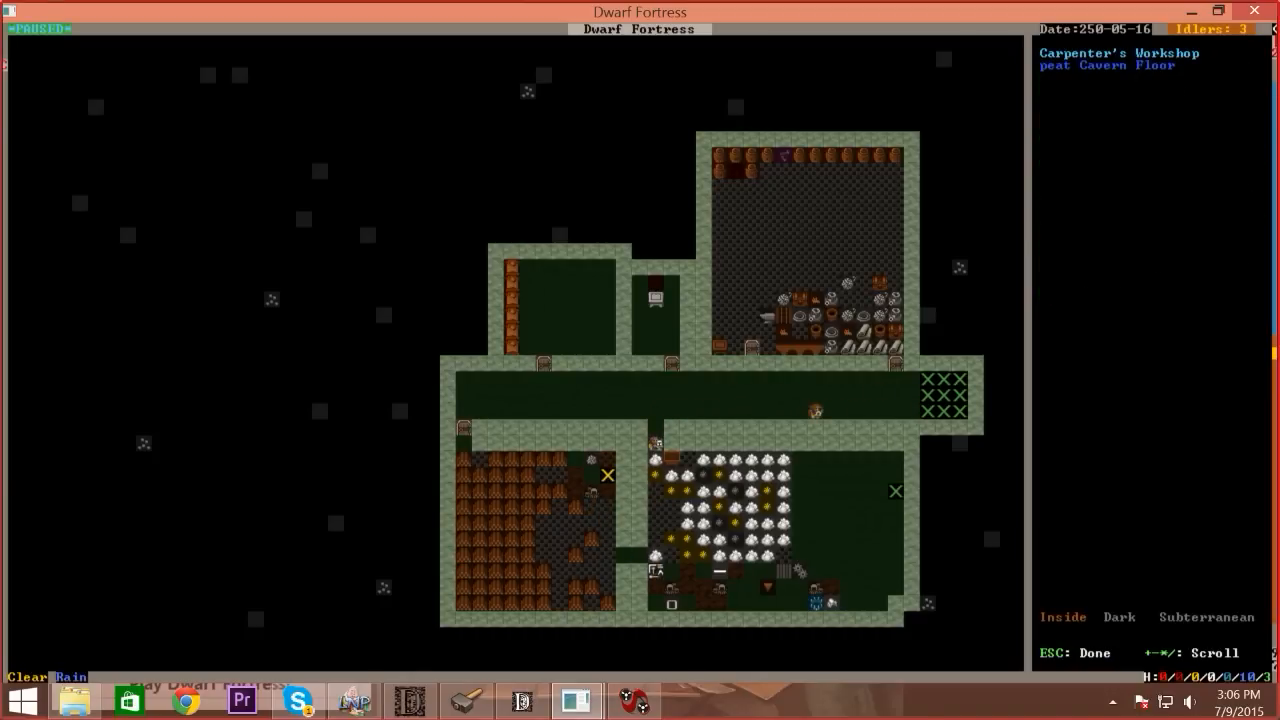
key(Escape)
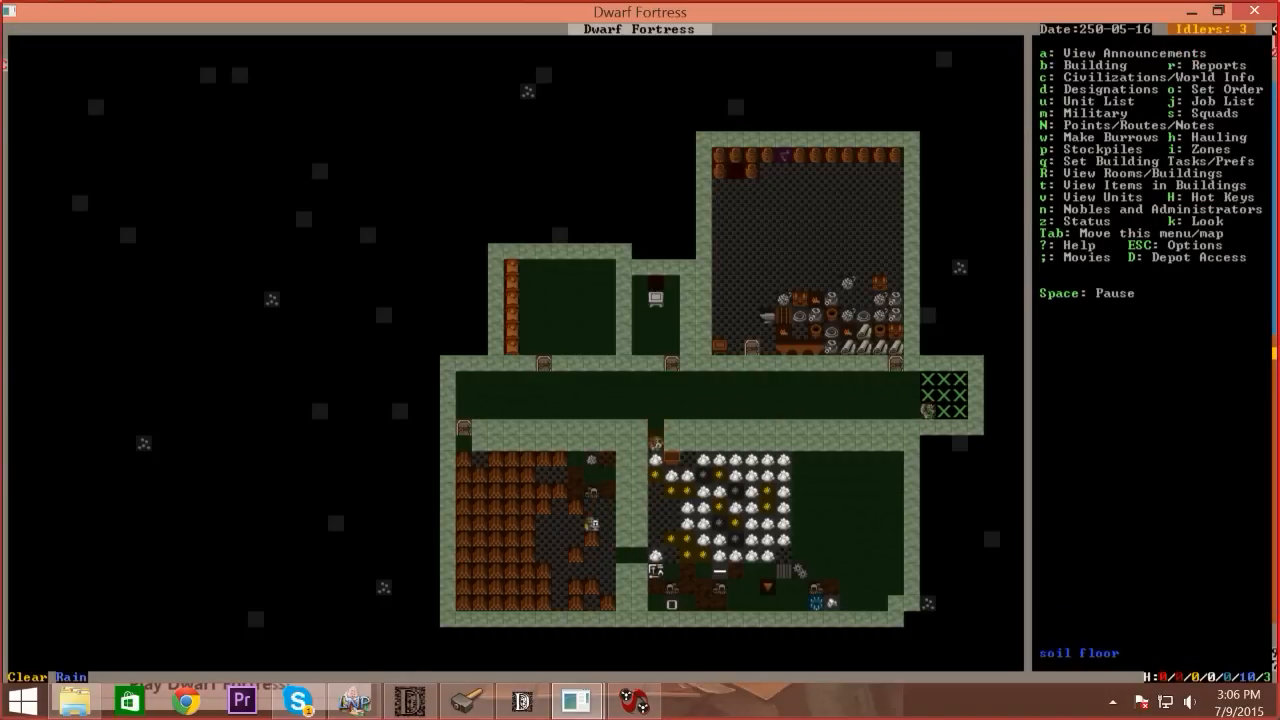
key(o)
text(WHEE)
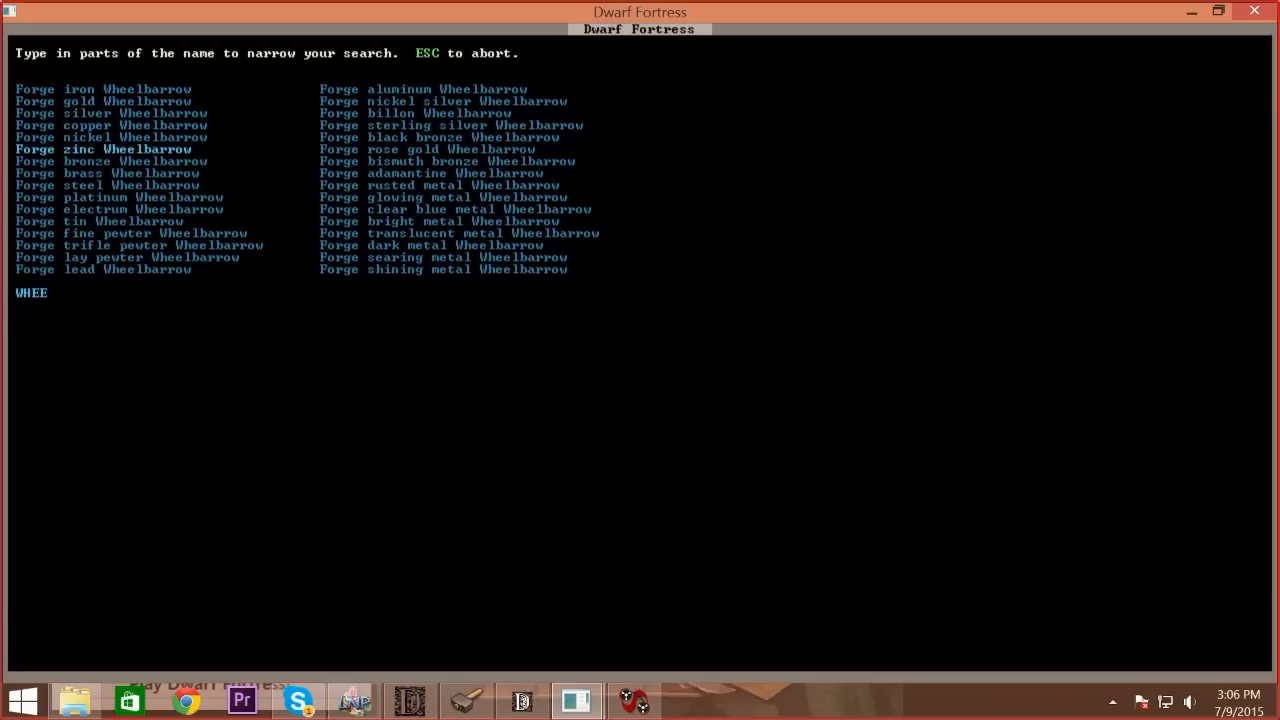
Order 4 wooden wheelbarrows from the carpenter's workshop and return to the map
key(Down)
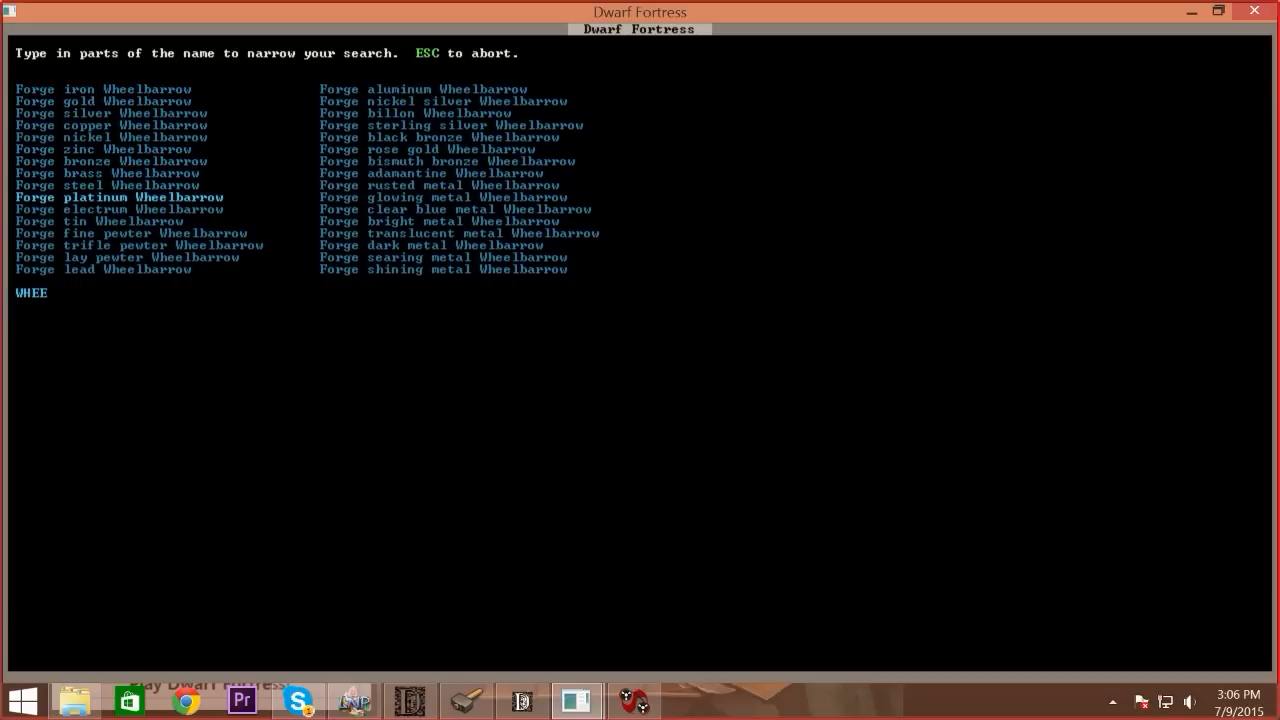
key(down)
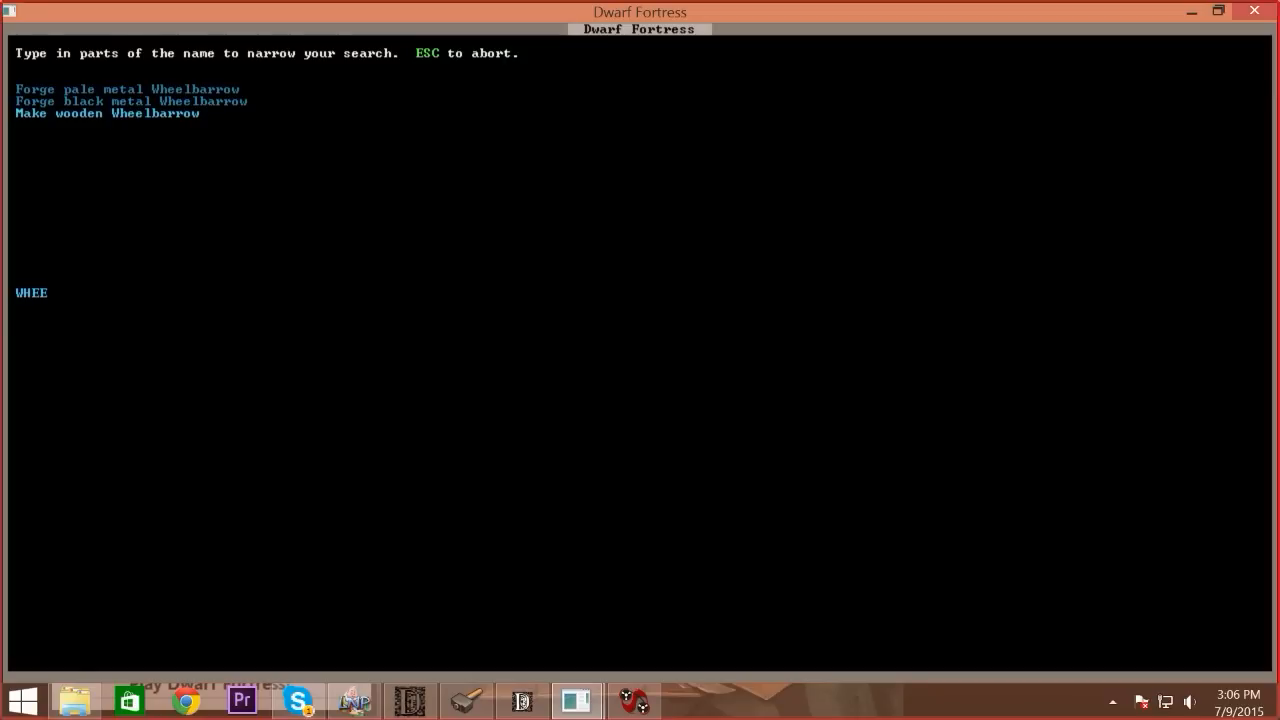
key(Return)
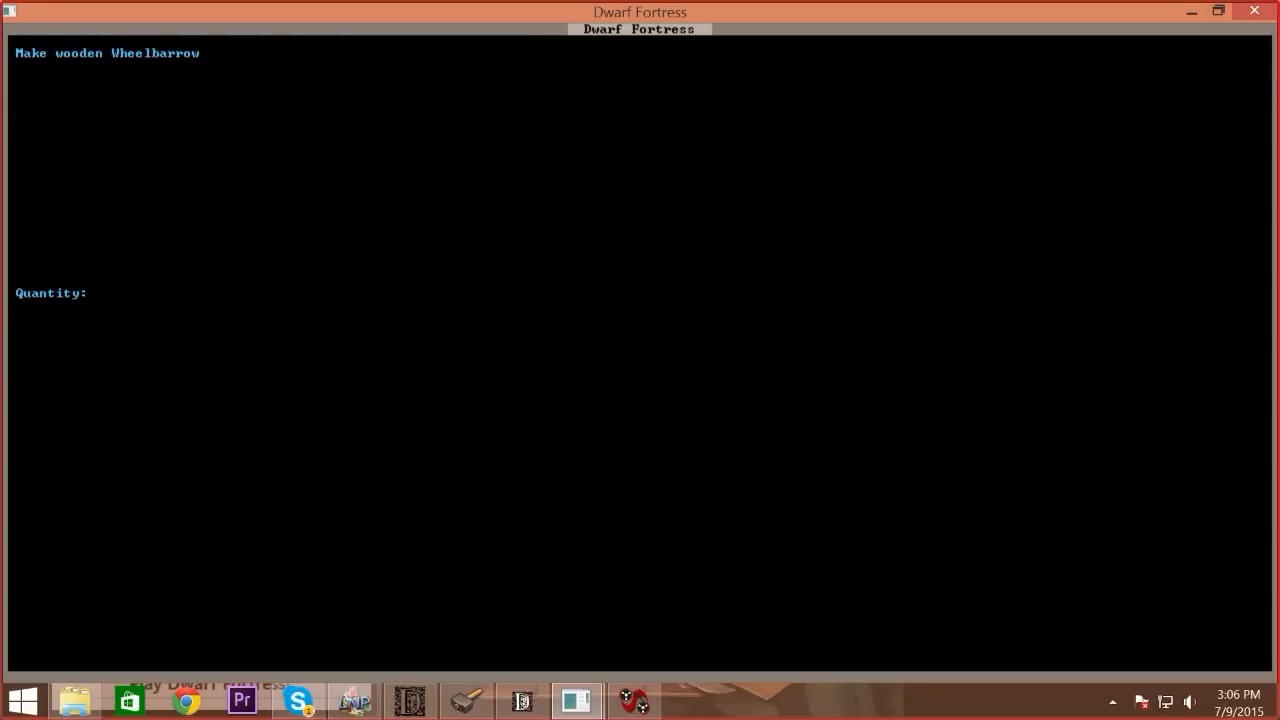
text(4)
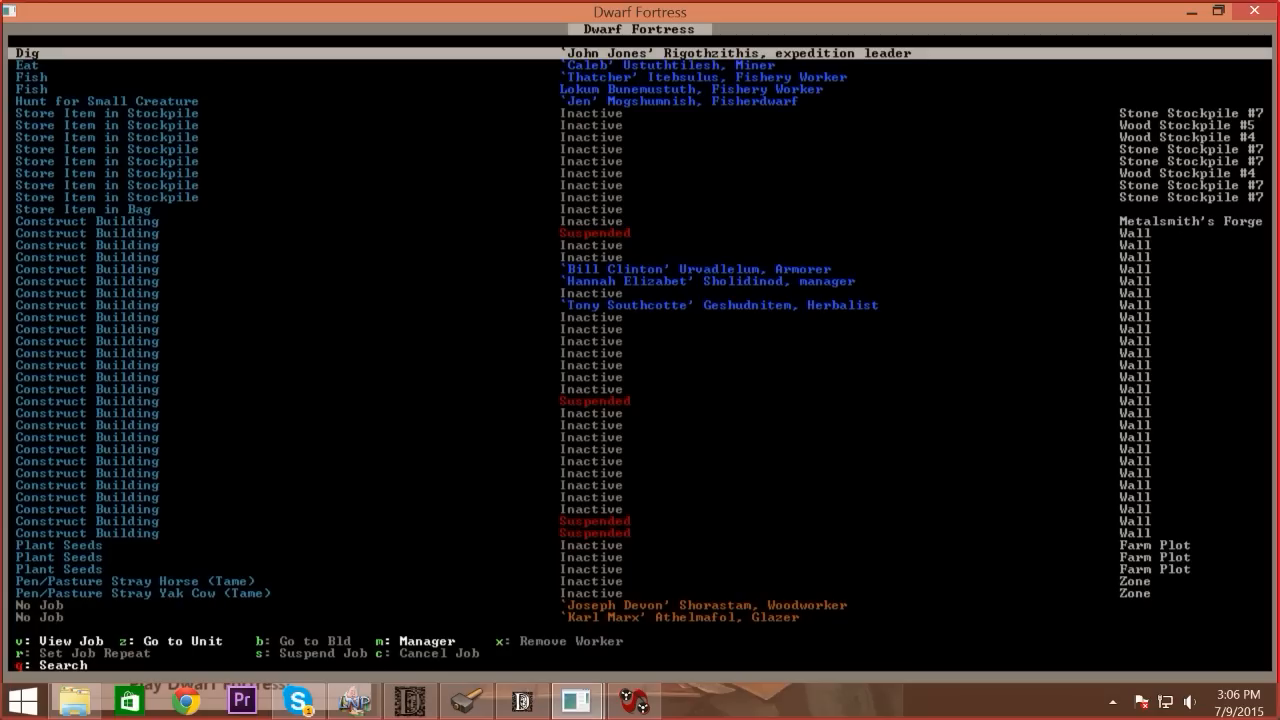
key(Escape)
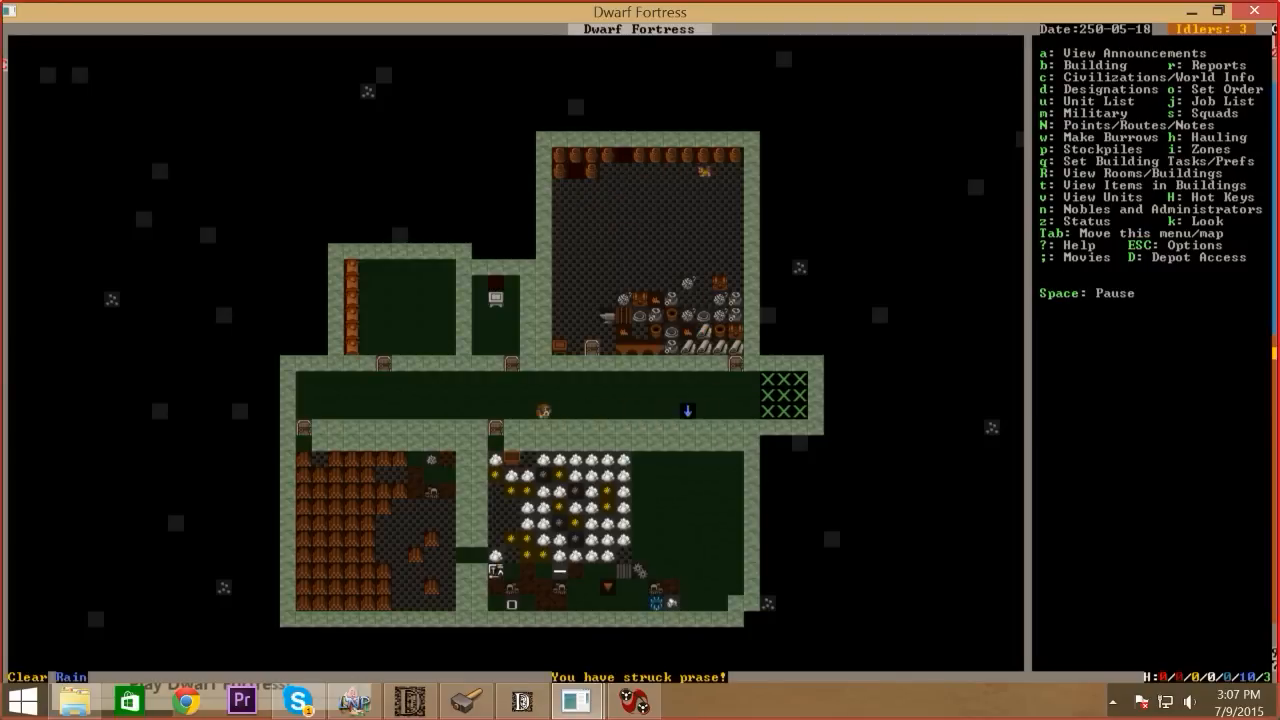
key(k)
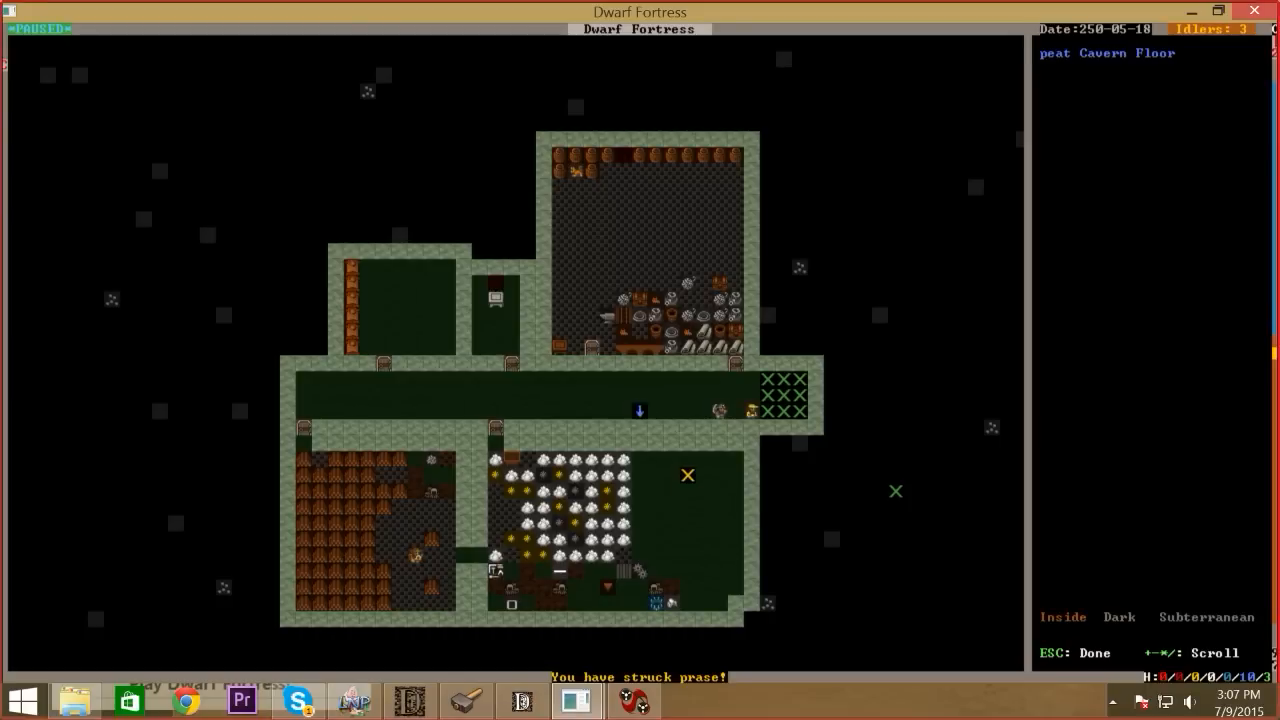
key(Escape)
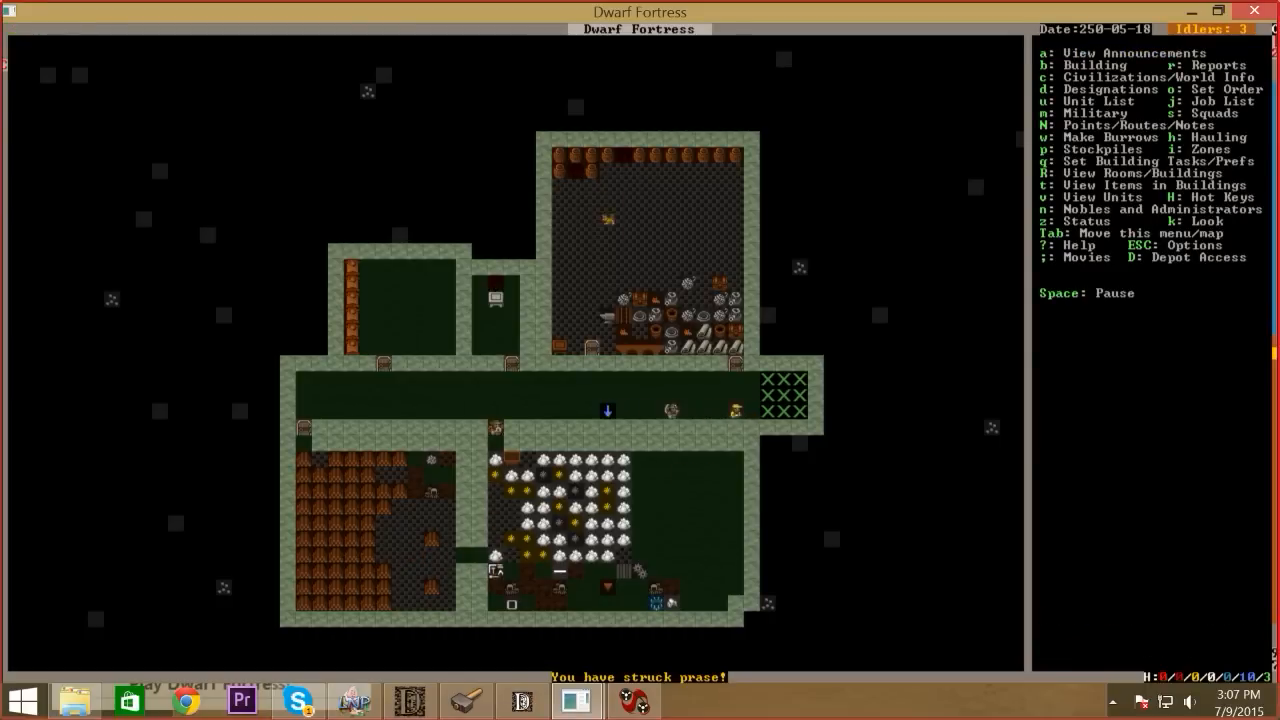
key(b)
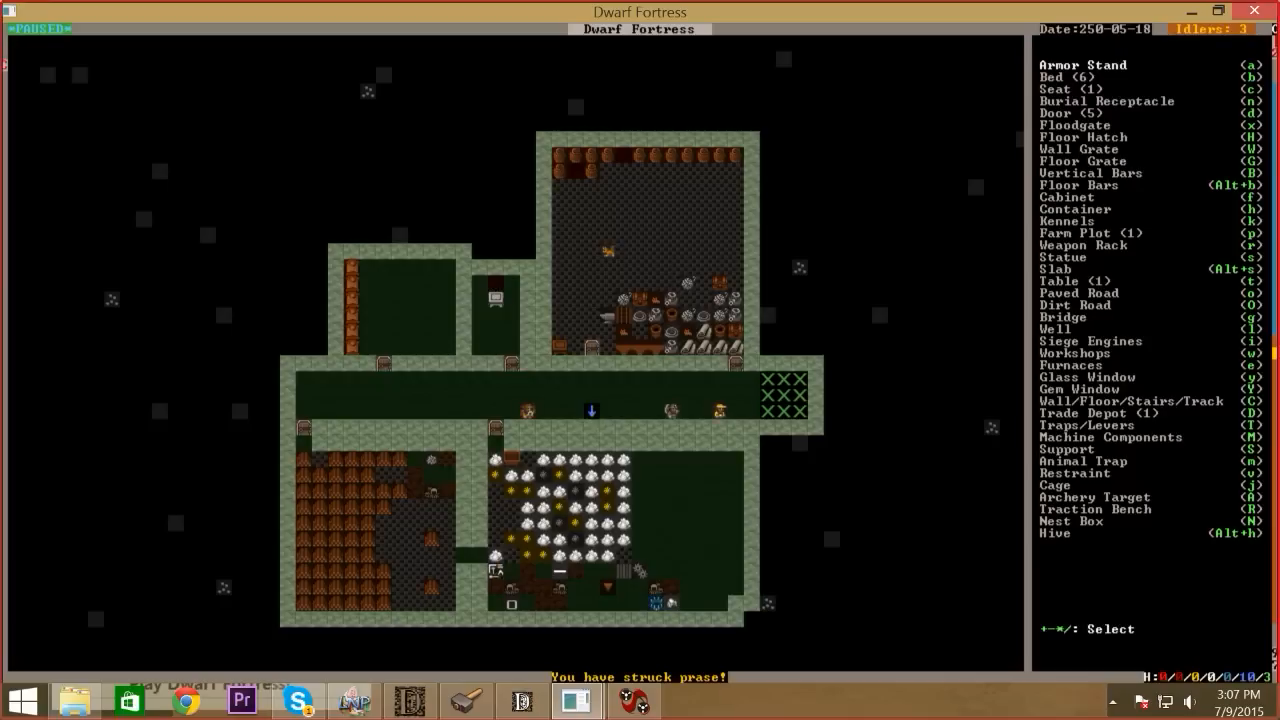
Place a wood furnace and a smelter below it in the lower-right underground room
key(w)
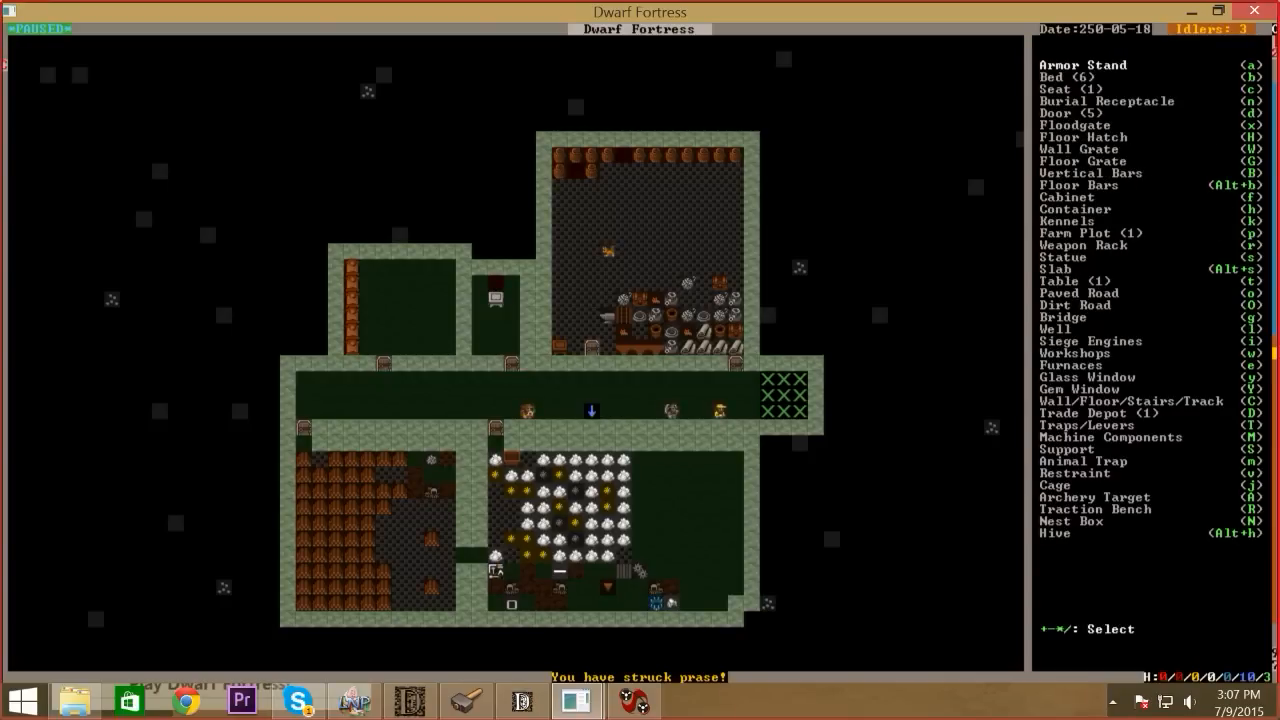
key(e)
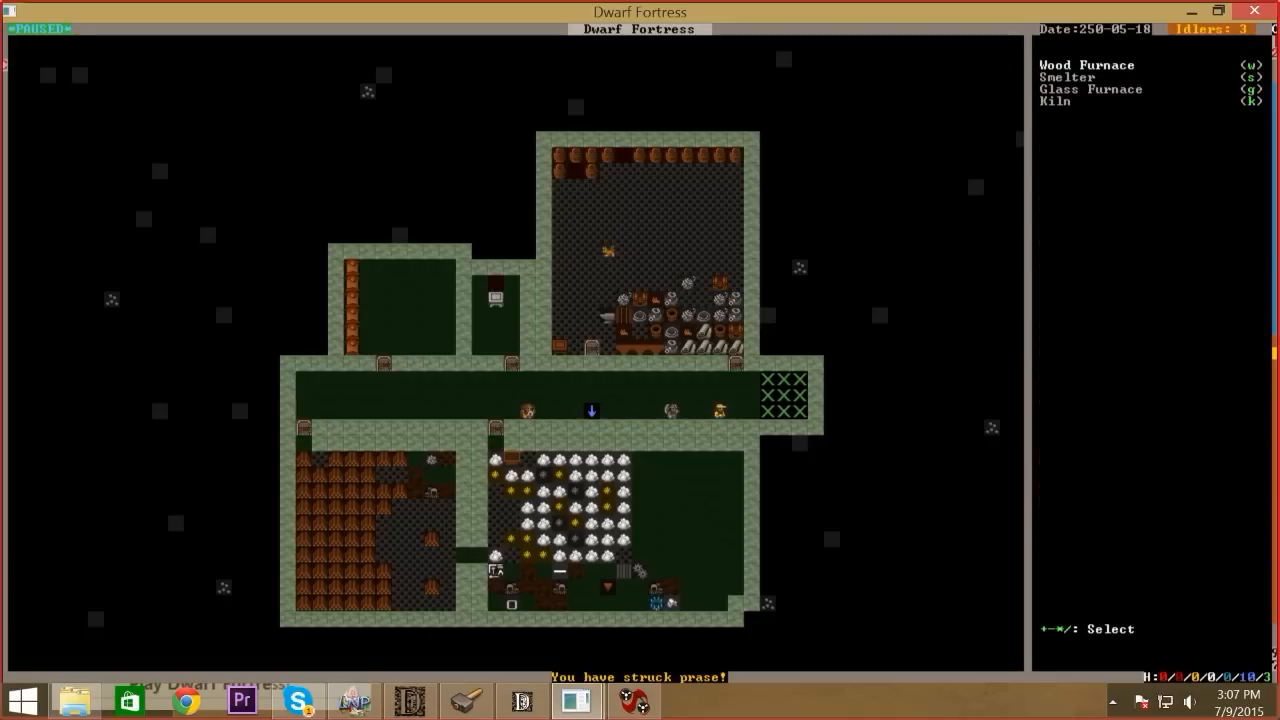
key(w)
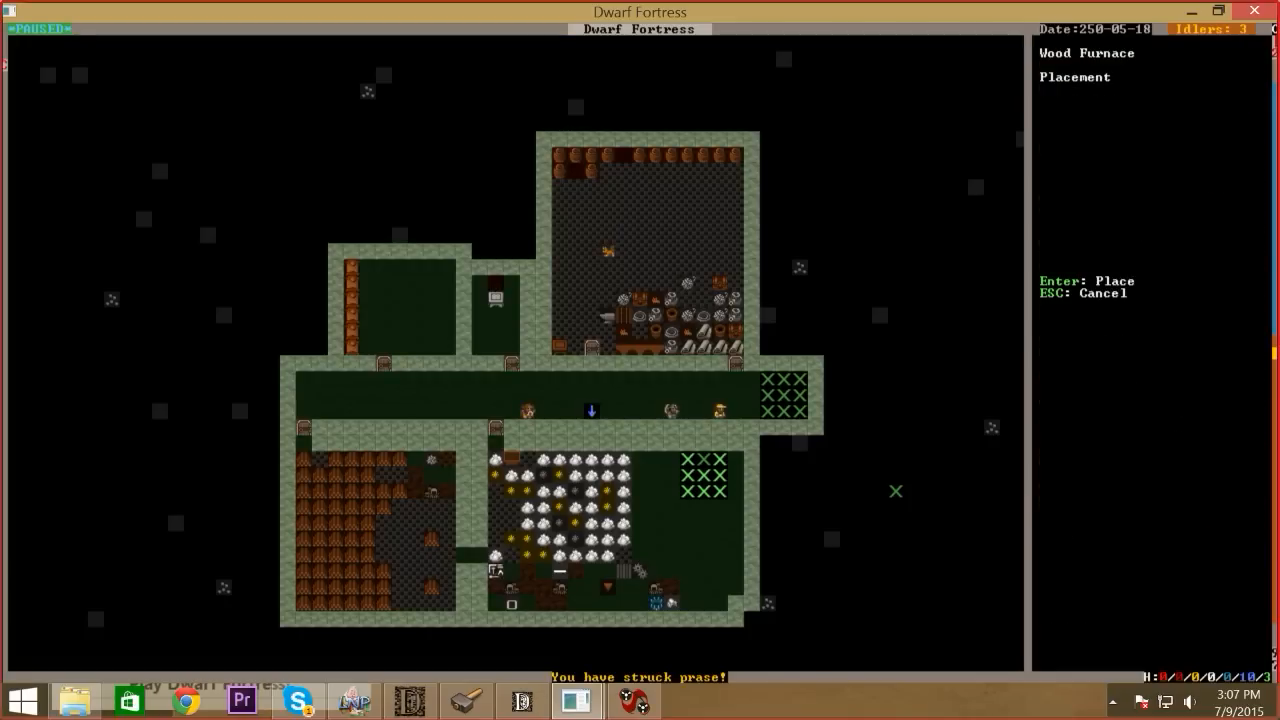
key(Return)
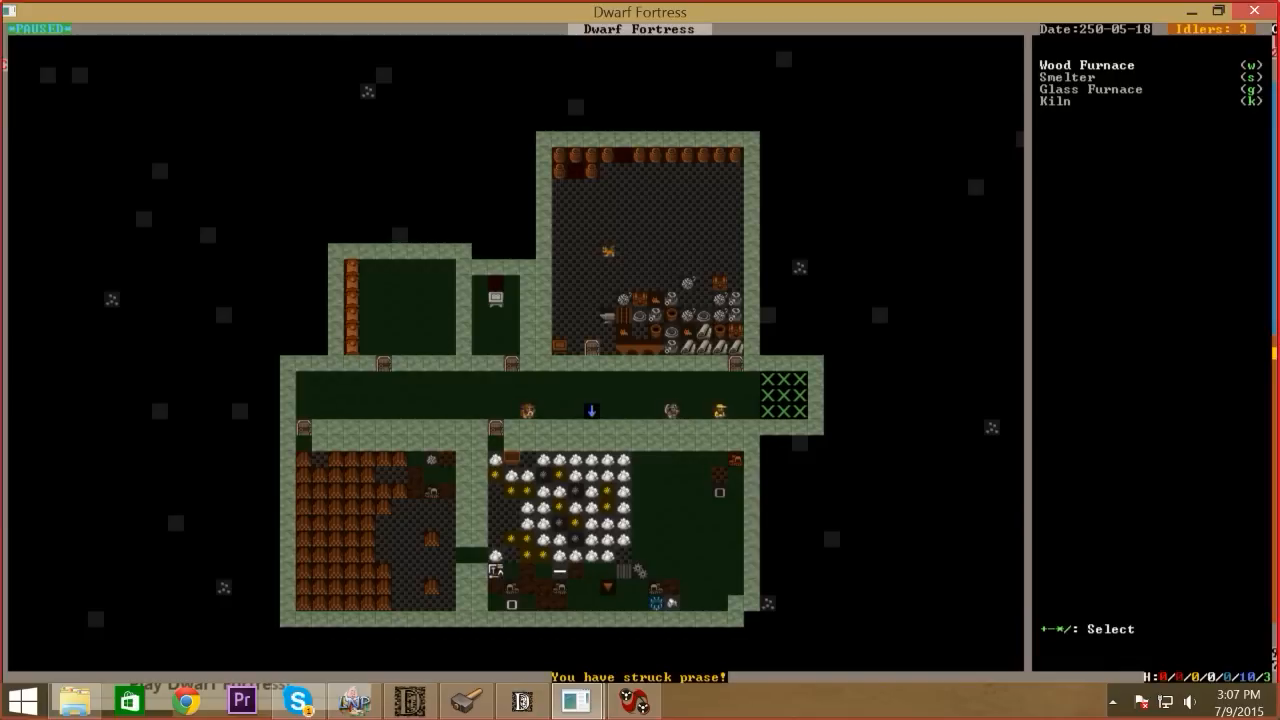
key(s)
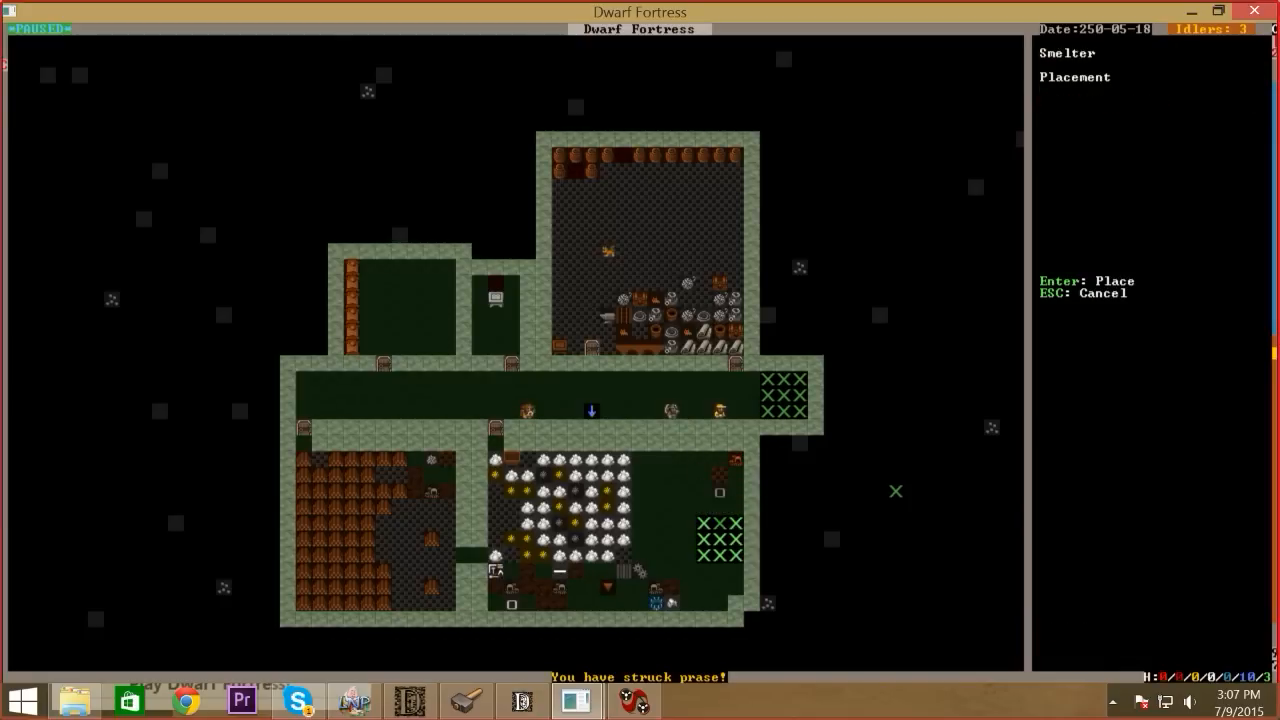
key(Escape)
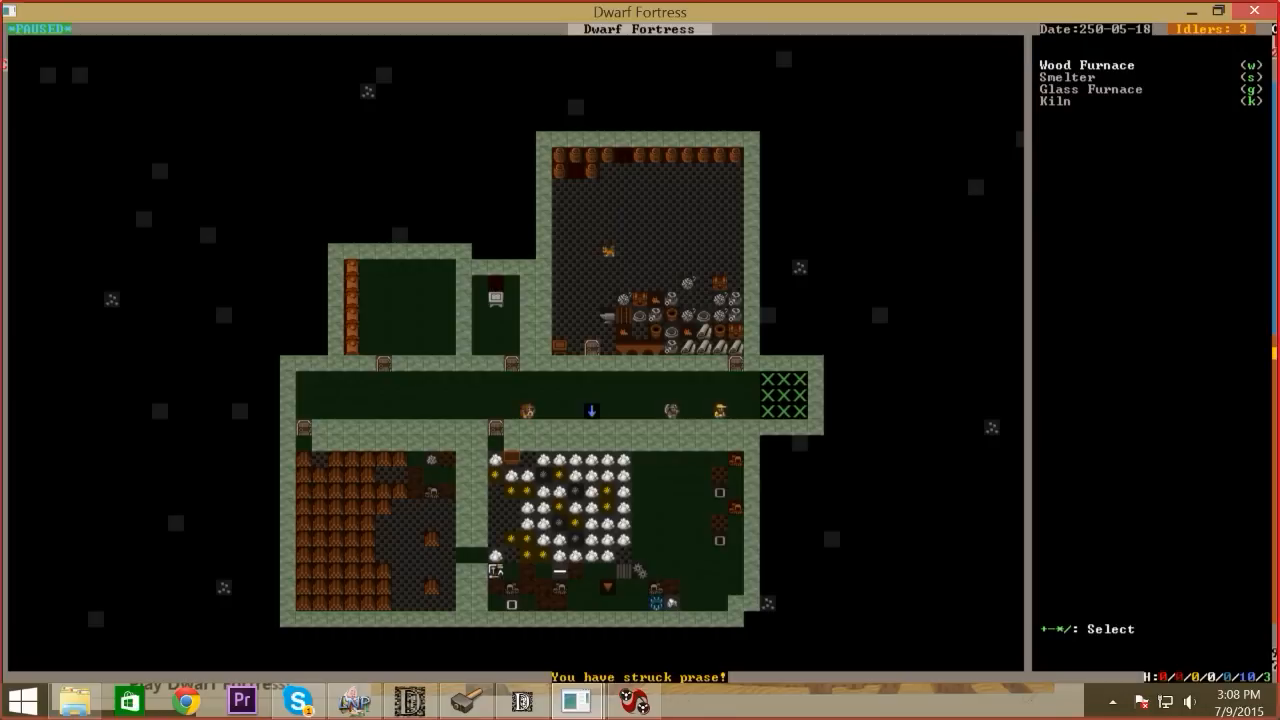
Check the tunnel and Gate area on another level via the hotkeys list, then return to the fortress
key(Escape)
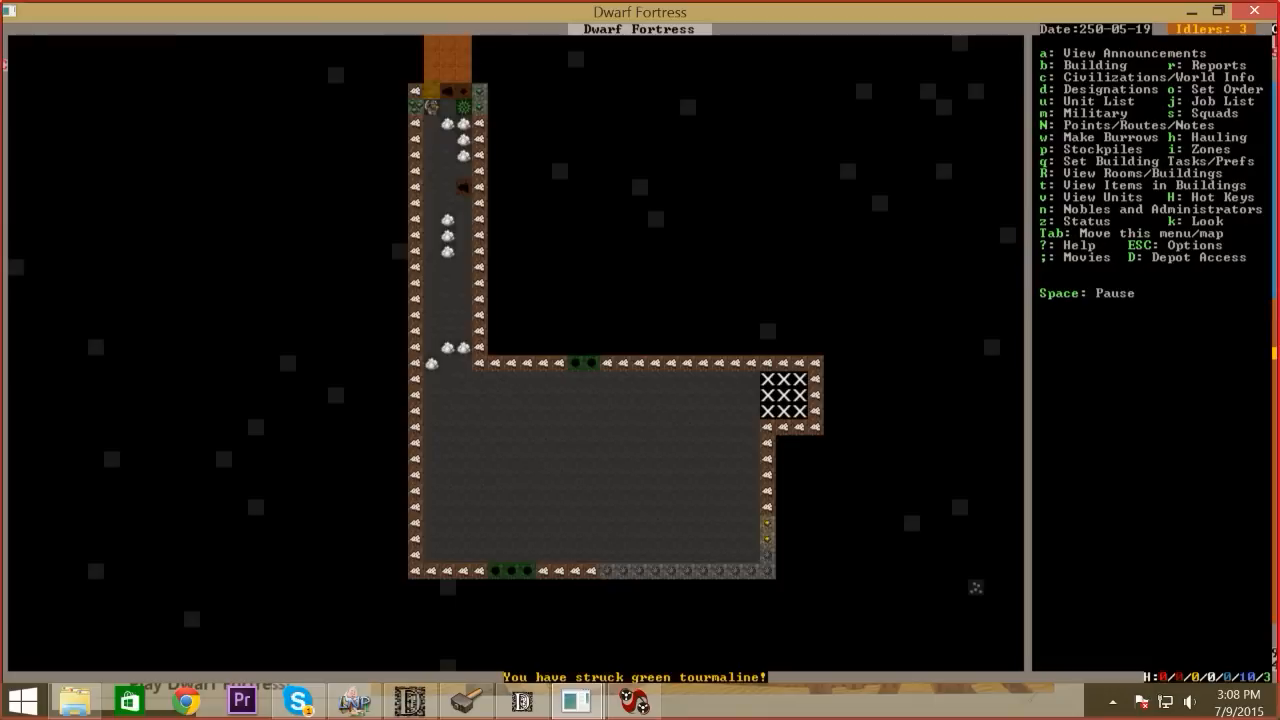
scroll(up, 3)
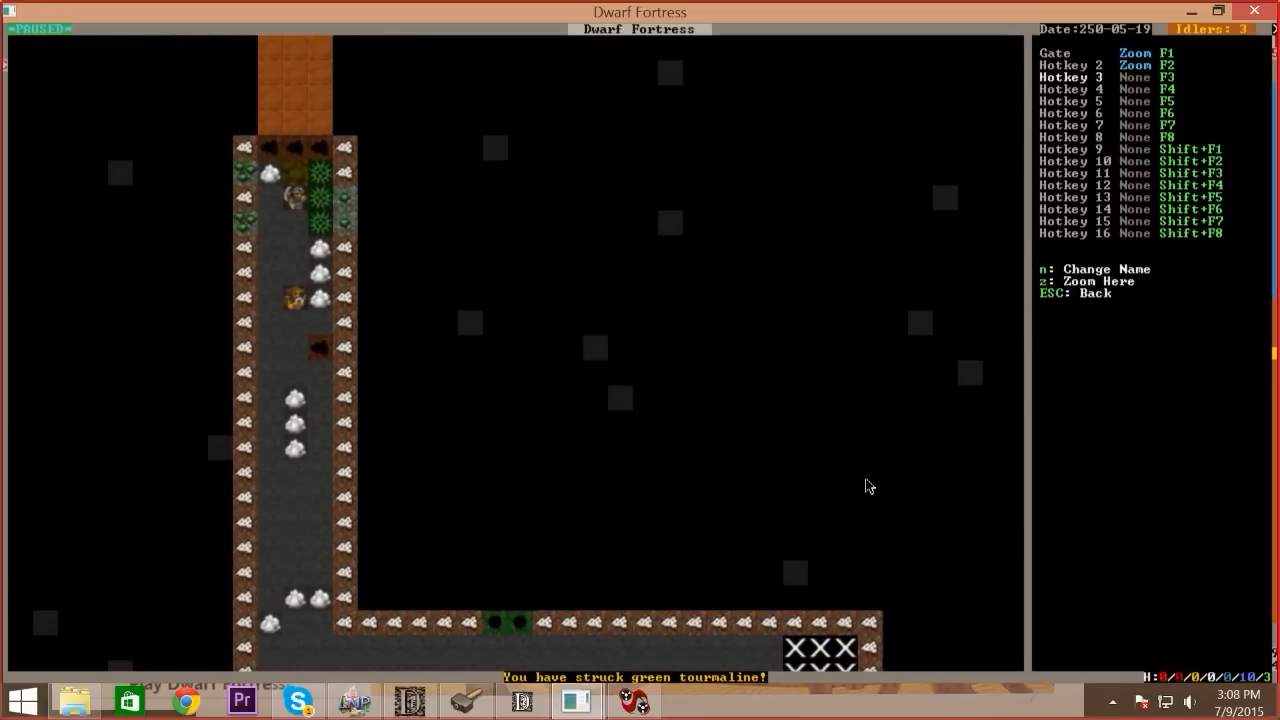
scroll(down, 3)
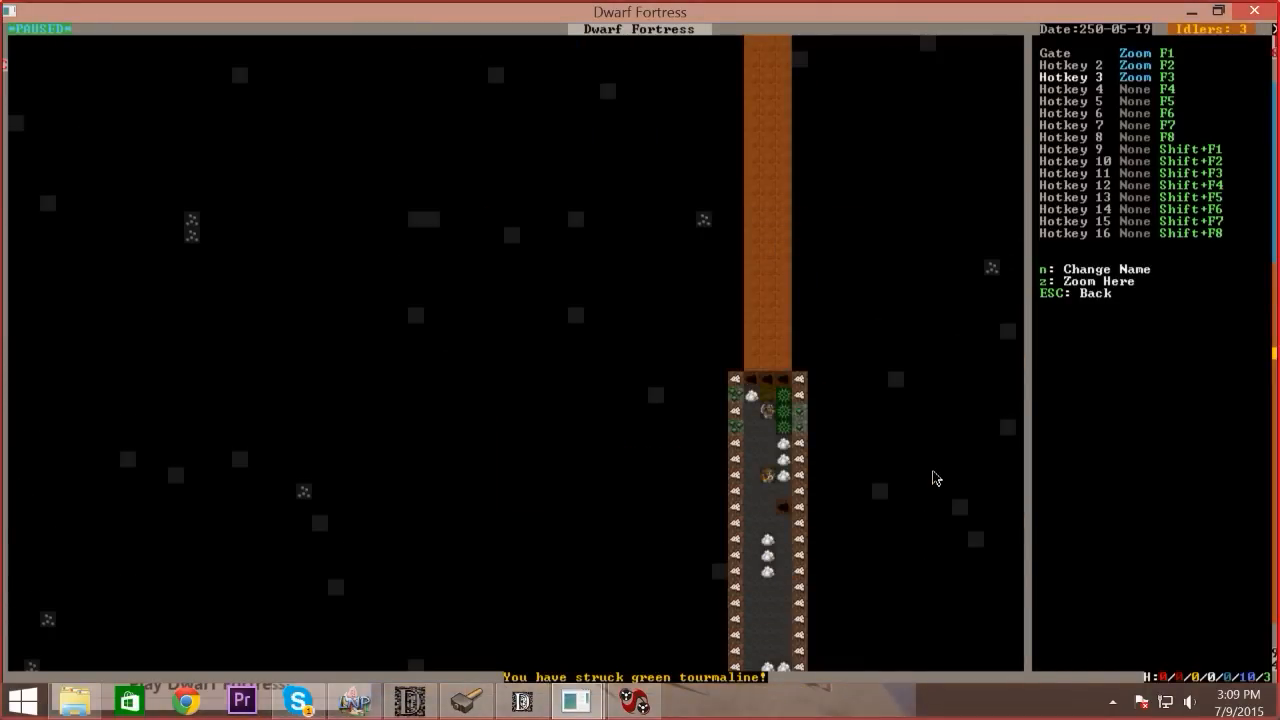
key(Escape)
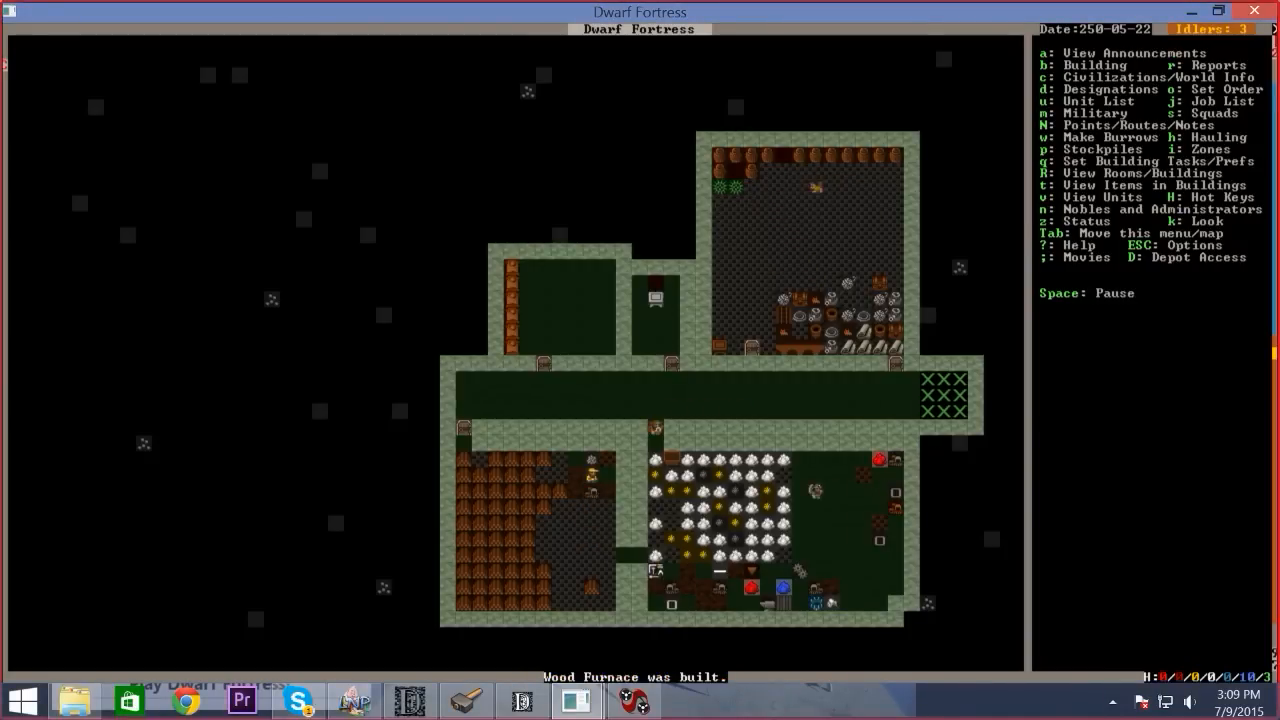
key(b)
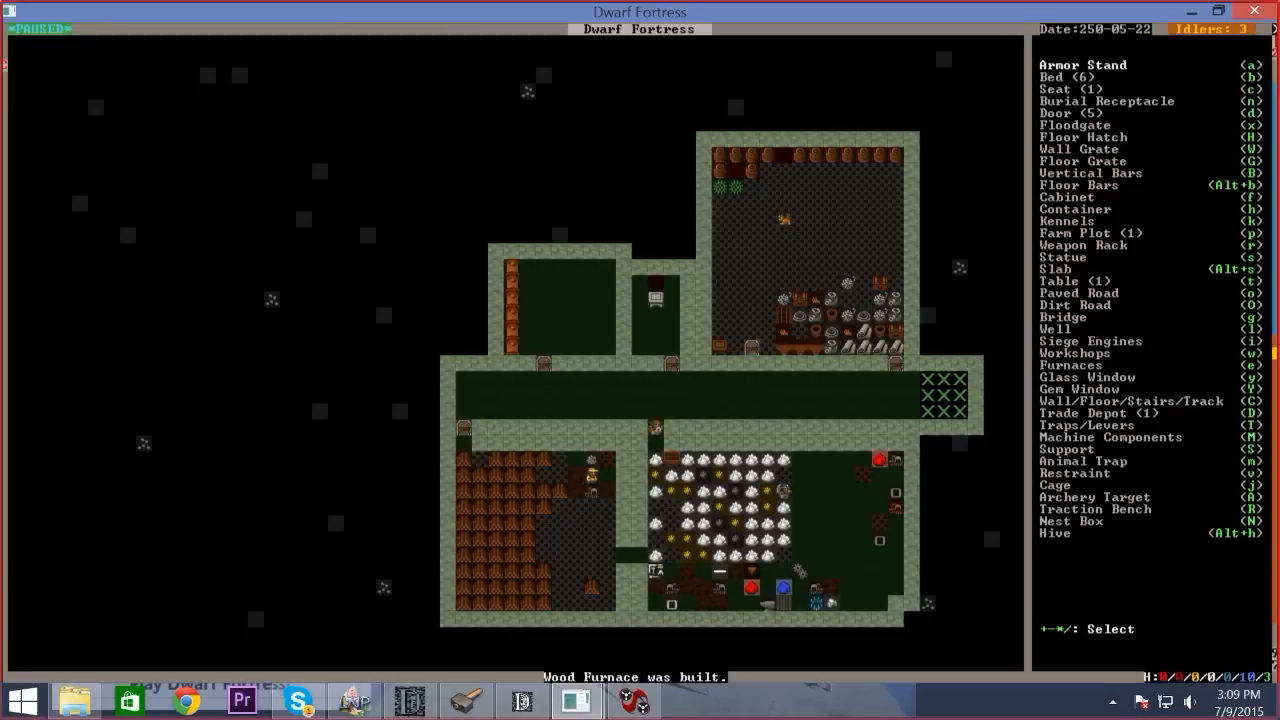
key(Escape)
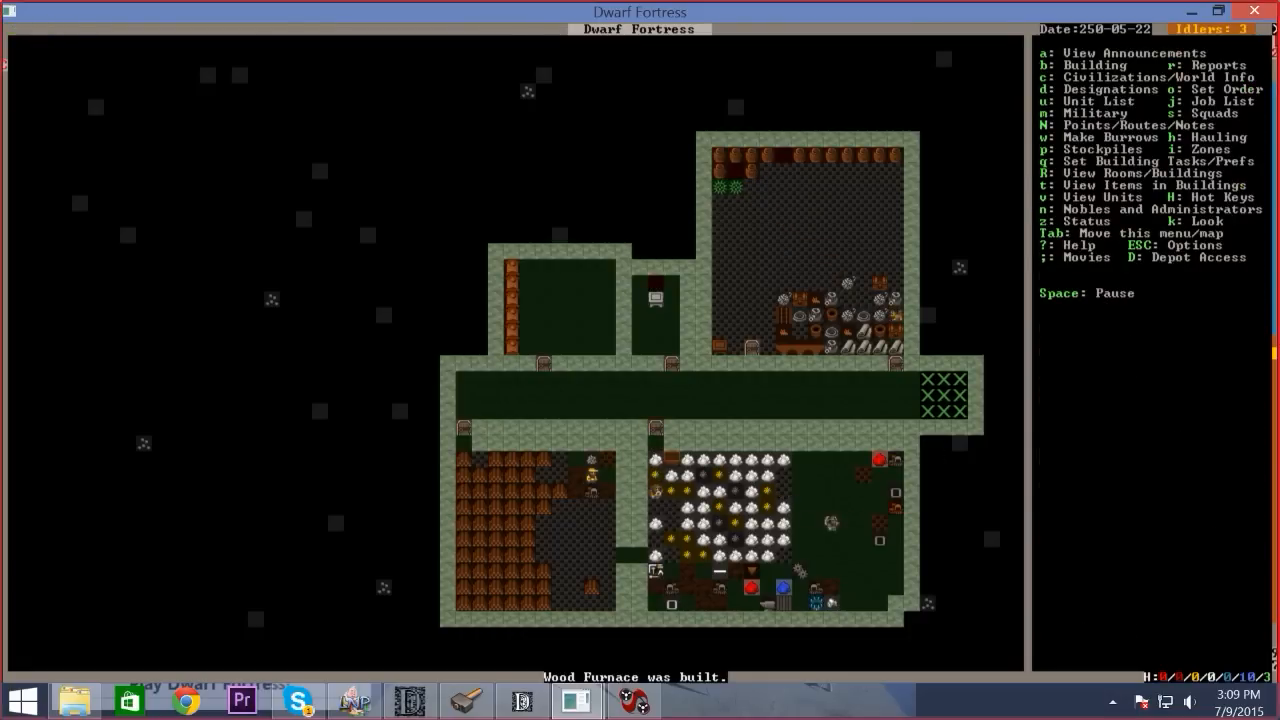
key(p)
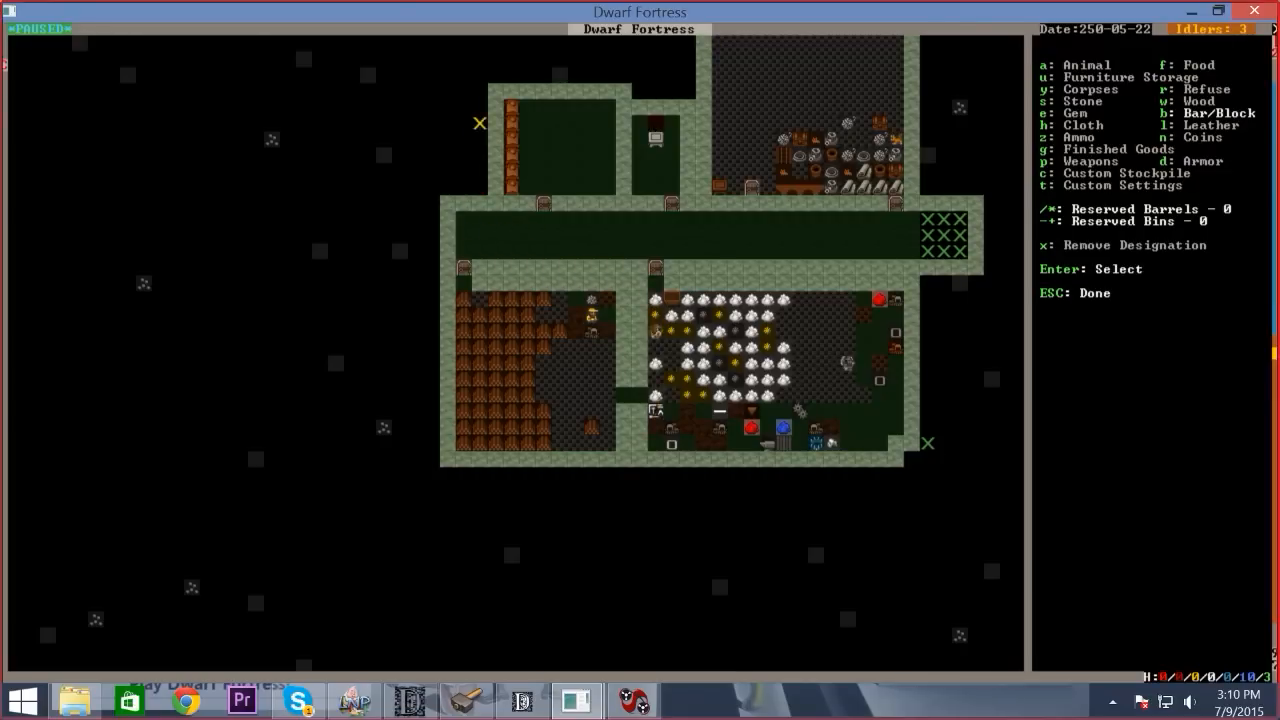
scroll(down, 3)
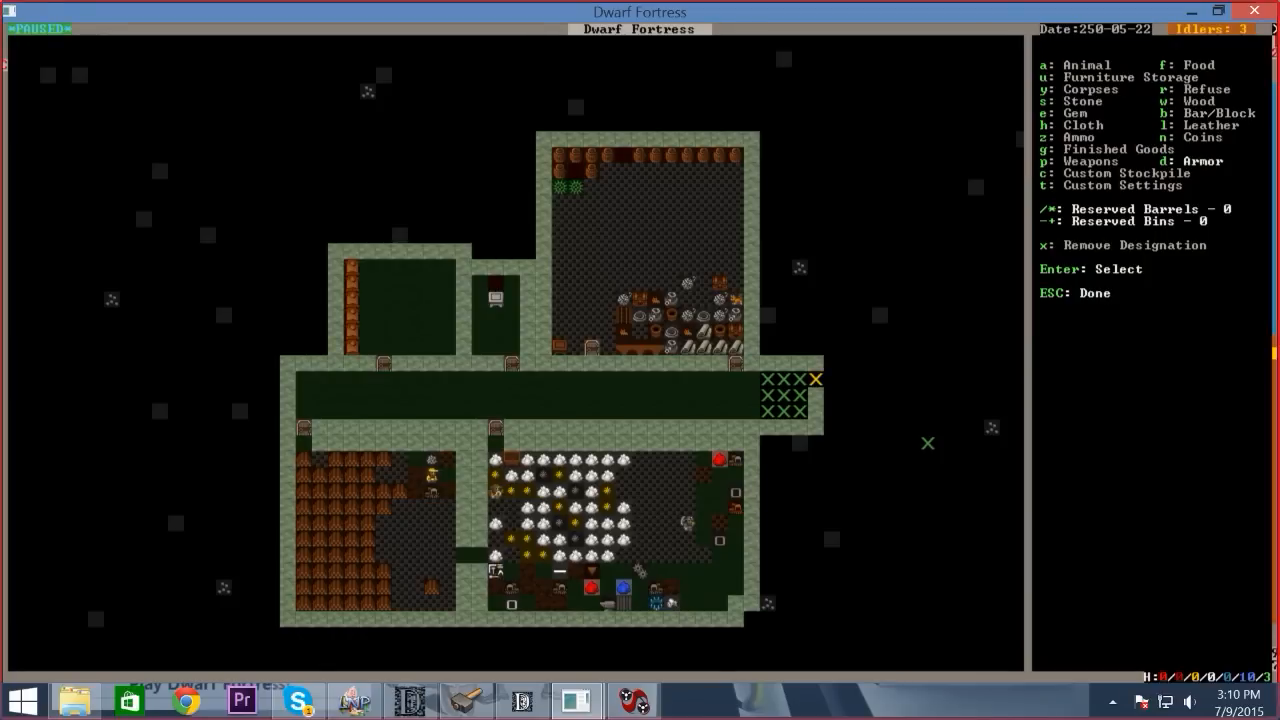
key(Escape)
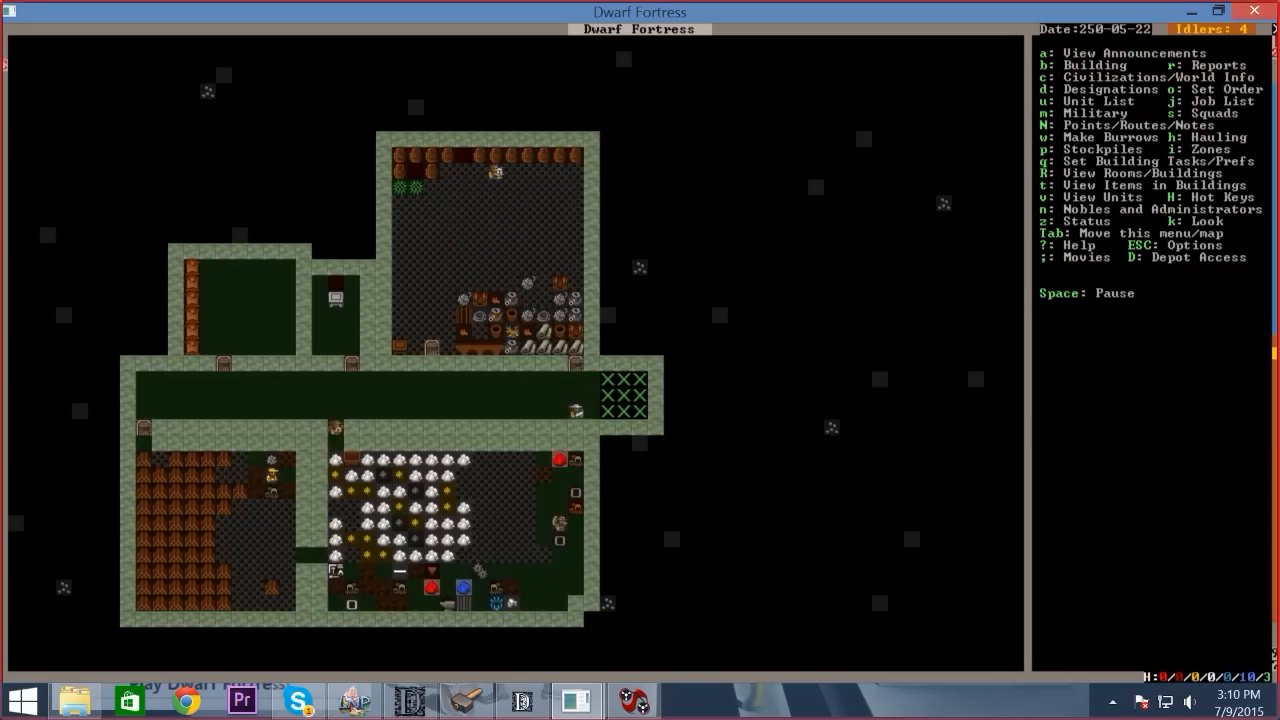
Designate a long mining tunnel eastward from the main corridor's end
key(d)
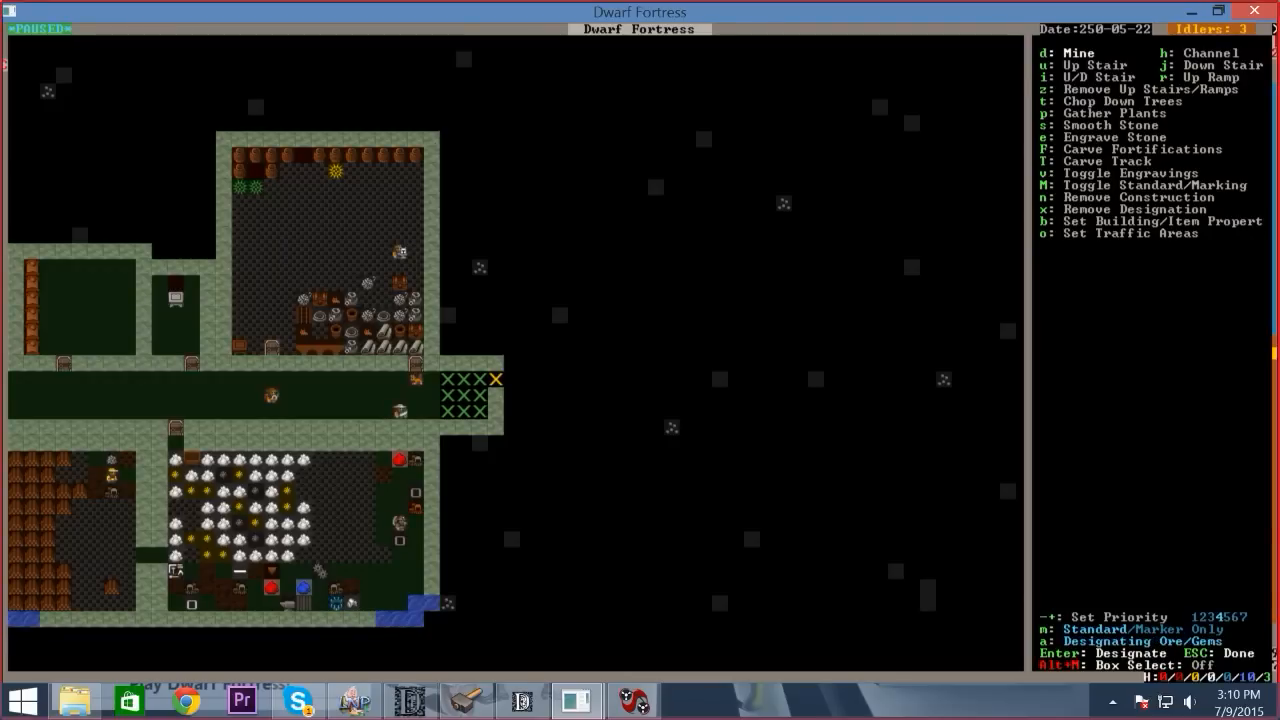
key(a)
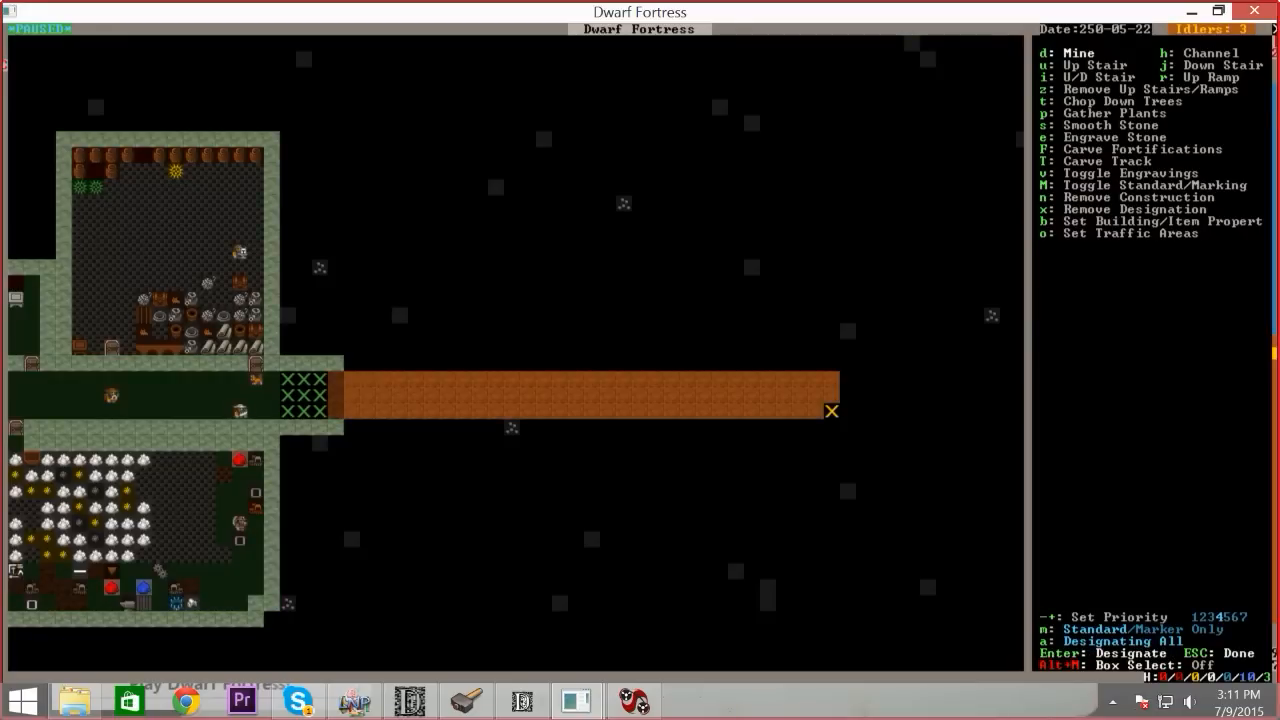
key(Escape)
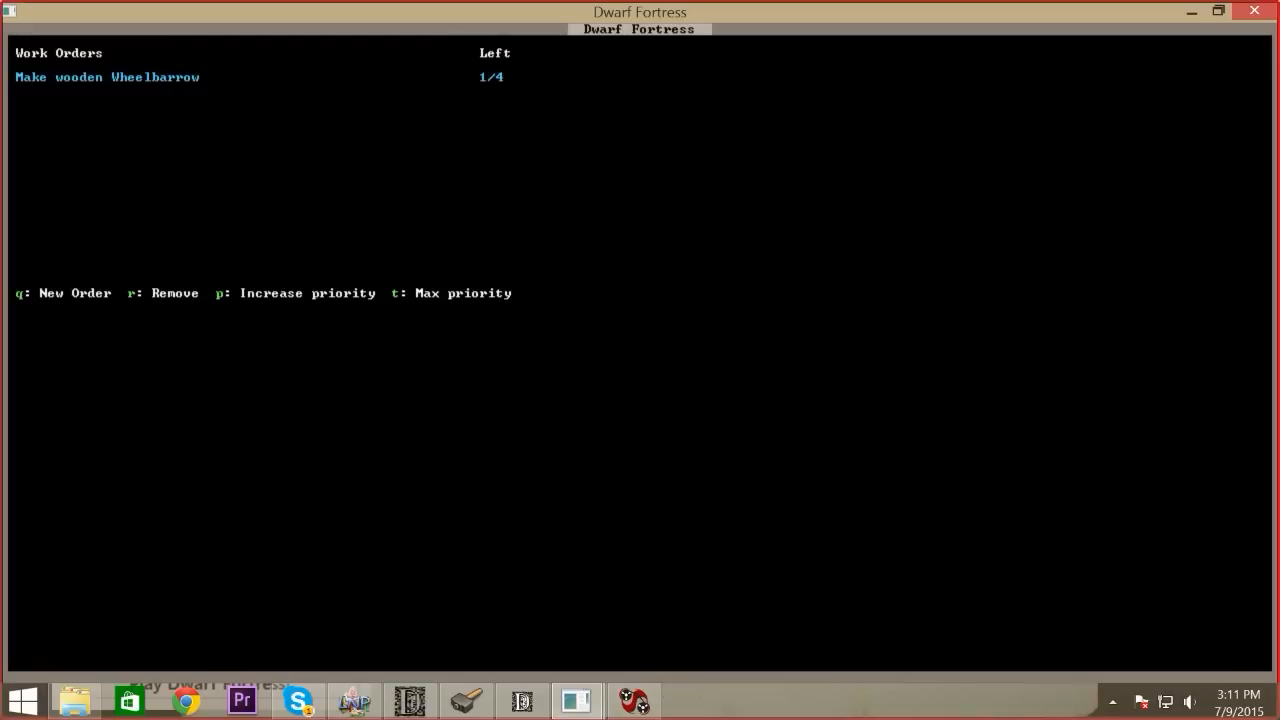
Search new work orders for GATE and DRA, find none, and return to the map via the job list
key(q)
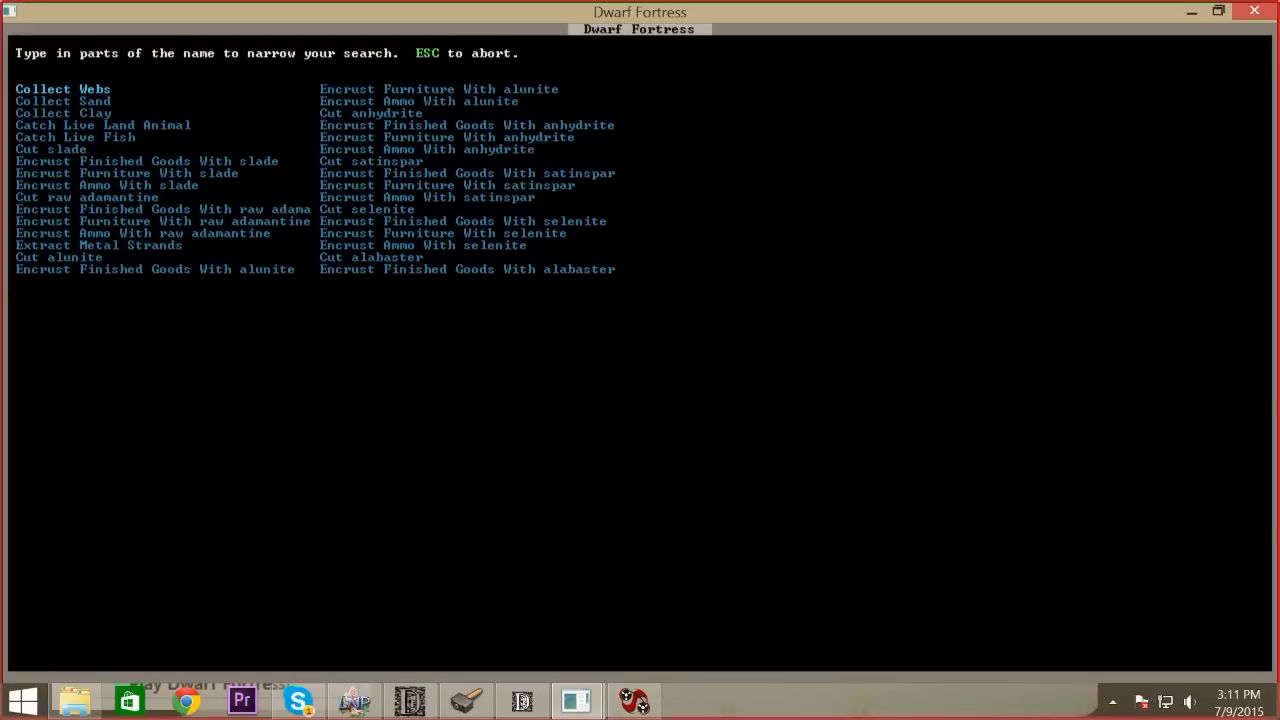
text(GATE)
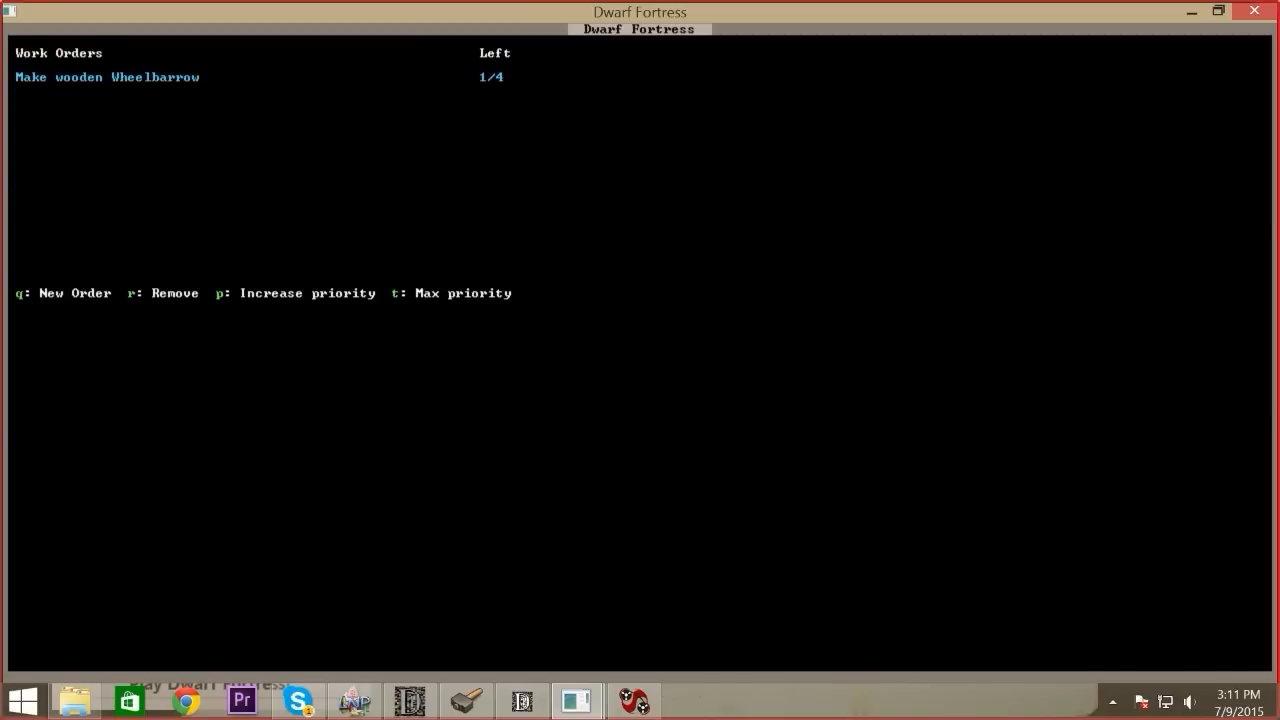
key(q)
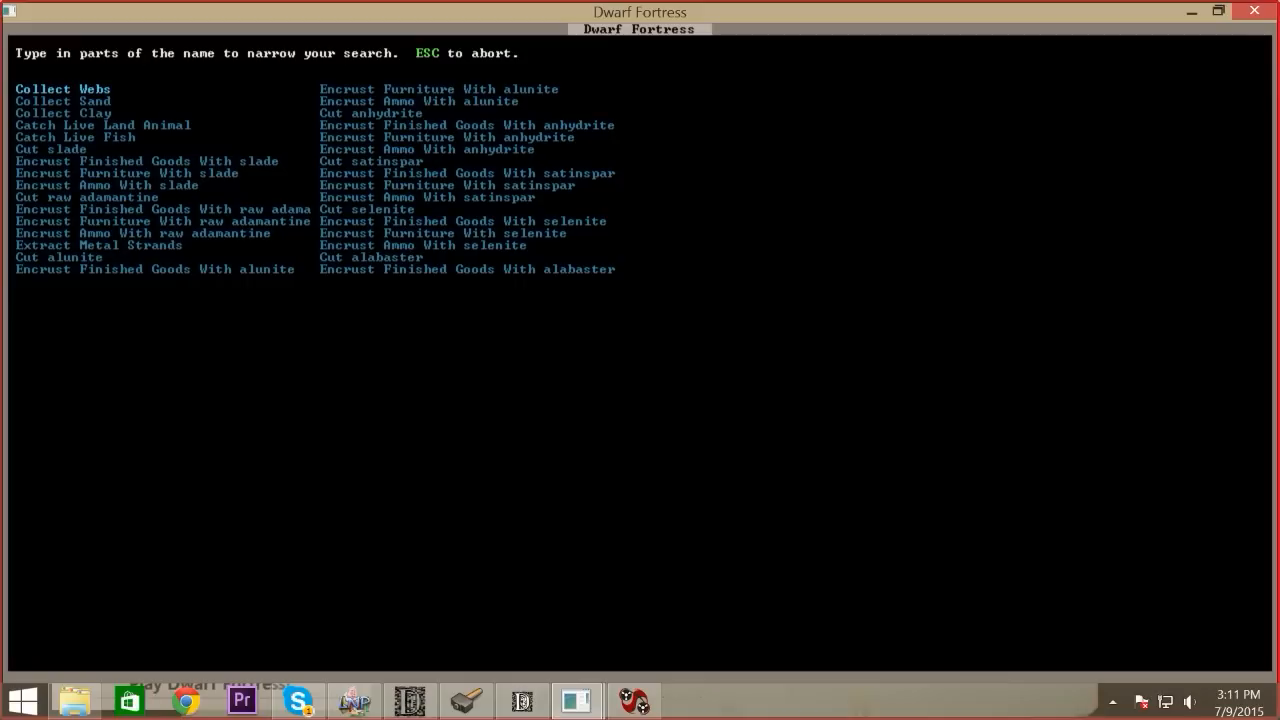
text(DRA)
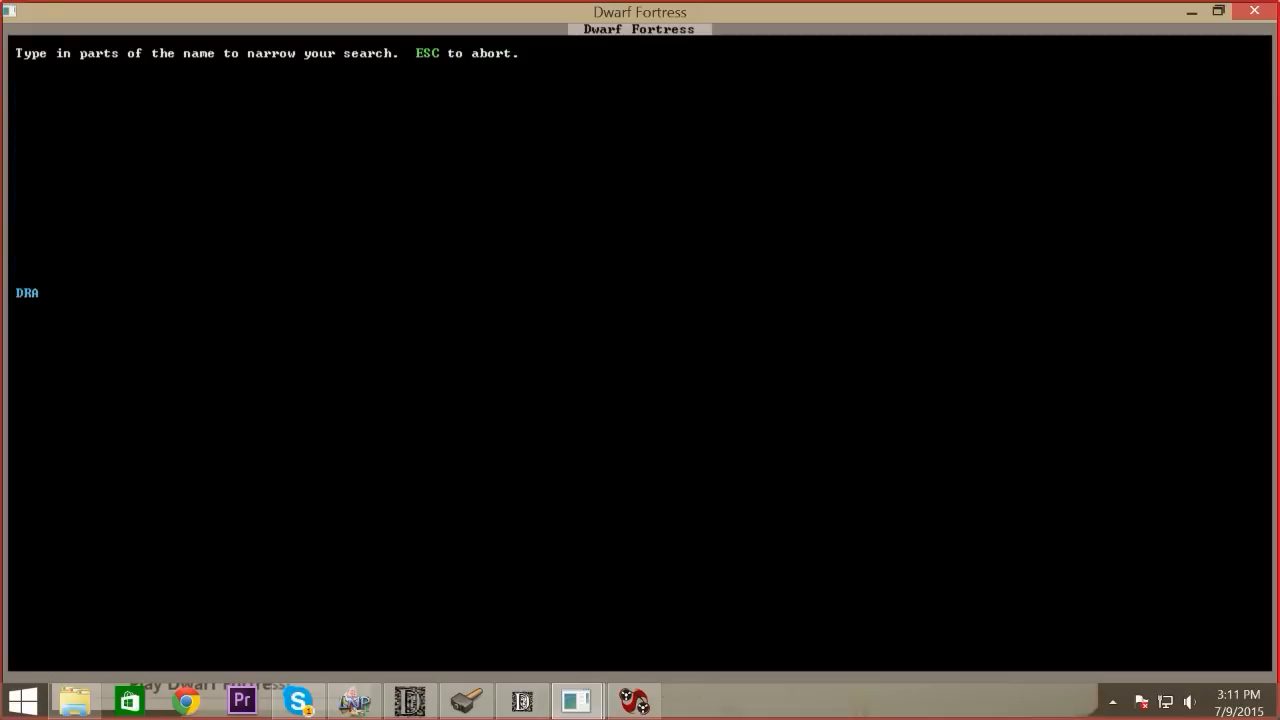
key(backspace)
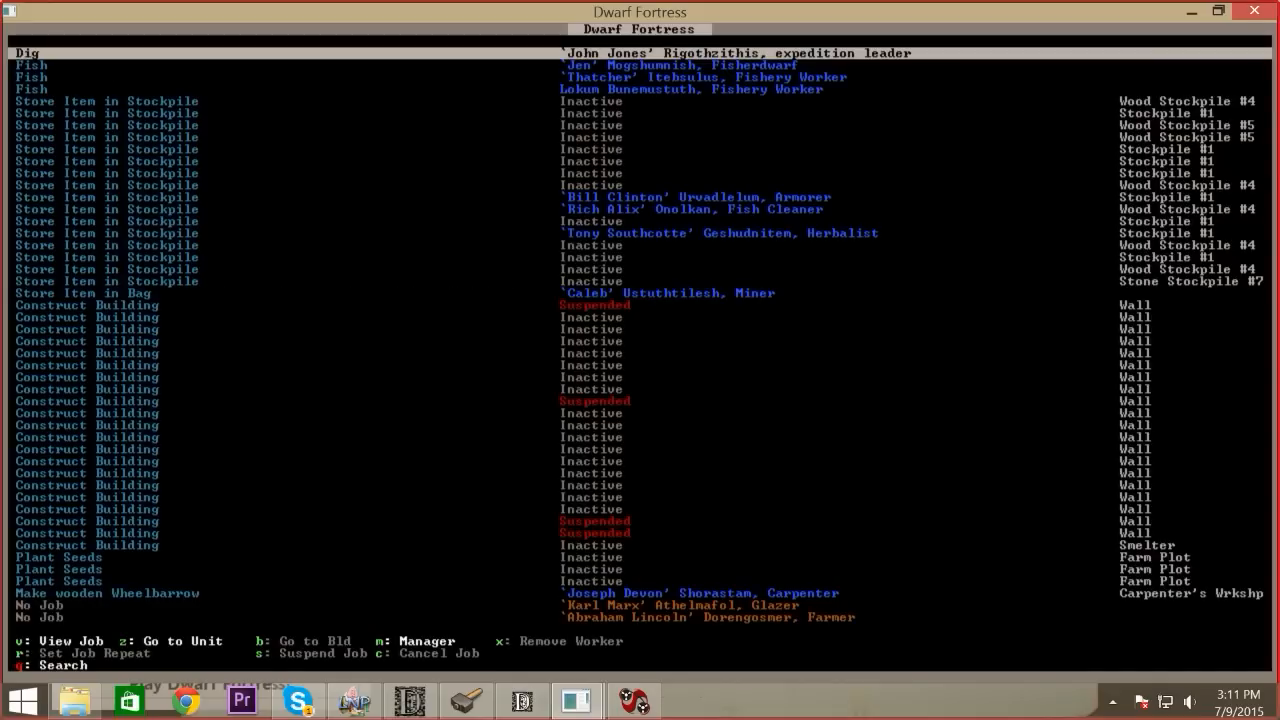
key(Escape)
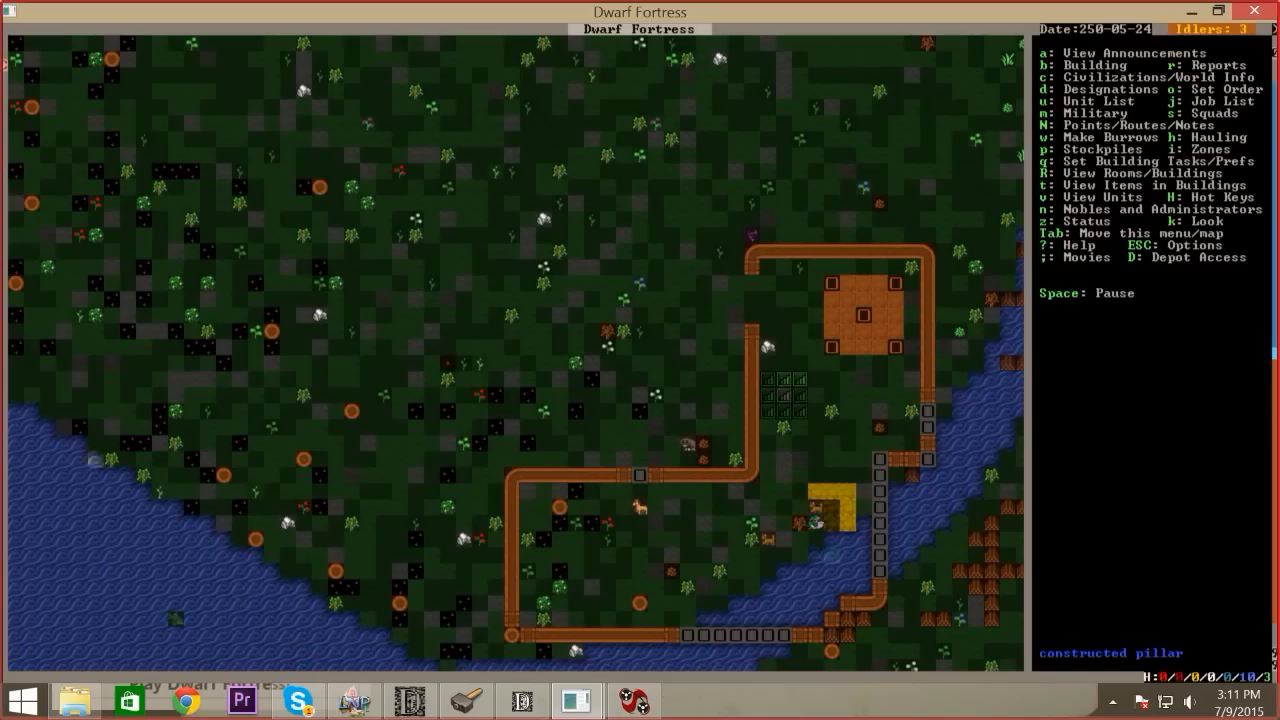
Place the Bridge (Raises) with a log material, then query the suspended wall construction
key(b)
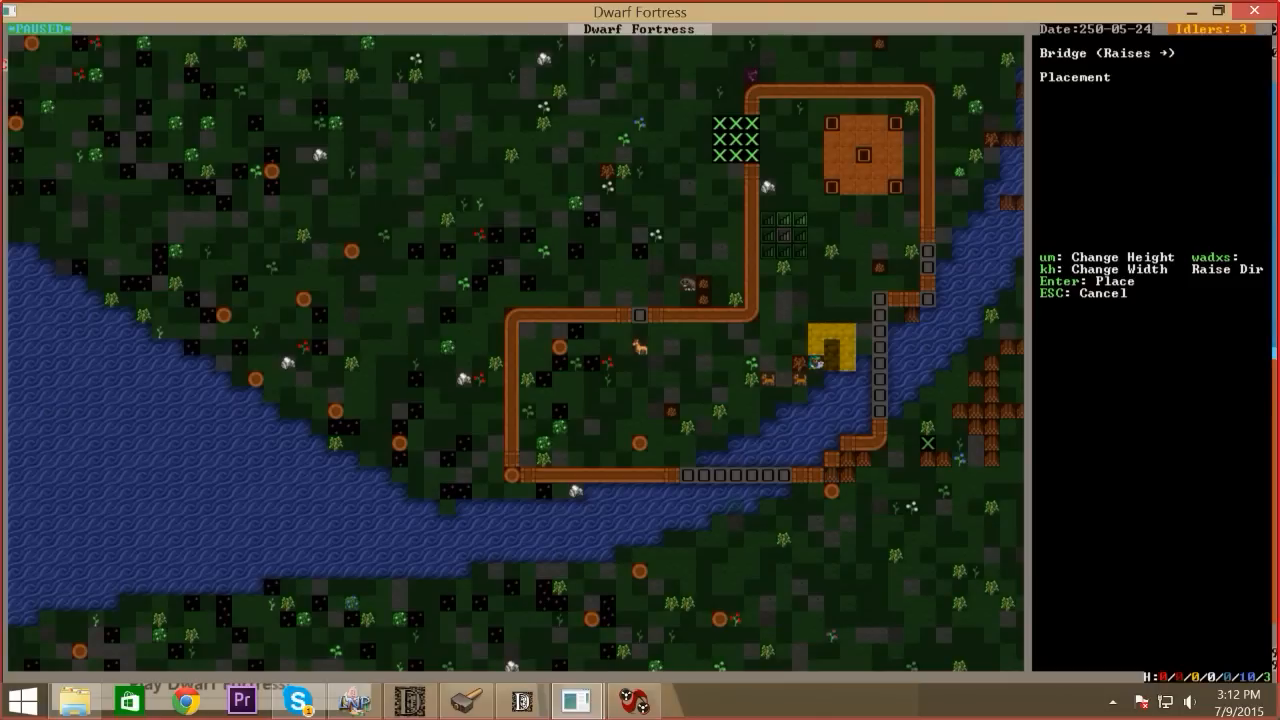
key(Return)
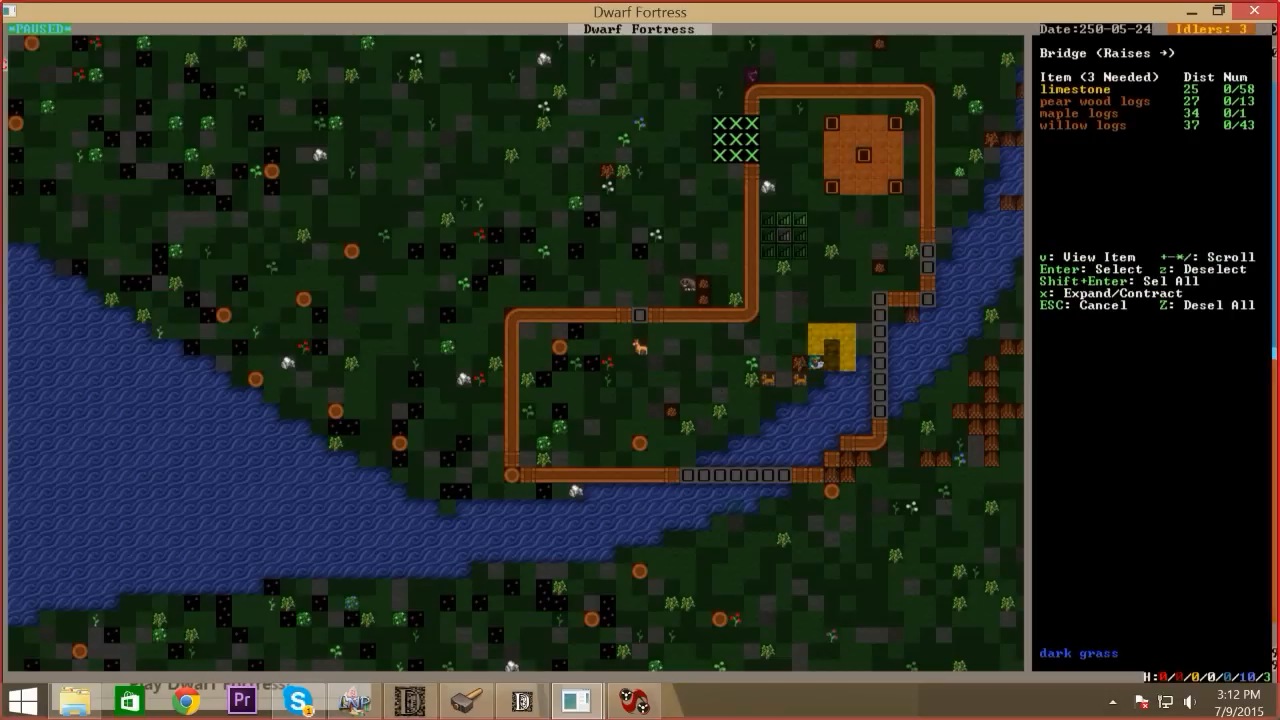
key(Escape)
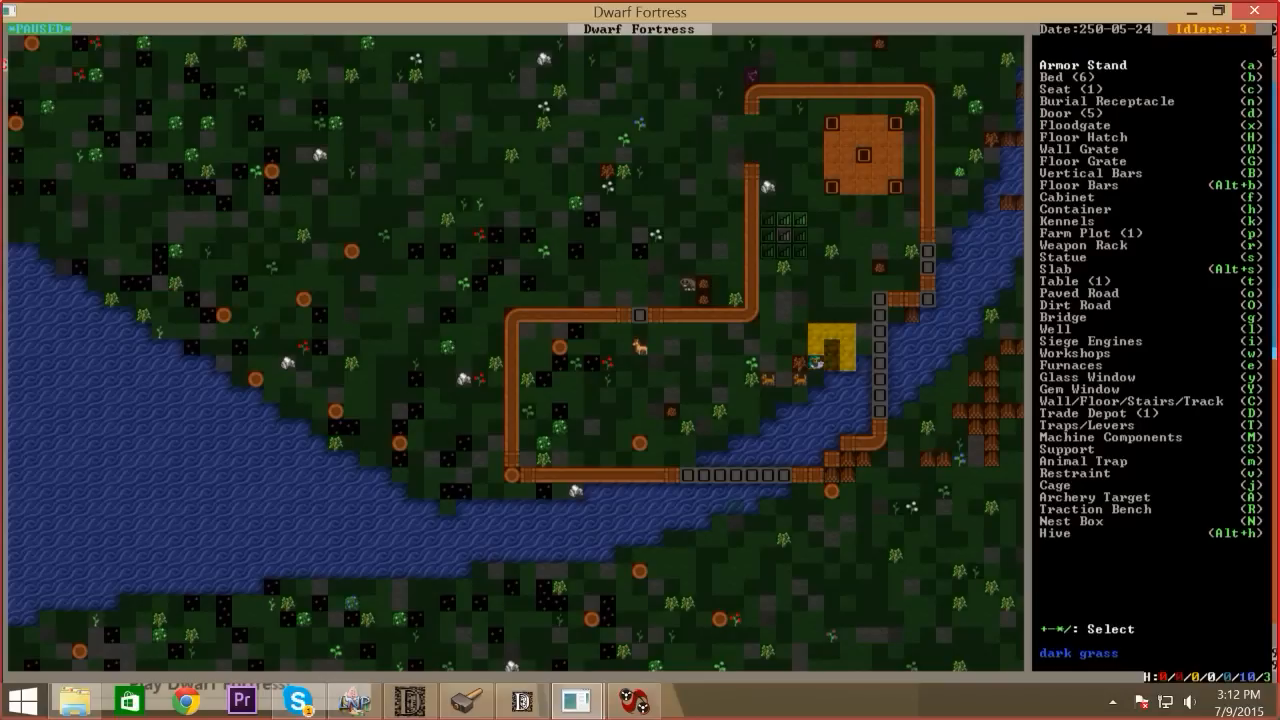
key(Escape)
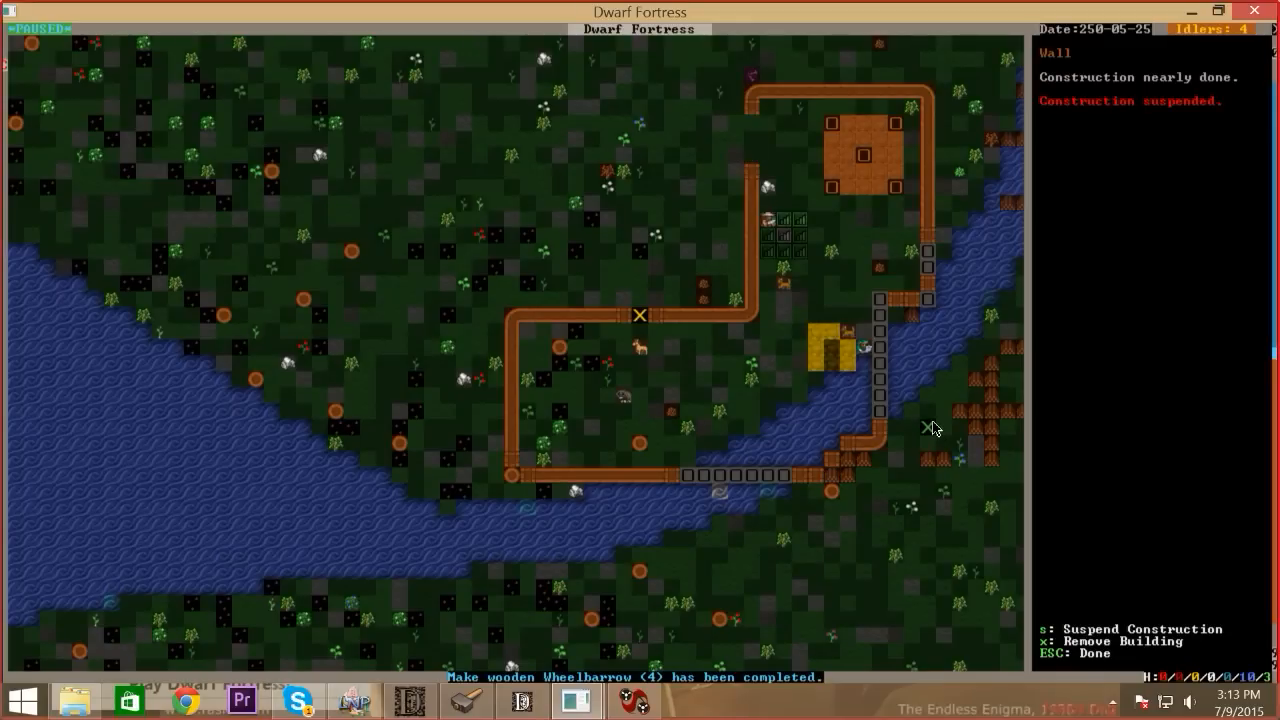
Unsuspend the queried wall construction and return to the fortress map
key(s)
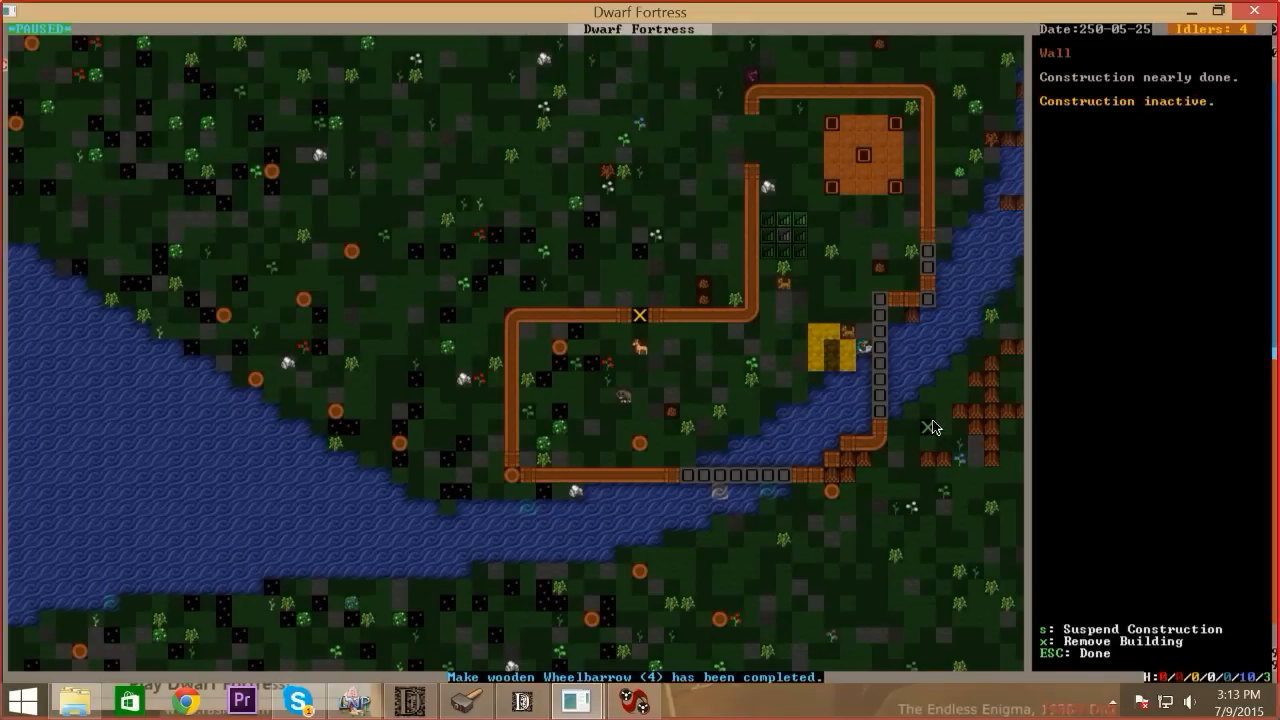
key(Escape)
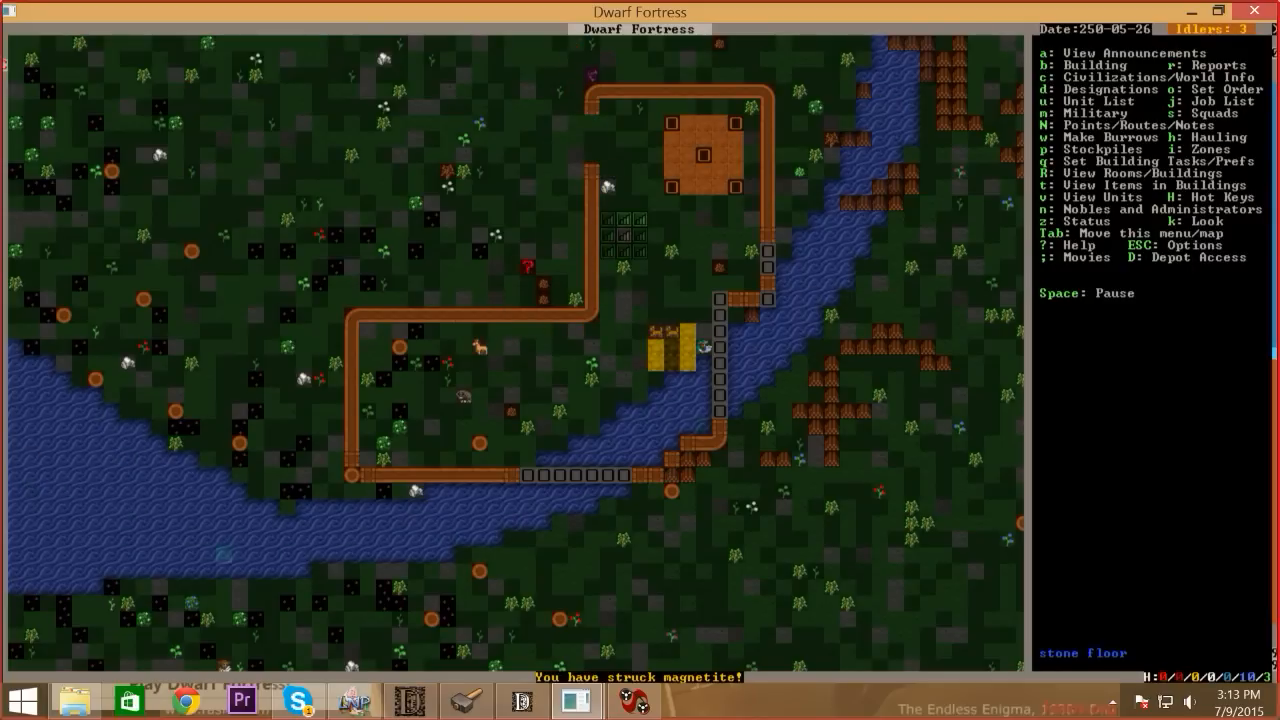
scroll(down, 3)
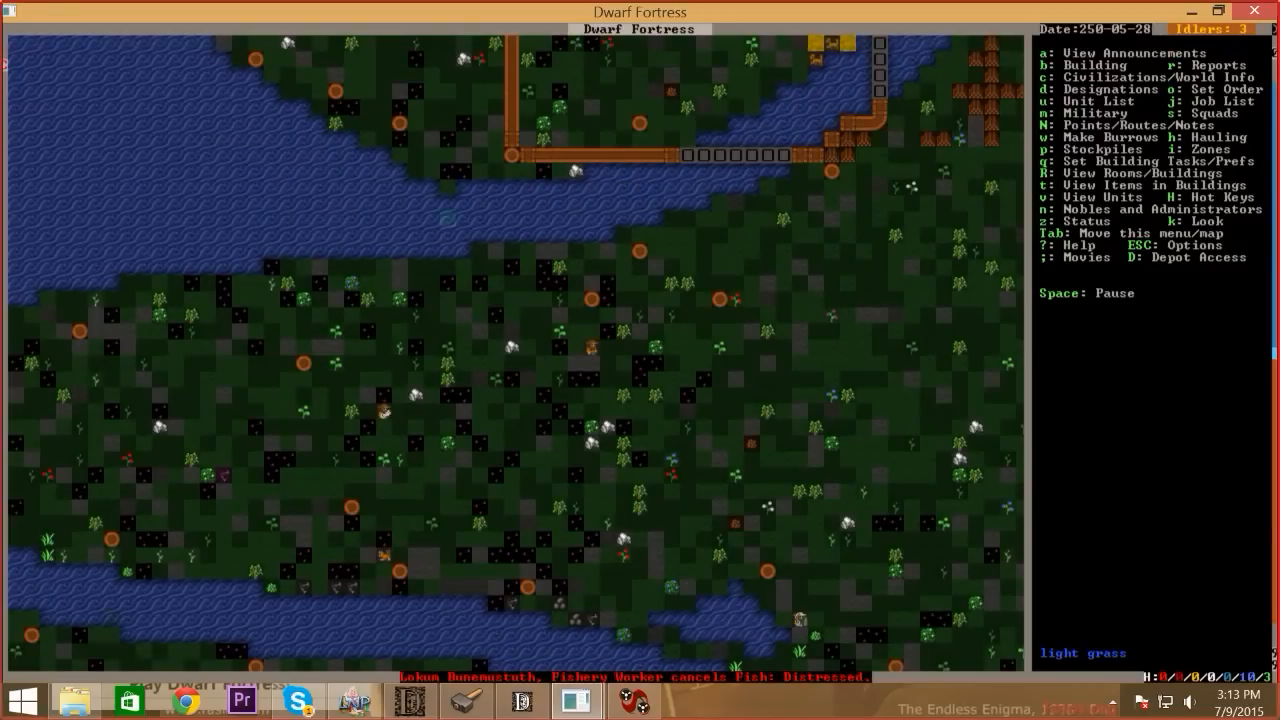
Survey the grasslands around the fortress, then bring up the citizen list of 13 dwarves
key(k)
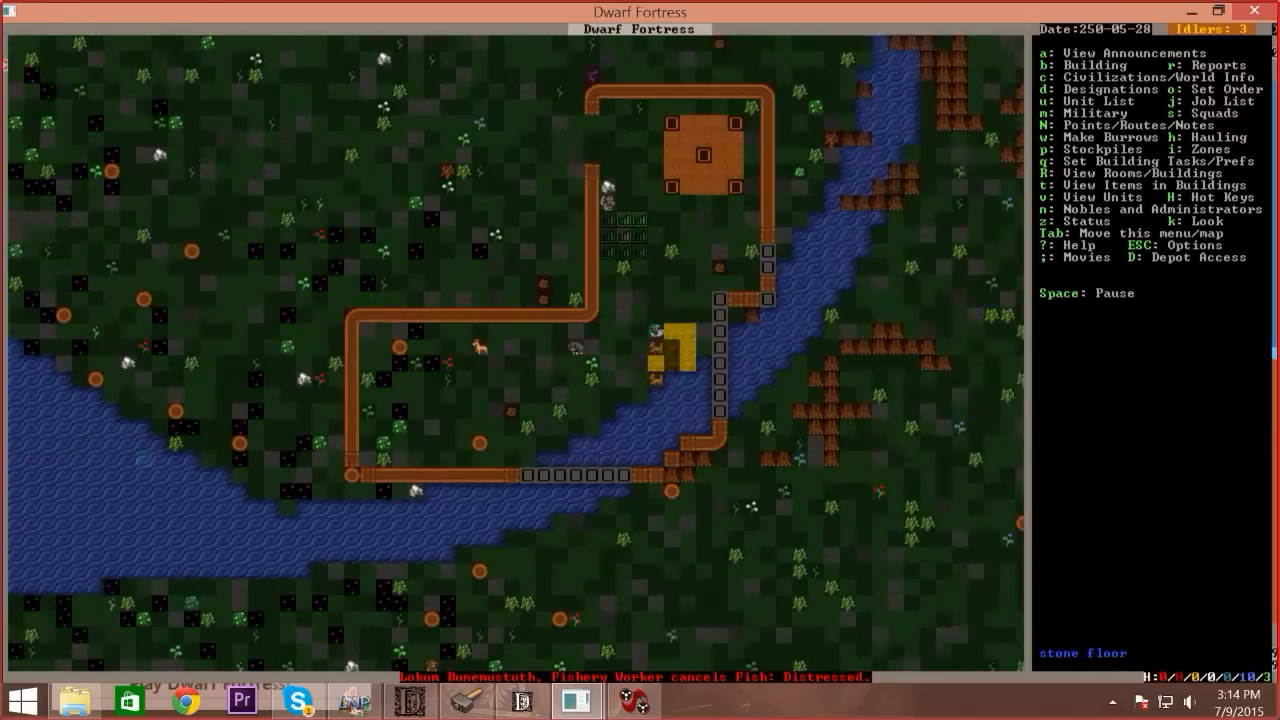
scroll(down, 3)
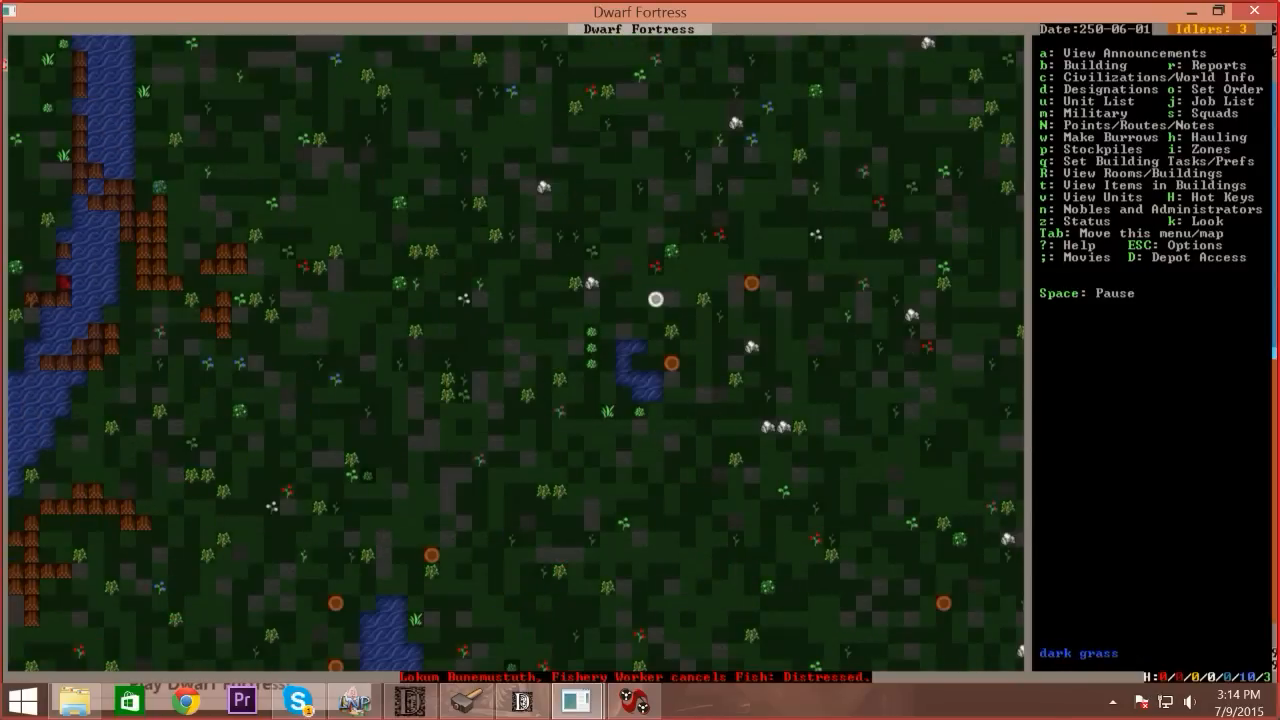
key(u)
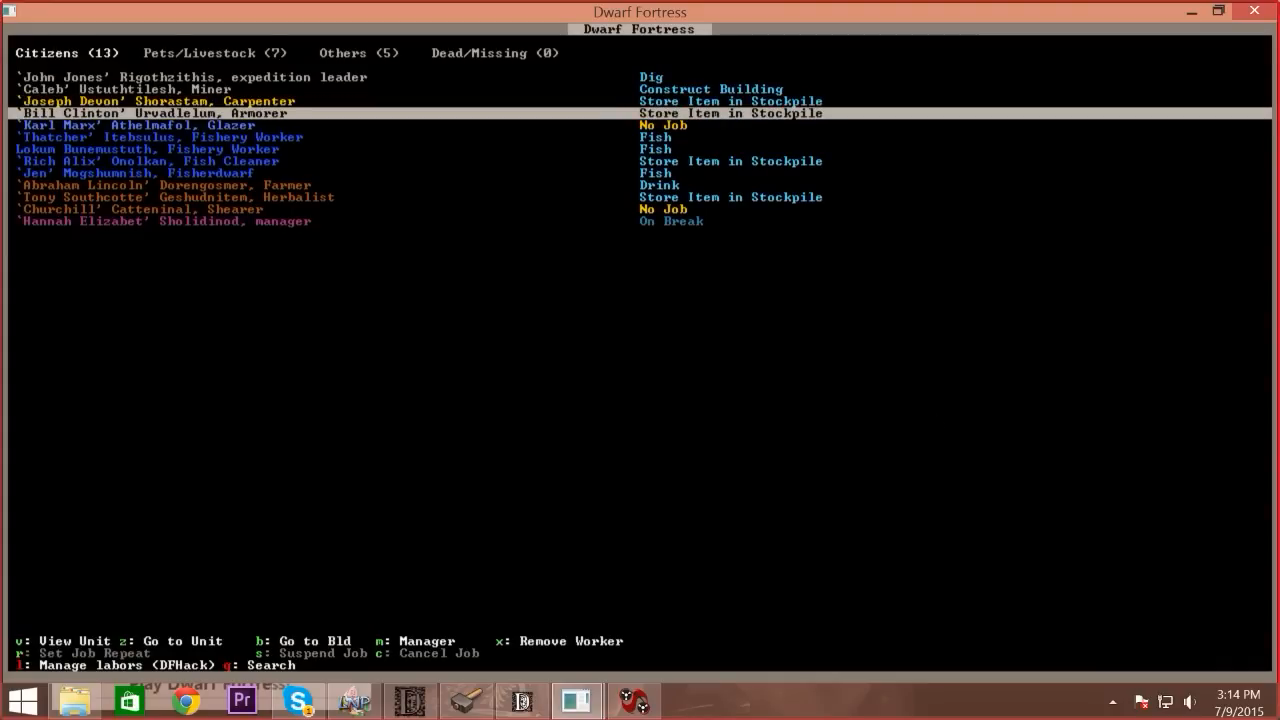
Select the second Fishery Worker, Lokun, and view their enabled labour categories
key(down)
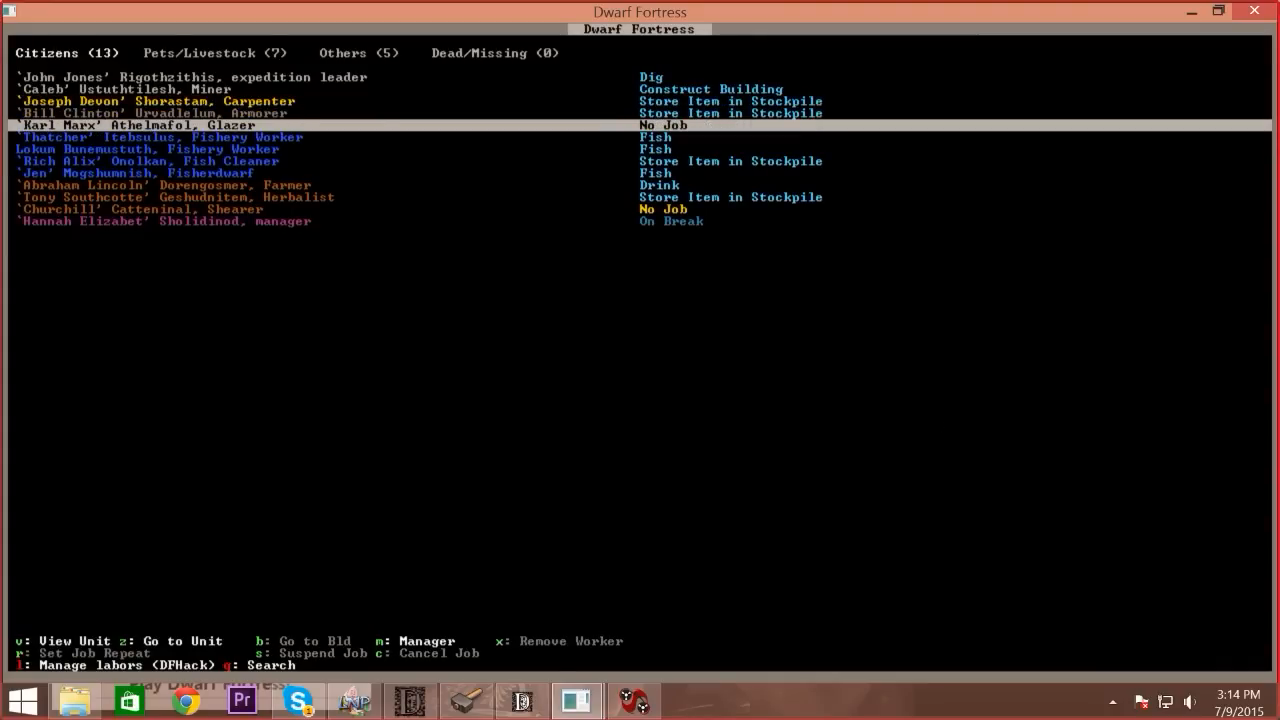
key(down)
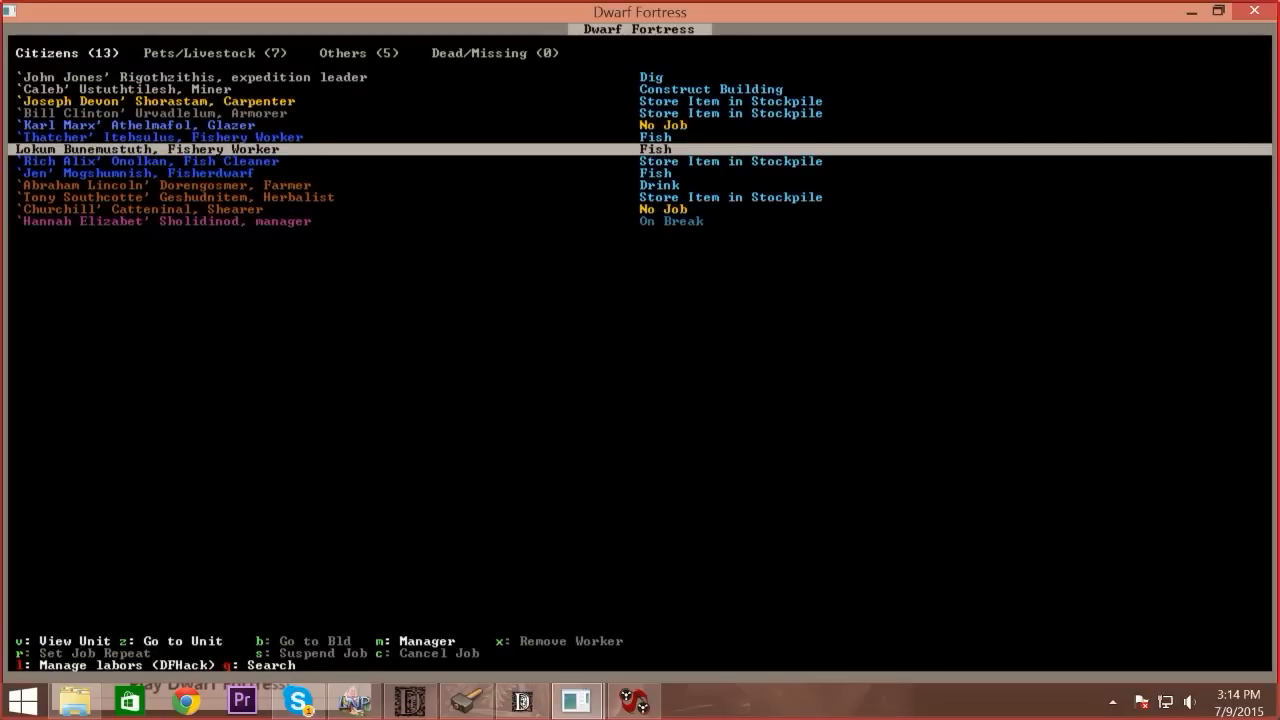
mouse_move(934, 420)
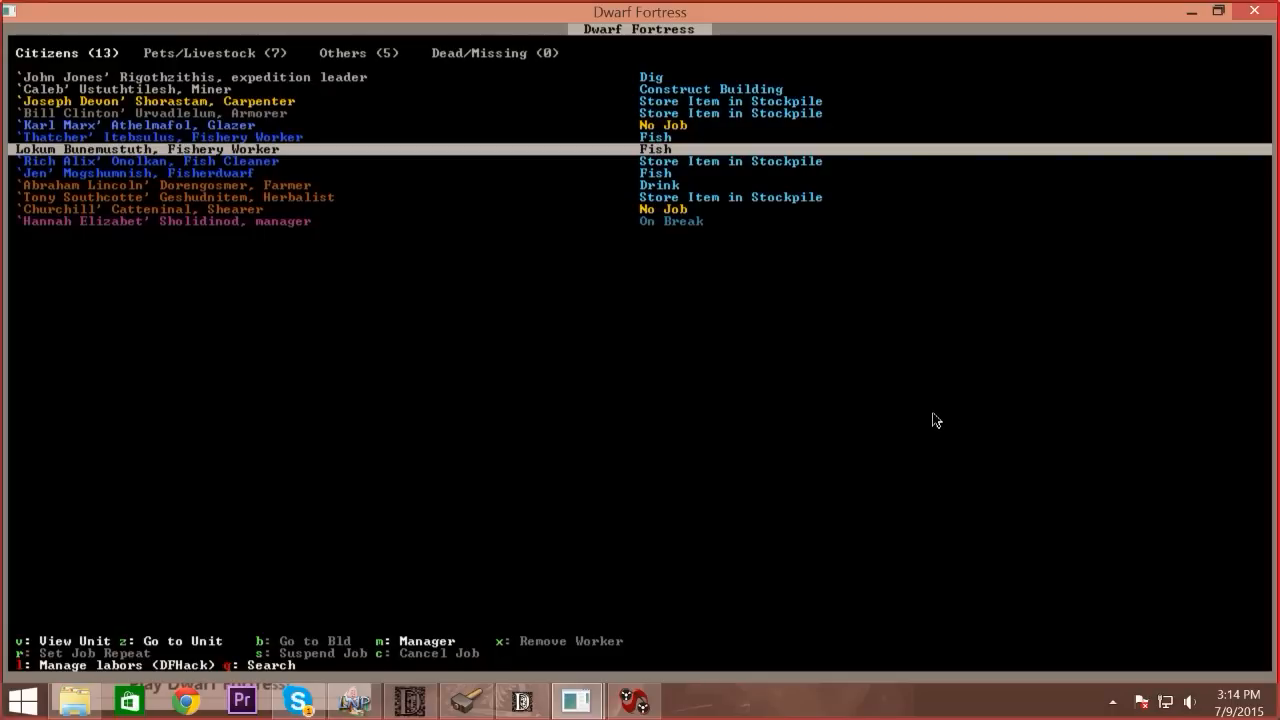
key(v)
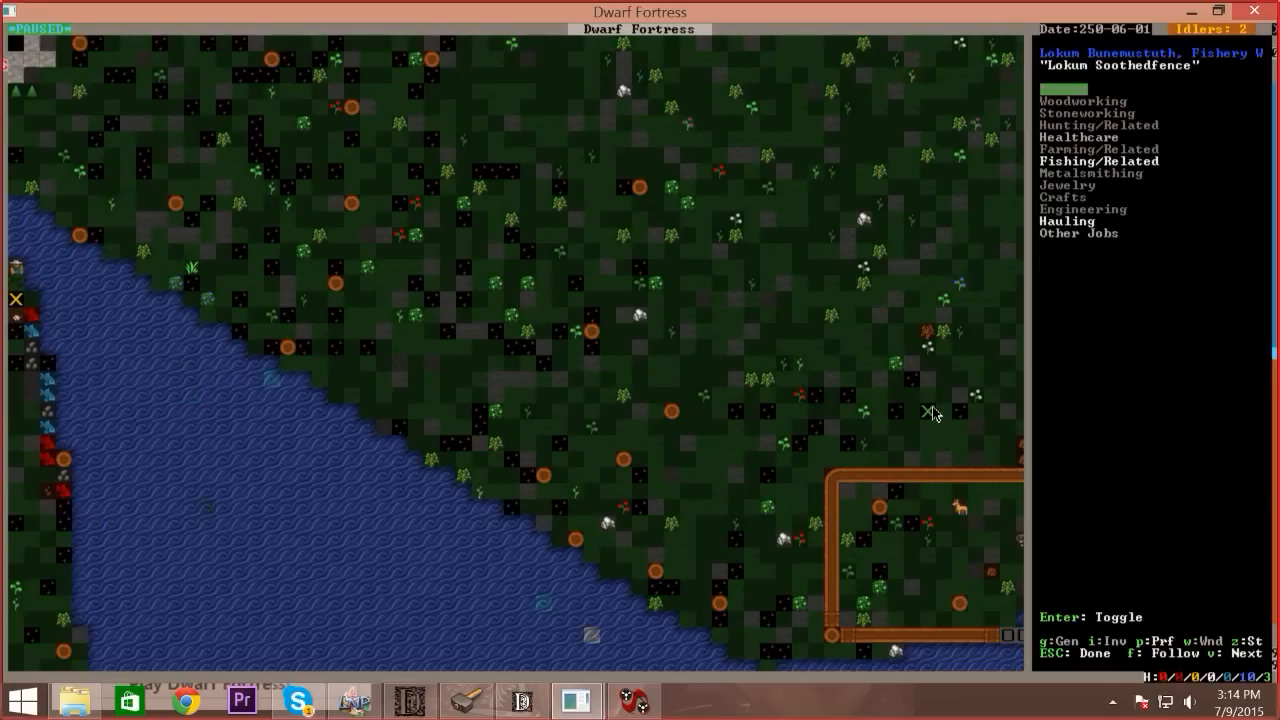
key(v)
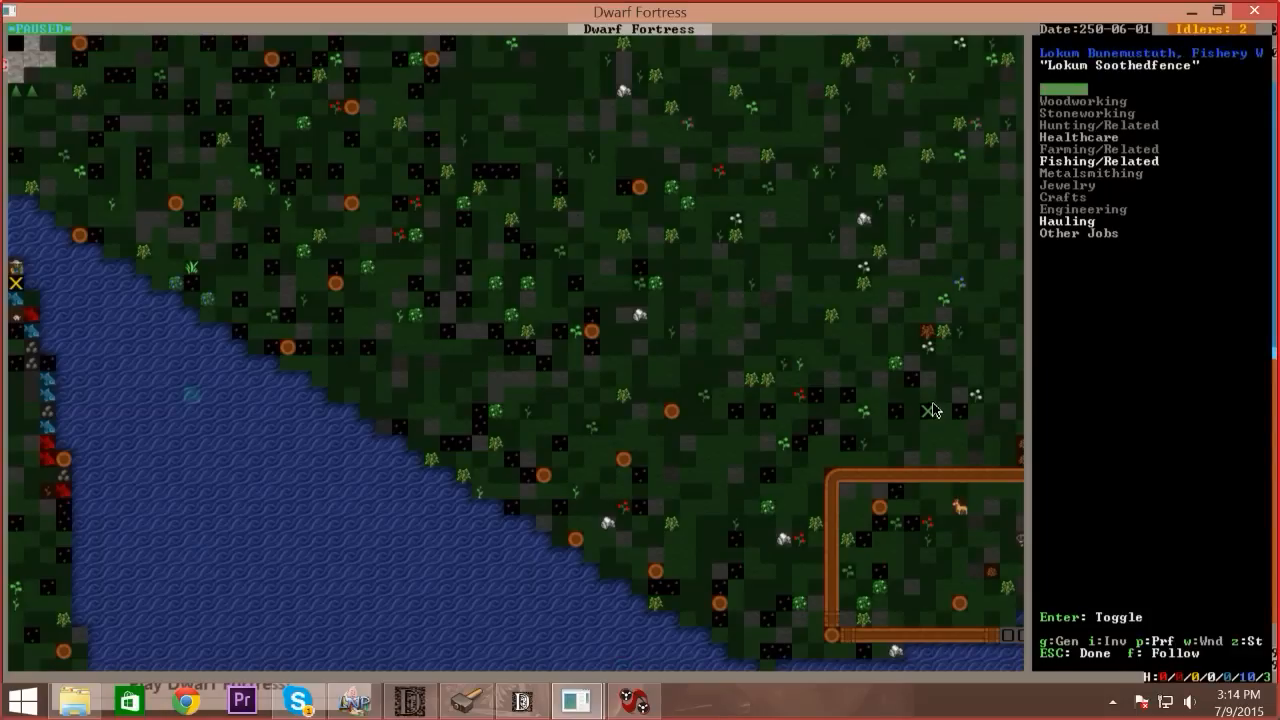
mouse_move(928, 404)
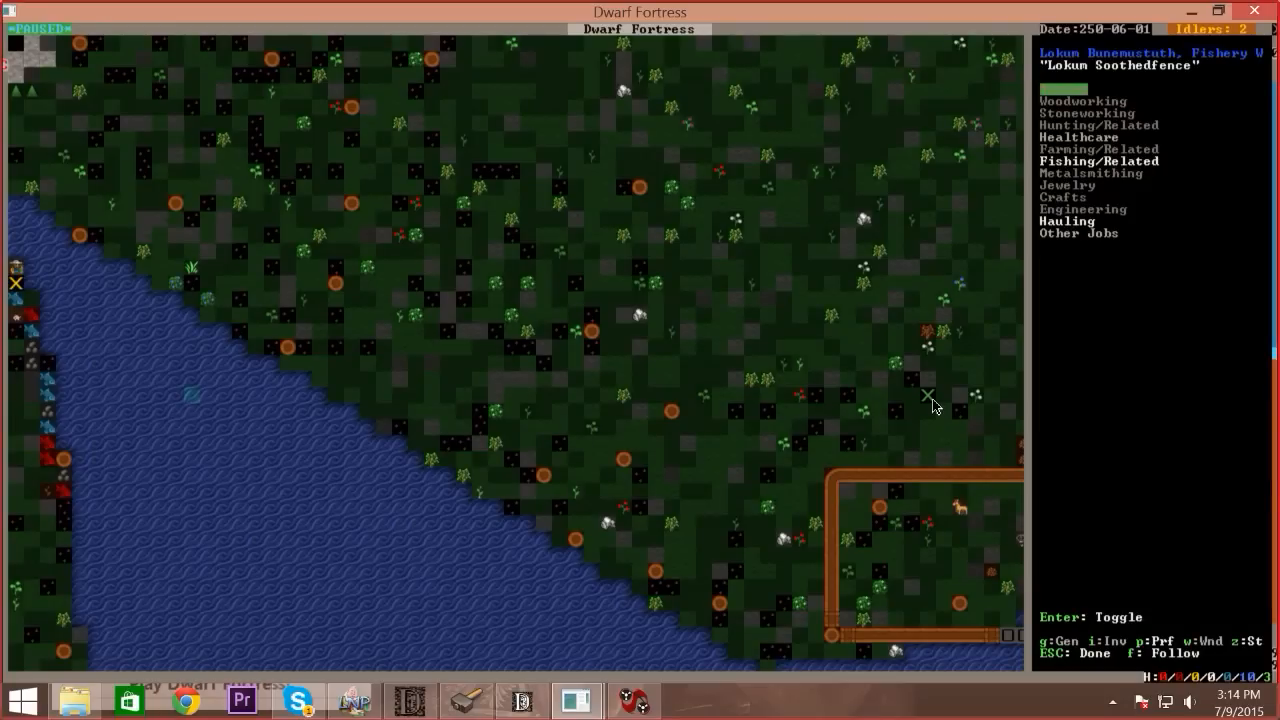
mouse_move(938, 418)
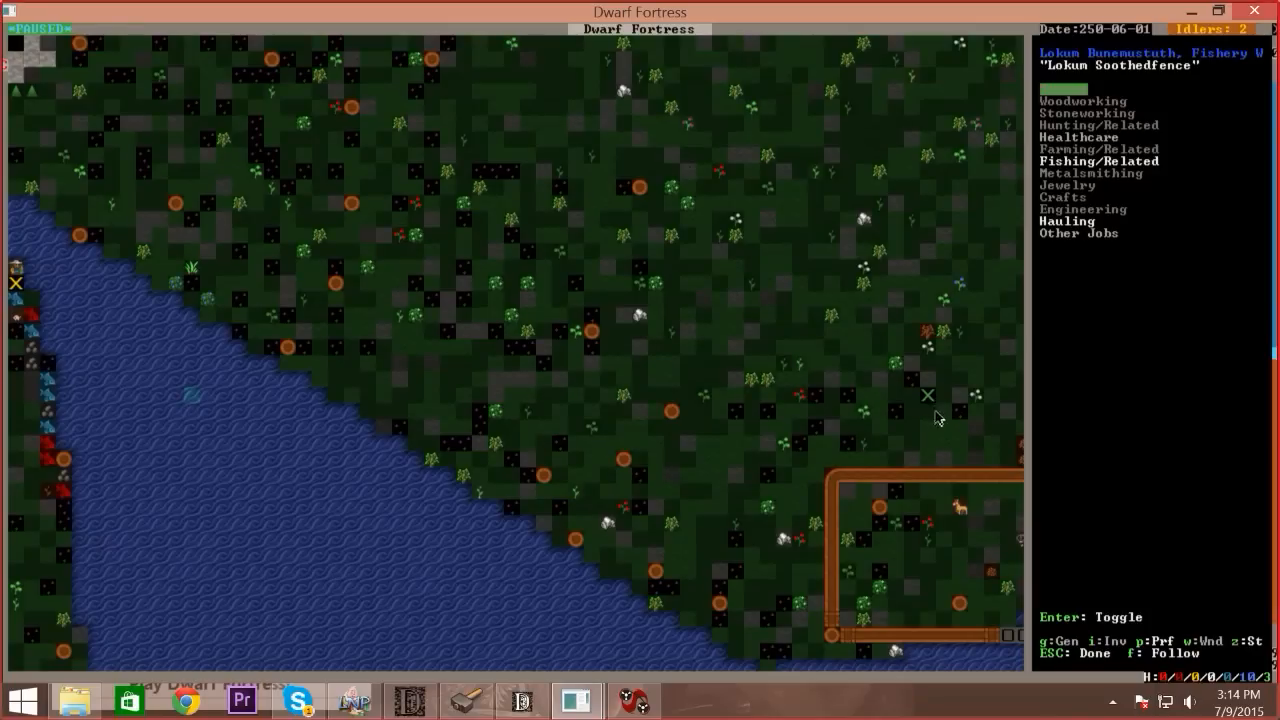
mouse_move(926, 412)
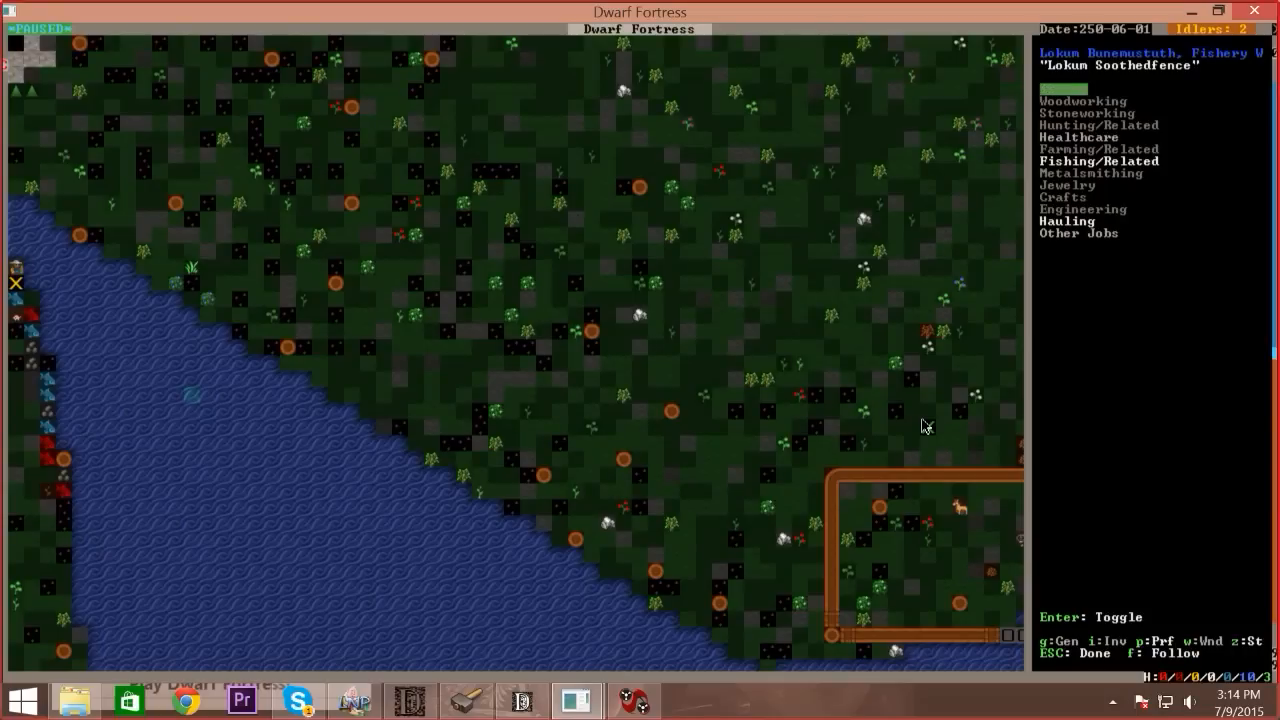
key(Escape)
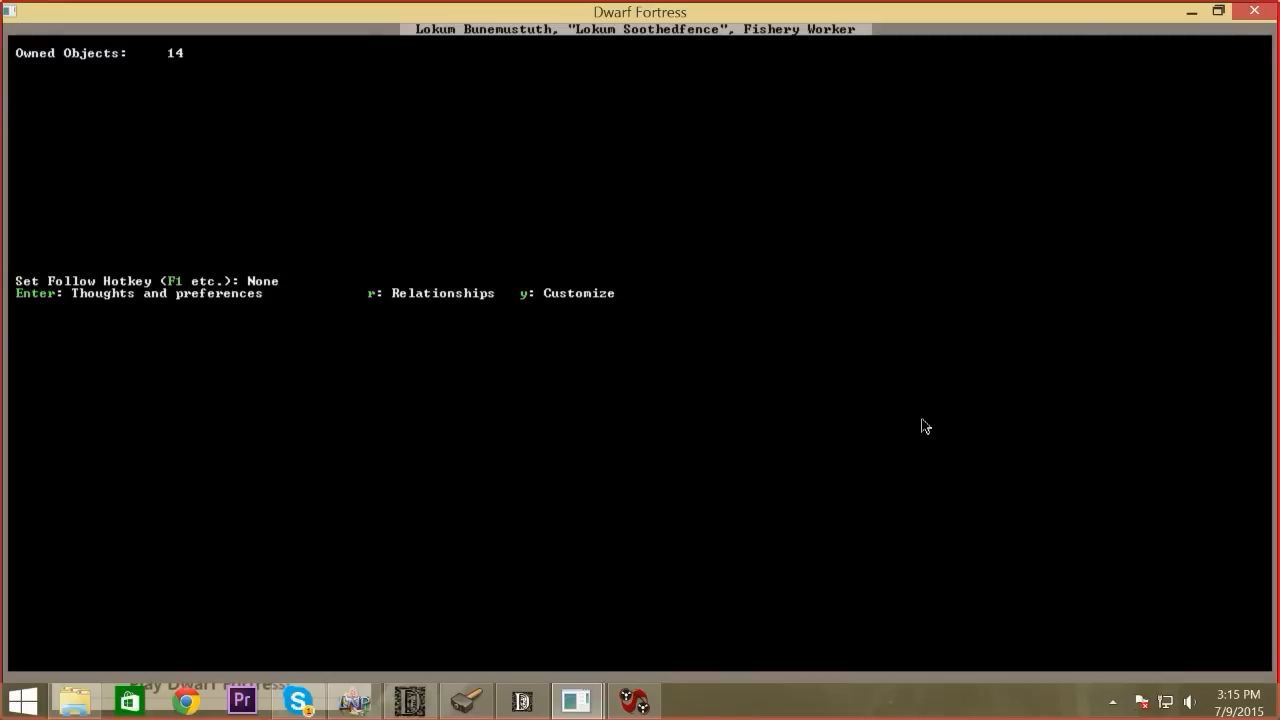
Leave the profile and look at the tile holding a raw steelhead trout
key(Return)
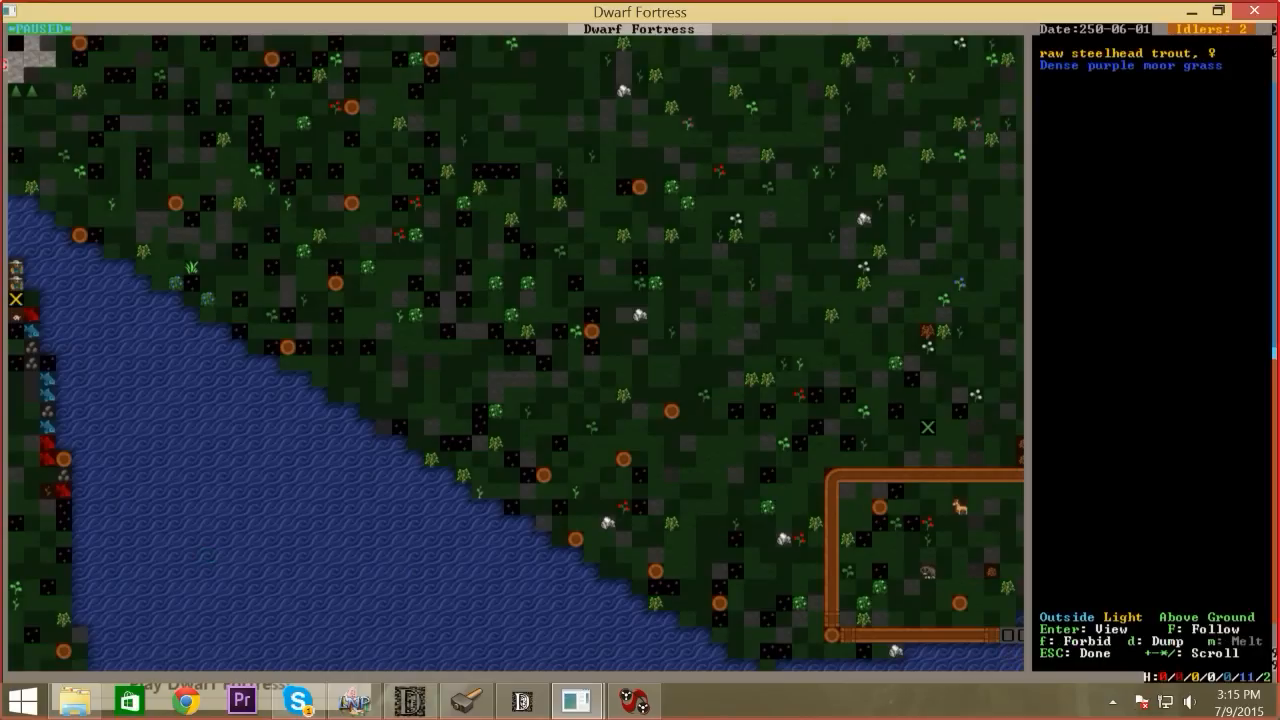
Exit Look mode and query the unbuilt riverside wall segment waiting for construction
key(Escape)
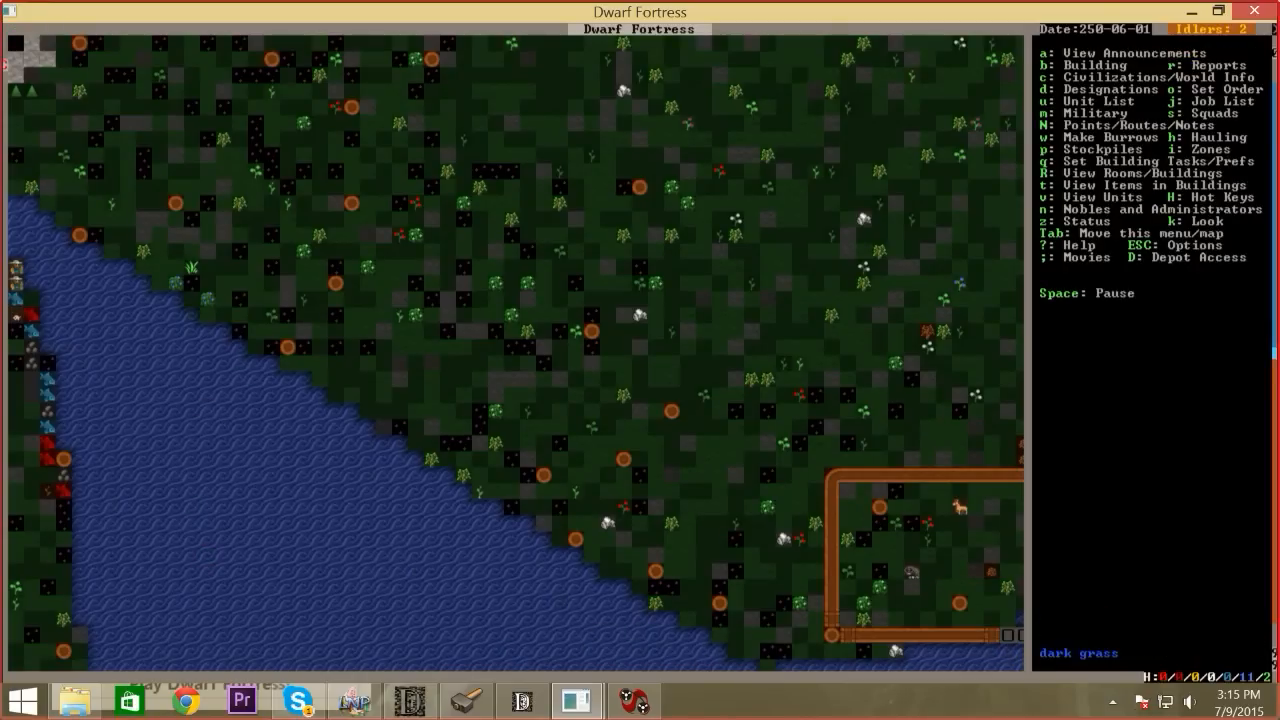
key(k)
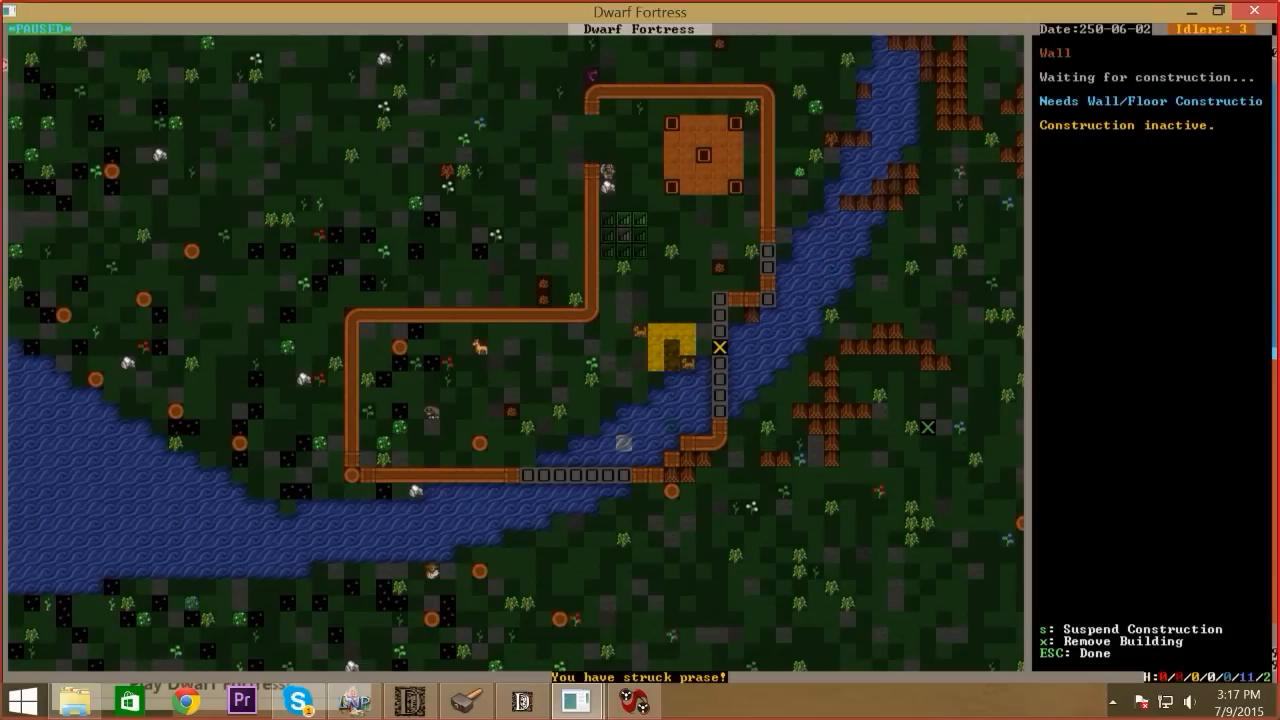
Go down into the fortress interior and view Stockpile #1's settings allowing 78 barrels
key(Escape)
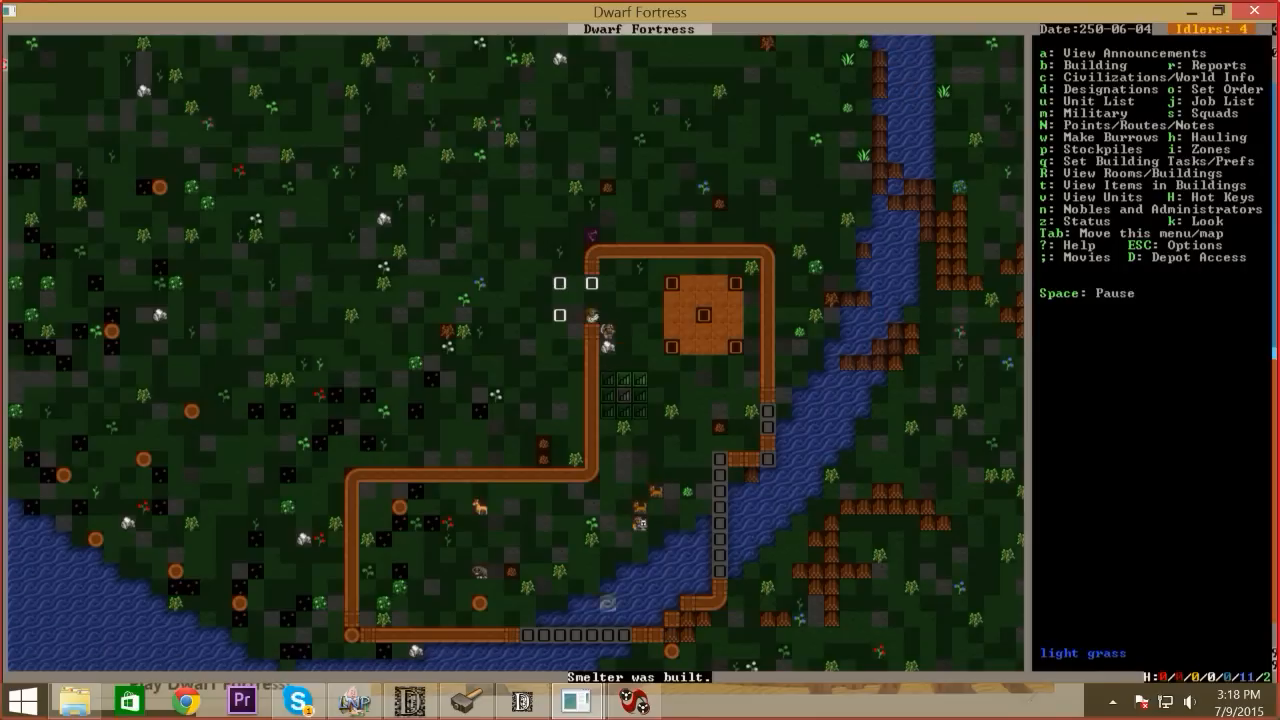
scroll(down, 3)
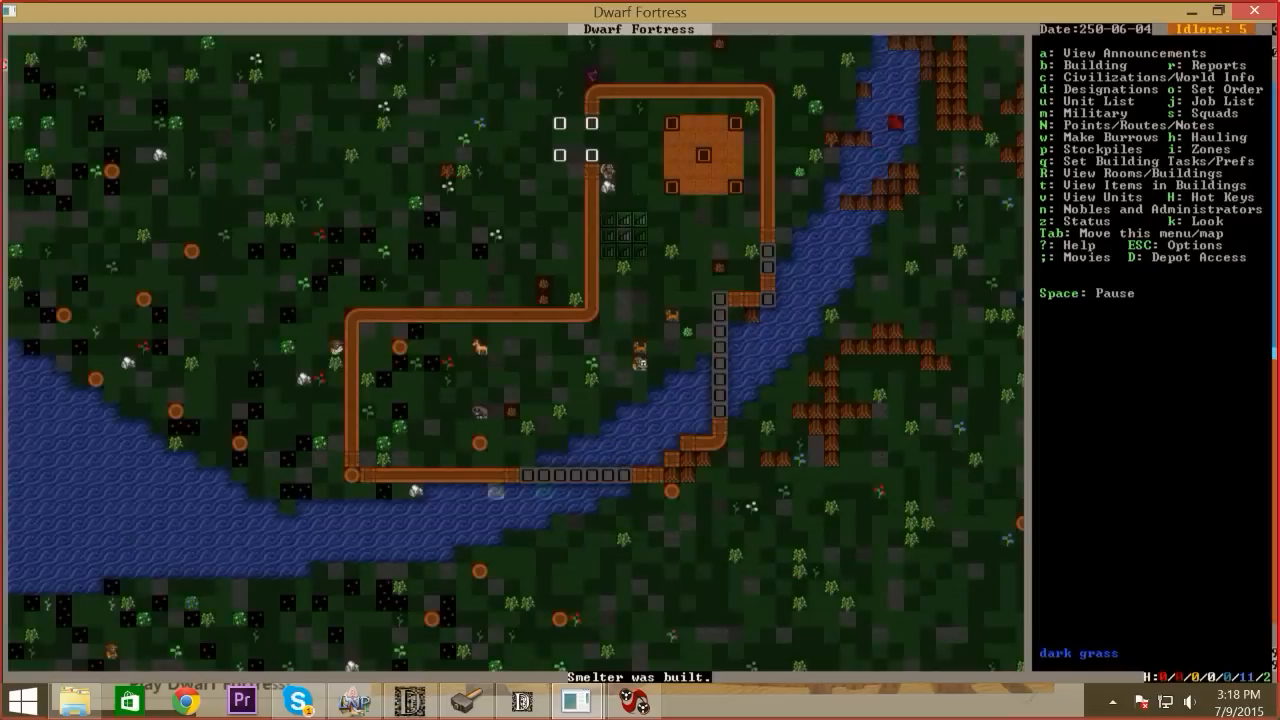
scroll(right, 3)
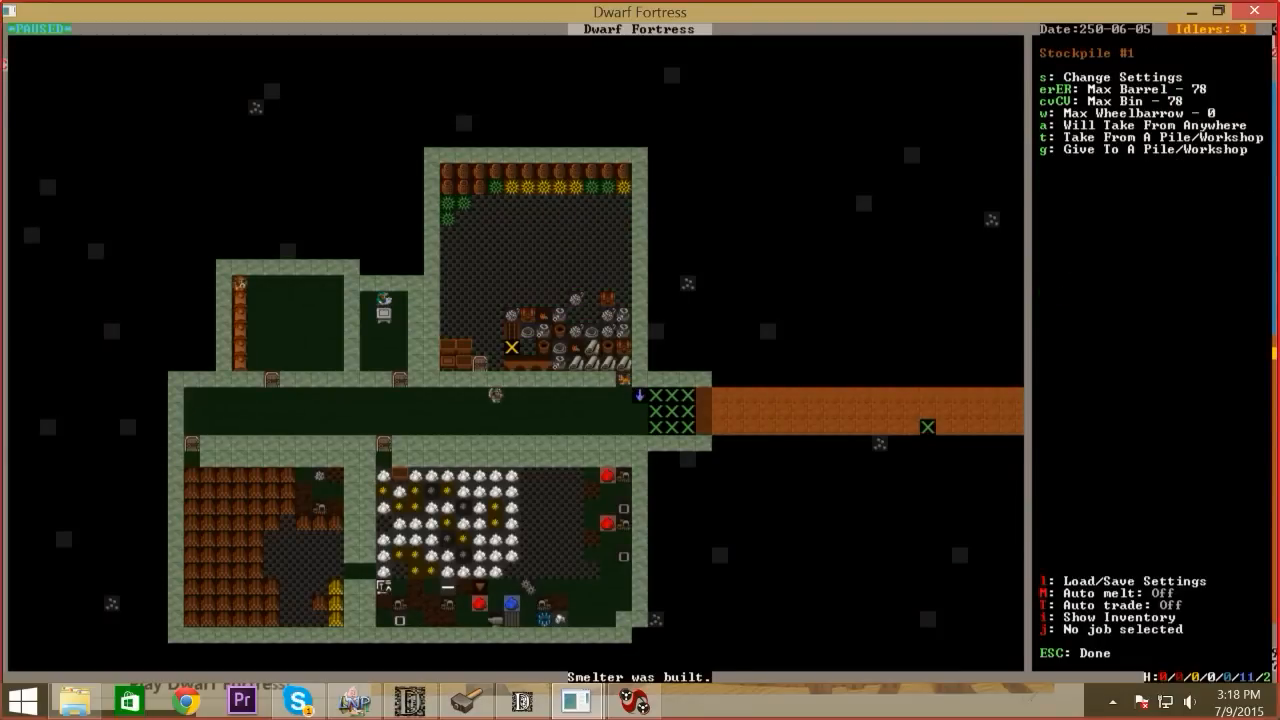
Bring up the job list showing many inactive and suspended wall constructions
key(Escape)
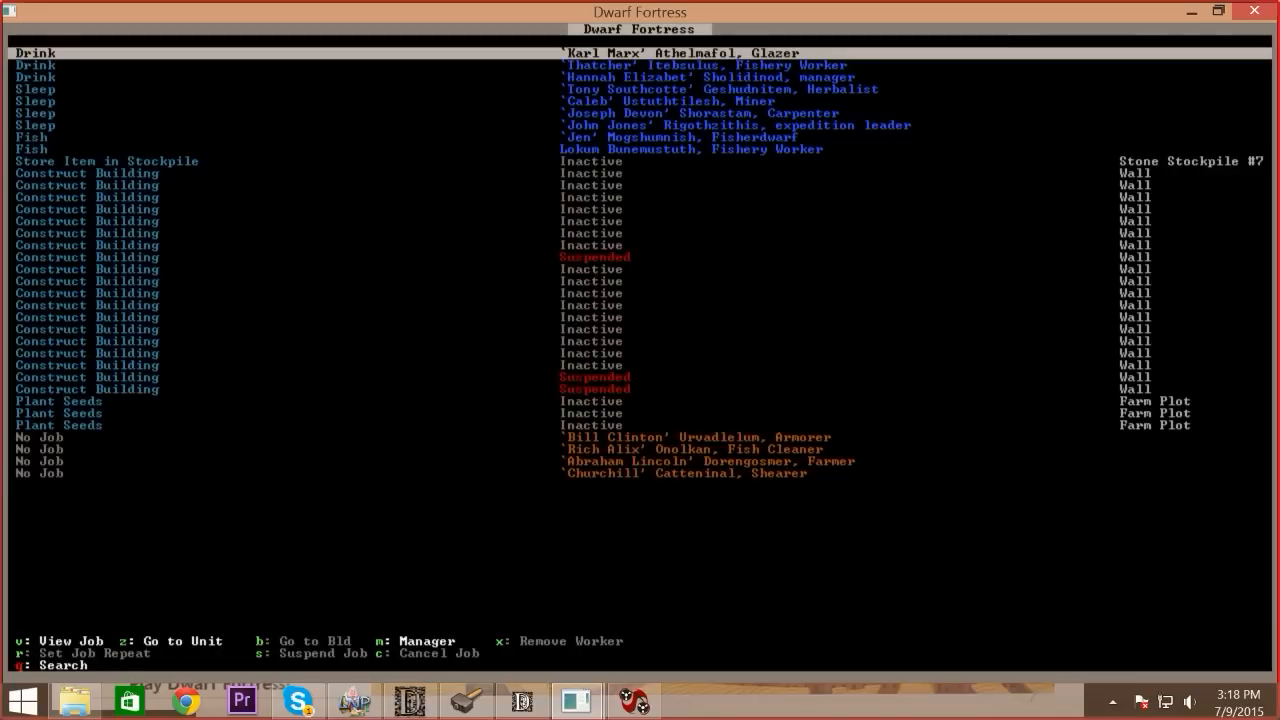
Add a manager work order to Construct Mechanisms with a quantity of 4
key(m)
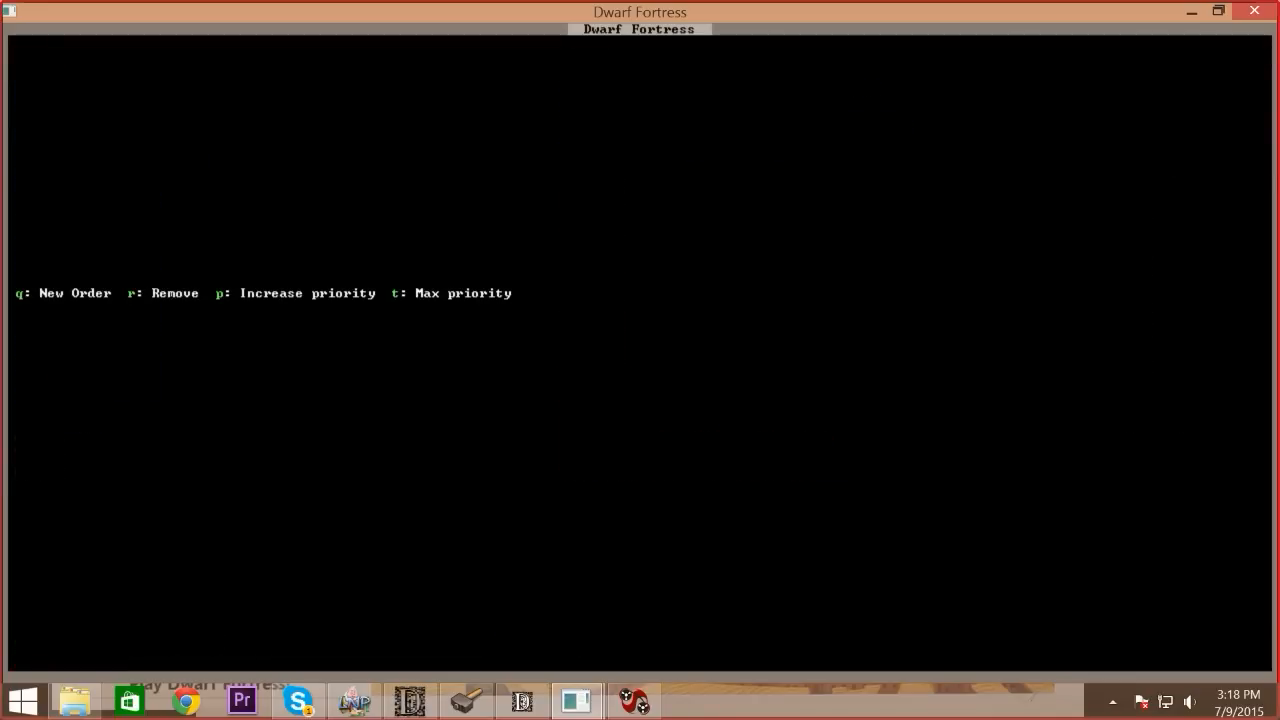
key(q)
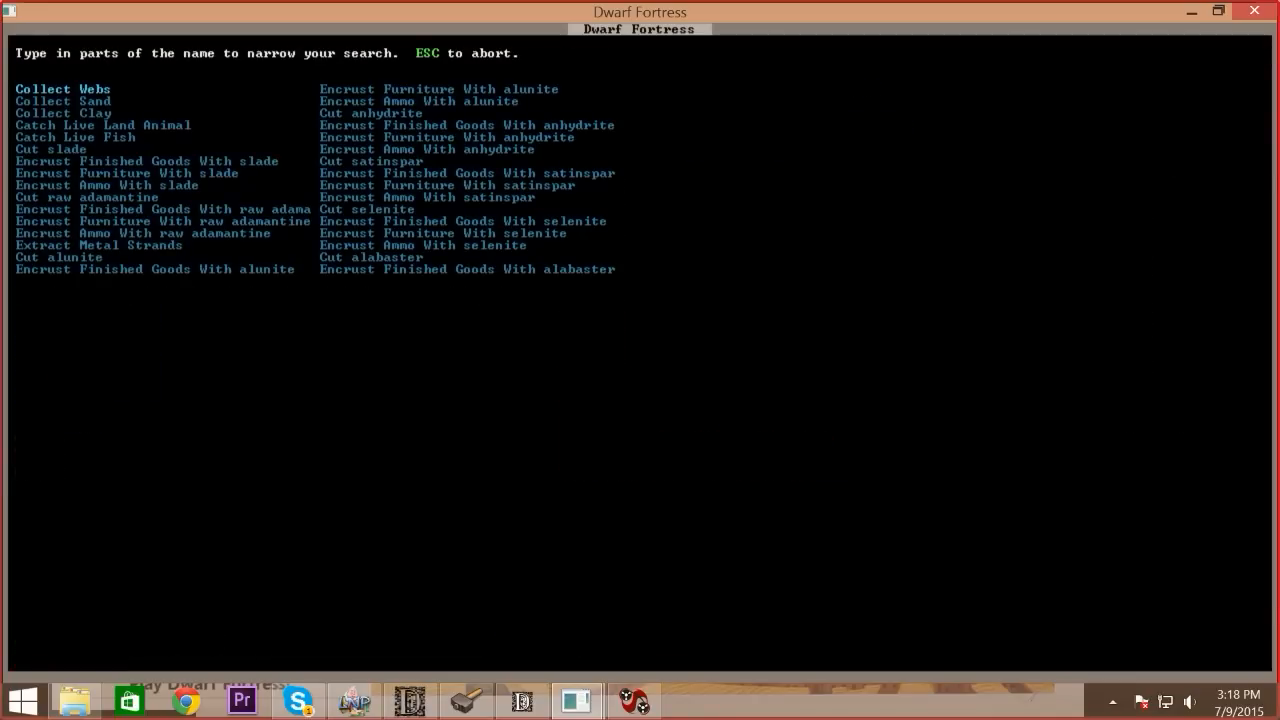
text(MECH)
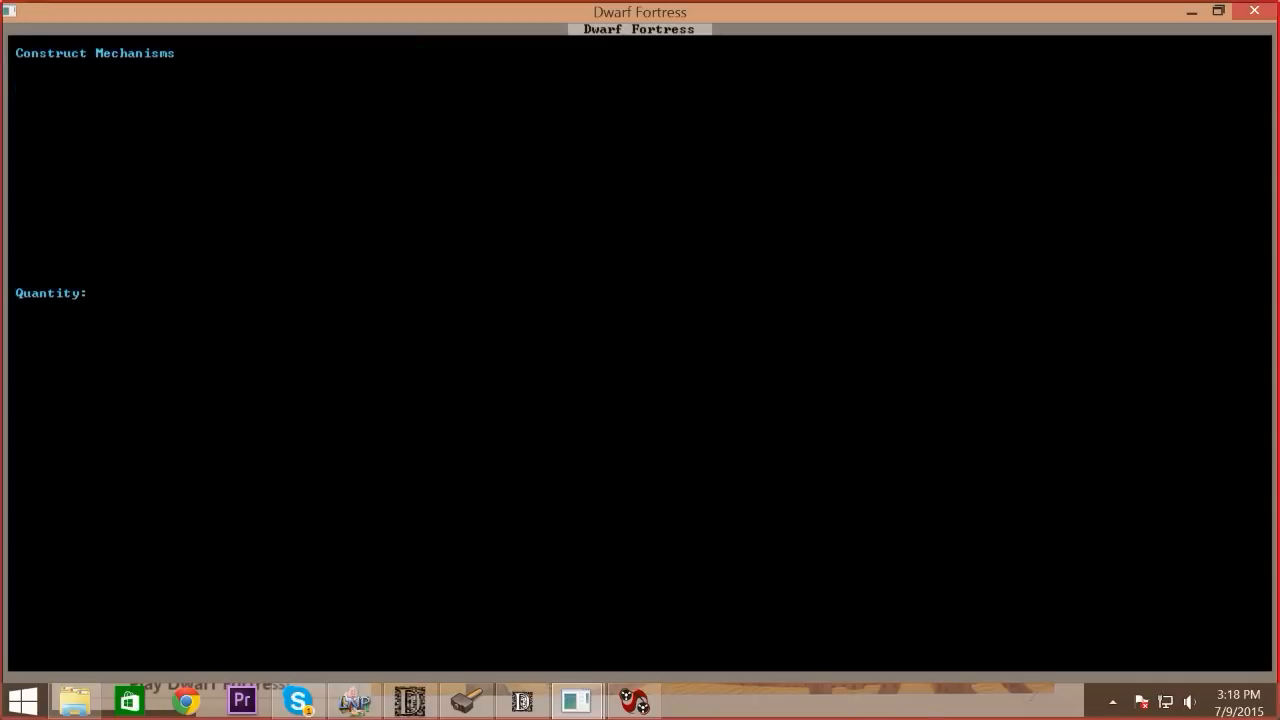
text(4)
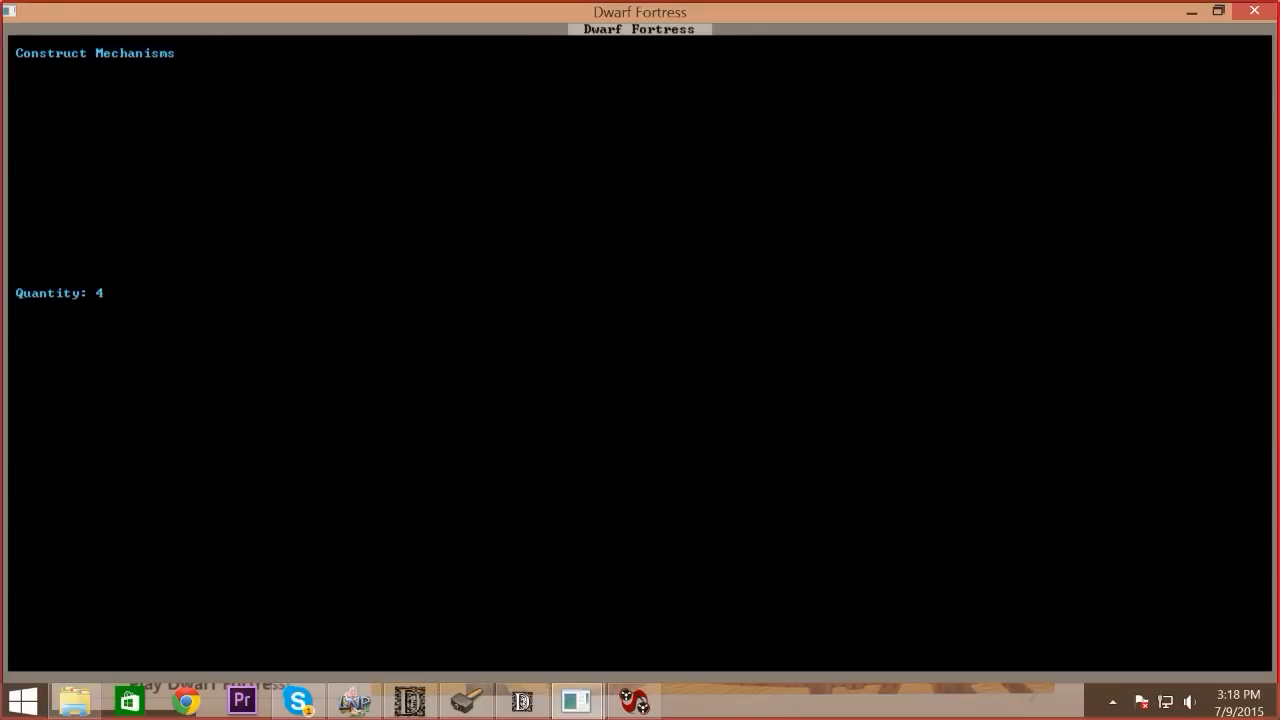
key(Return)
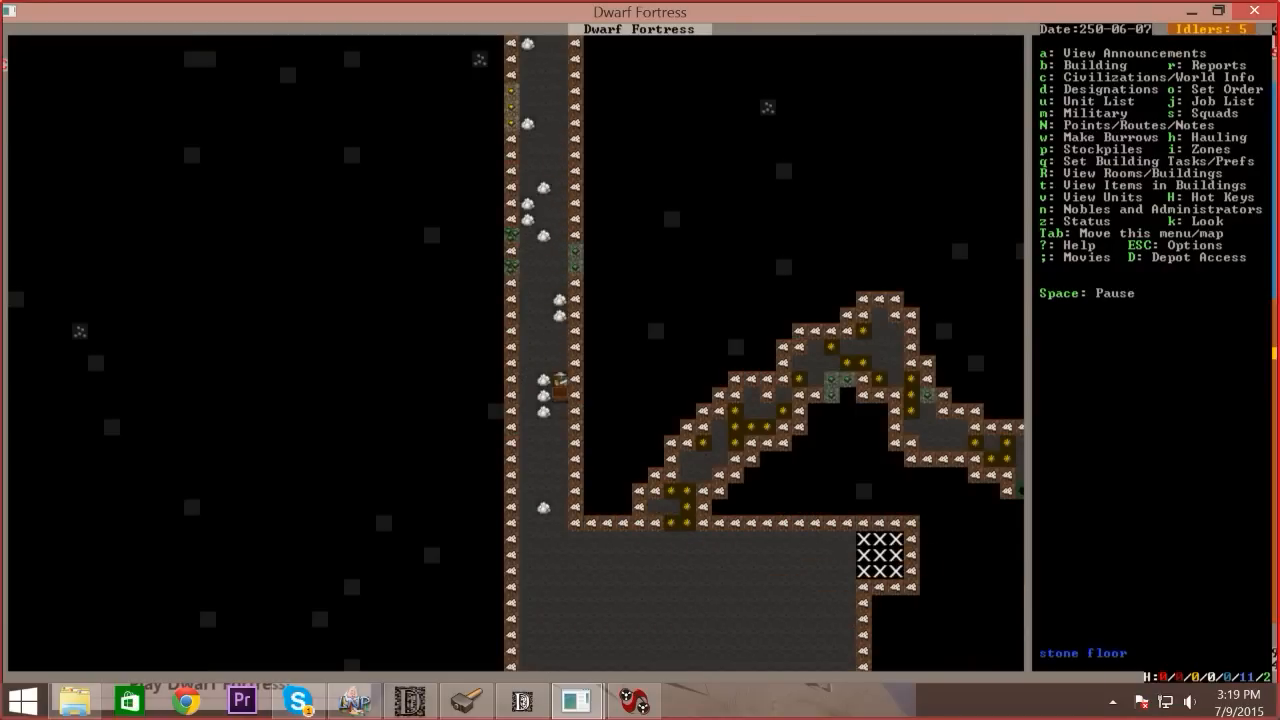
Remove the pending designations across a 21x22 box in the excavated lower hall
scroll(down, 3)
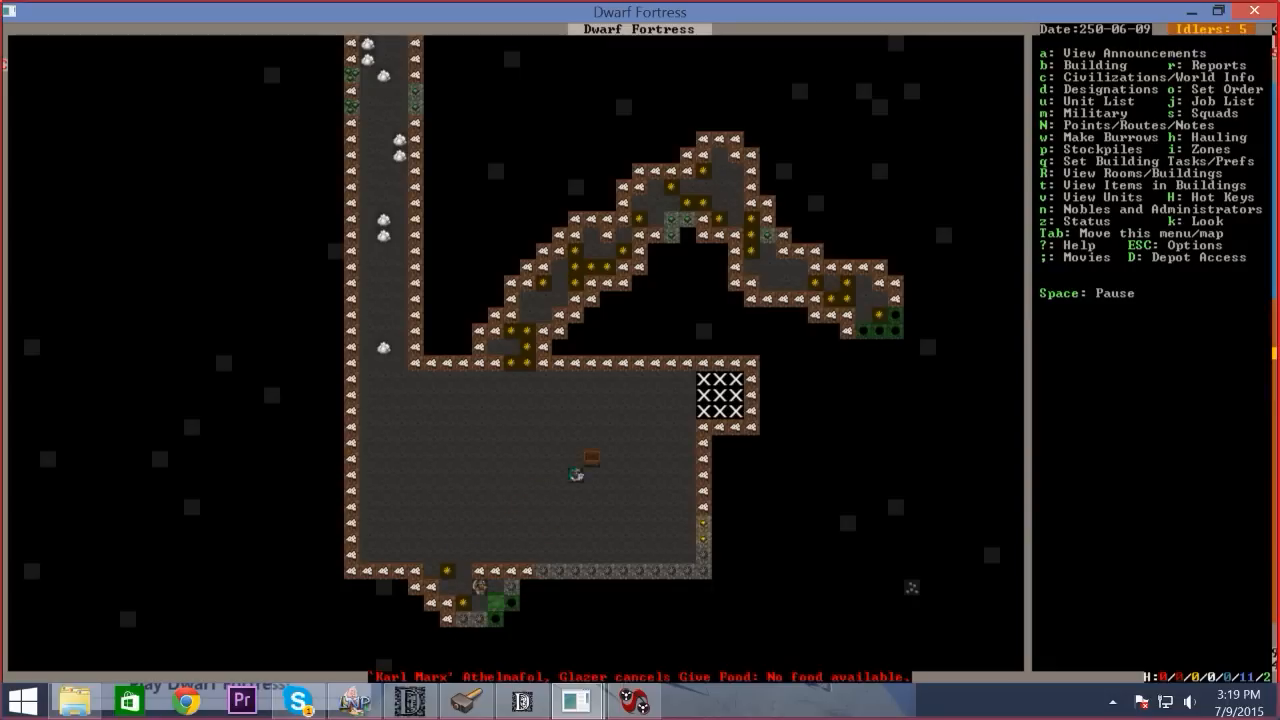
key(d)
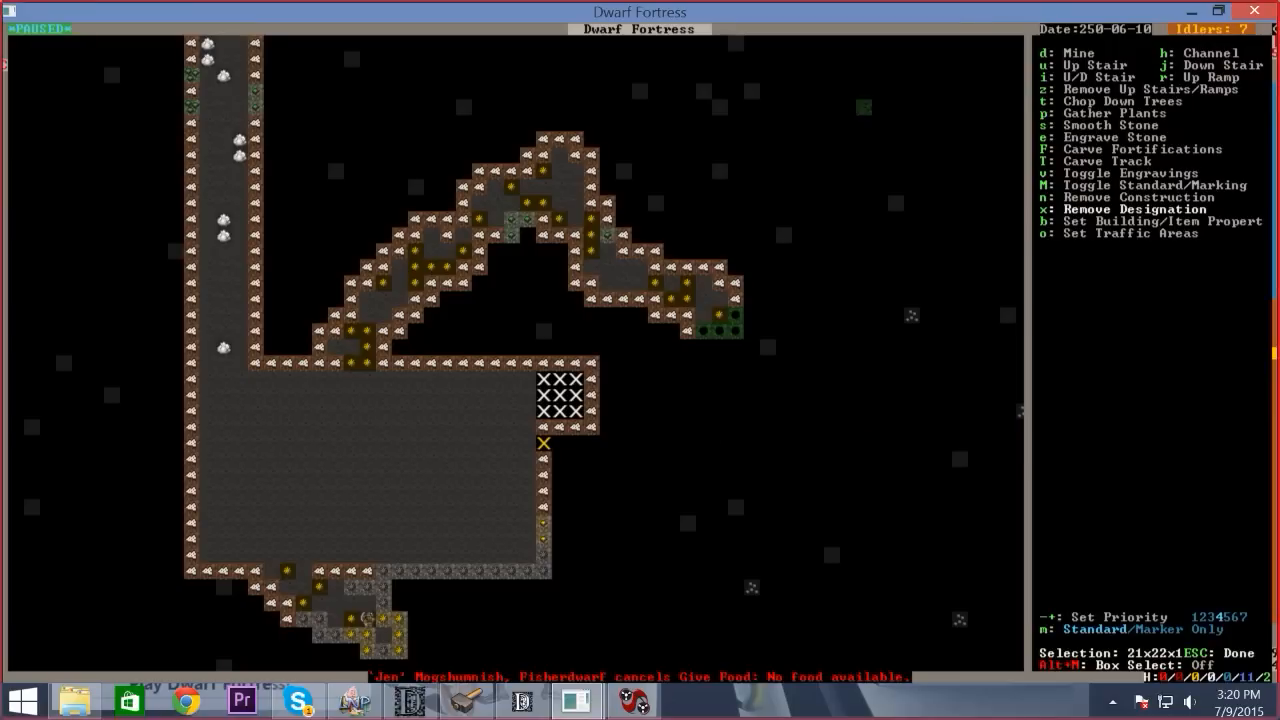
key(Escape)
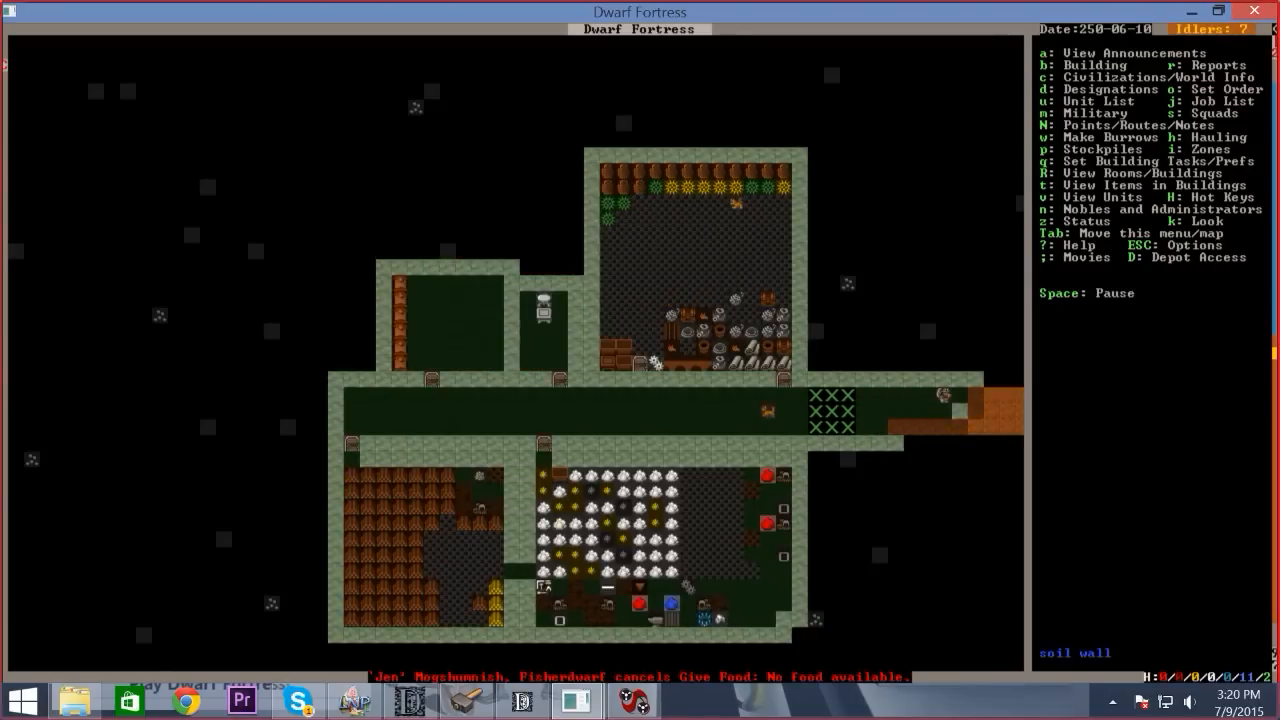
Bring up the fortress status screens to reach the Kitchen tab
key(d)
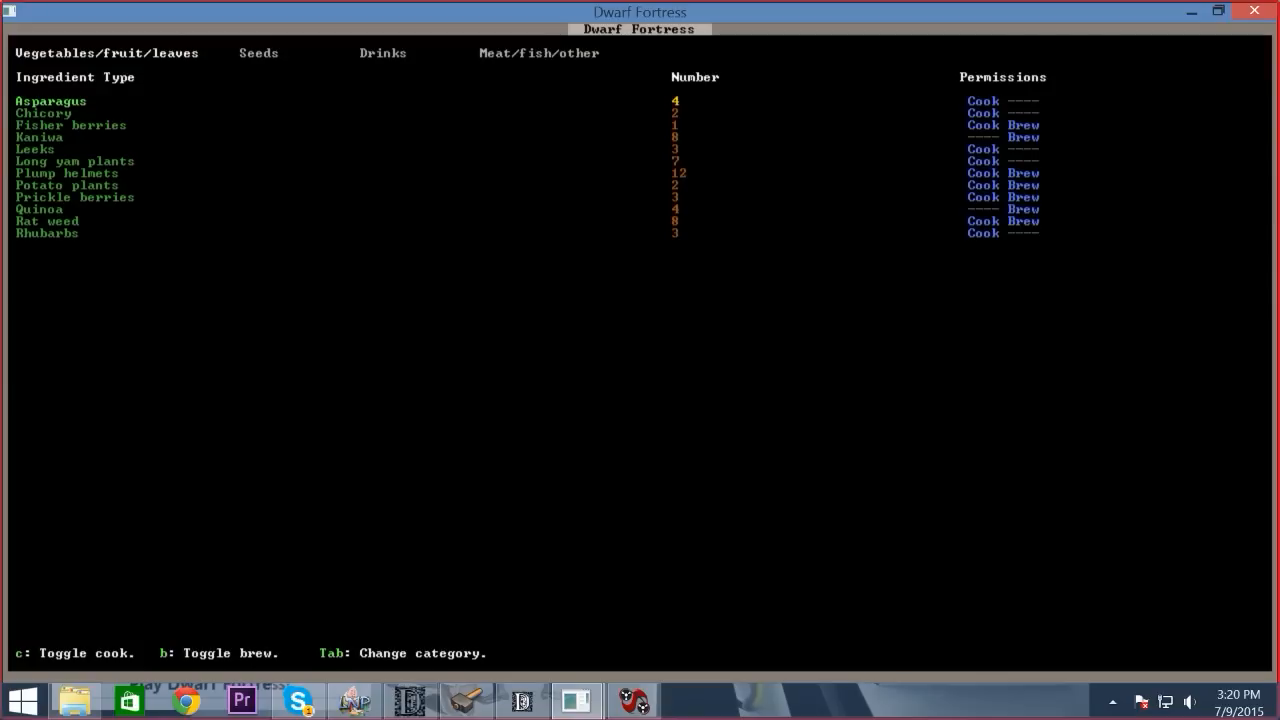
Turn off cooking for Plump helmets in the kitchen list while leaving brewing allowed
key(down)
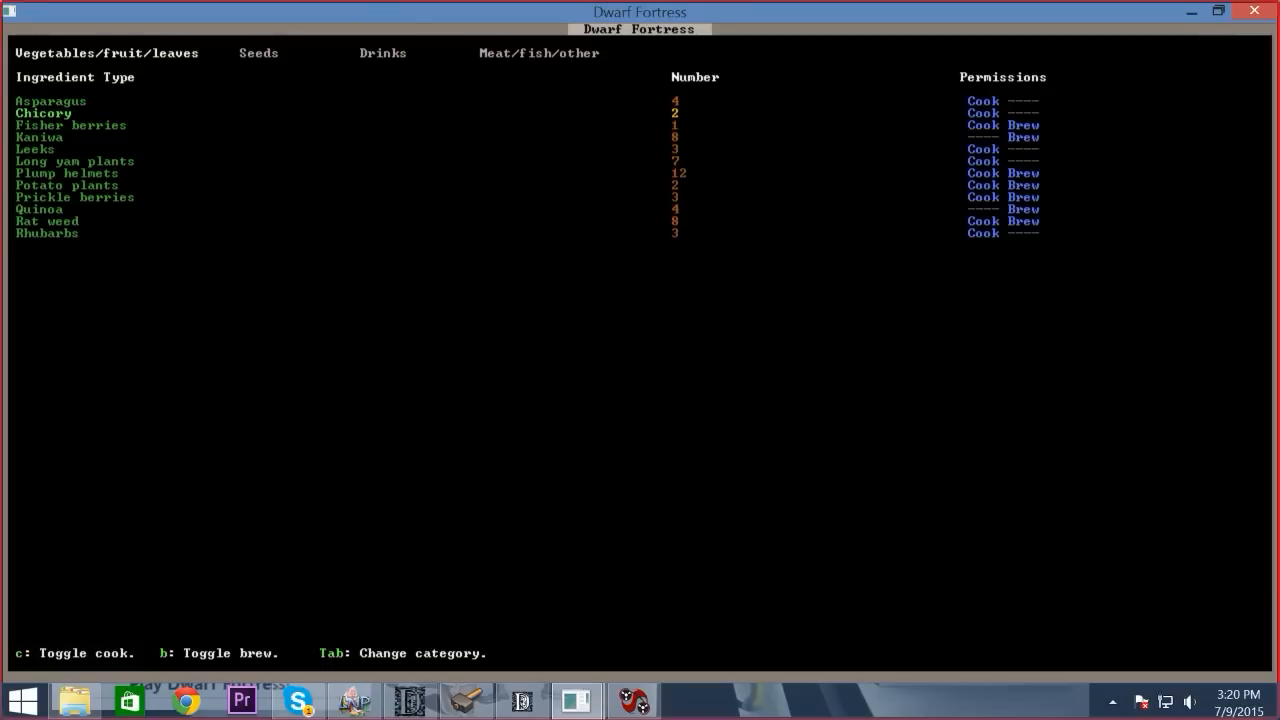
key(up)
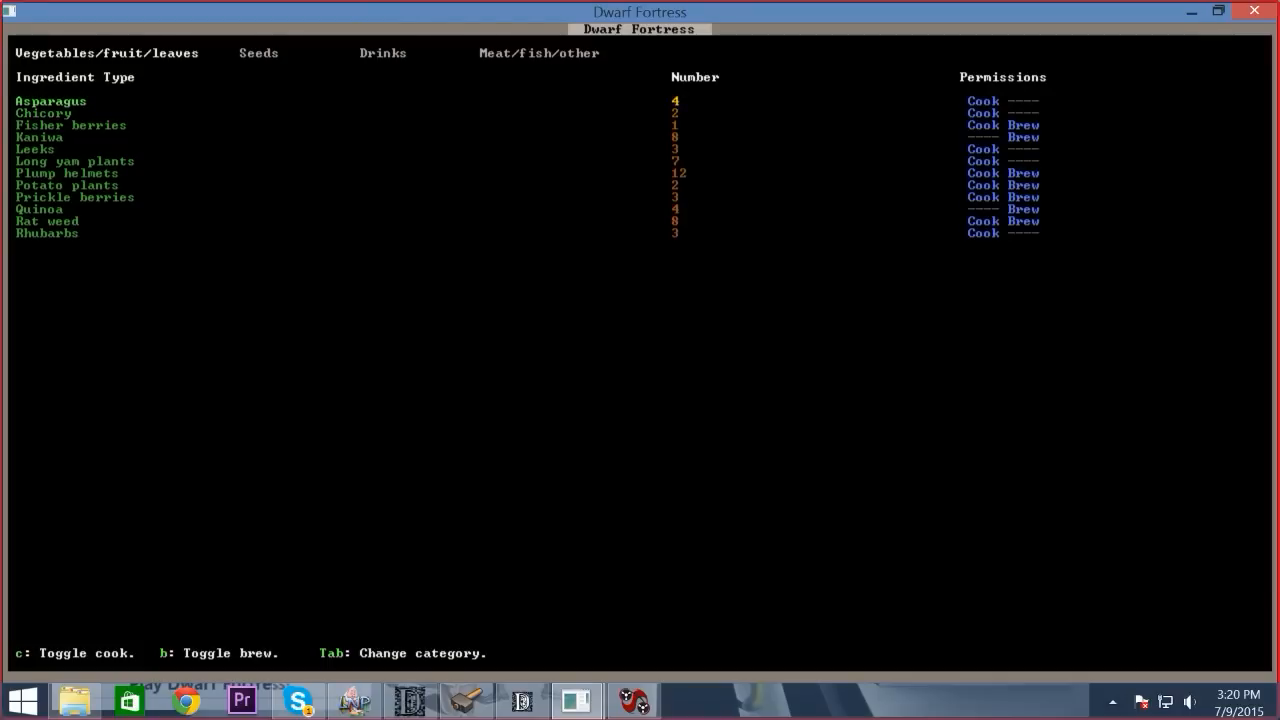
key(down)
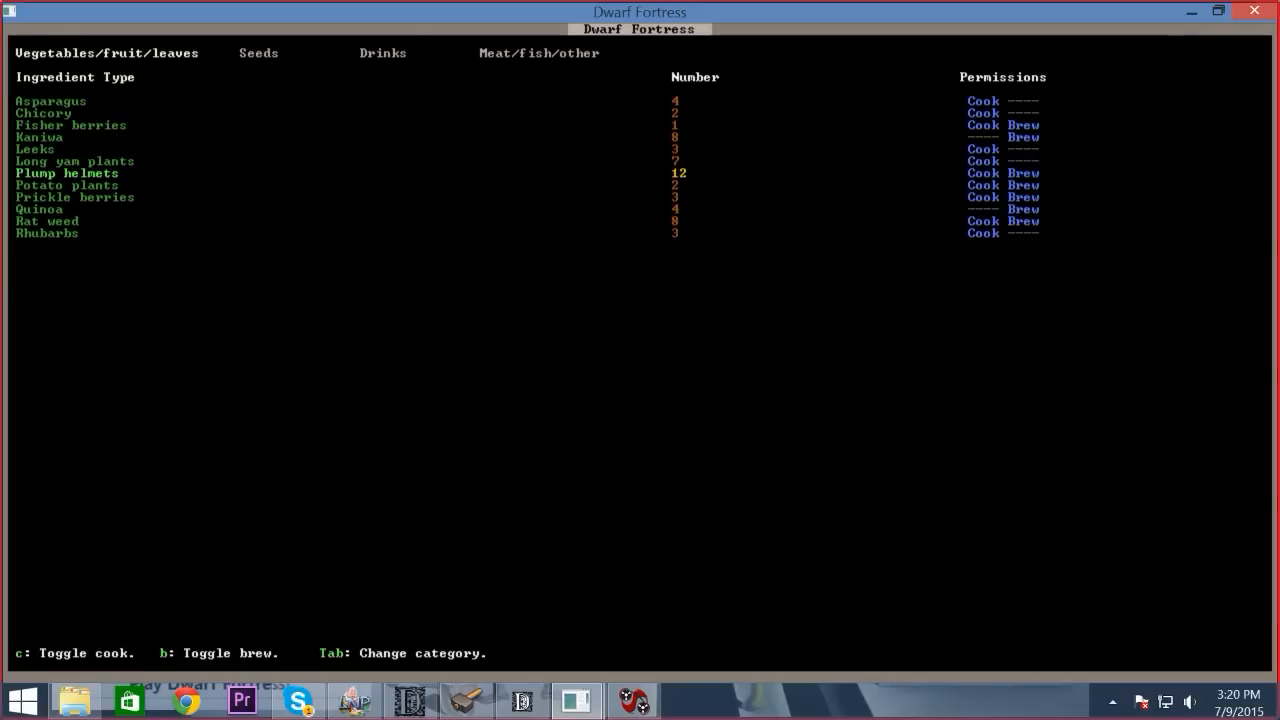
key(c)
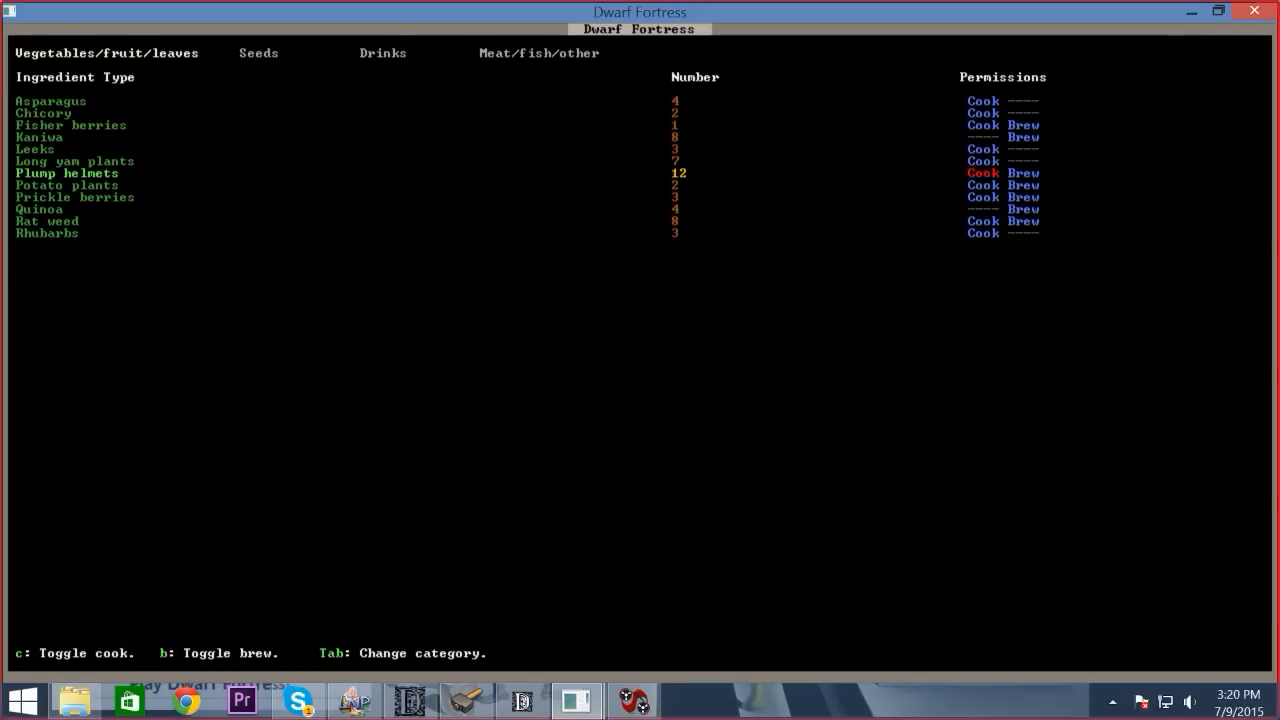
key(down)
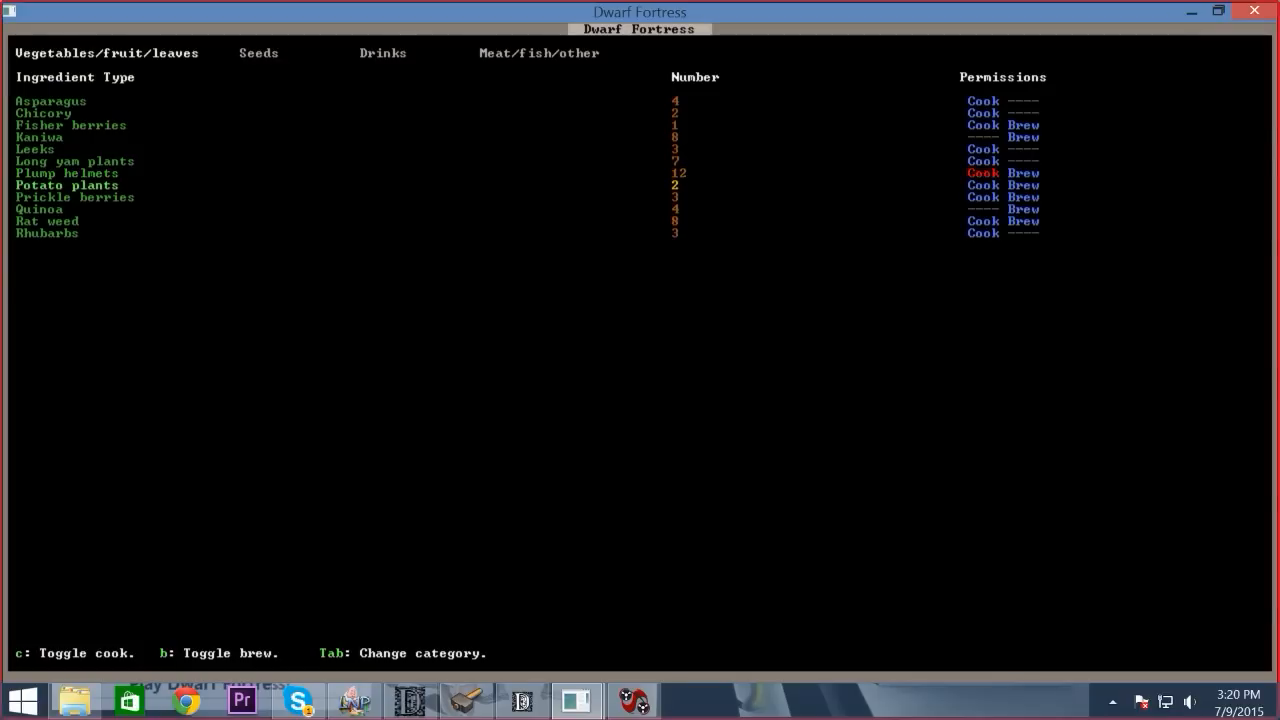
key(up)
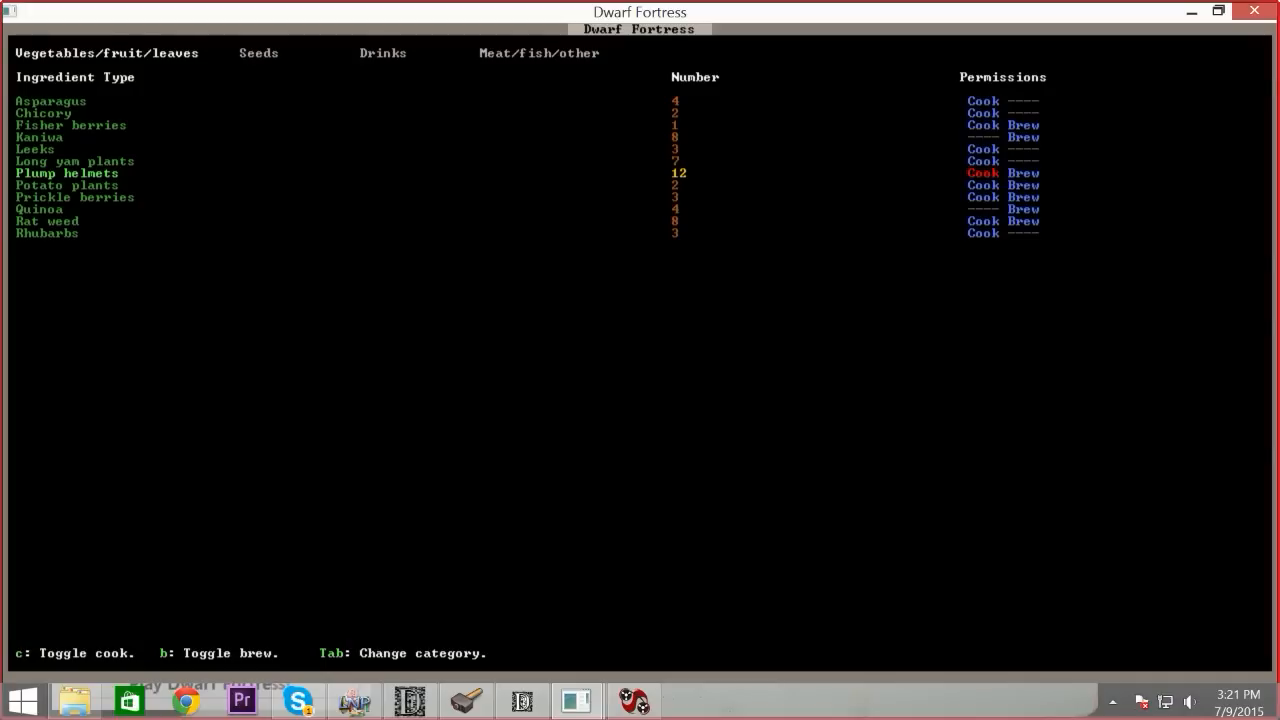
key(Escape)
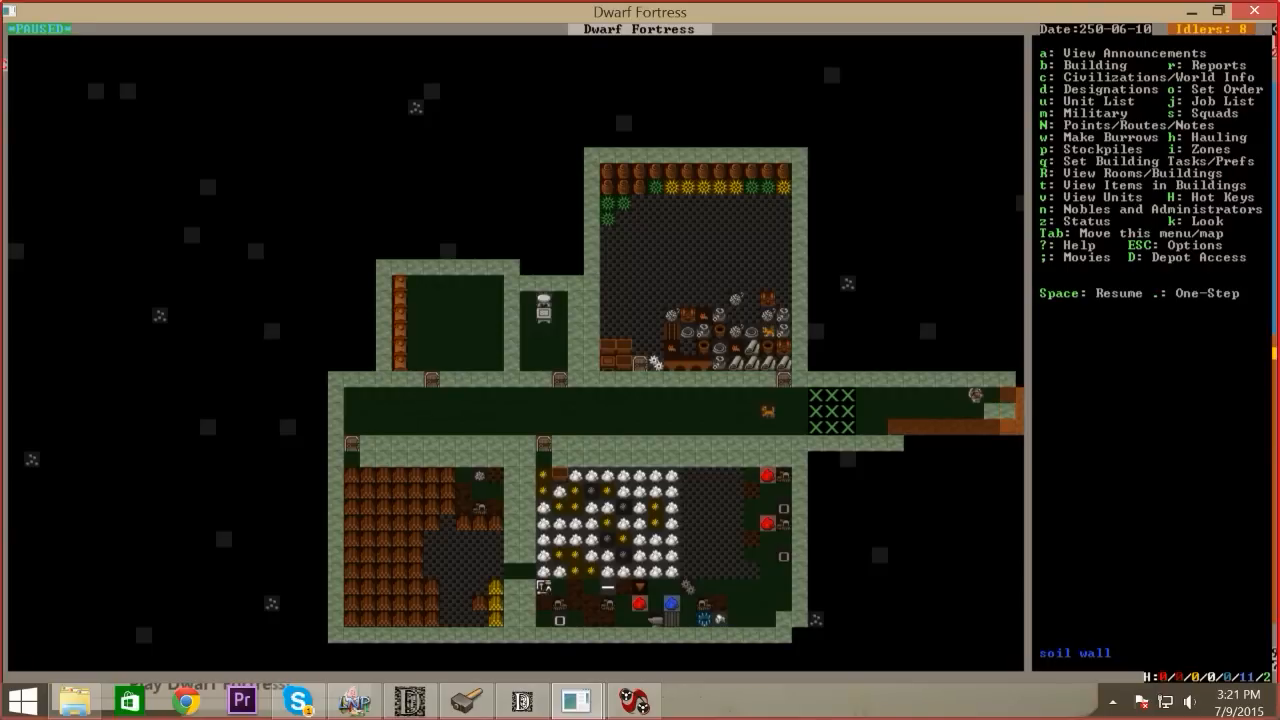
Mark a large rectangular block north of the eastern corridor for mining
key(space)
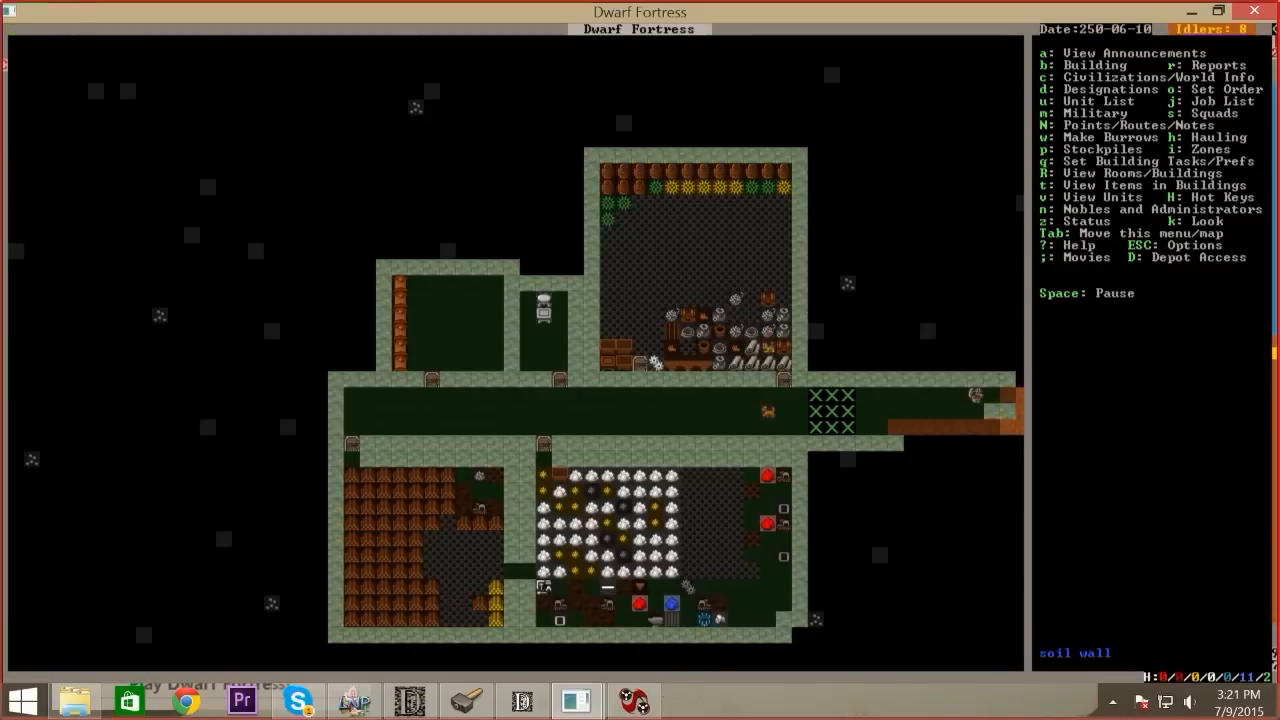
key(space)
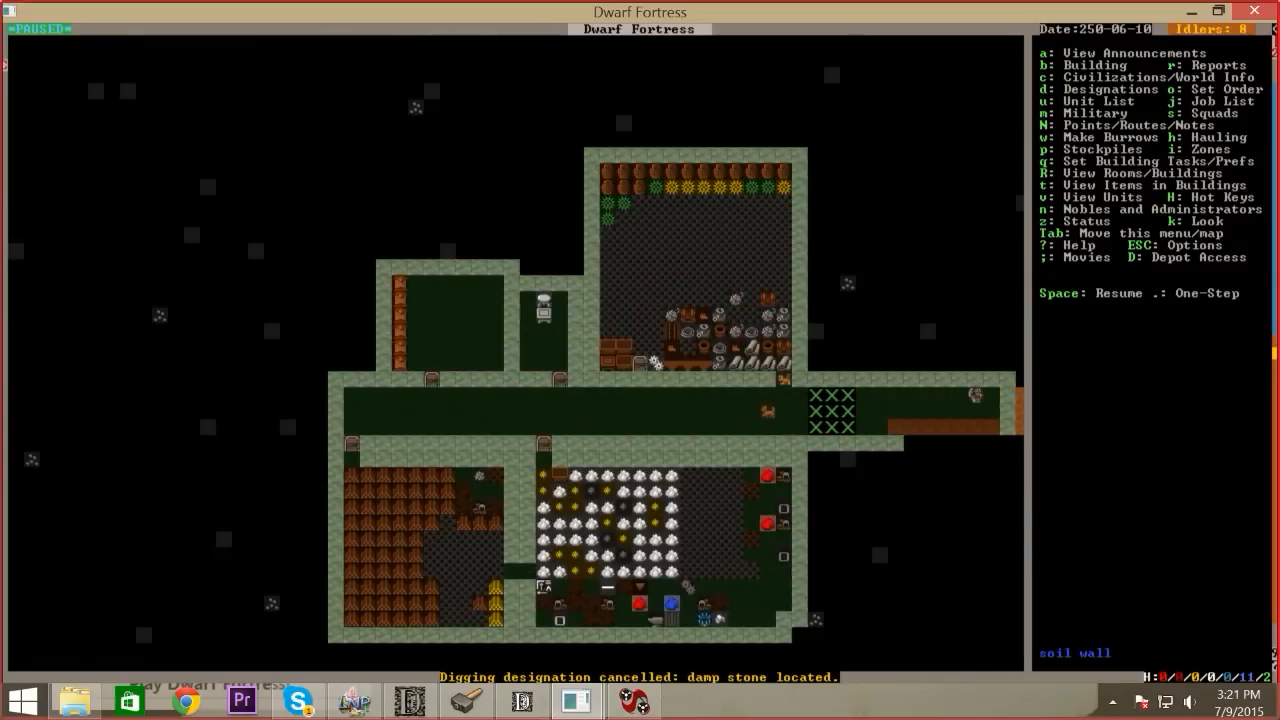
key(d)
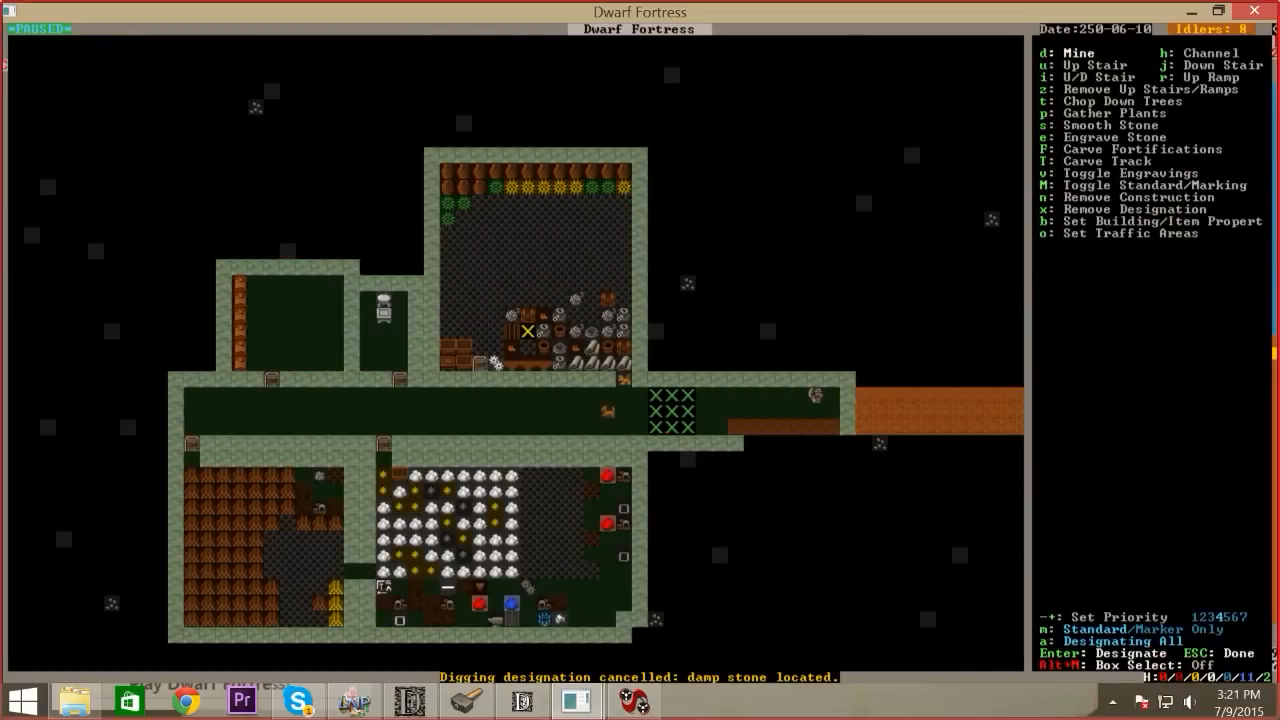
mouse_move(672, 348)
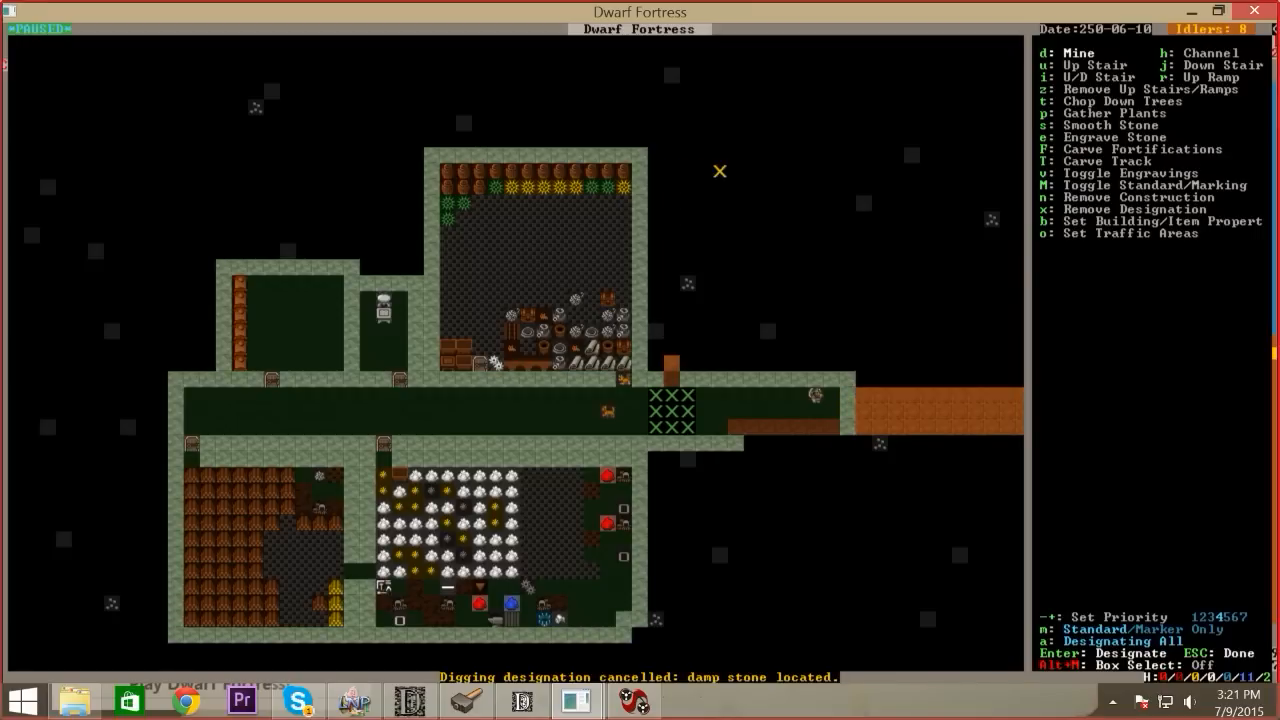
mouse_move(832, 156)
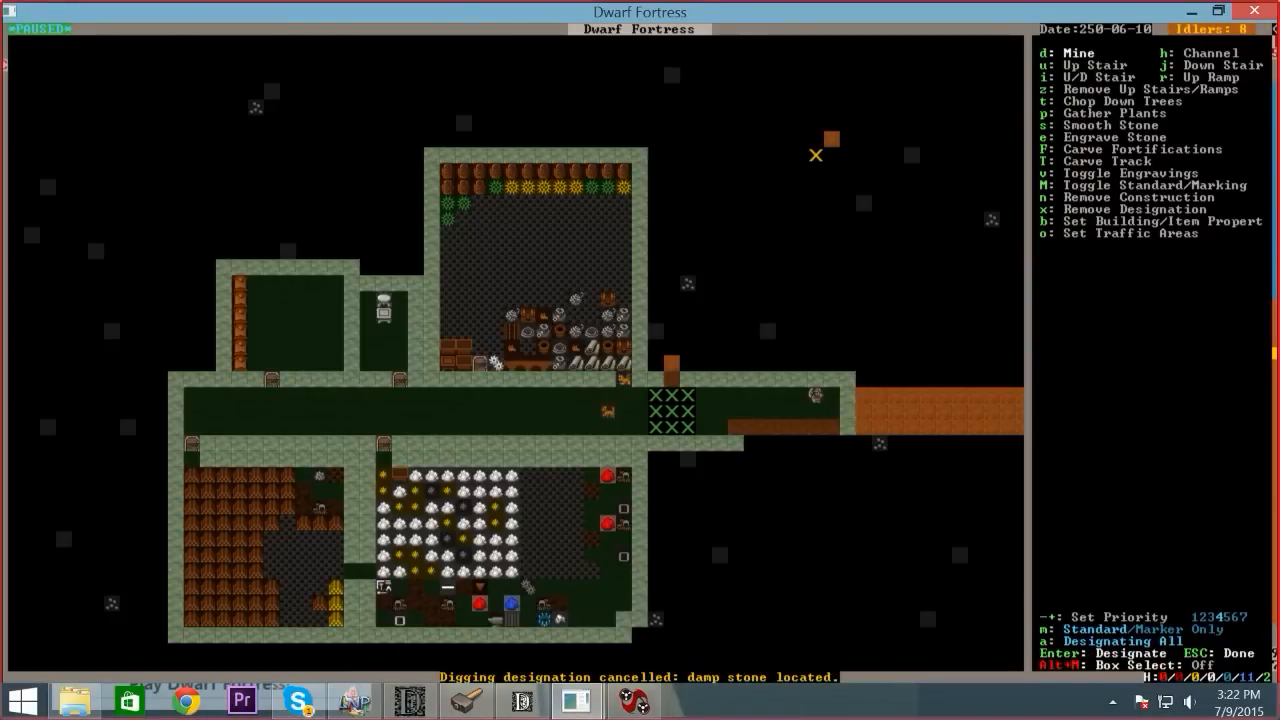
mouse_move(832, 140)
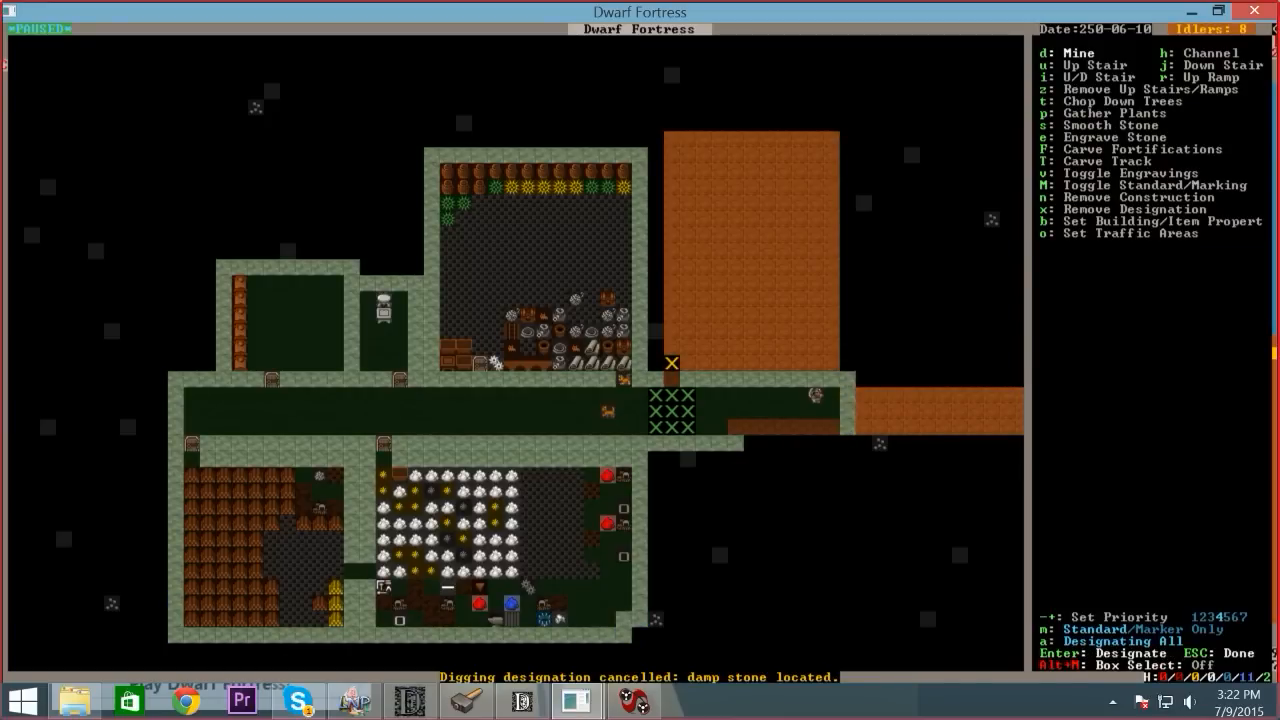
key(Escape)
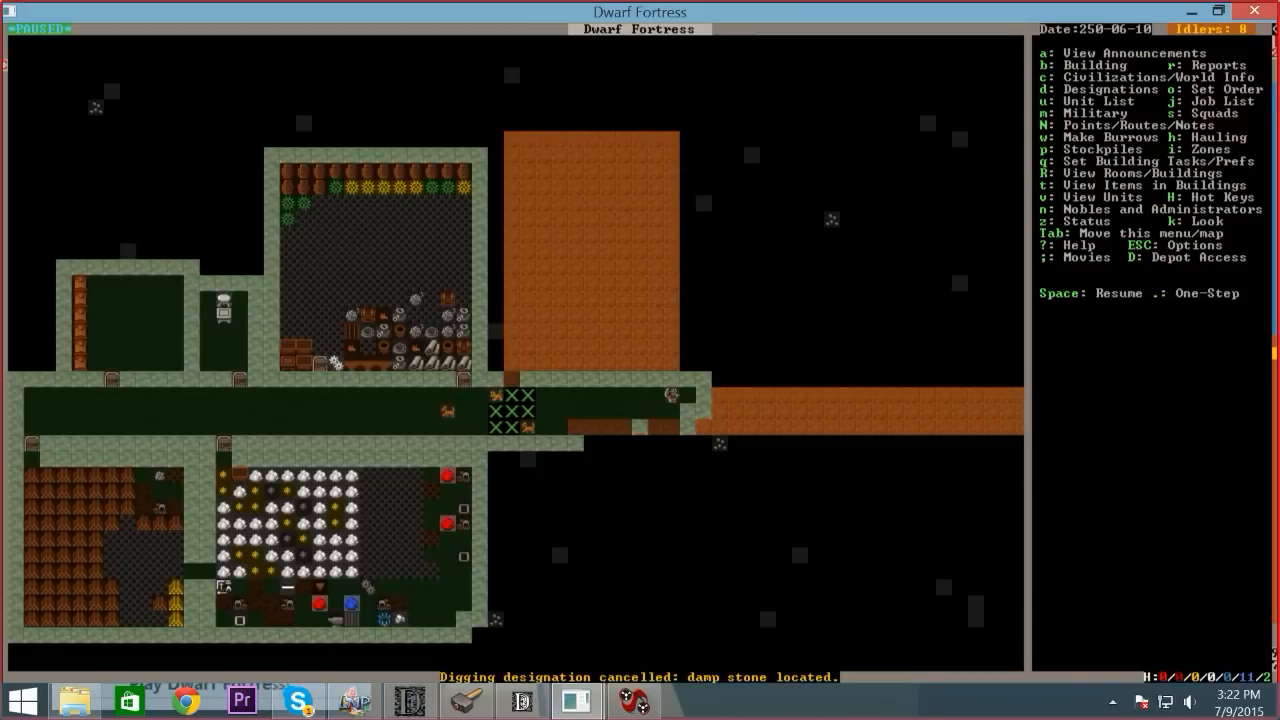
Resume the game and move up to the forested riverside surface
key(space)
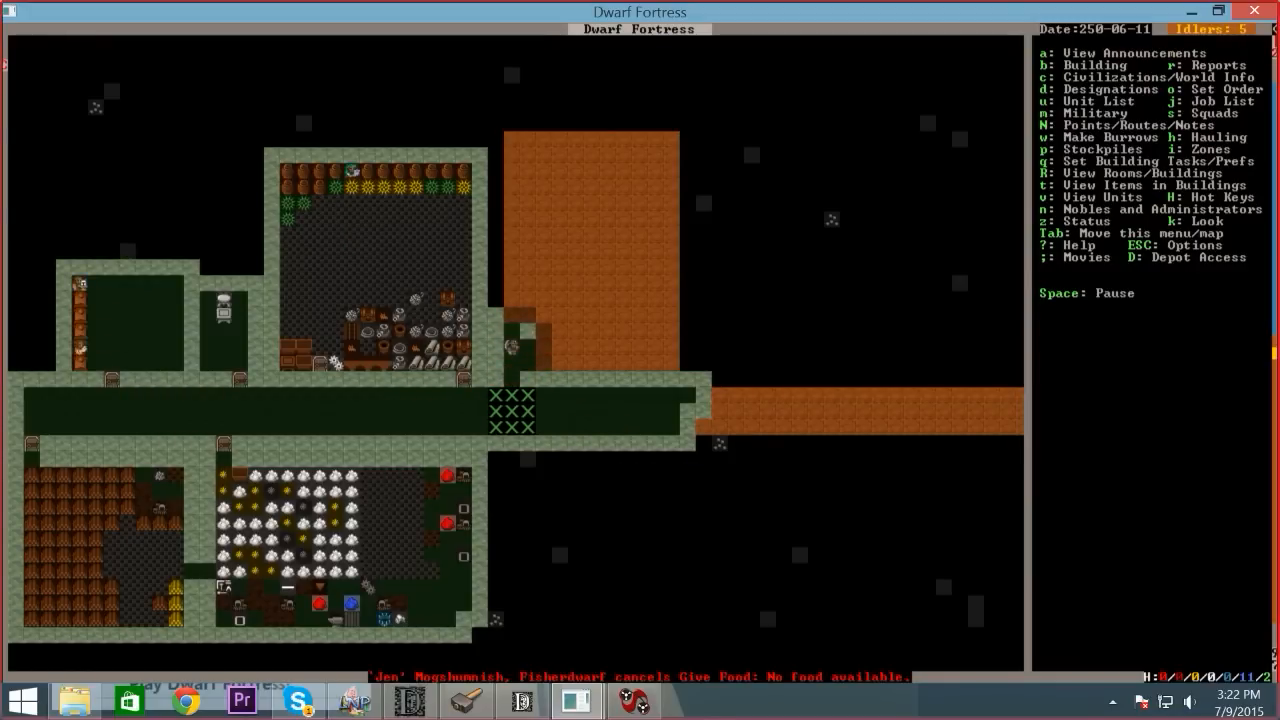
key(d)
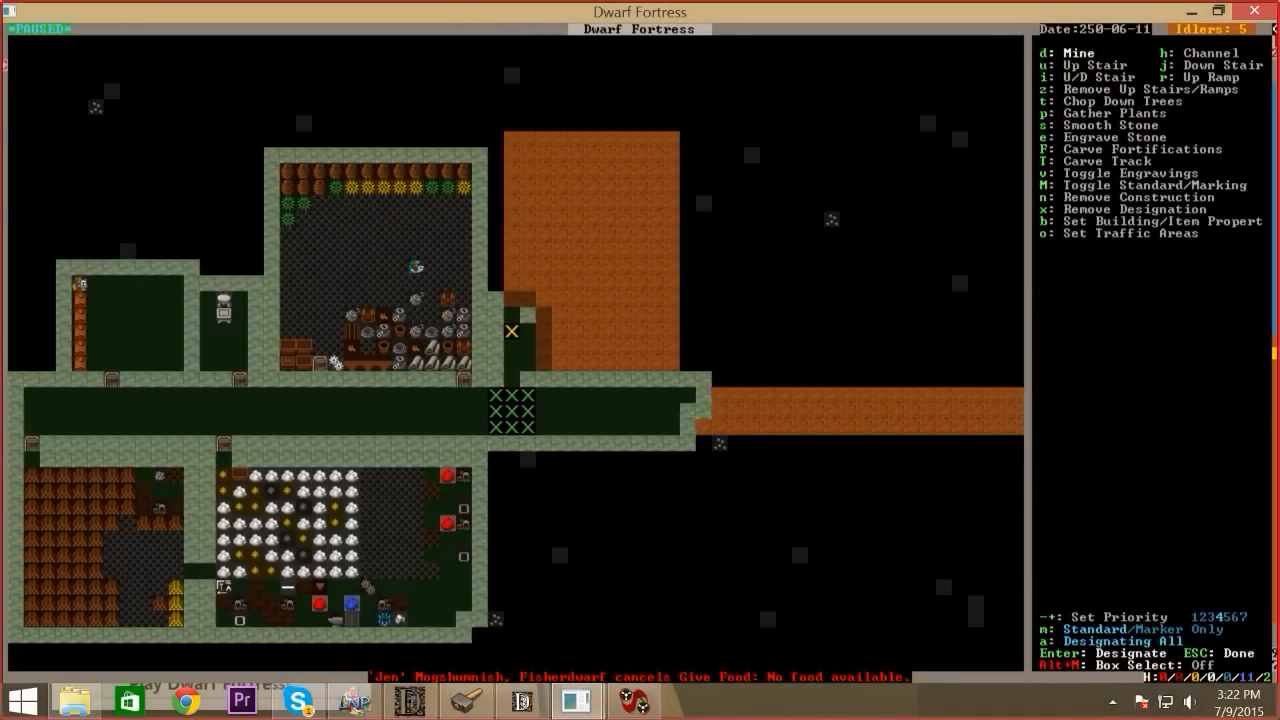
key(Escape)
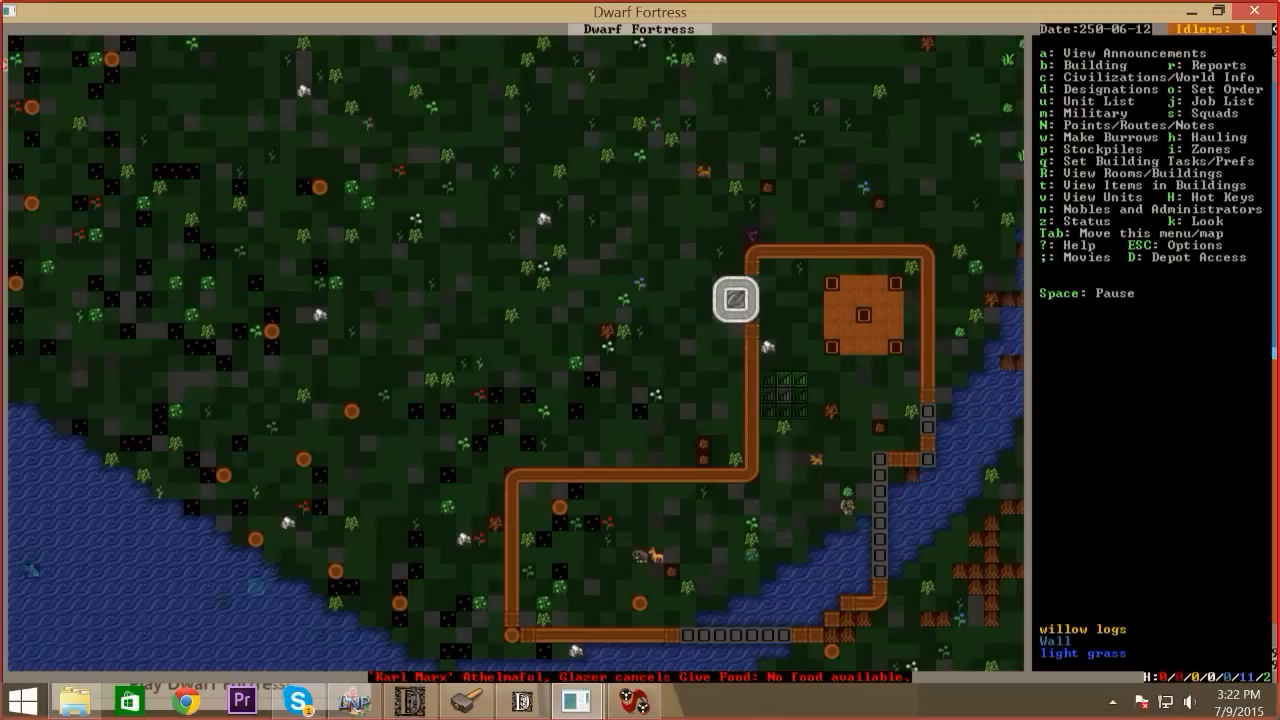
Designate a wide stretch of riverside forest for plant gathering
scroll(up, 3)
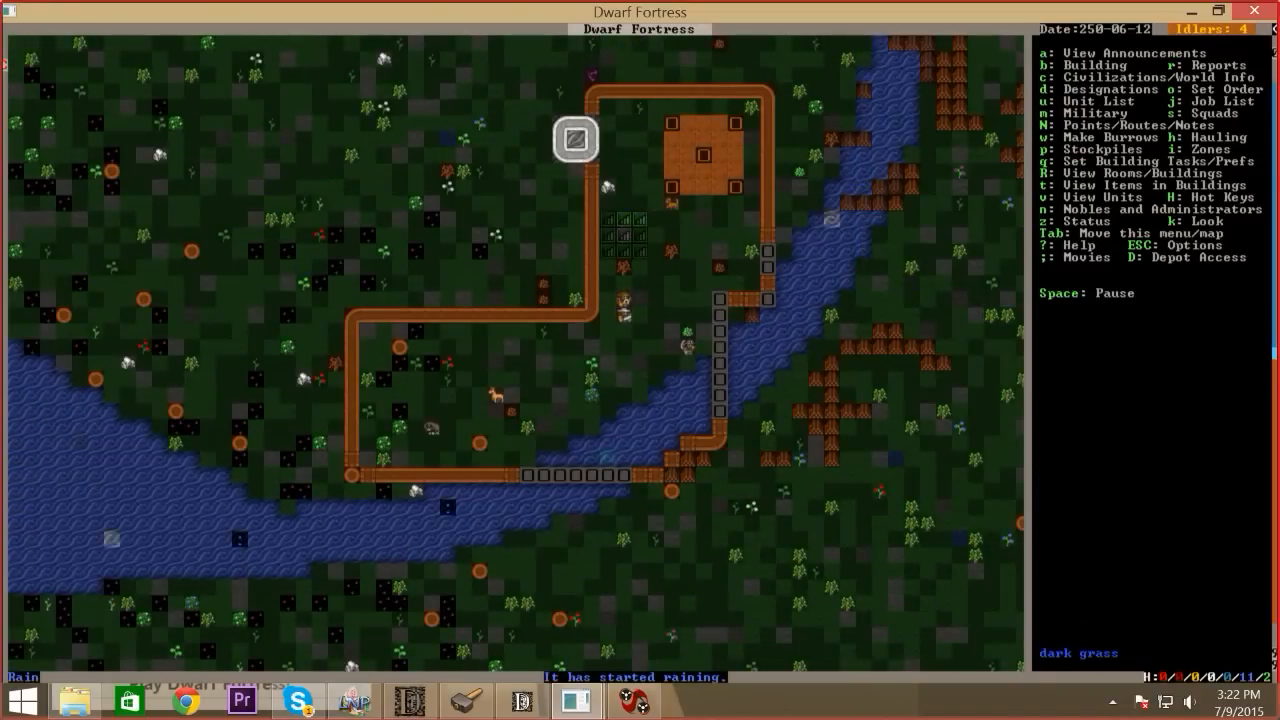
scroll(down, 3)
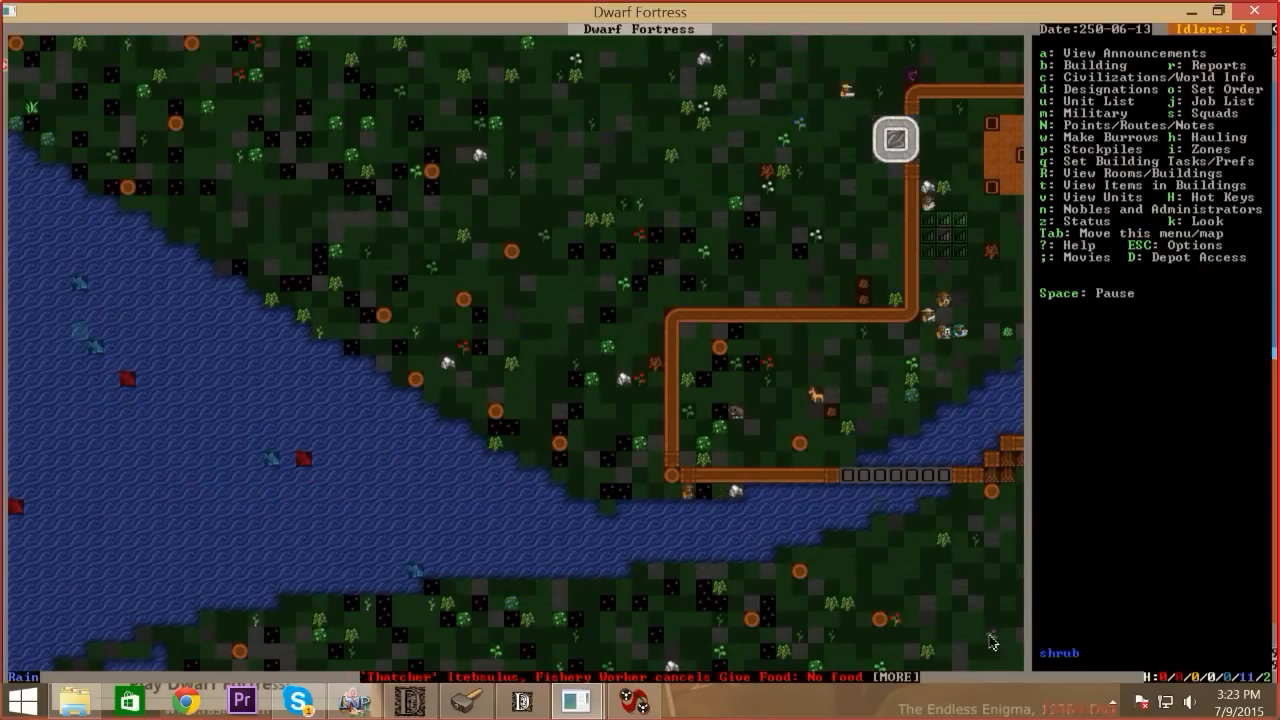
key(d)
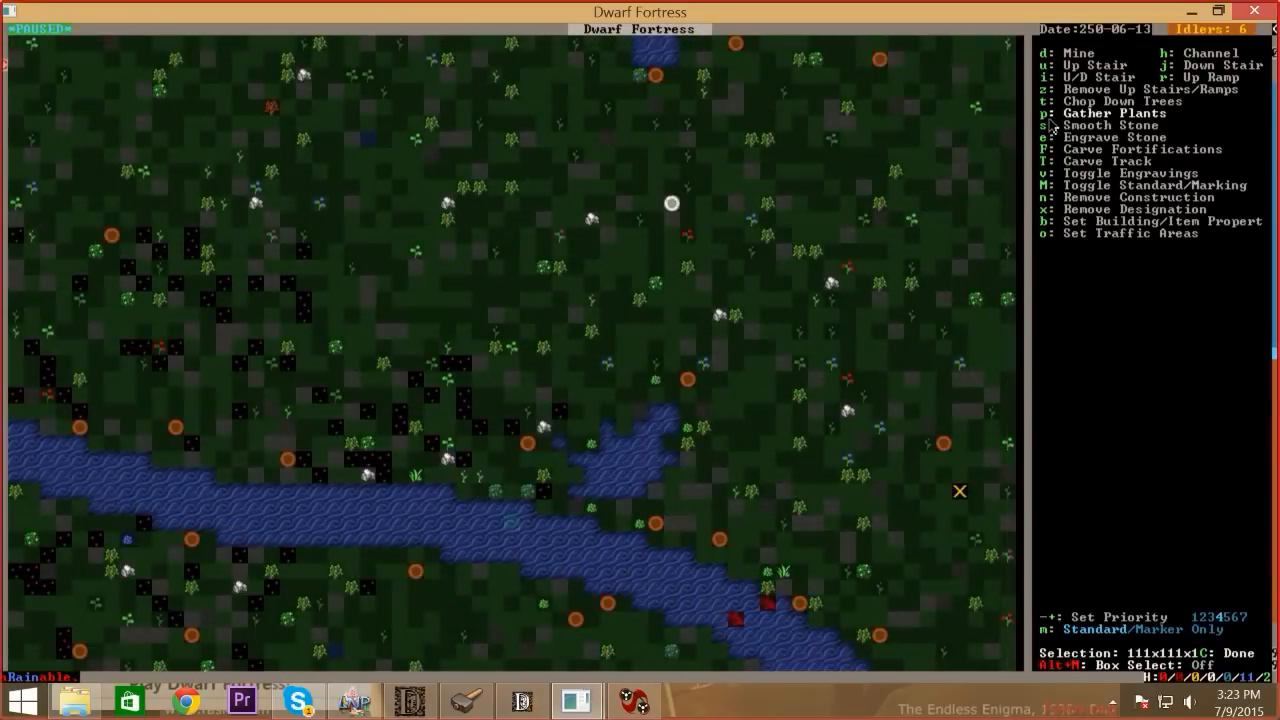
scroll(down, 3)
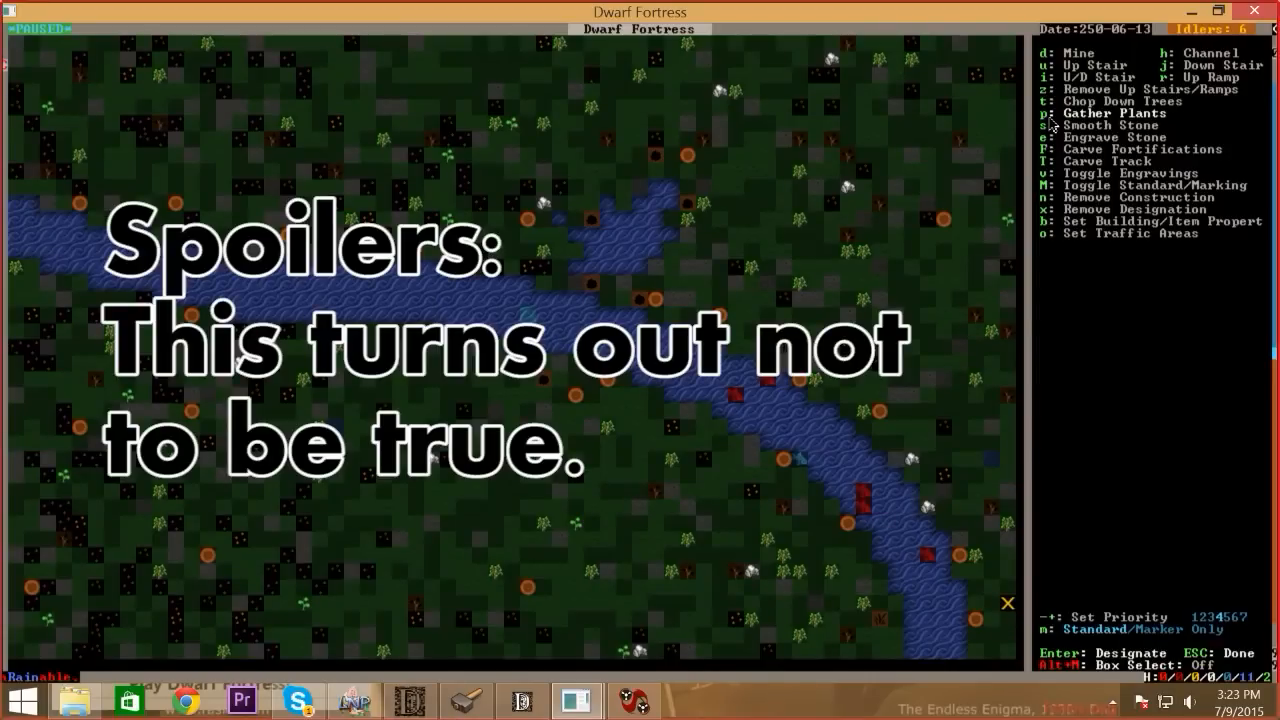
key(Escape)
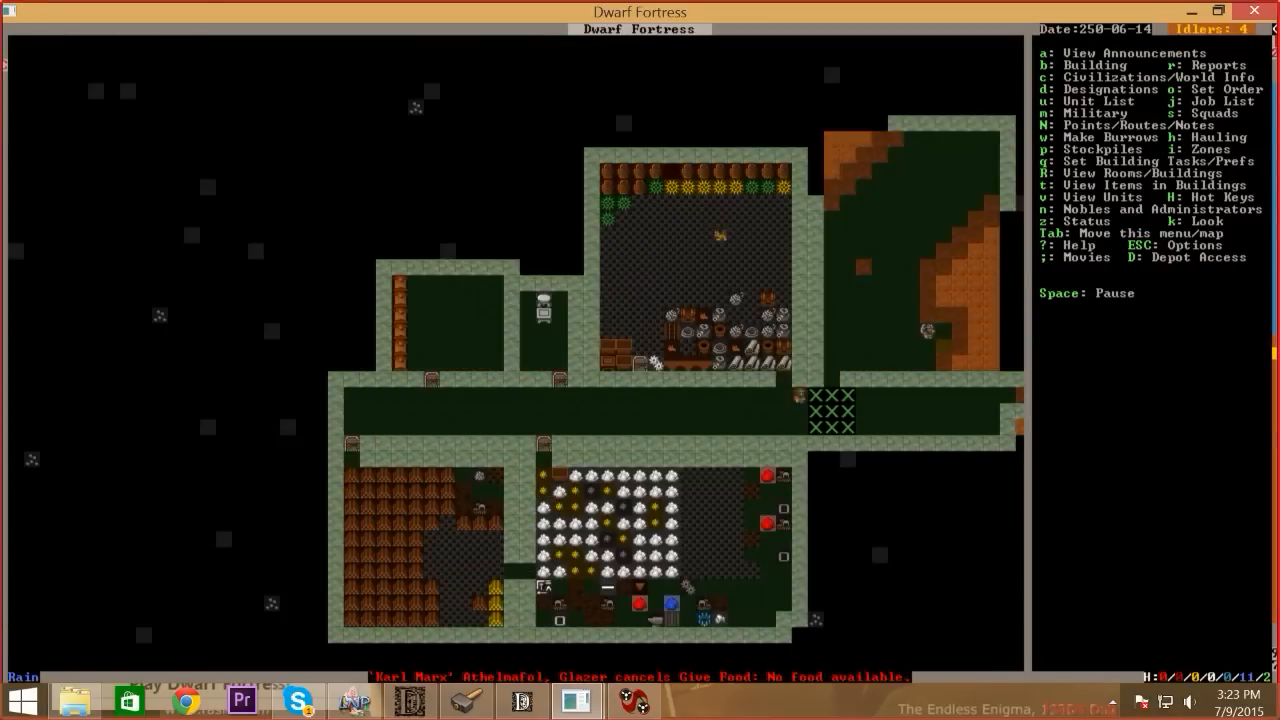
Check the smelter's tasks, then queue a Make Charcoal job at the wood furnace
scroll(down, 3)
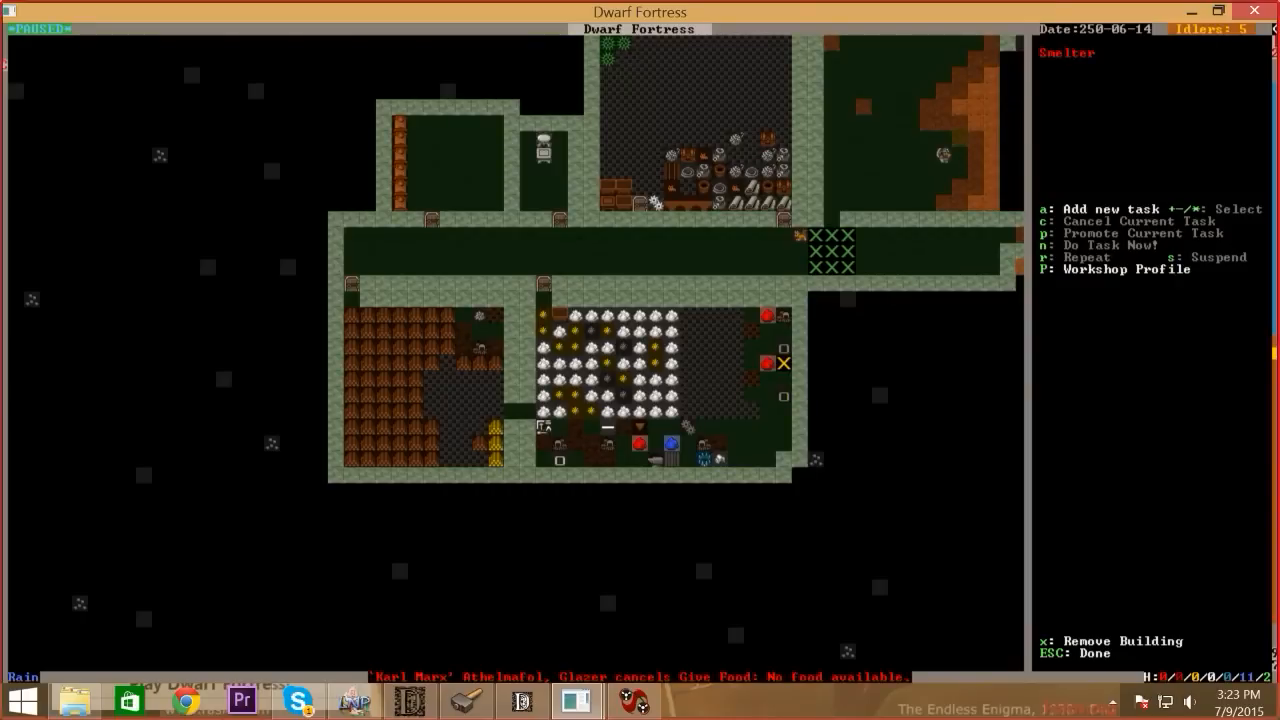
key(a)
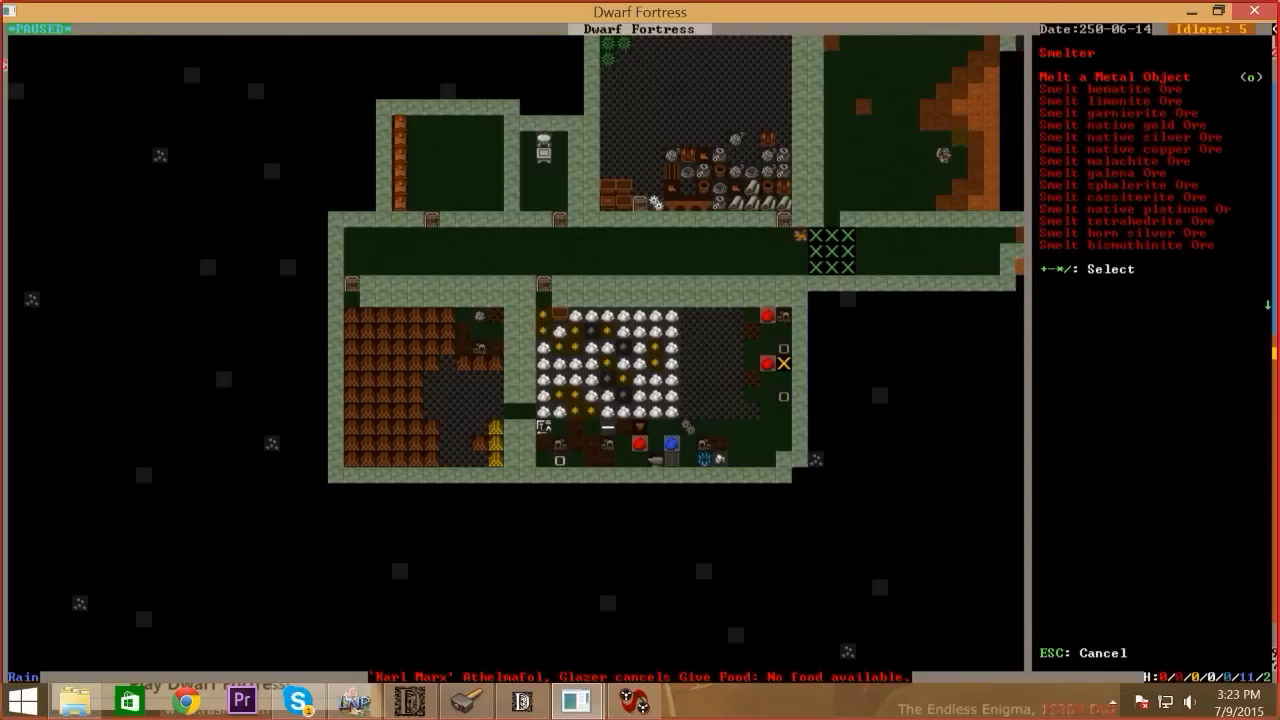
key(Escape)
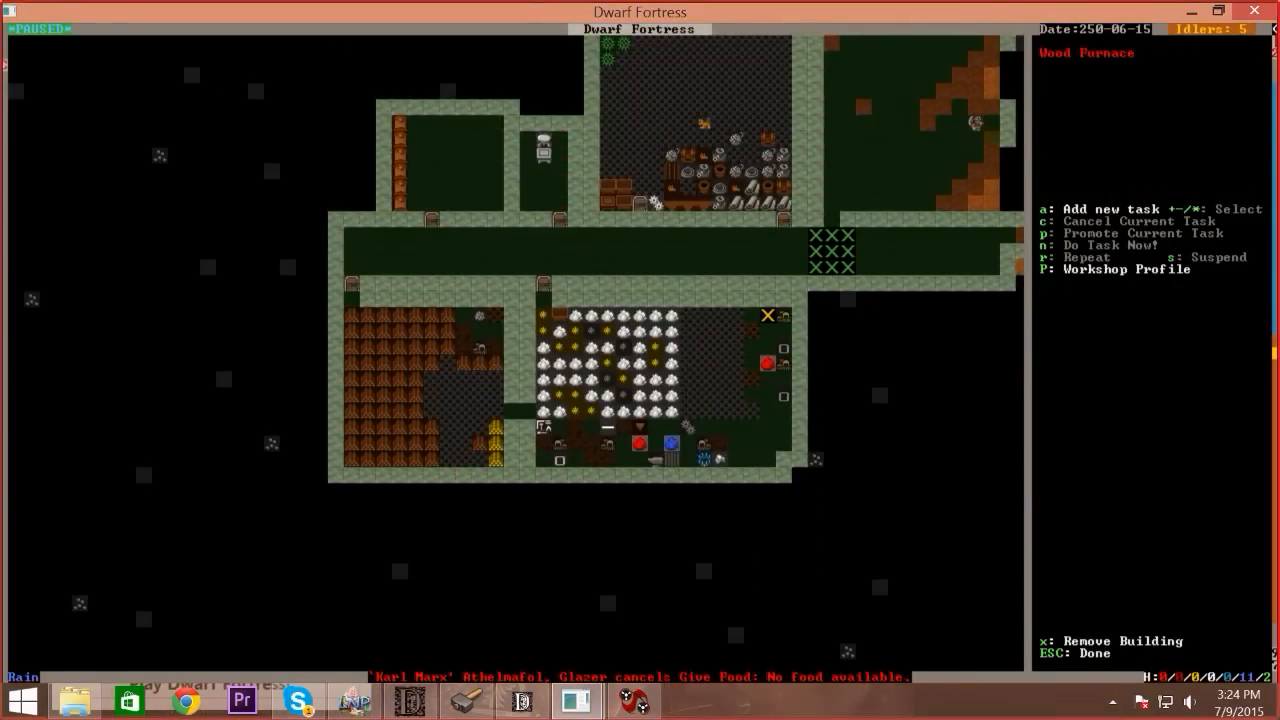
key(a)
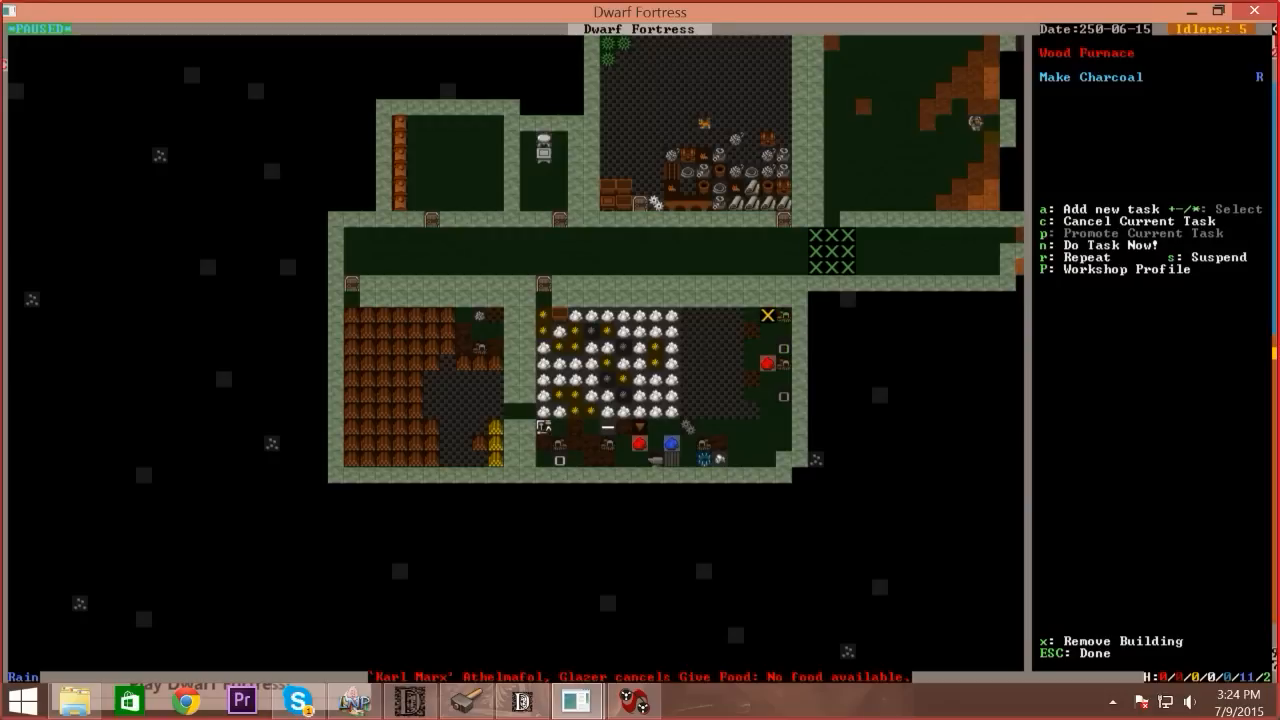
key(Escape)
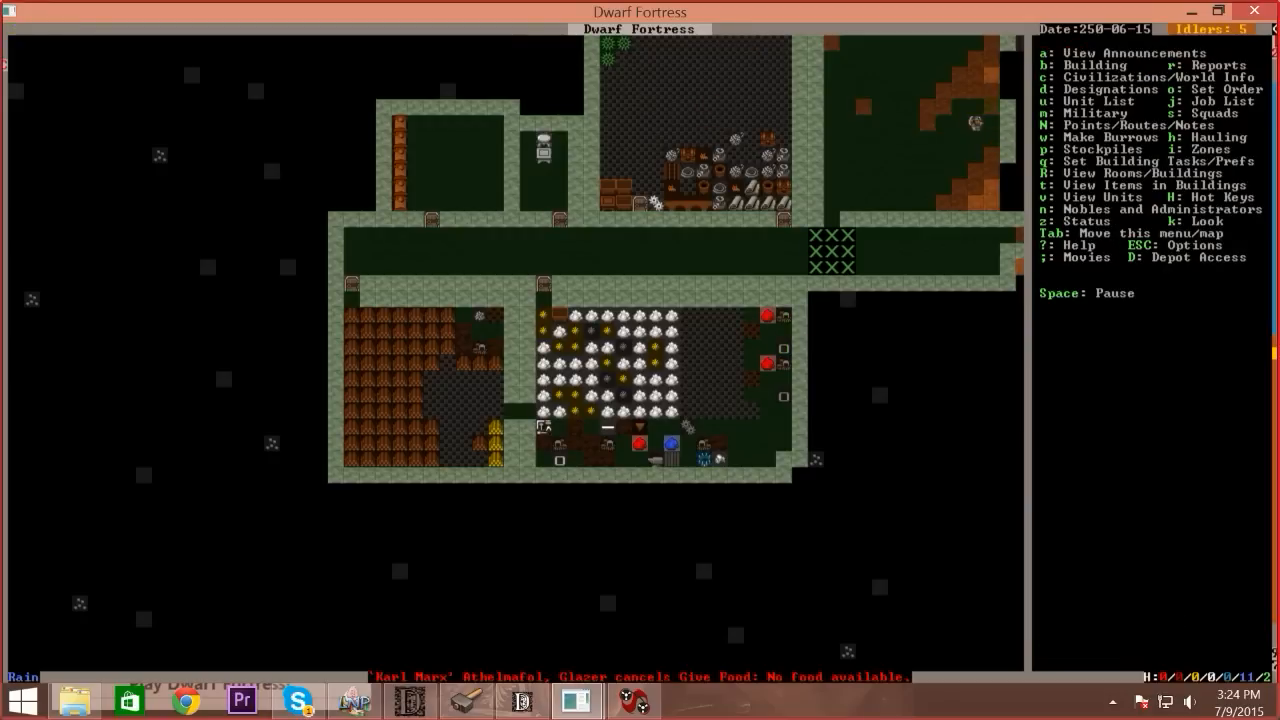
click(768, 316)
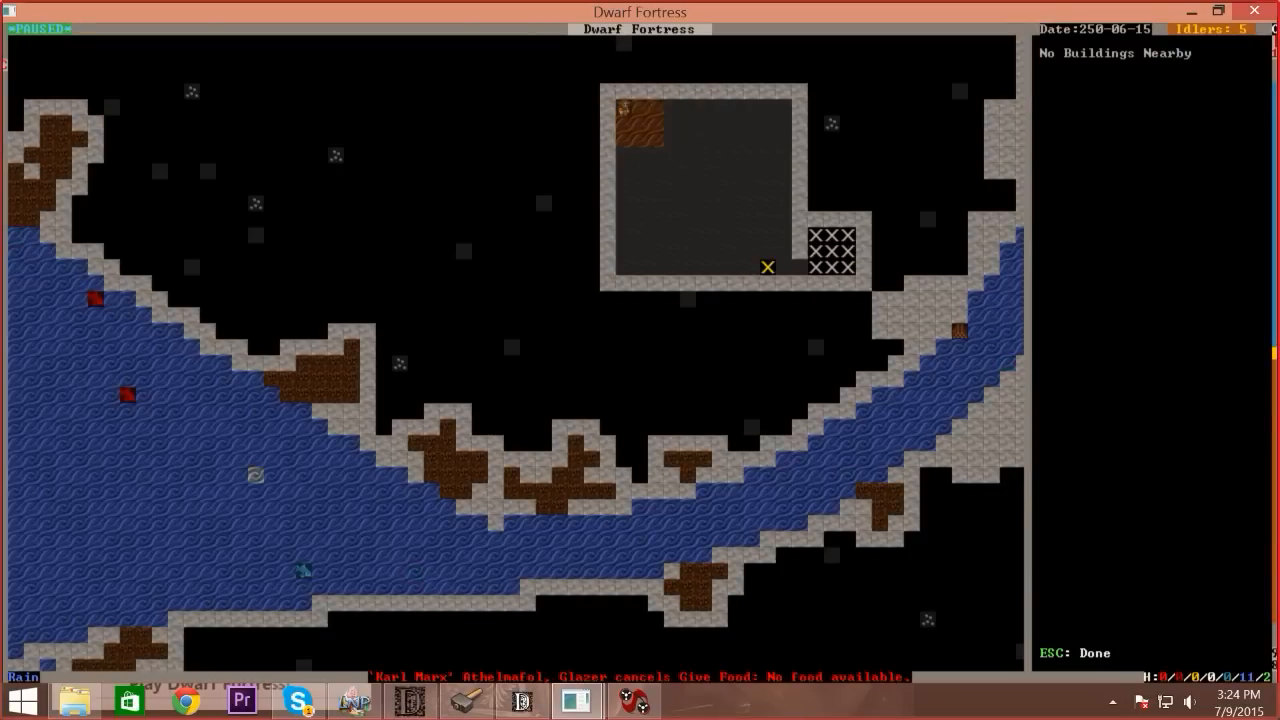
Build a still inside the walled room on the river level
key(b)
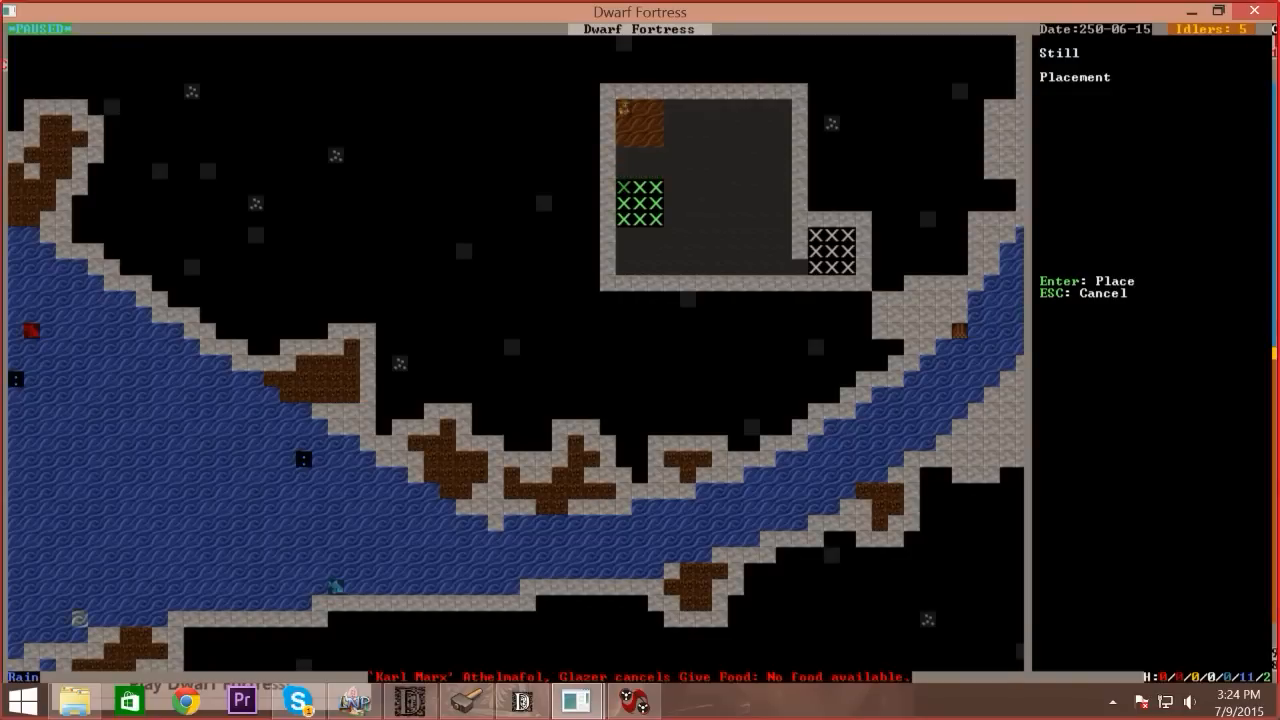
key(Return)
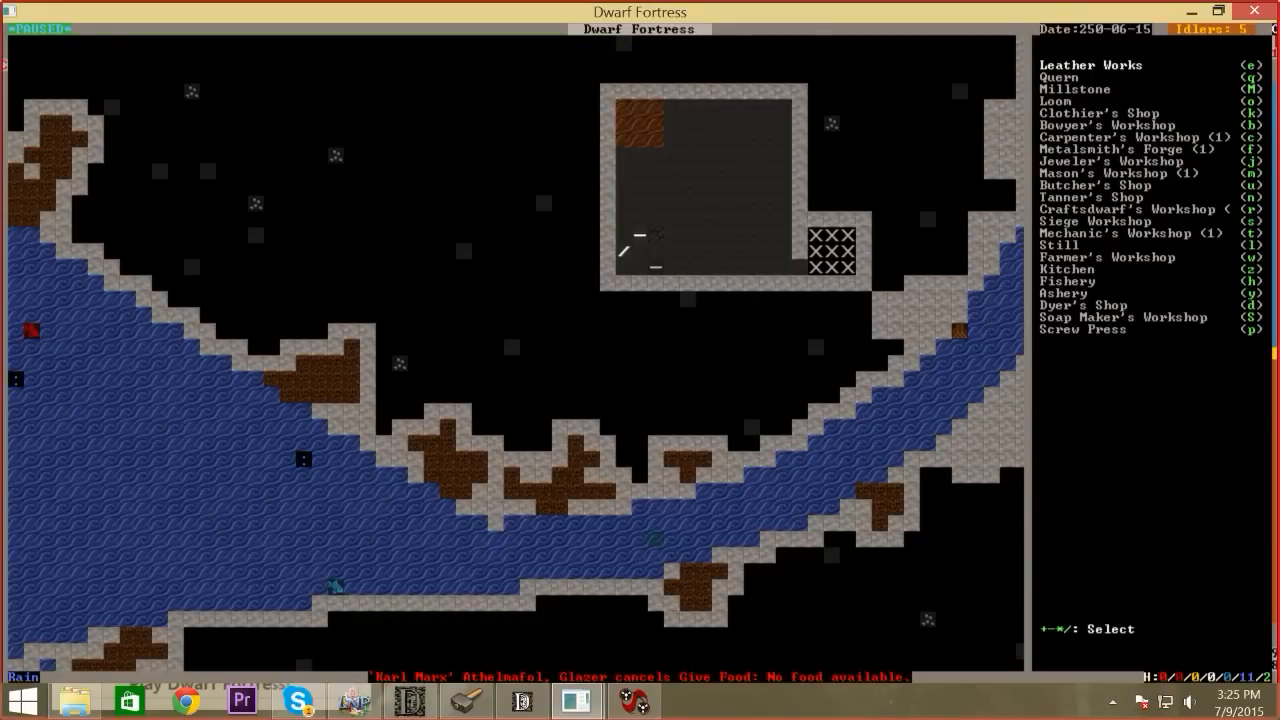
key(Escape)
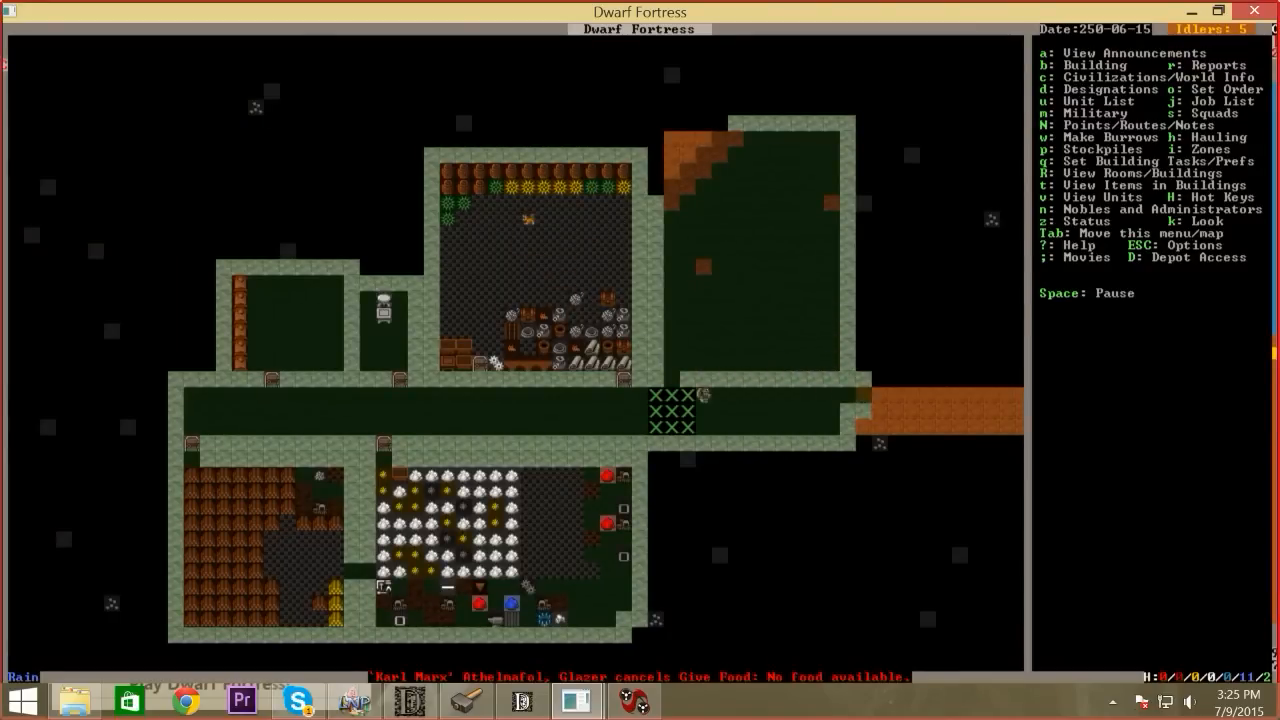
Pause and designate a 54x3 tunnel for mining east of the lower-level stairwell
key(space)
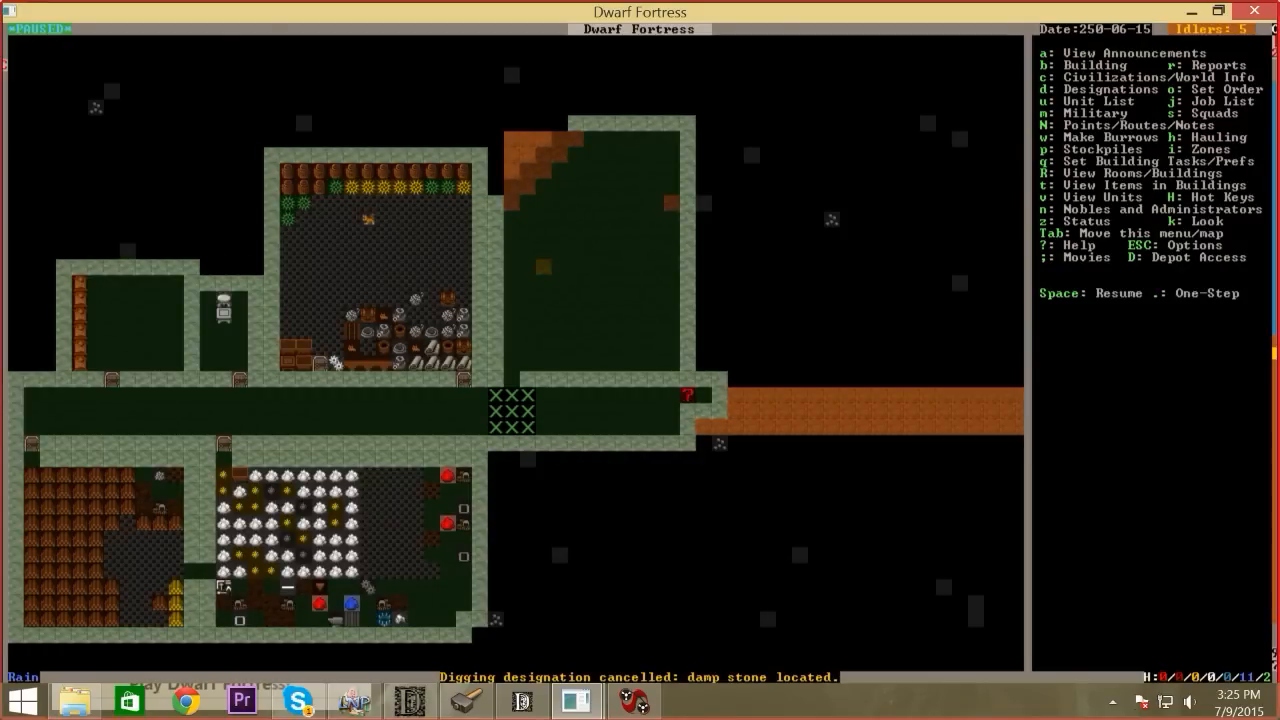
key(d)
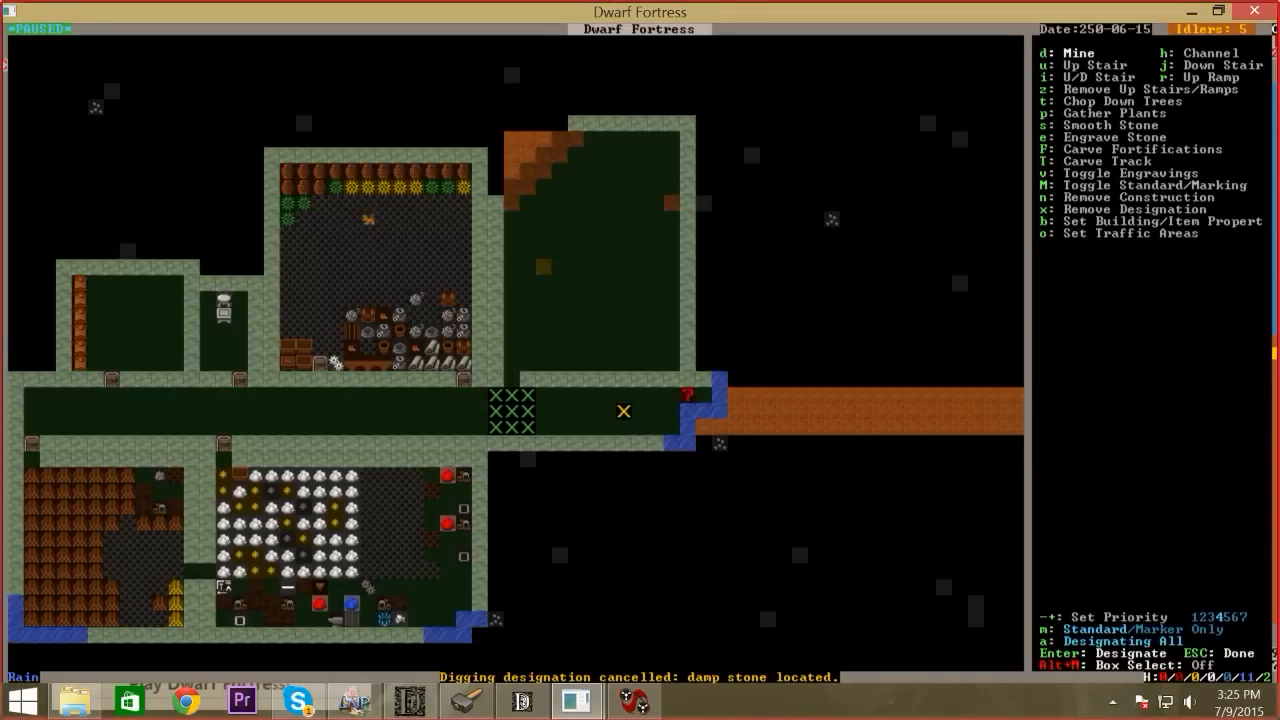
key(up)
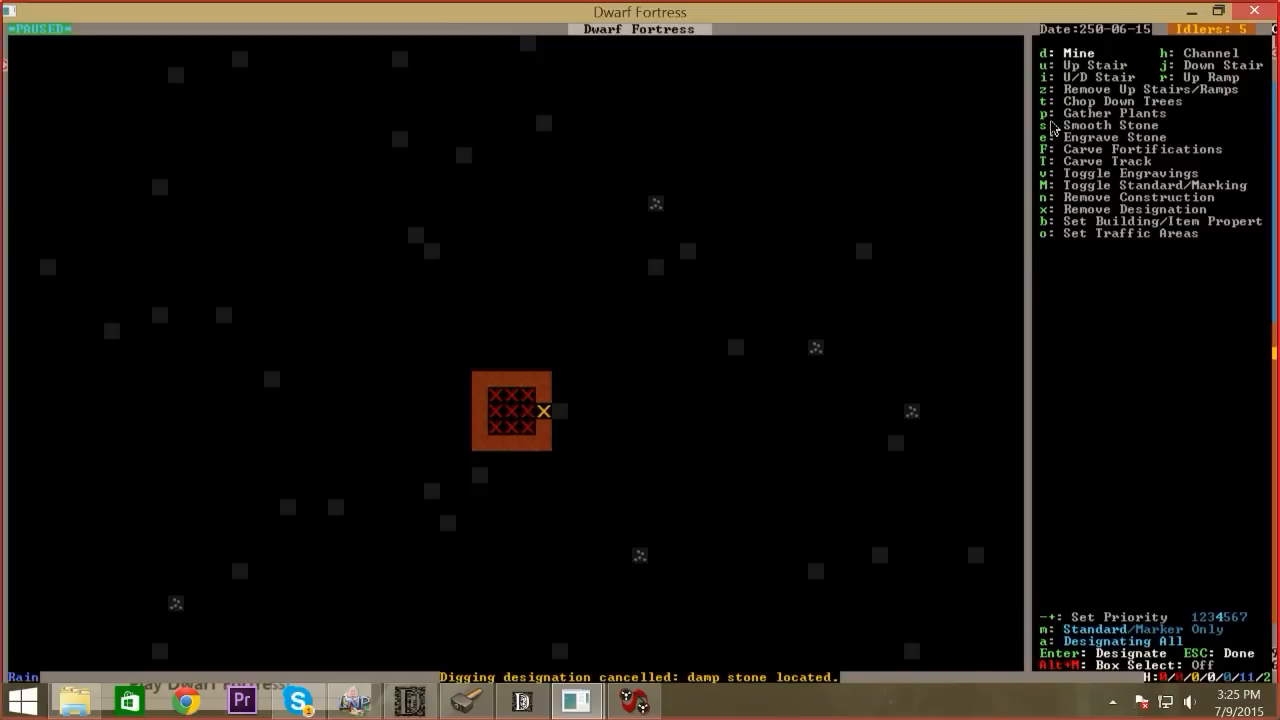
key(up)
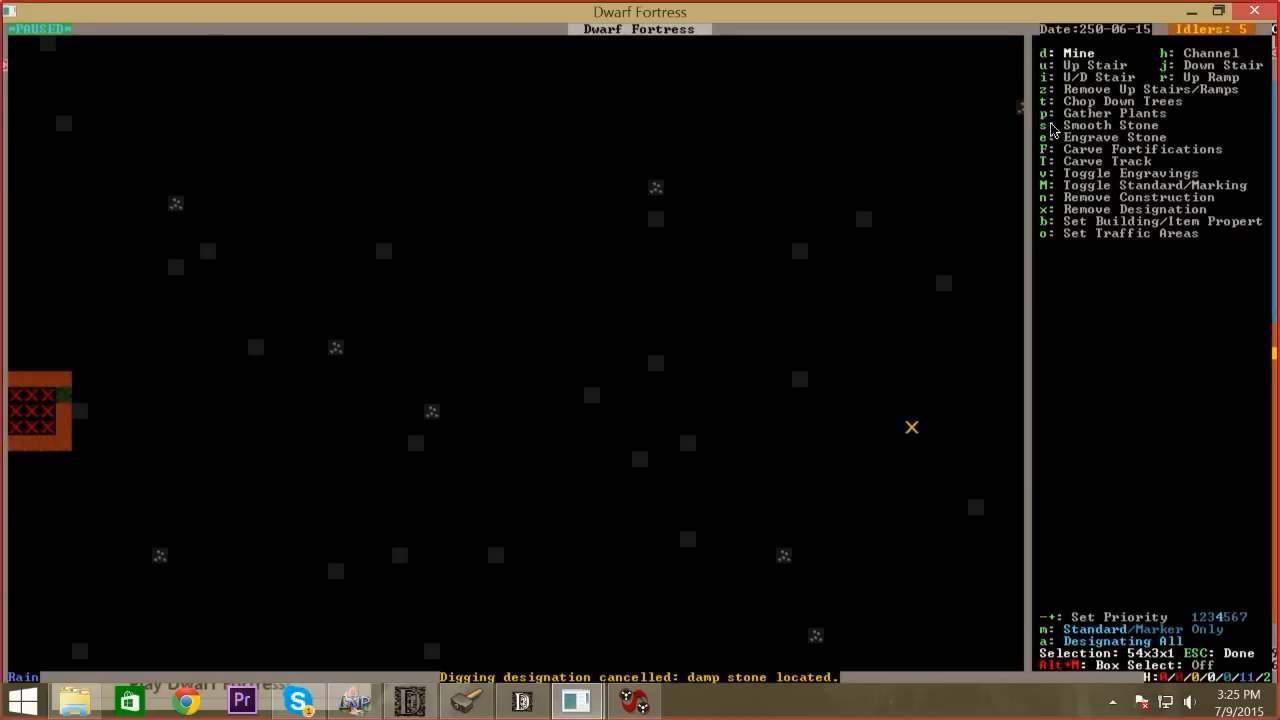
drag(78, 412, 910, 428)
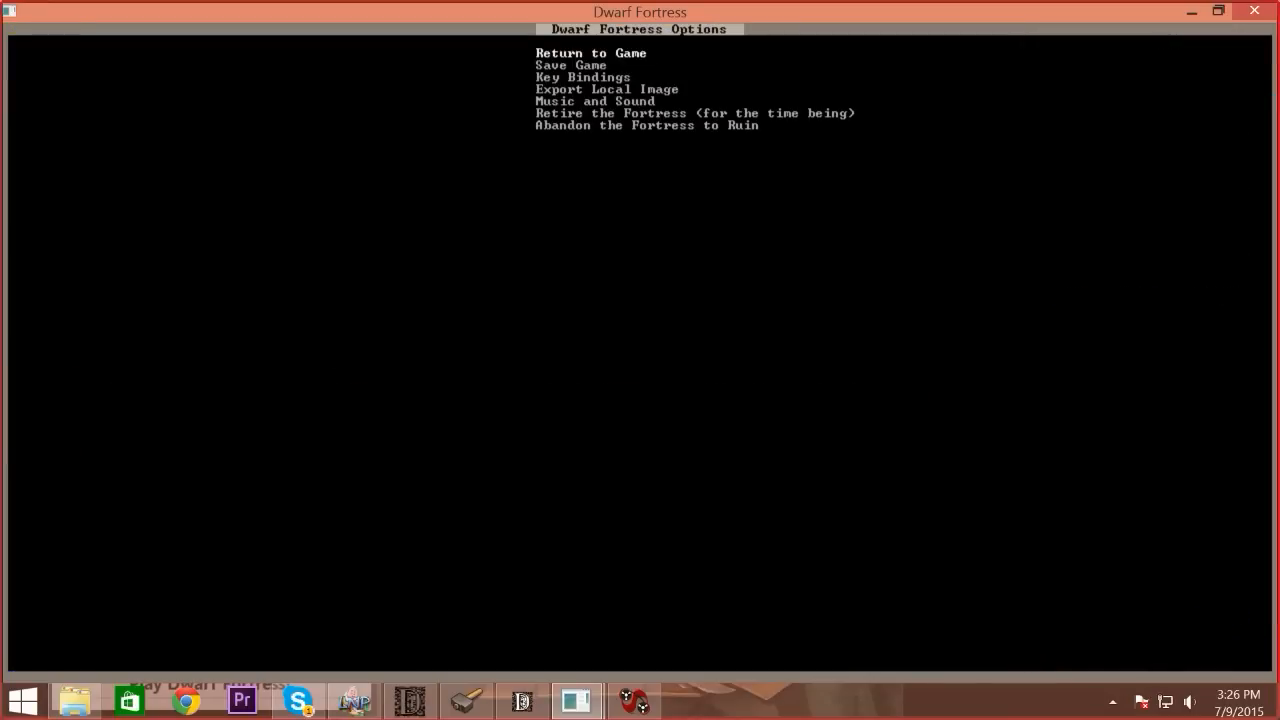
key(Escape)
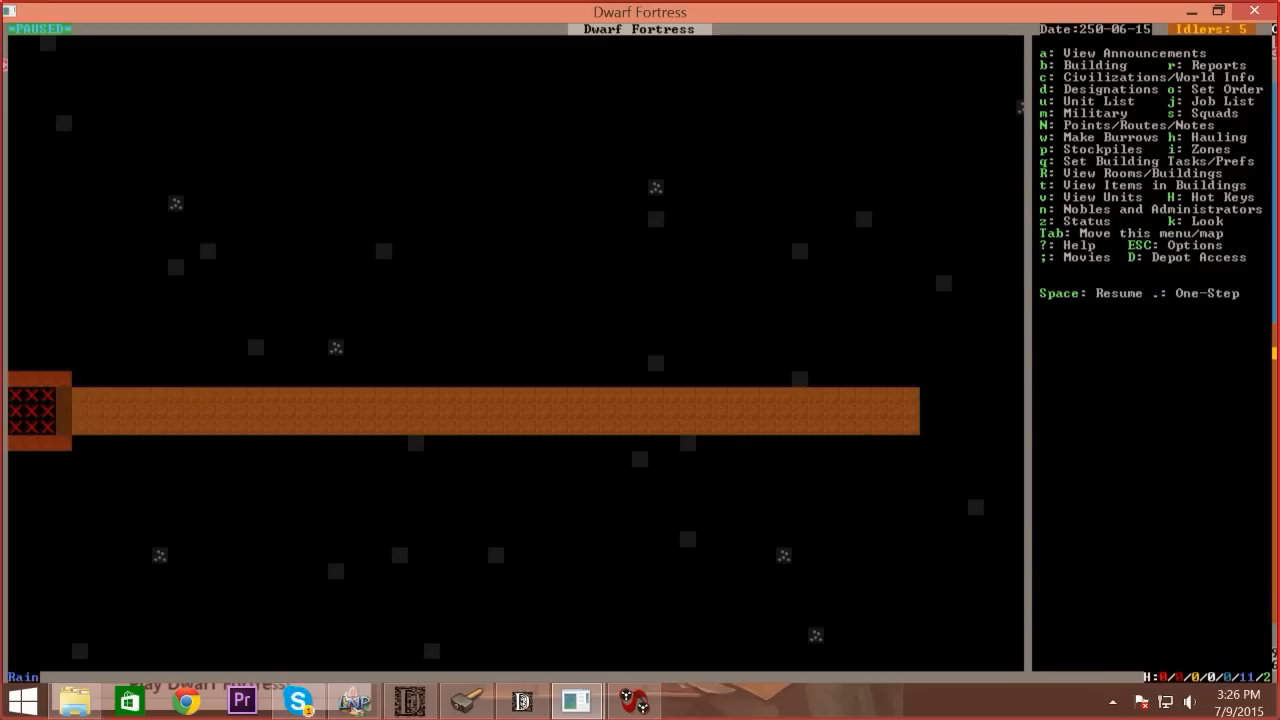
Clear the dig designation extending east past the main hallway's end and resume play
key(space)
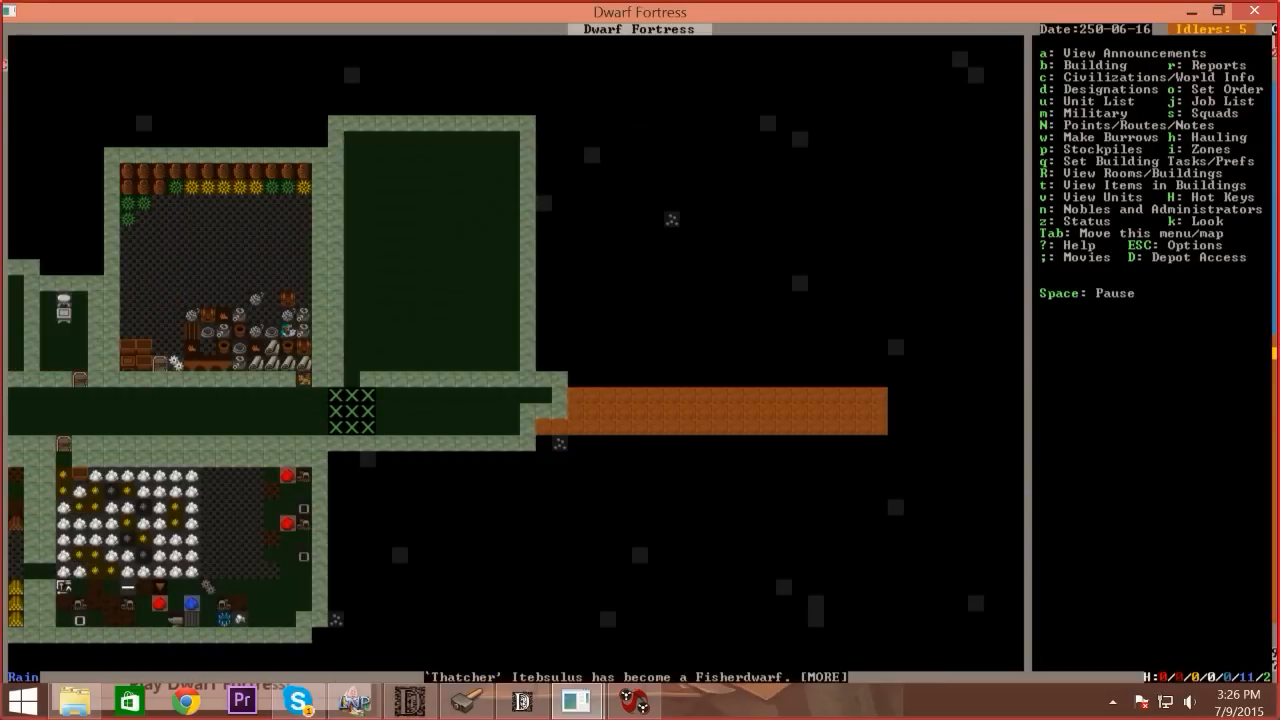
key(d)
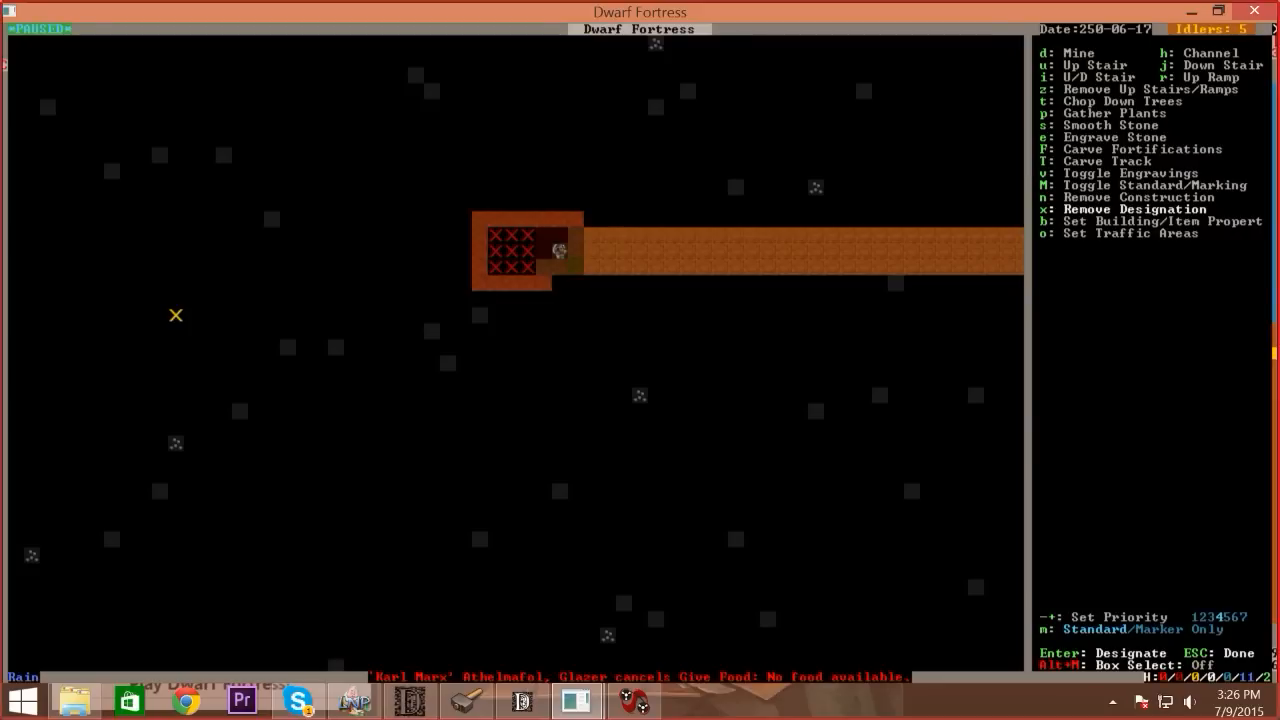
key(Escape)
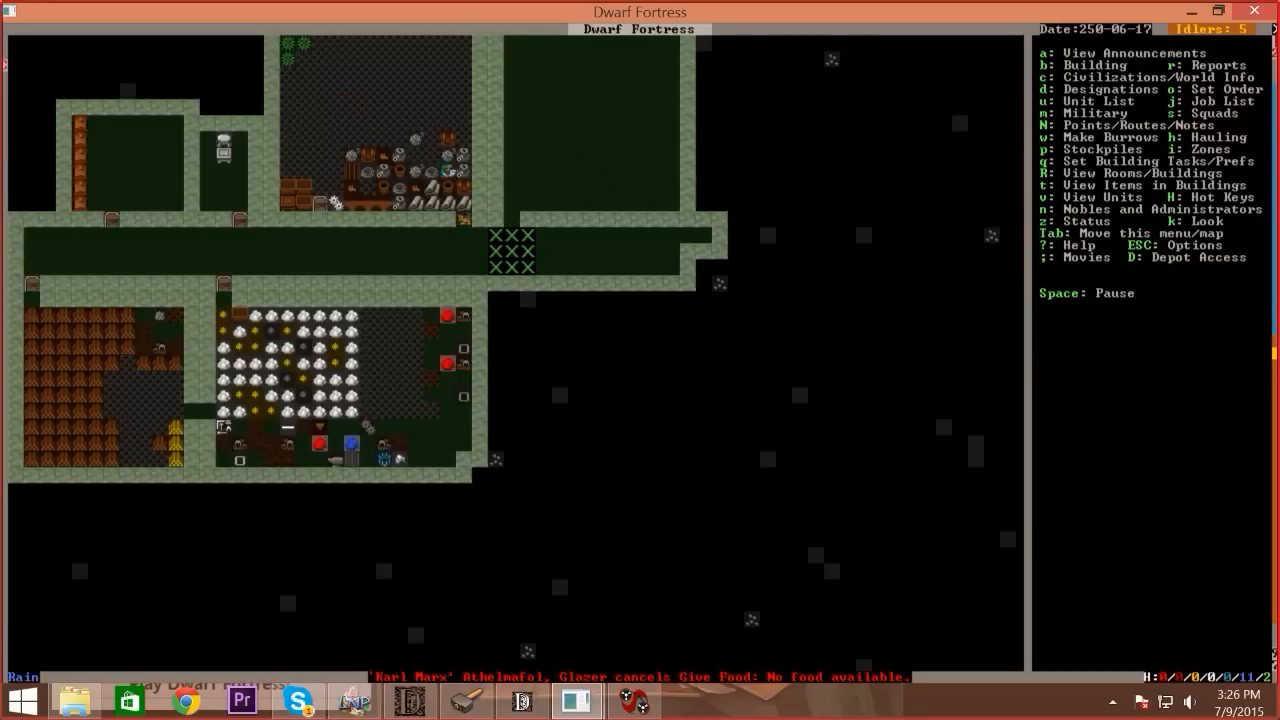
scroll(down, 3)
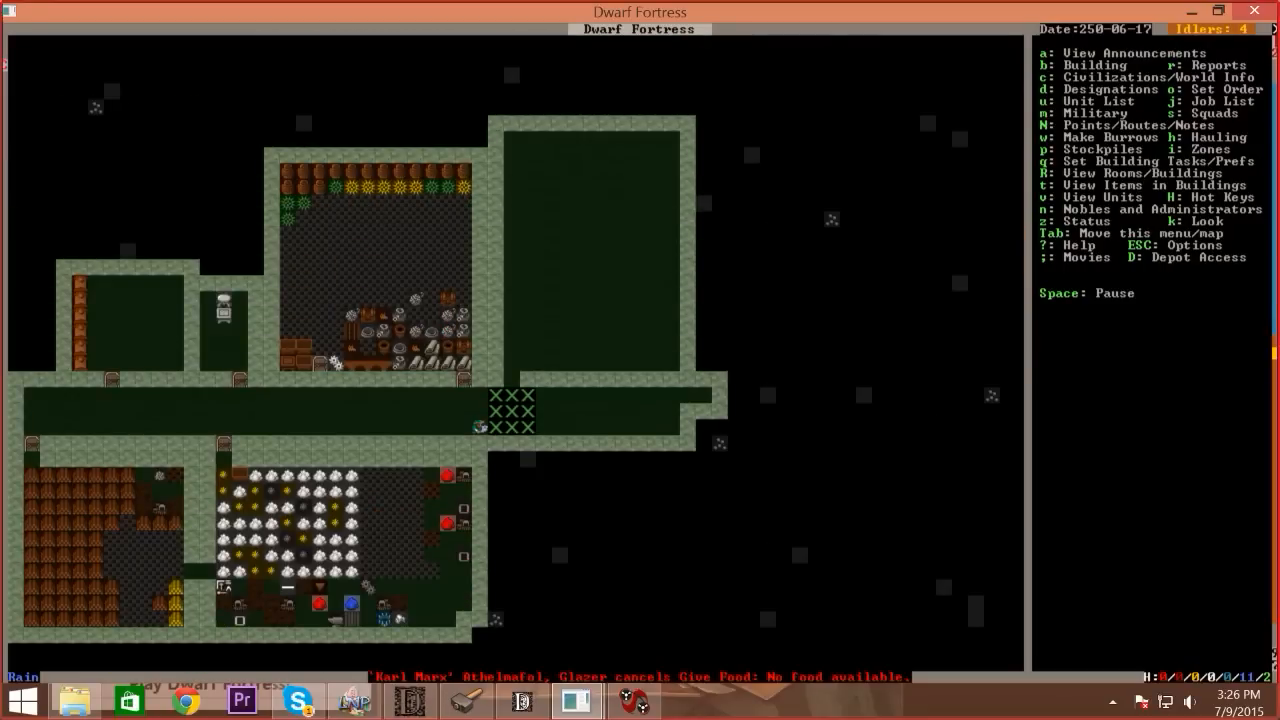
key(b)
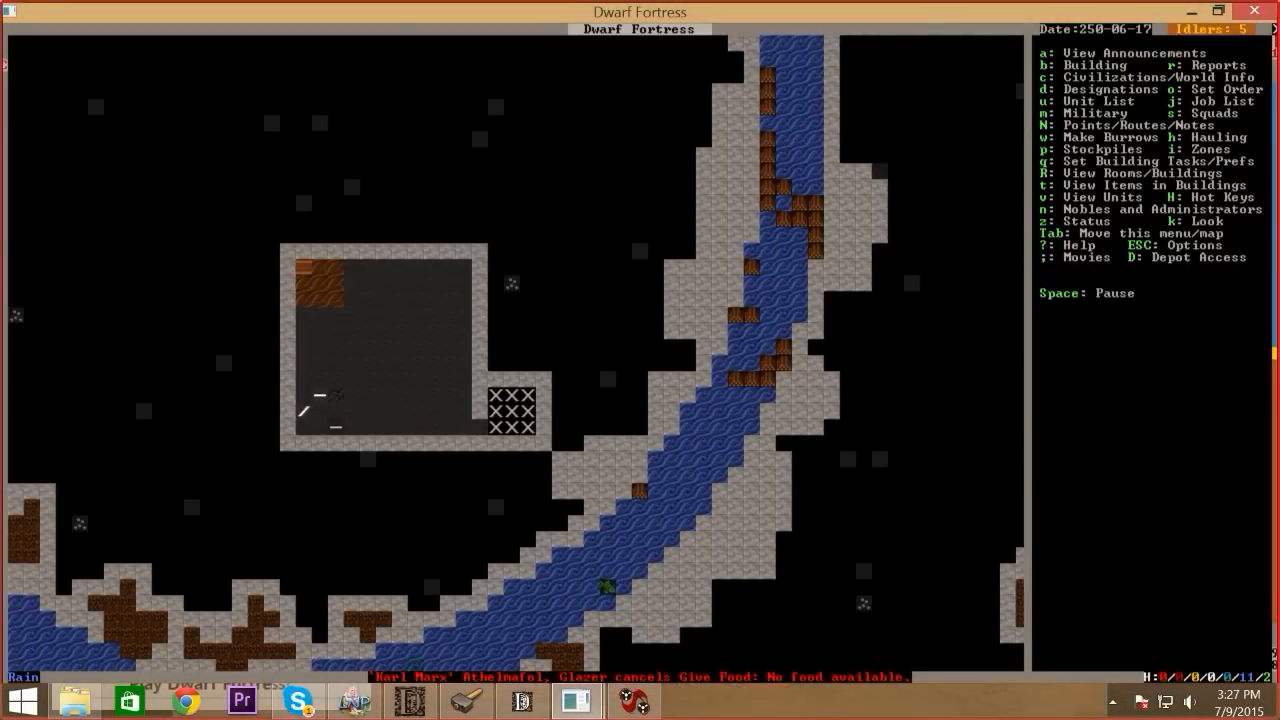
key(b)
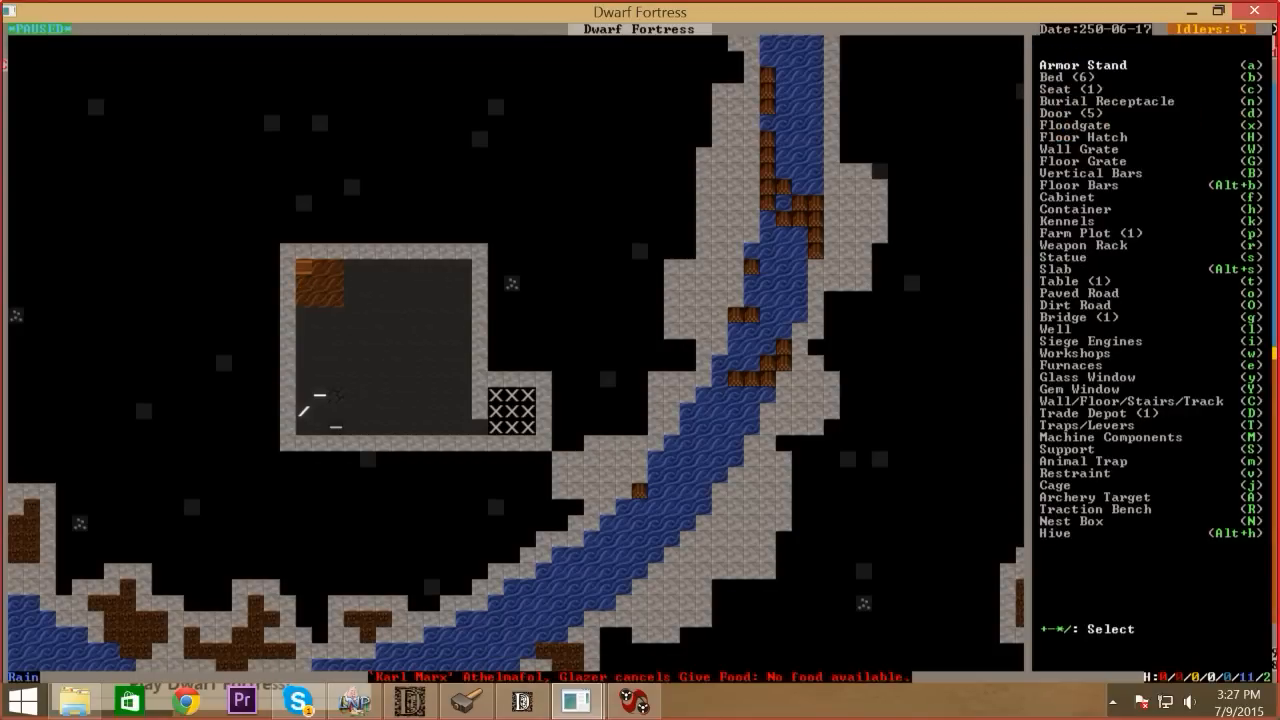
key(l)
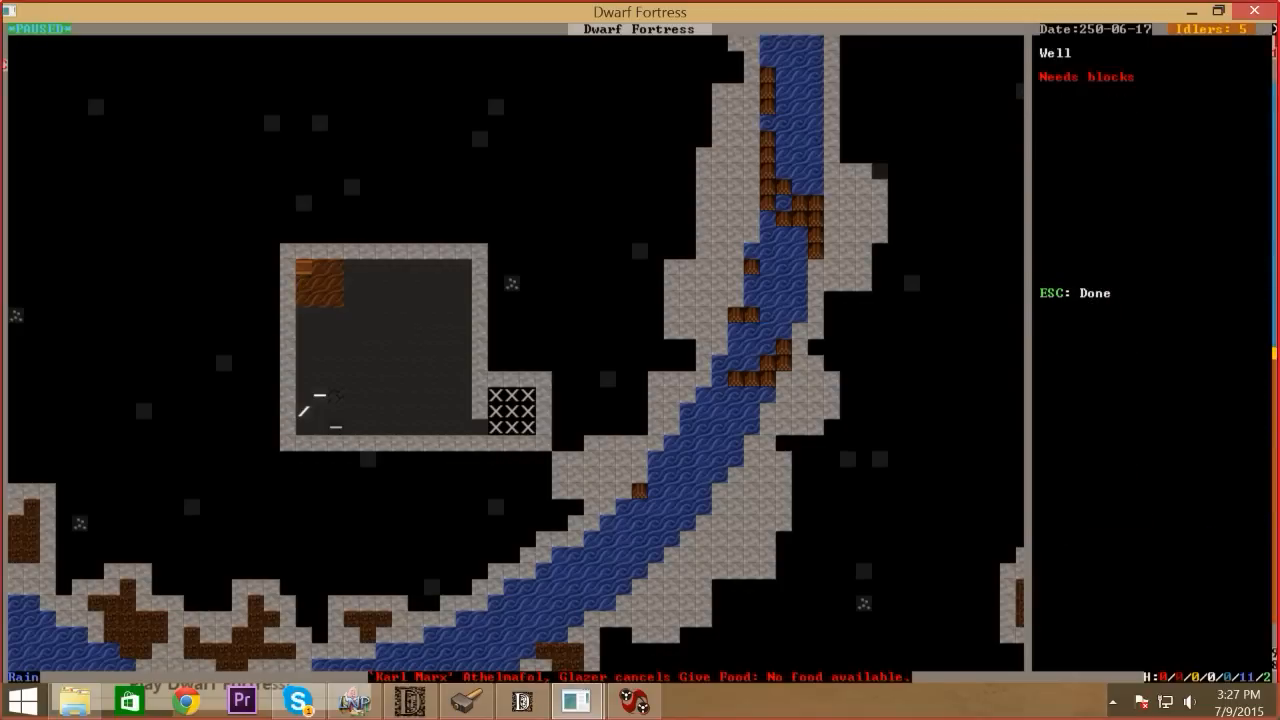
key(Escape)
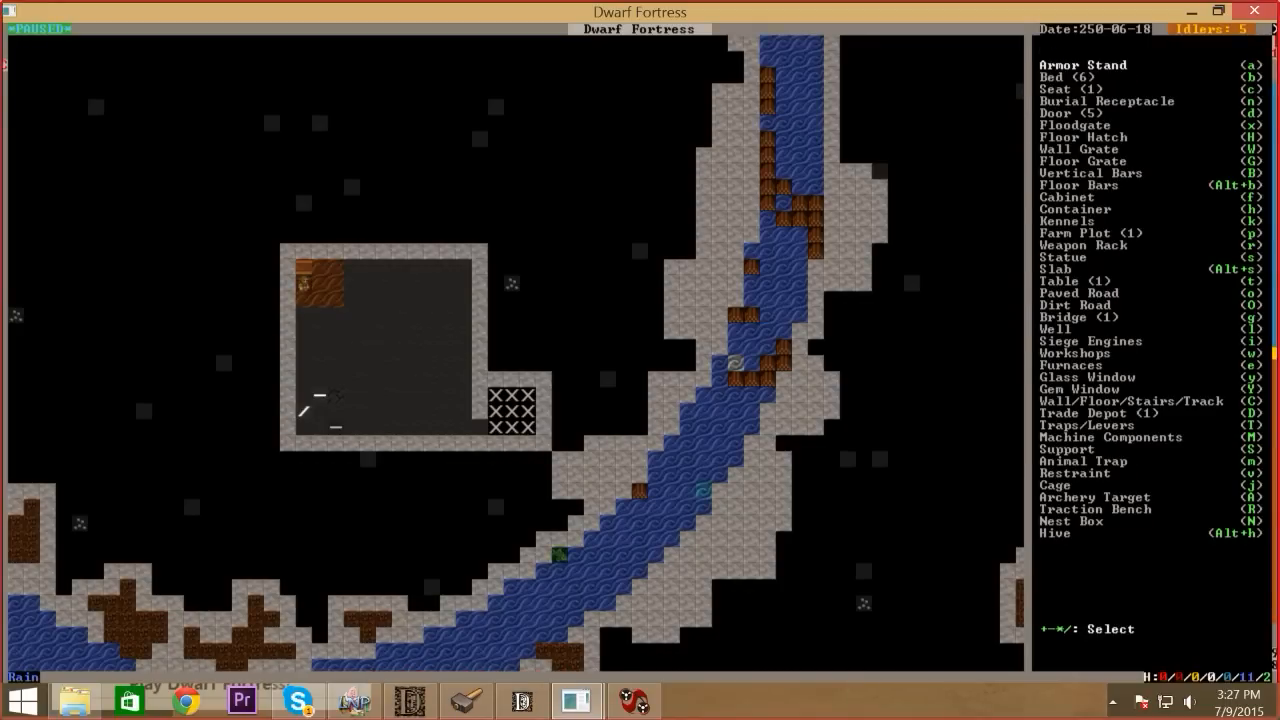
key(l)
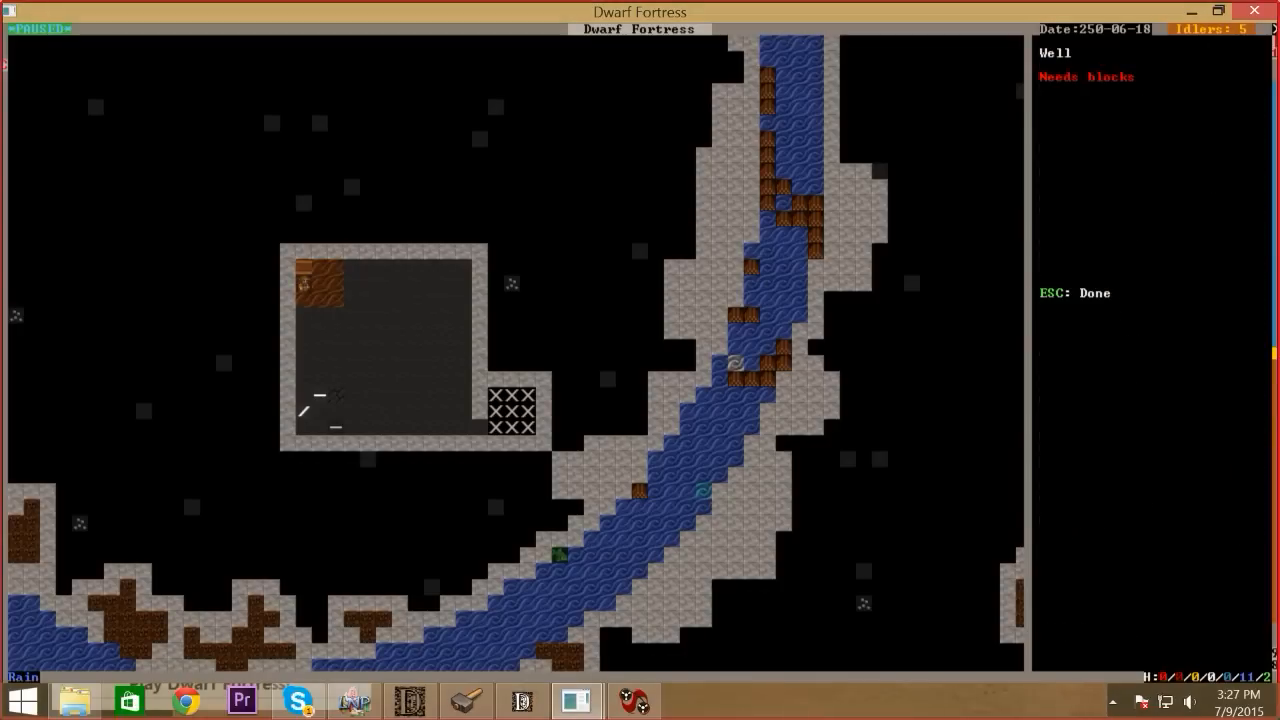
key(Escape)
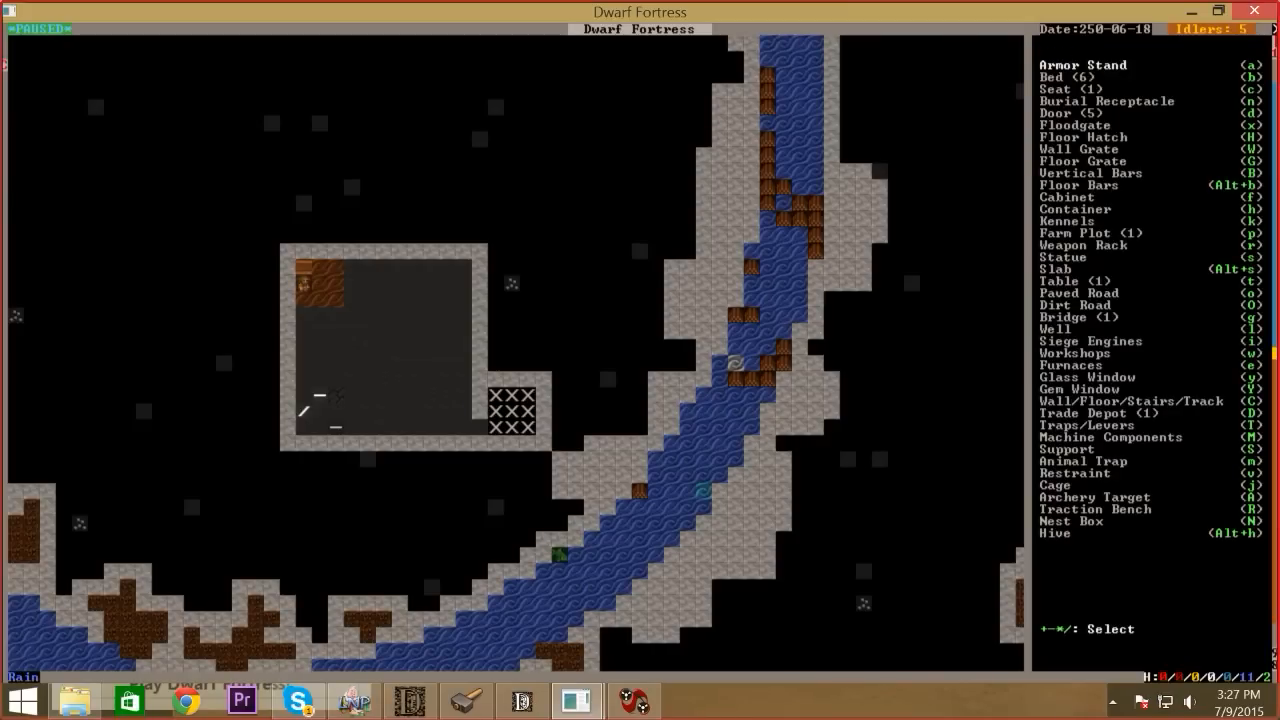
key(p)
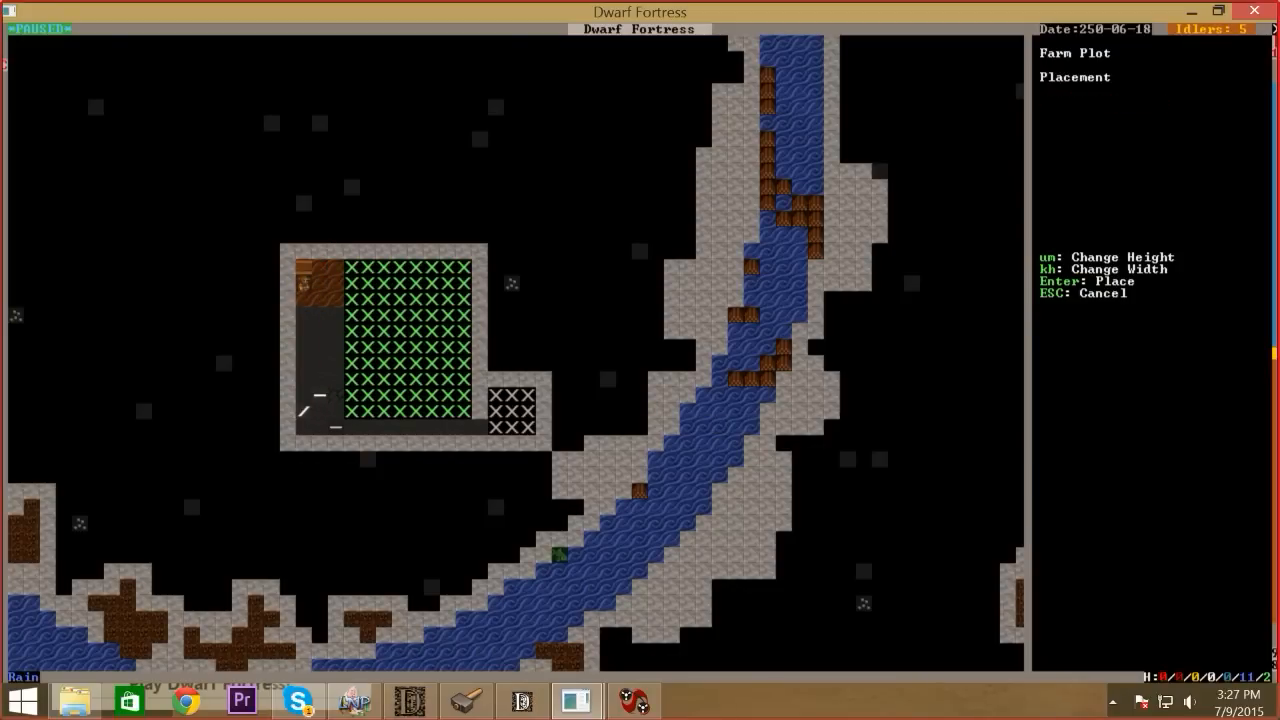
key(Escape)
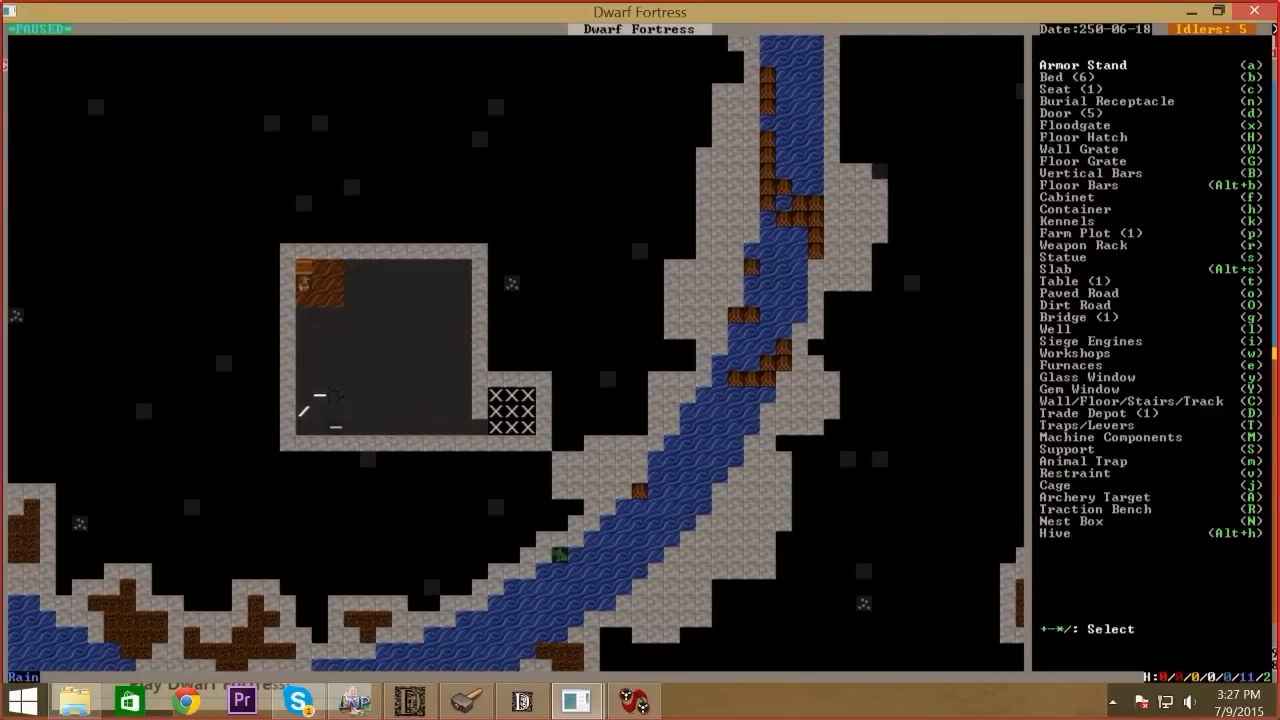
key(Escape)
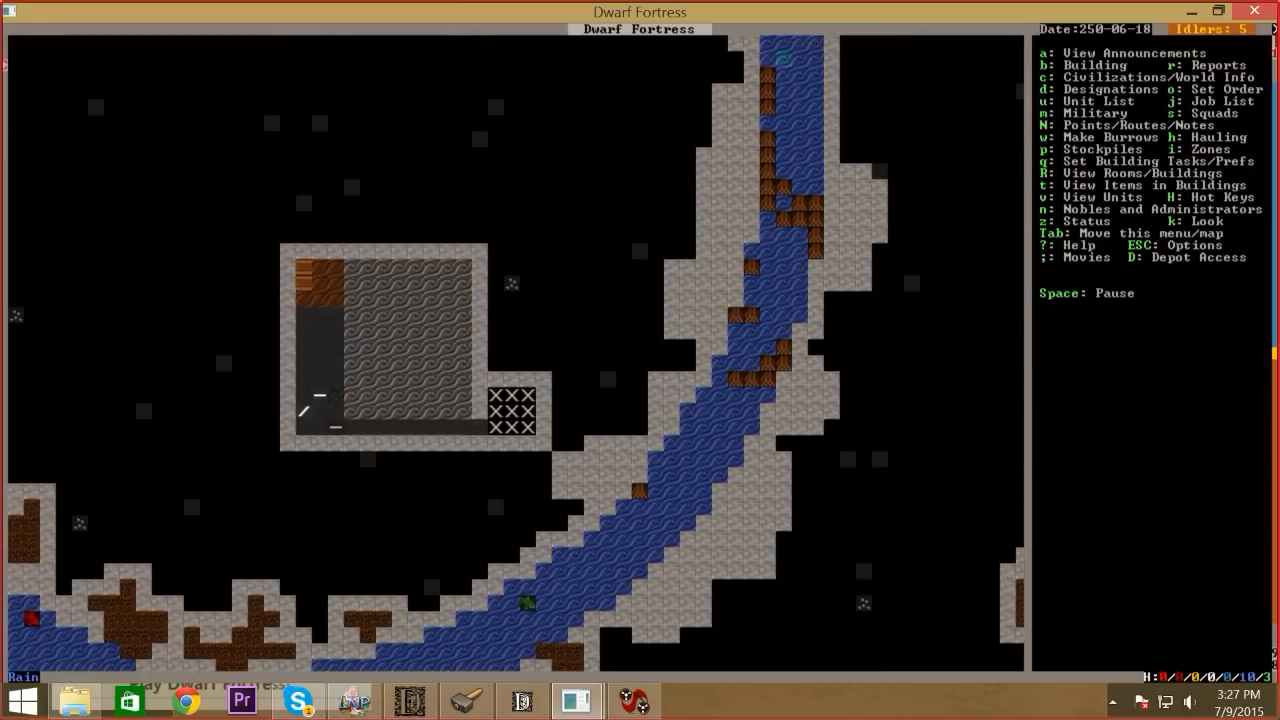
Place a limestone jeweler's workshop at the bottom of the large eastern room
scroll(up, 3)
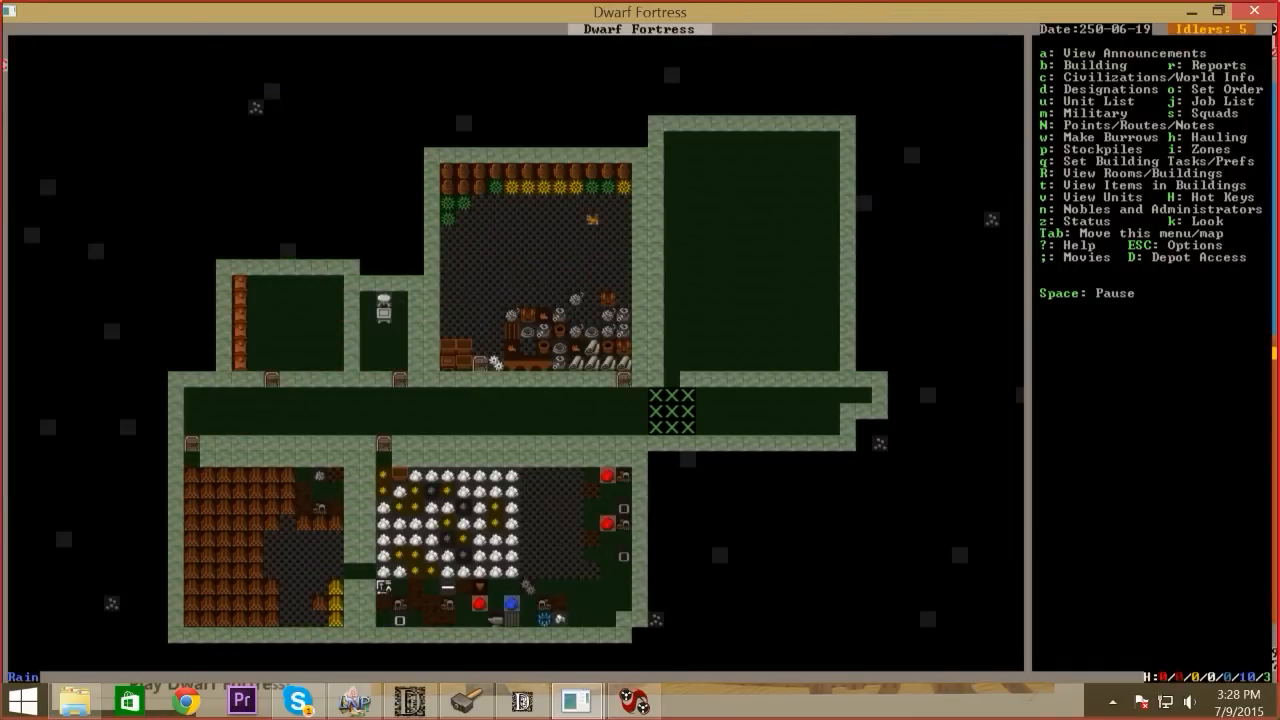
key(b)
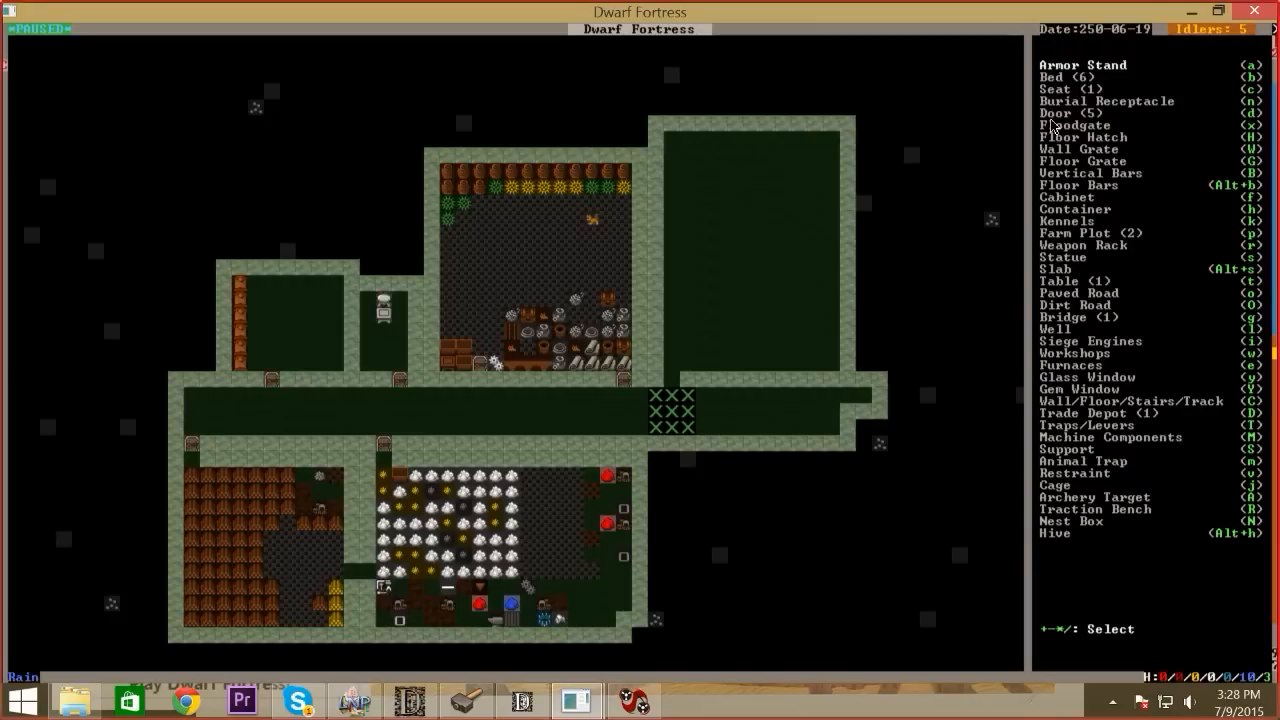
key(w)
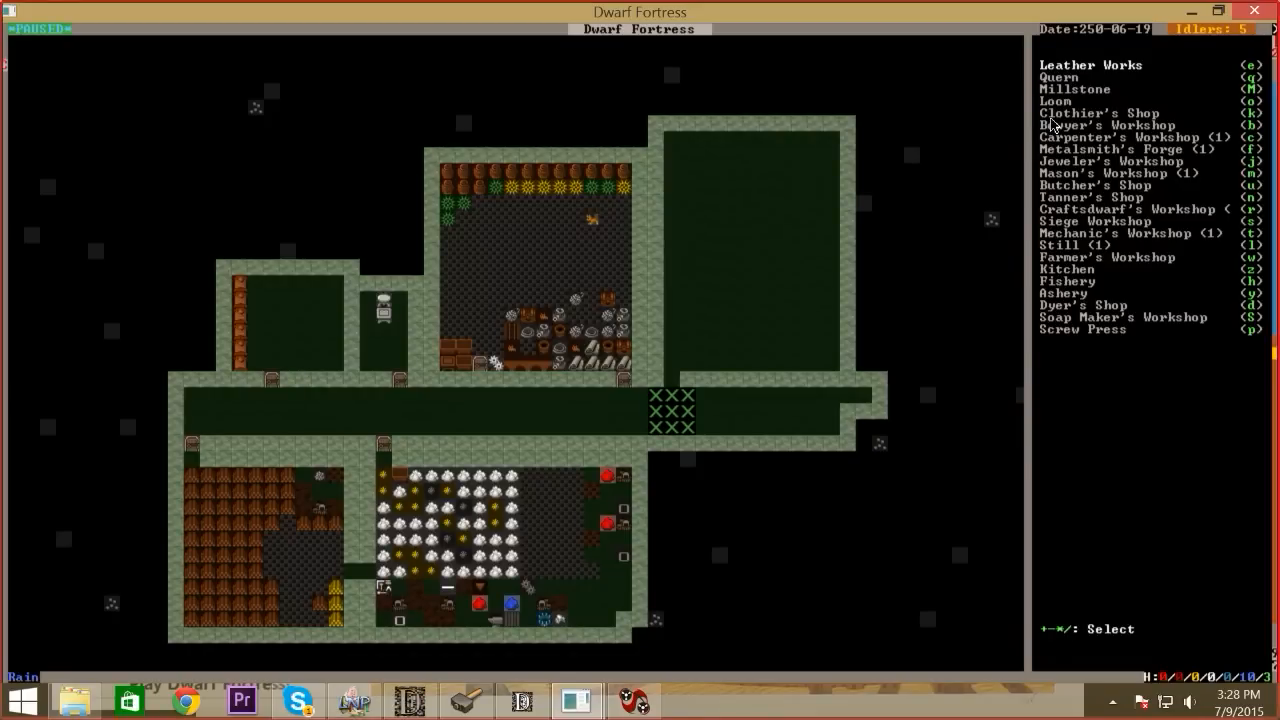
key(j)
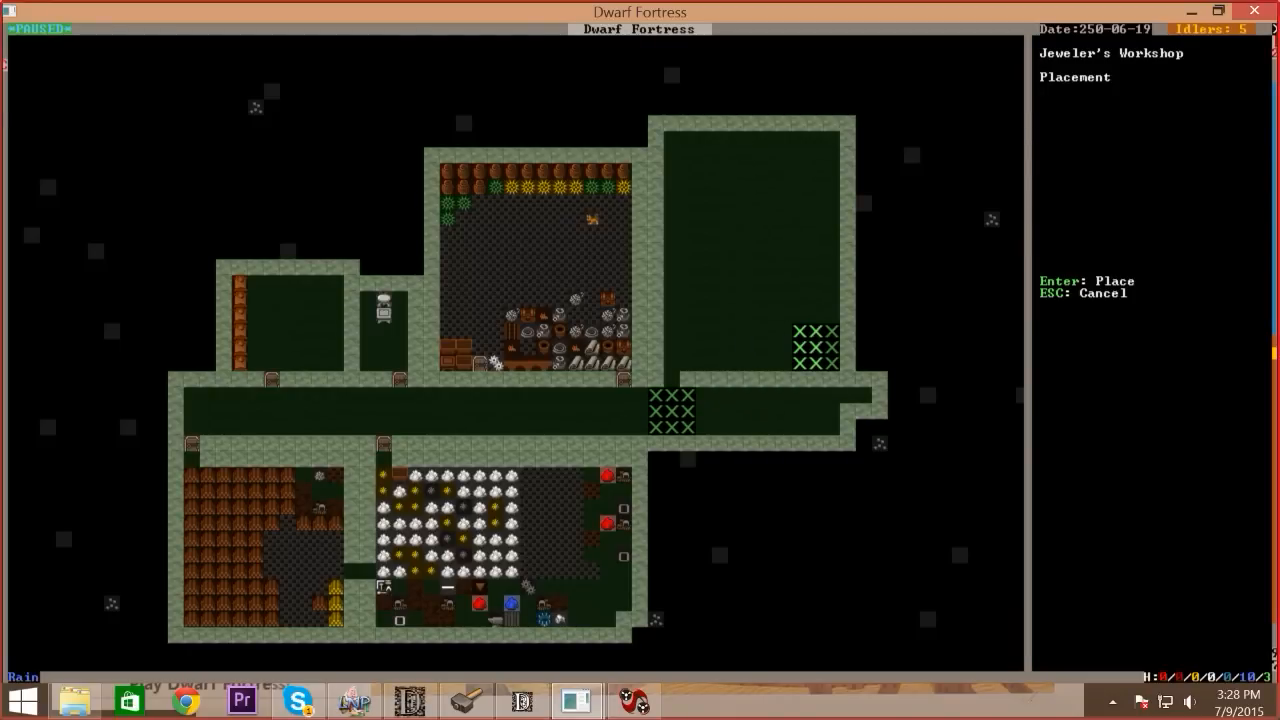
key(Return)
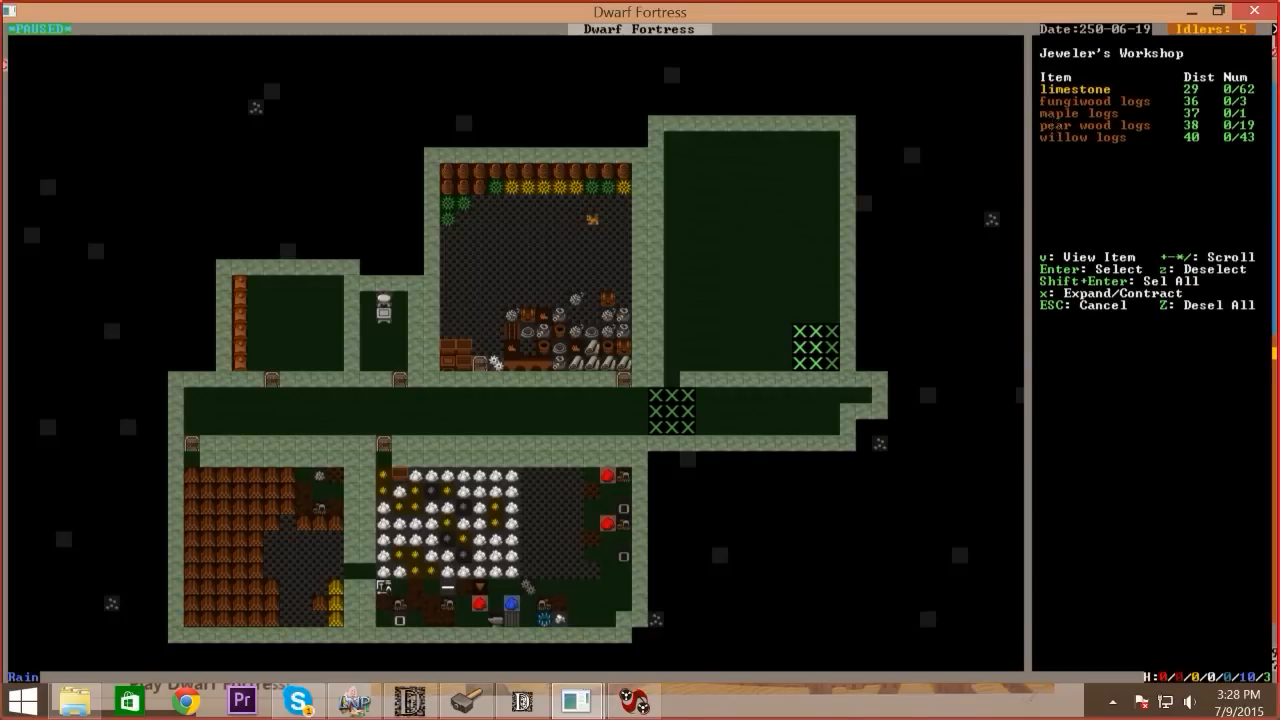
key(Escape)
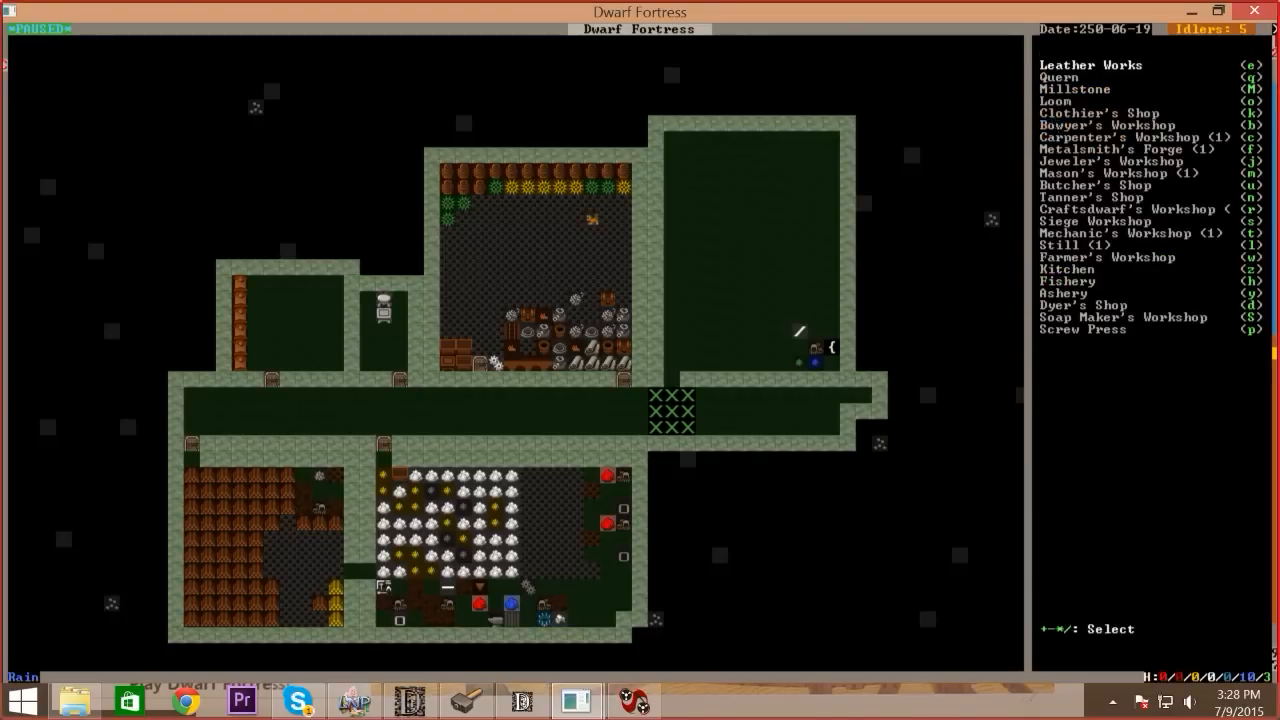
Start a bowyer's workshop, then cancel it and leave the build menu
key(b)
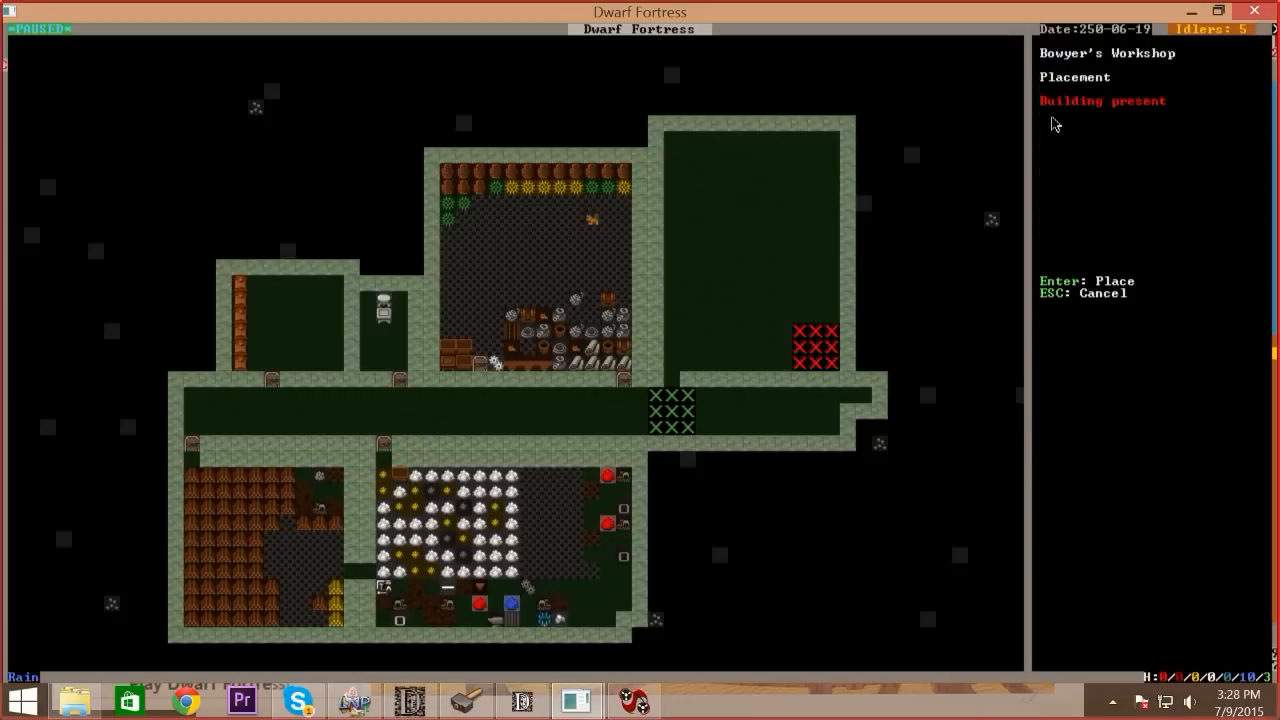
key(Escape)
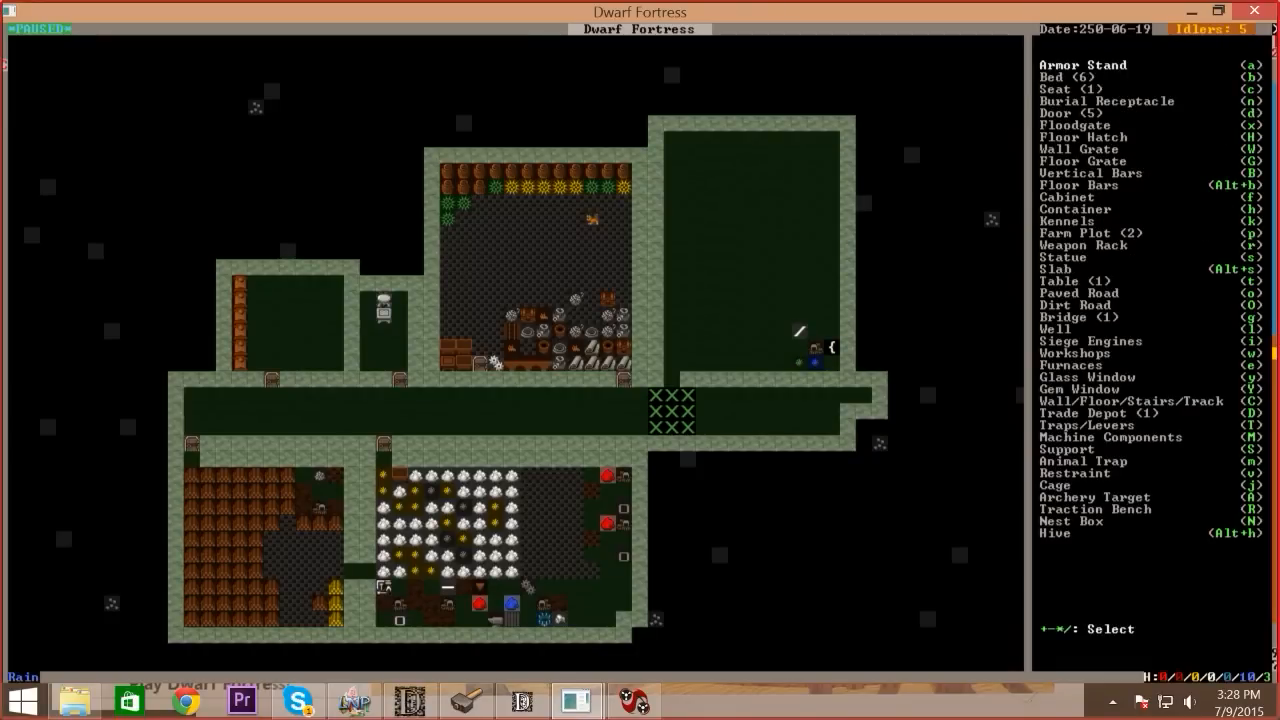
key(Escape)
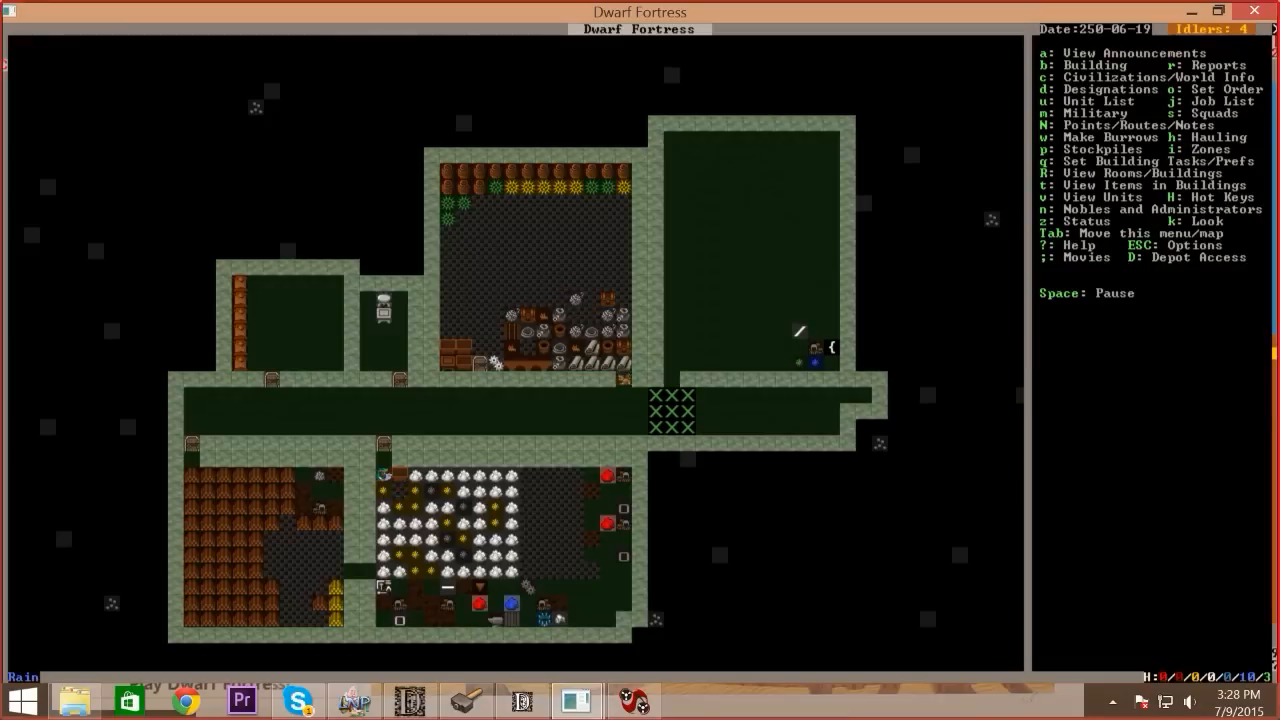
Designate a narrow stockpile strip along the right wall beside the jeweler's workshop
key(p)
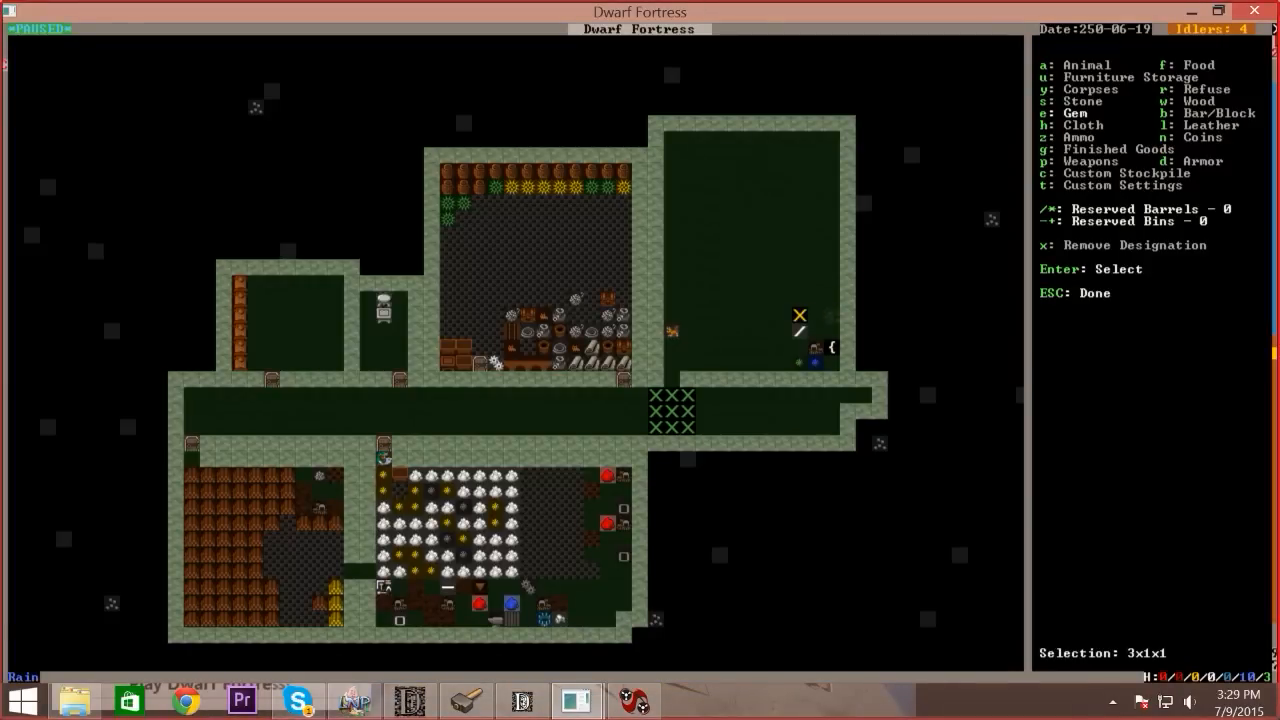
key(up)
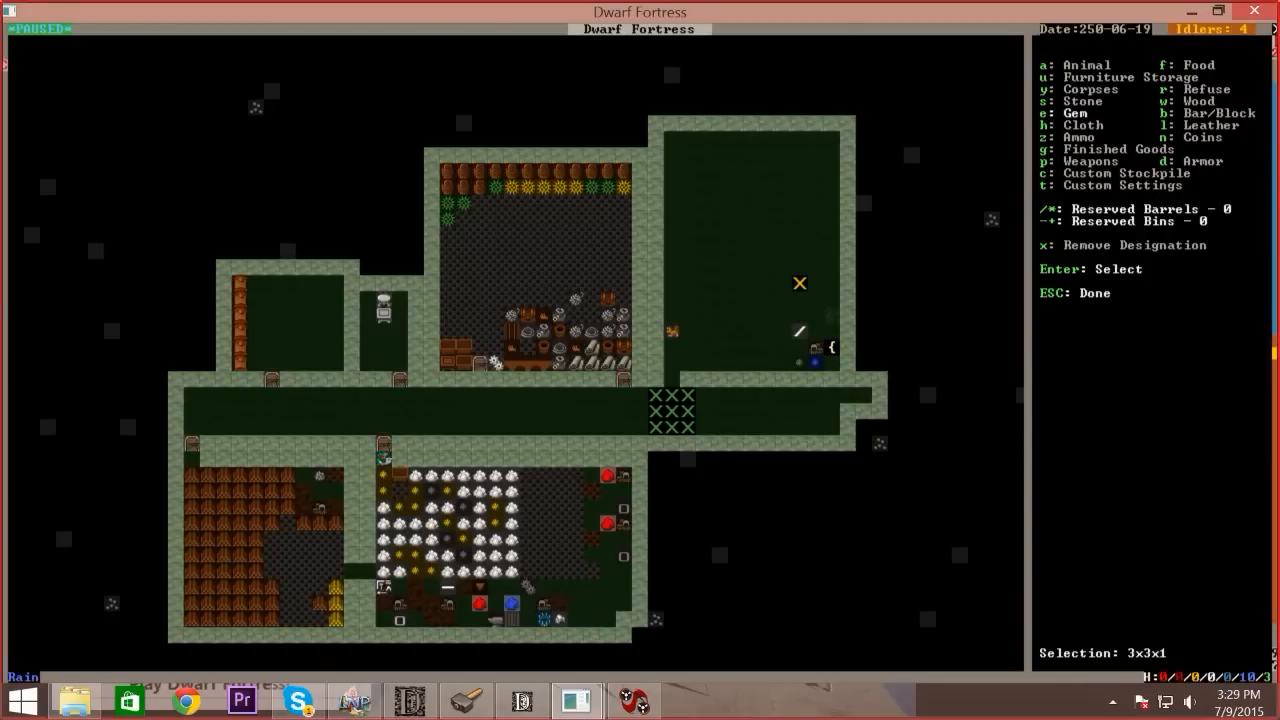
key(up)
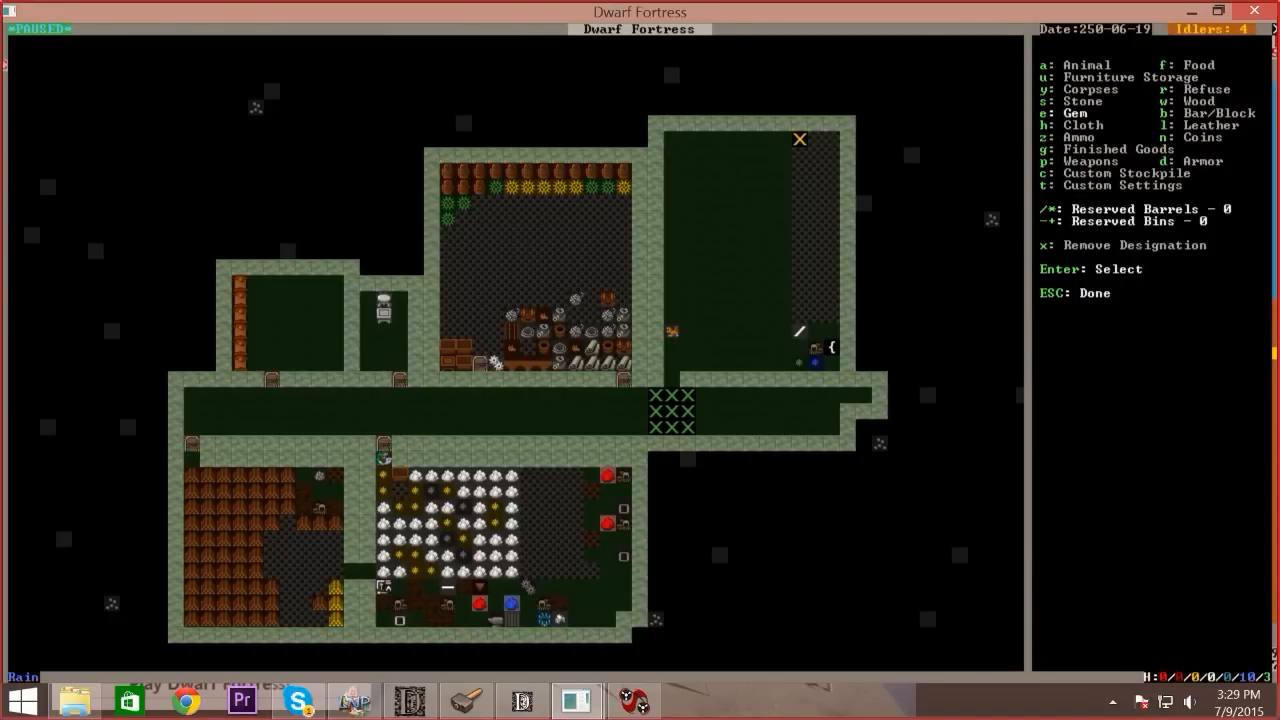
key(Escape)
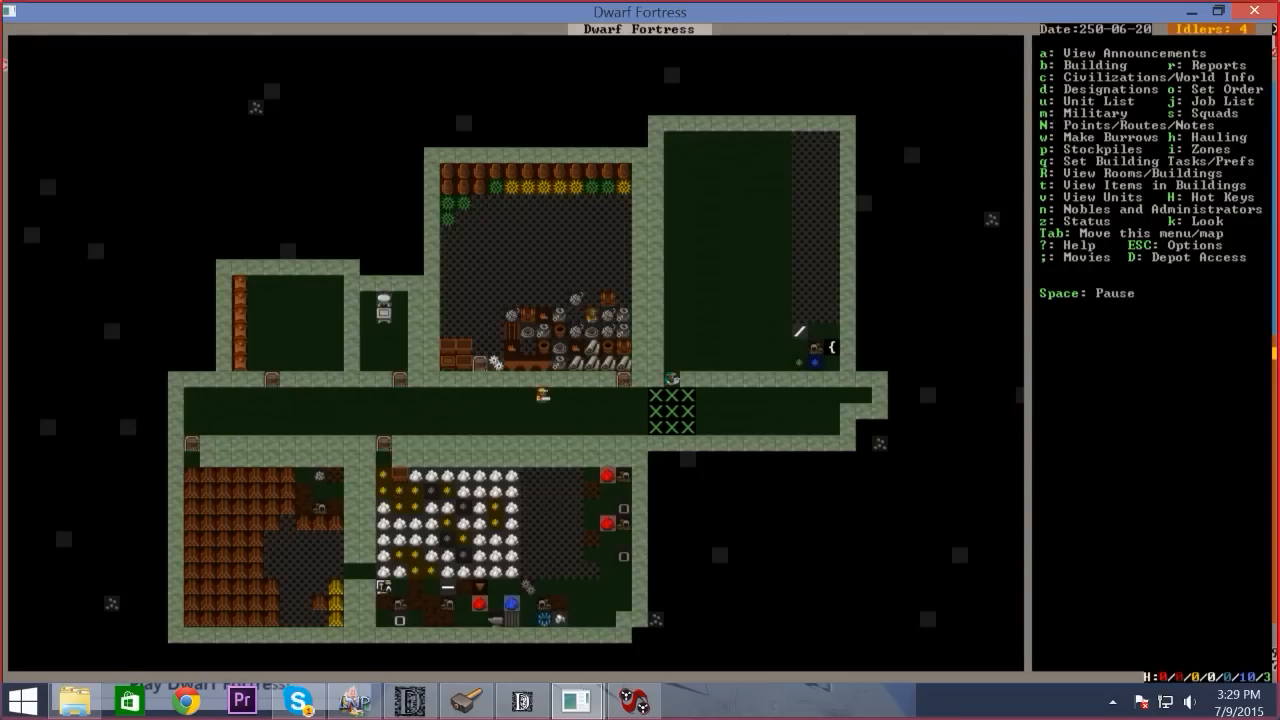
Add a work order for 10 rock pots via the 'POT RO' search
key(o)
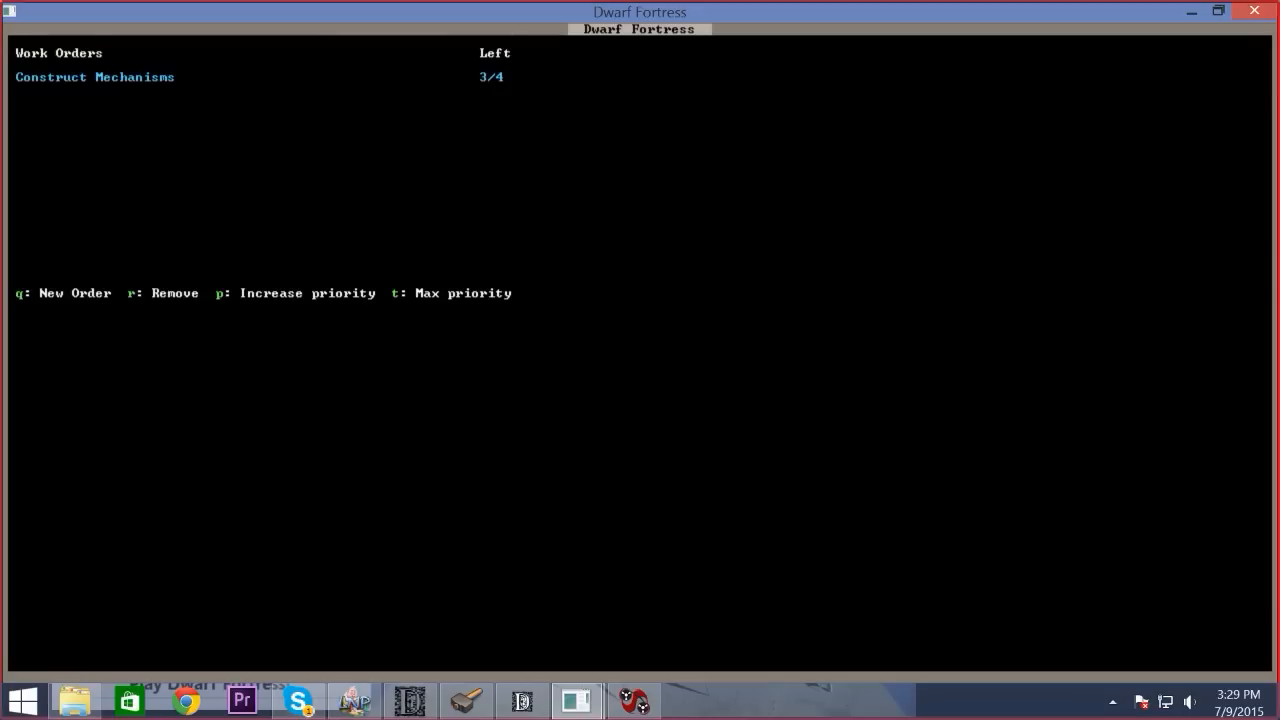
key(q)
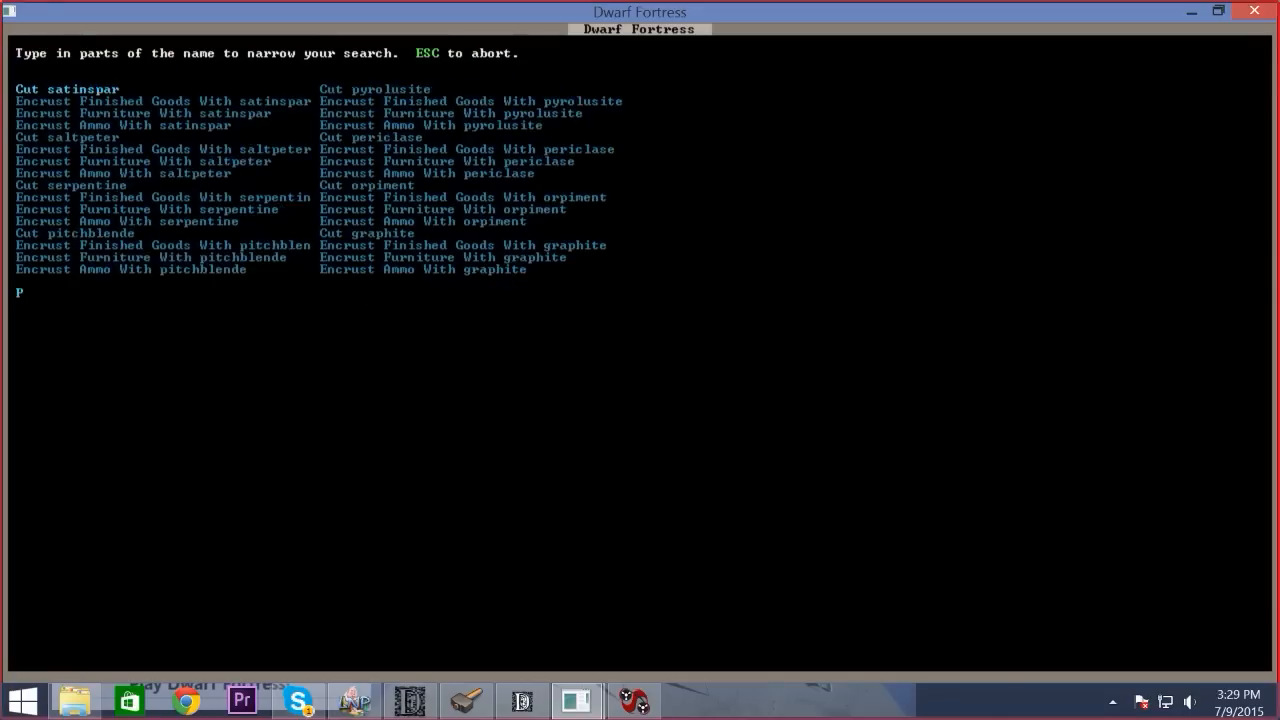
text(OT RO)
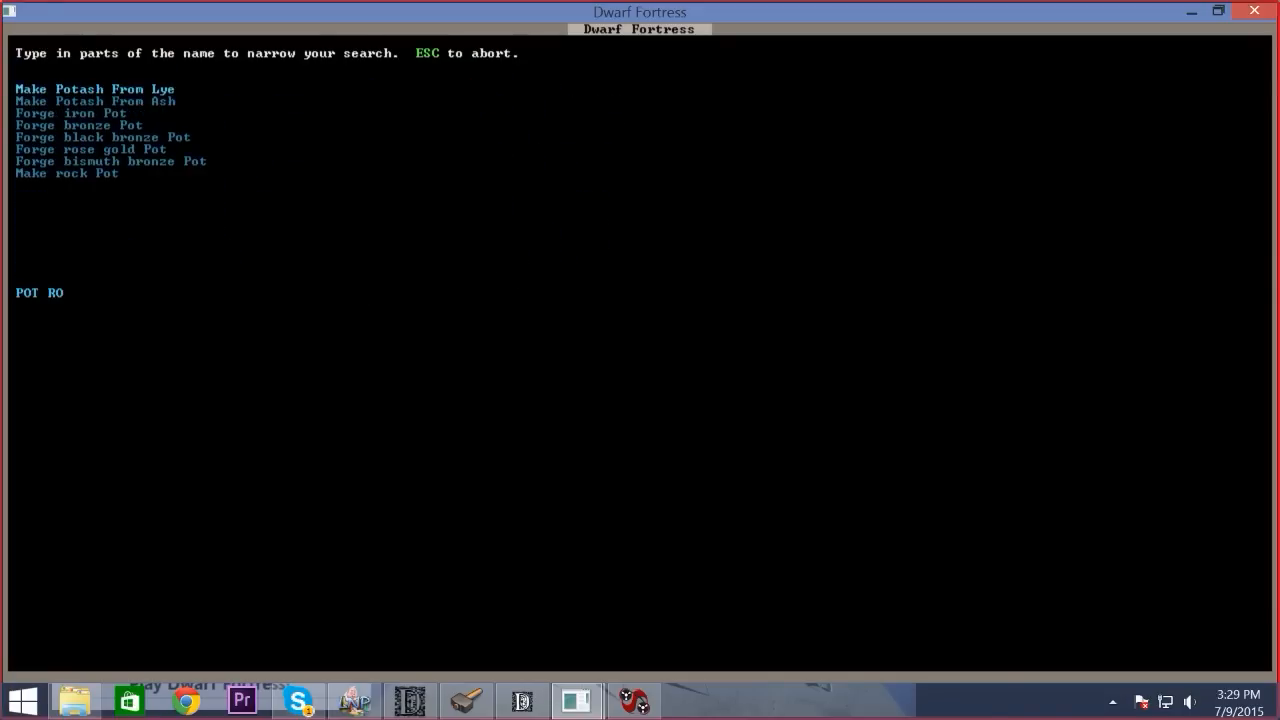
text(c)
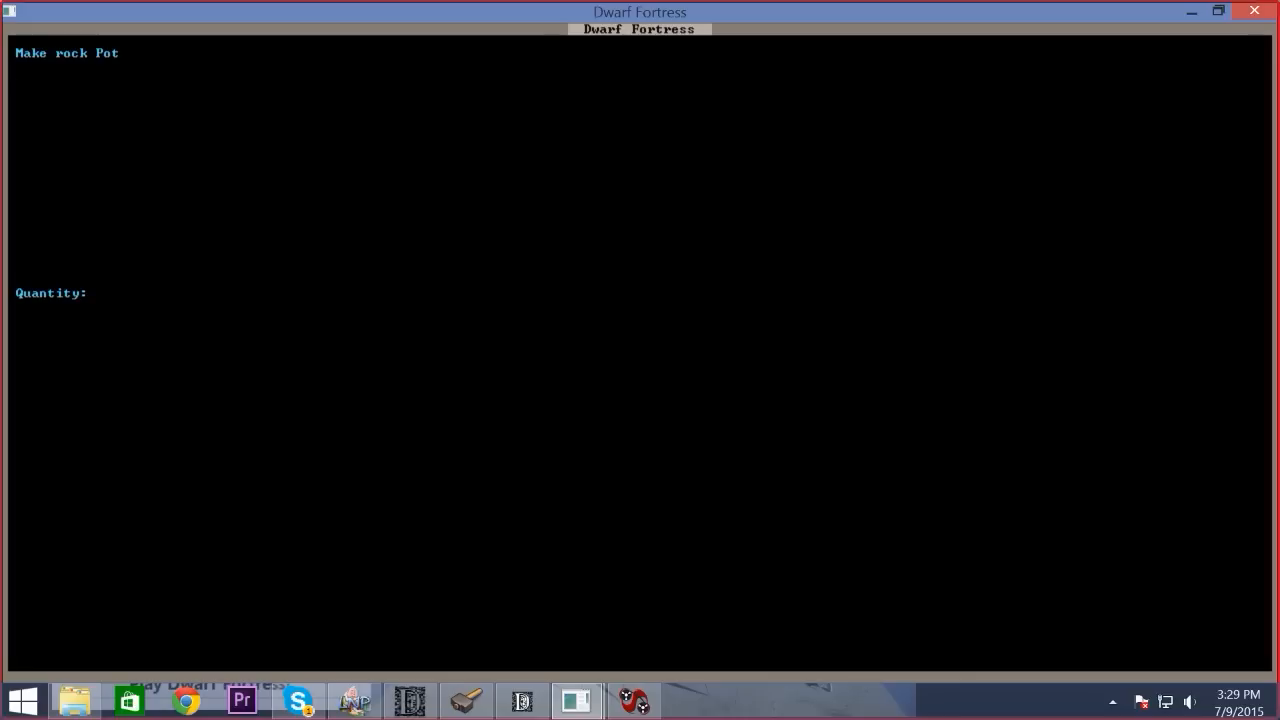
text(10)
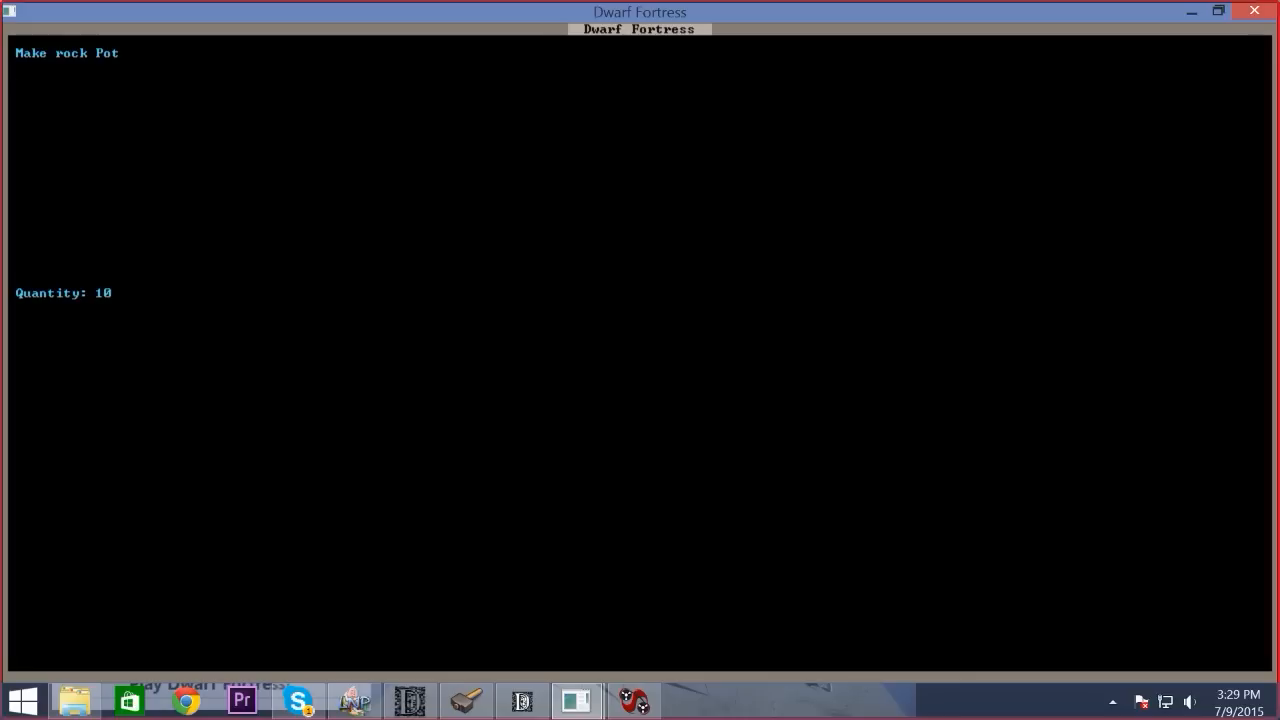
key(backspace)
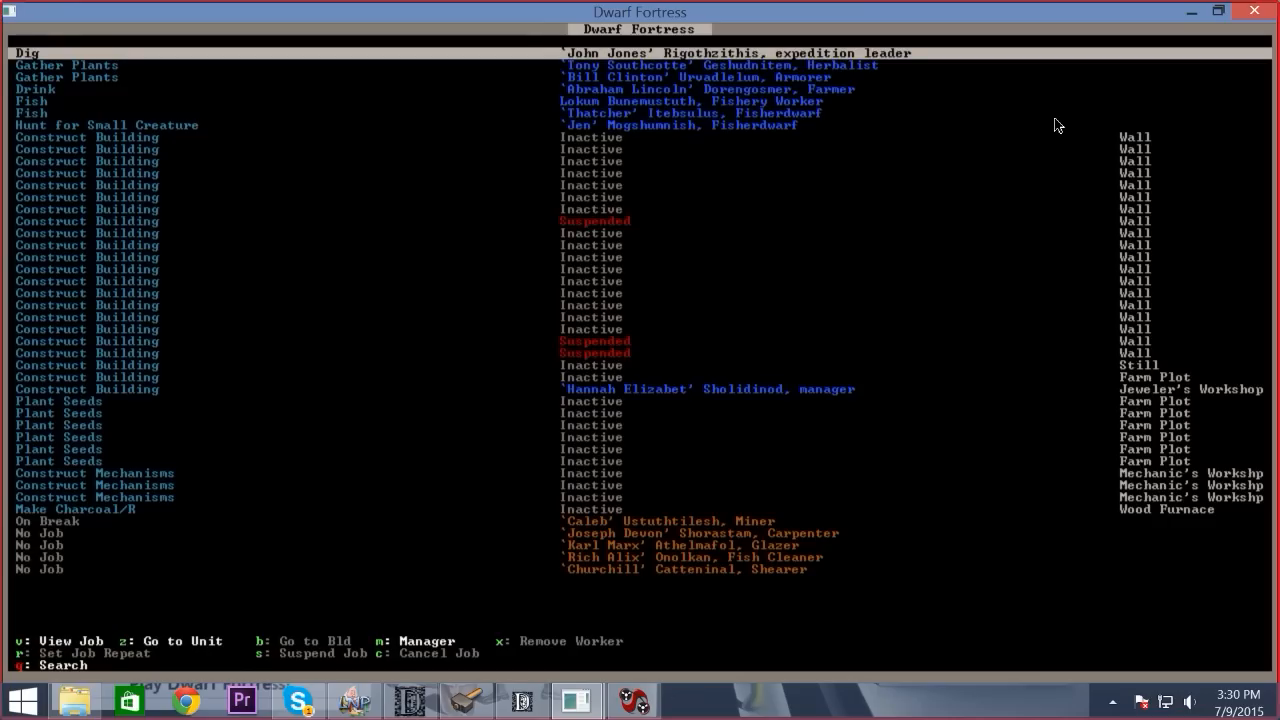
Leave the job list and bring up the build menu over the riverside surface
key(Escape)
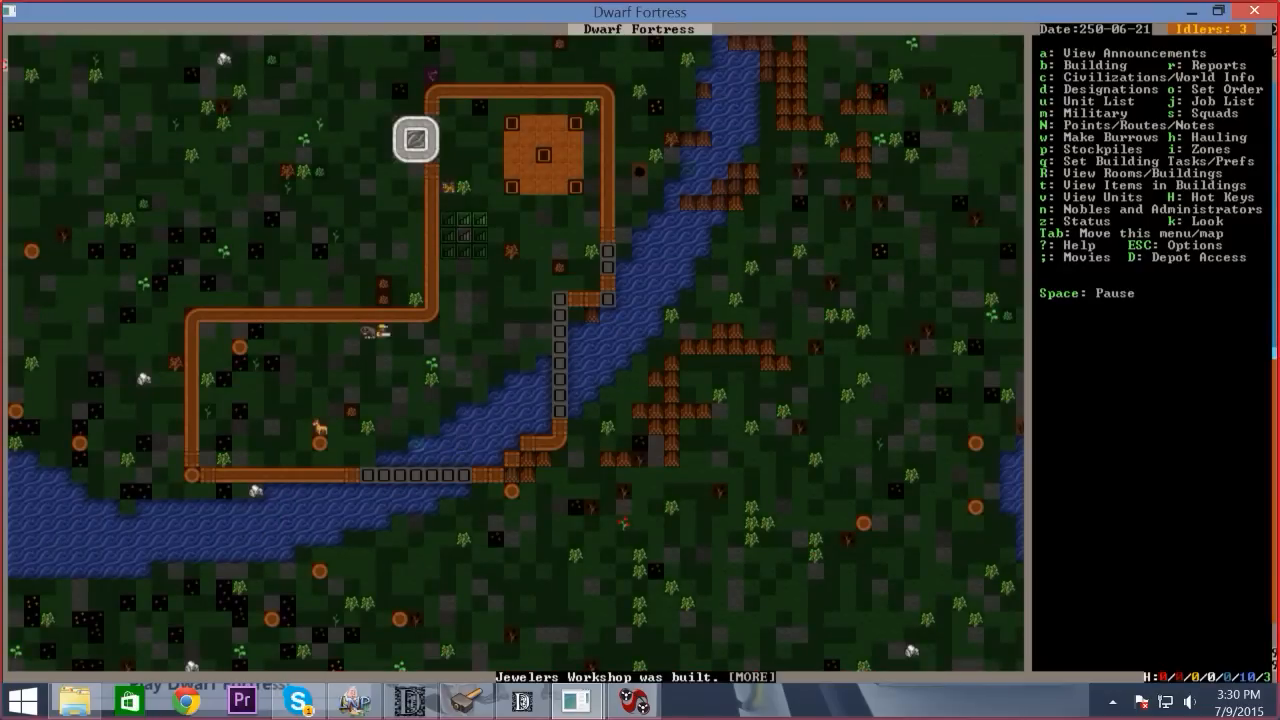
key(b)
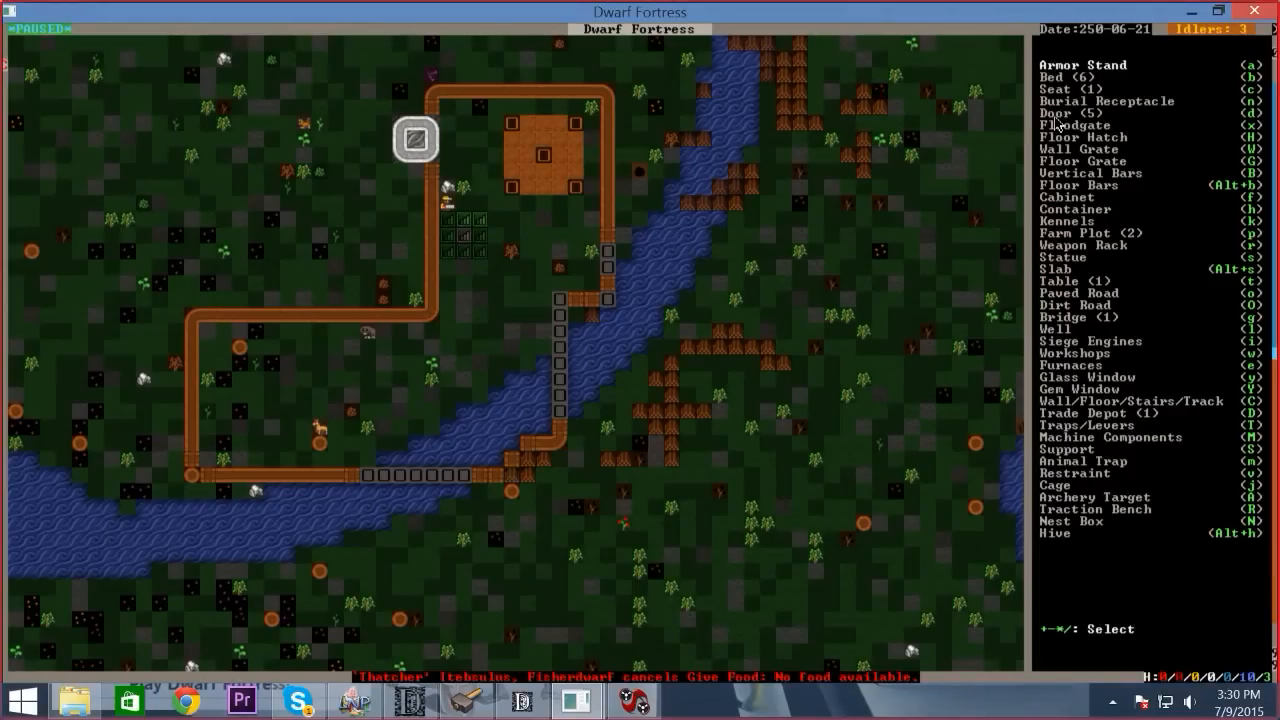
Choose a wall to build along the road near the river bend
key(C)
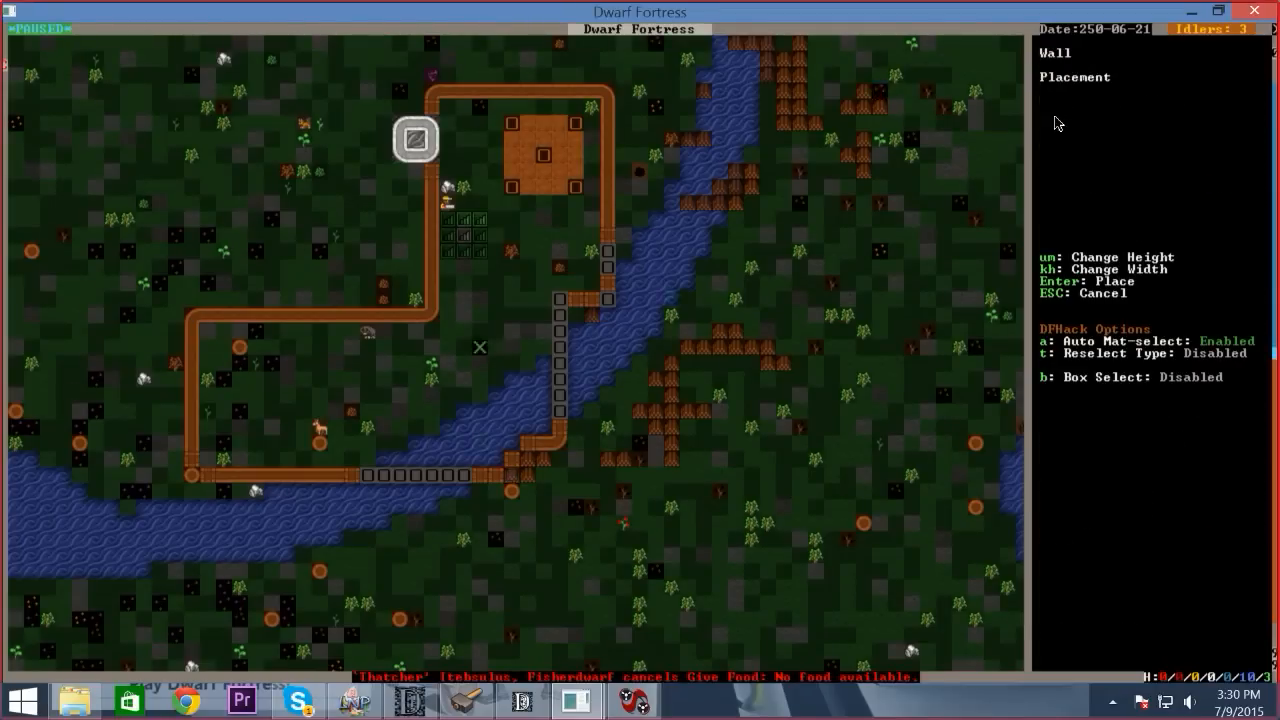
mouse_move(416, 444)
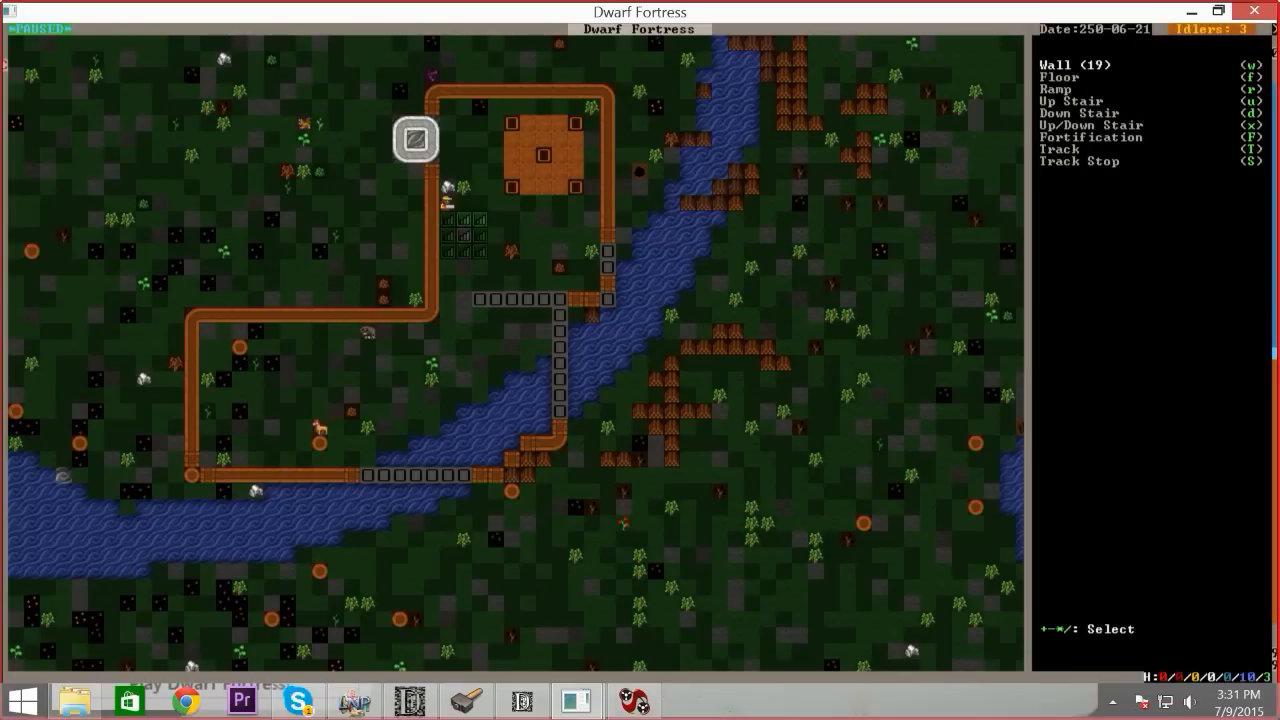
mouse_move(590, 276)
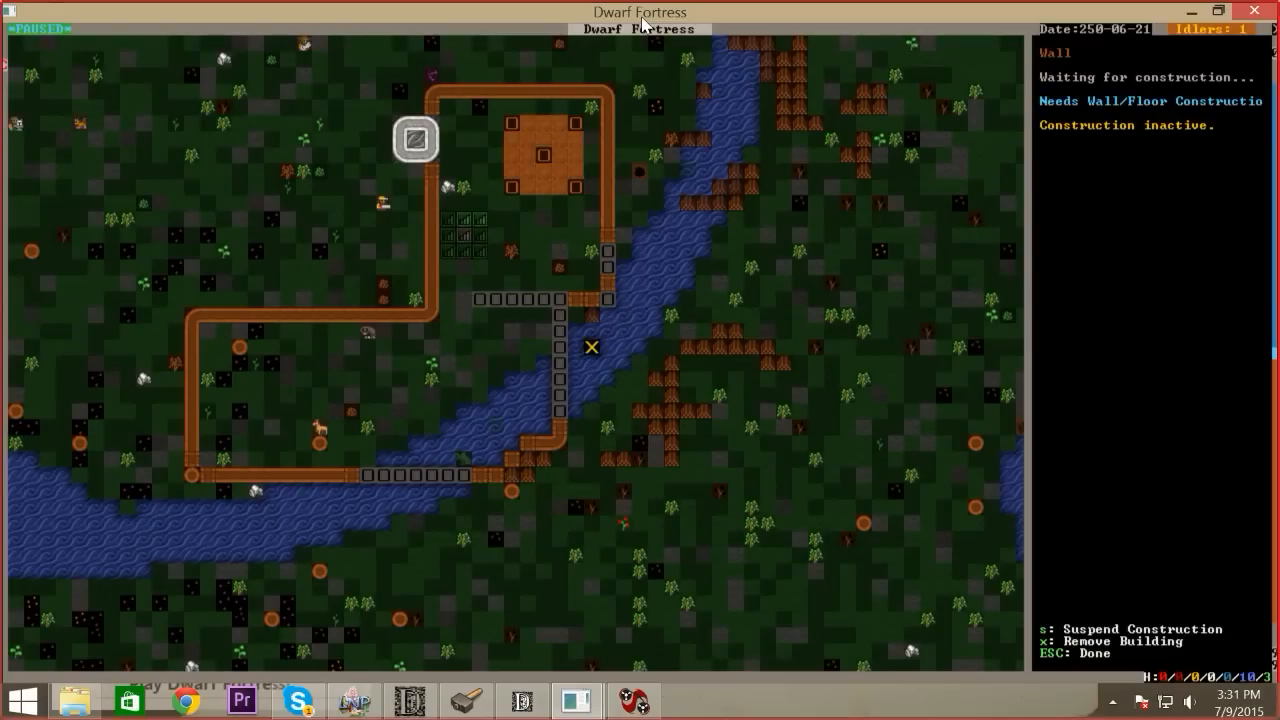
Review the status of the planned wall pieces near the road corner, then close the details
key(up)
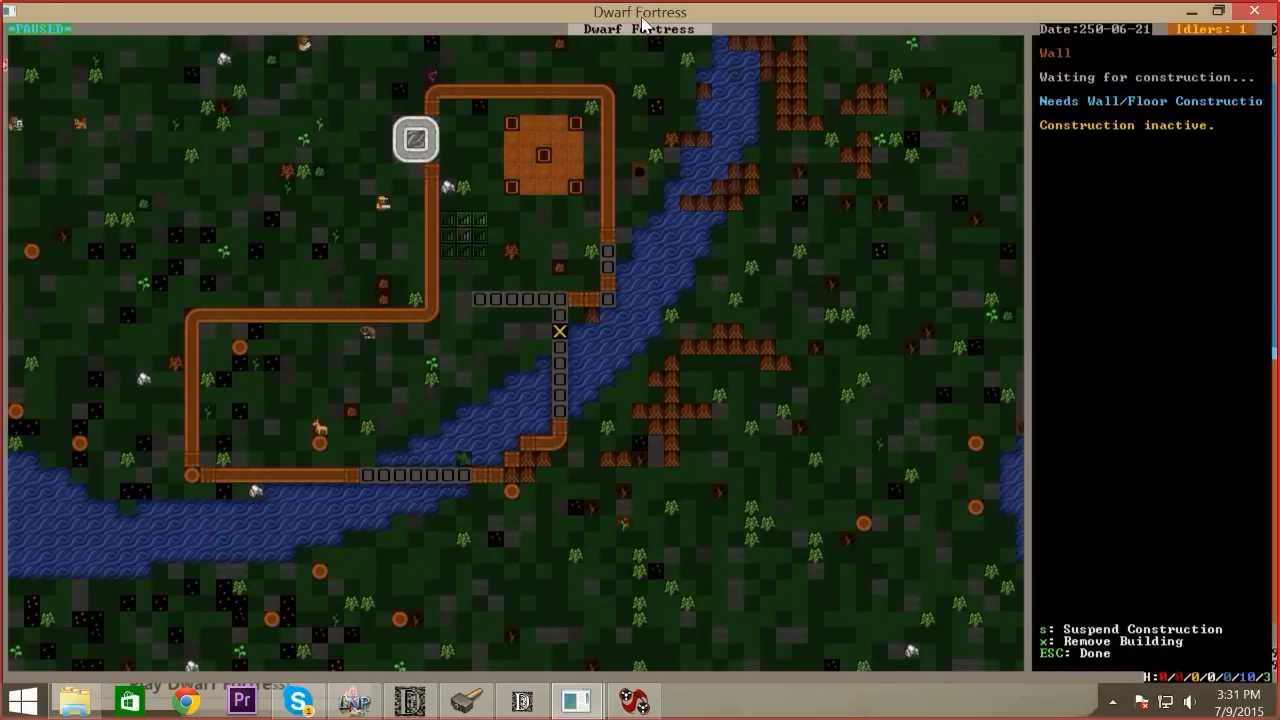
key(Down)
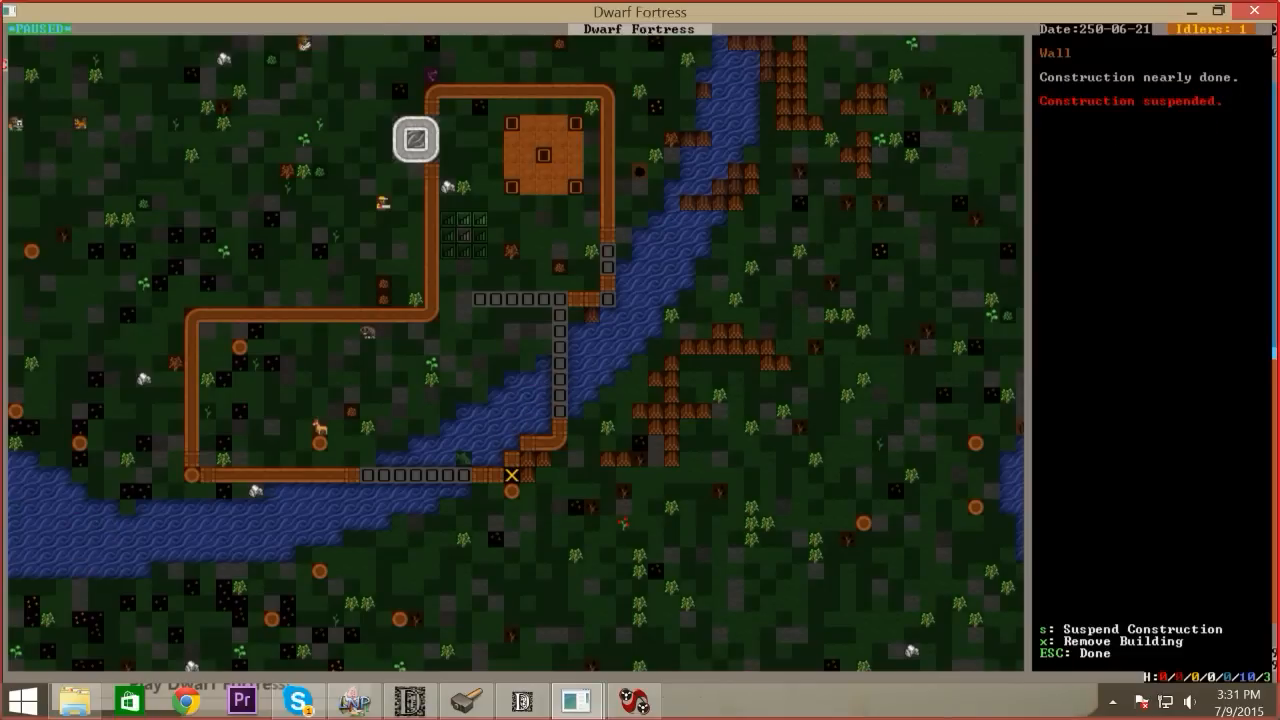
key(Escape)
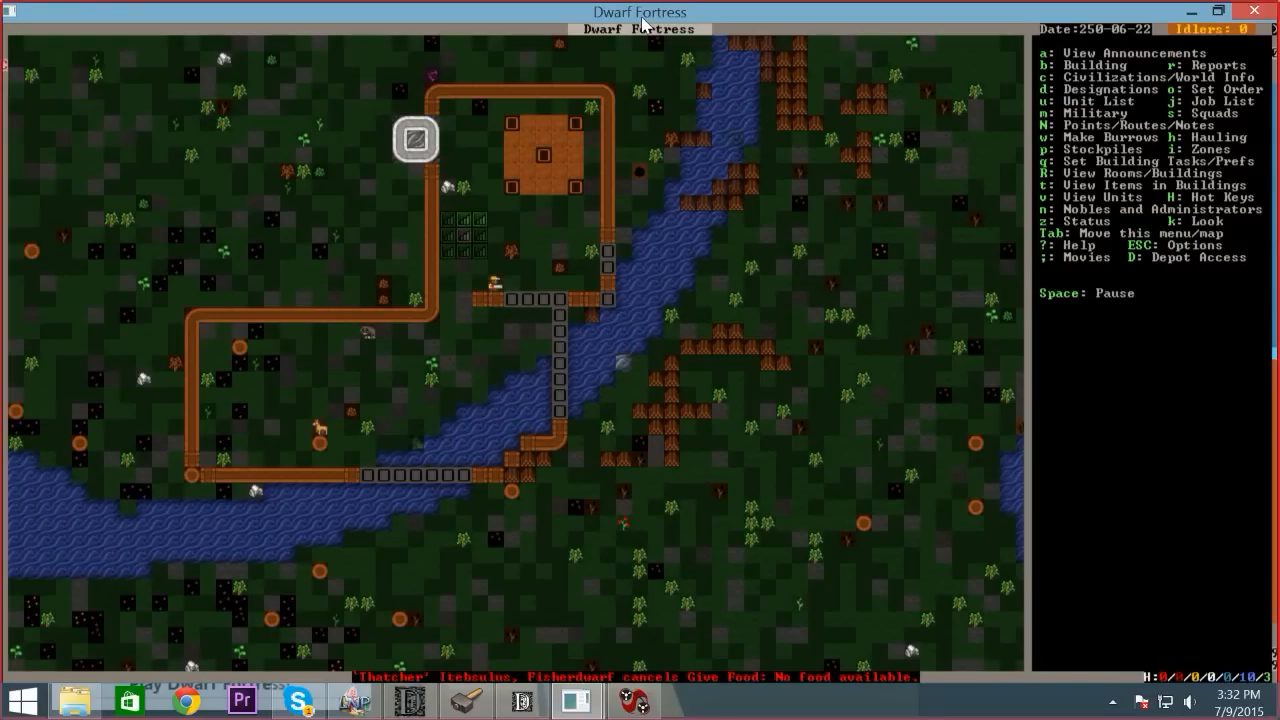
Attempt a wall beside the trade depot, blocked by the building, and back out
key(b)
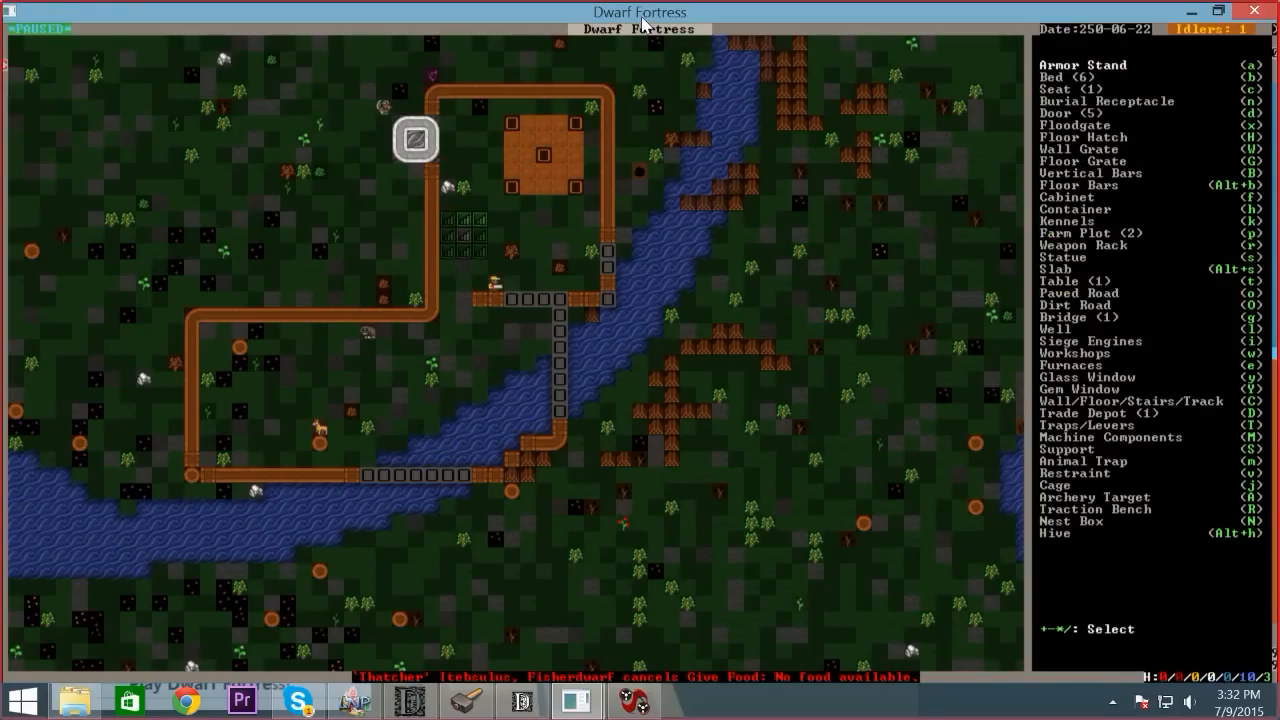
key(C)
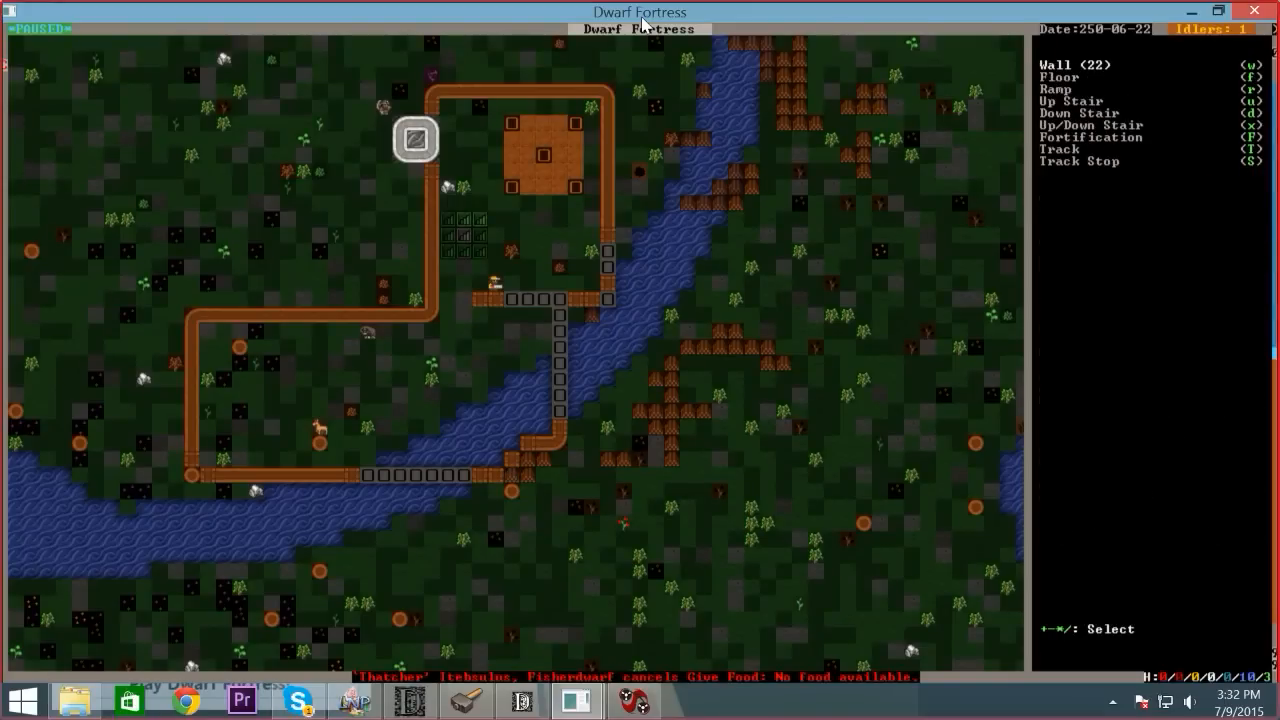
key(w)
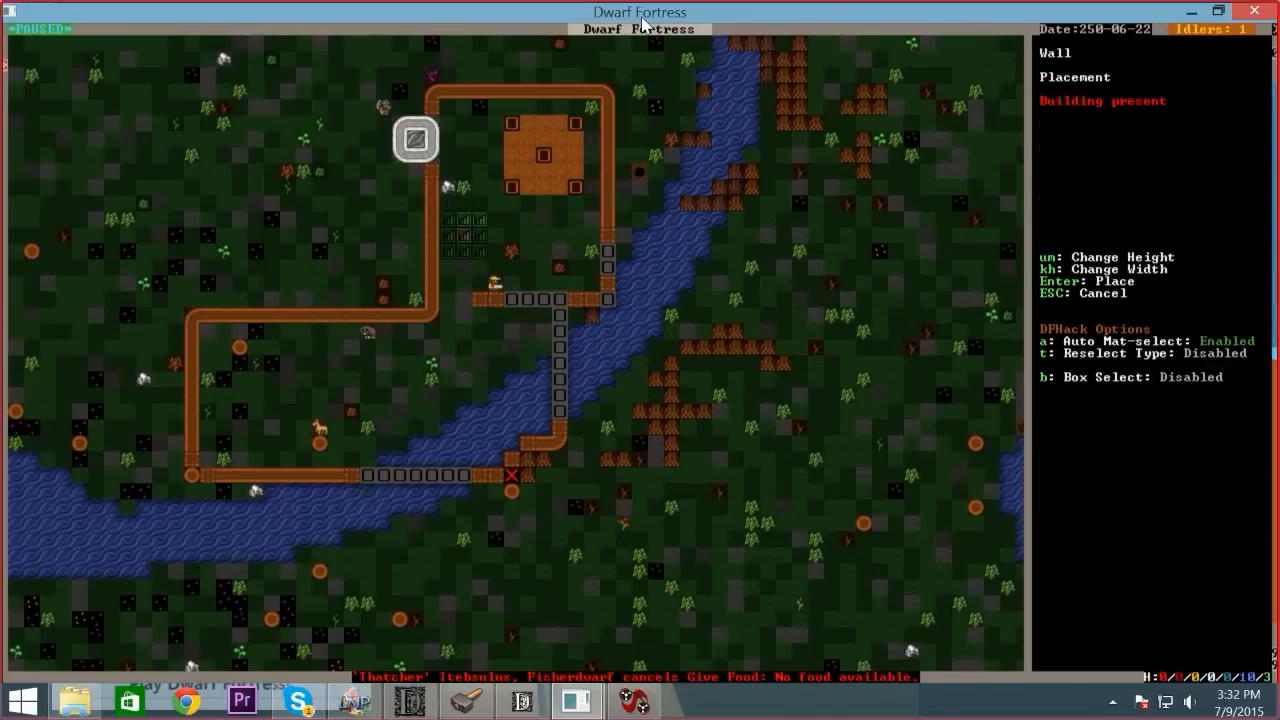
mouse_move(496, 348)
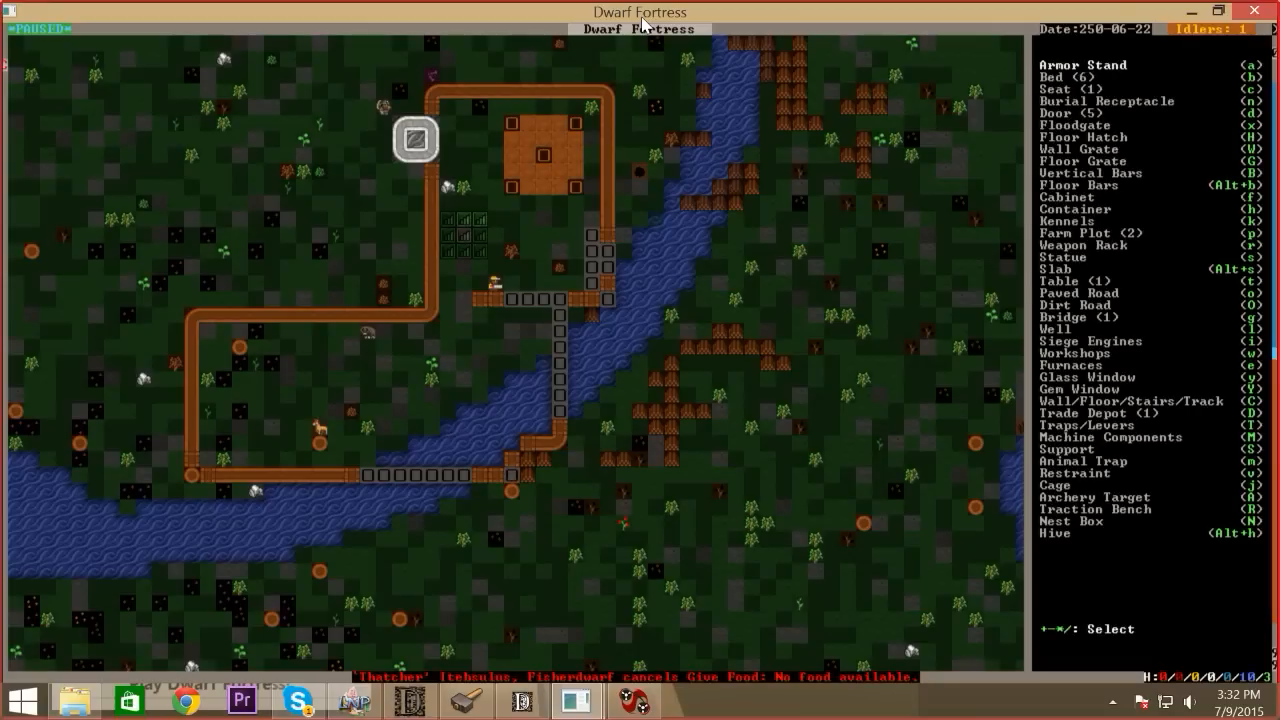
key(Escape)
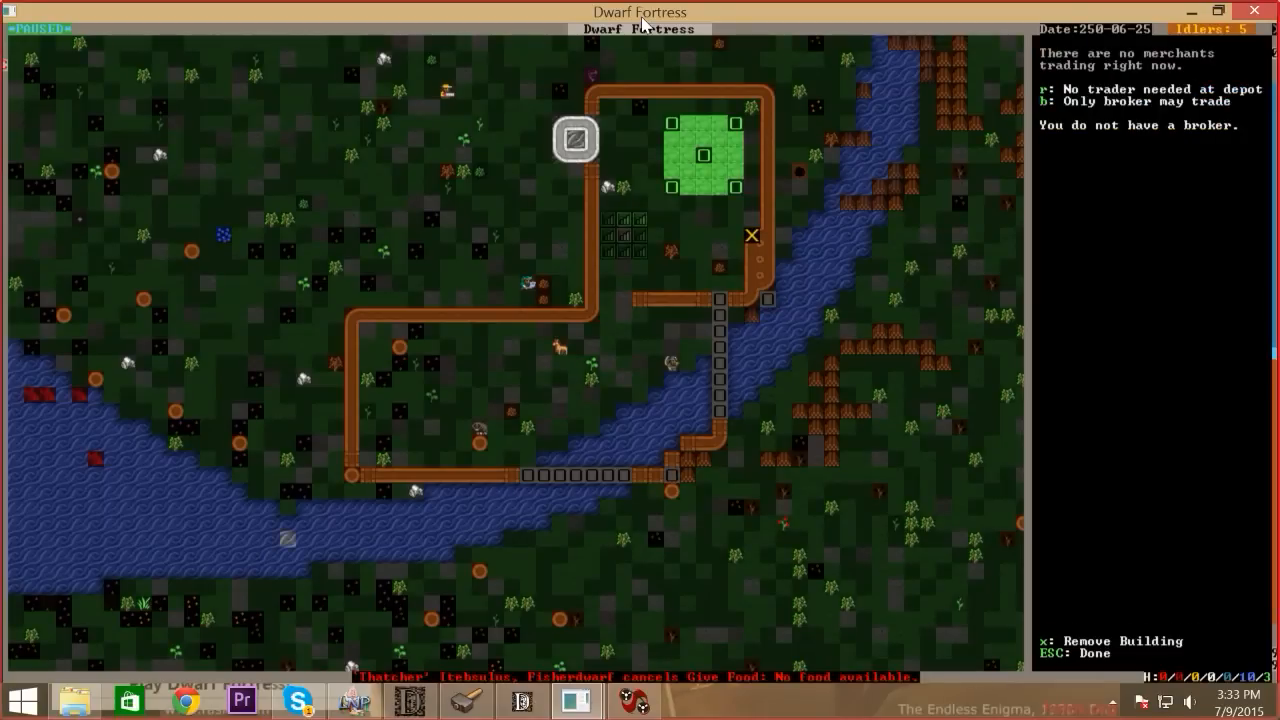
Inspect the unfinished wall and the trade depot, then return to the main menu
click(768, 298)
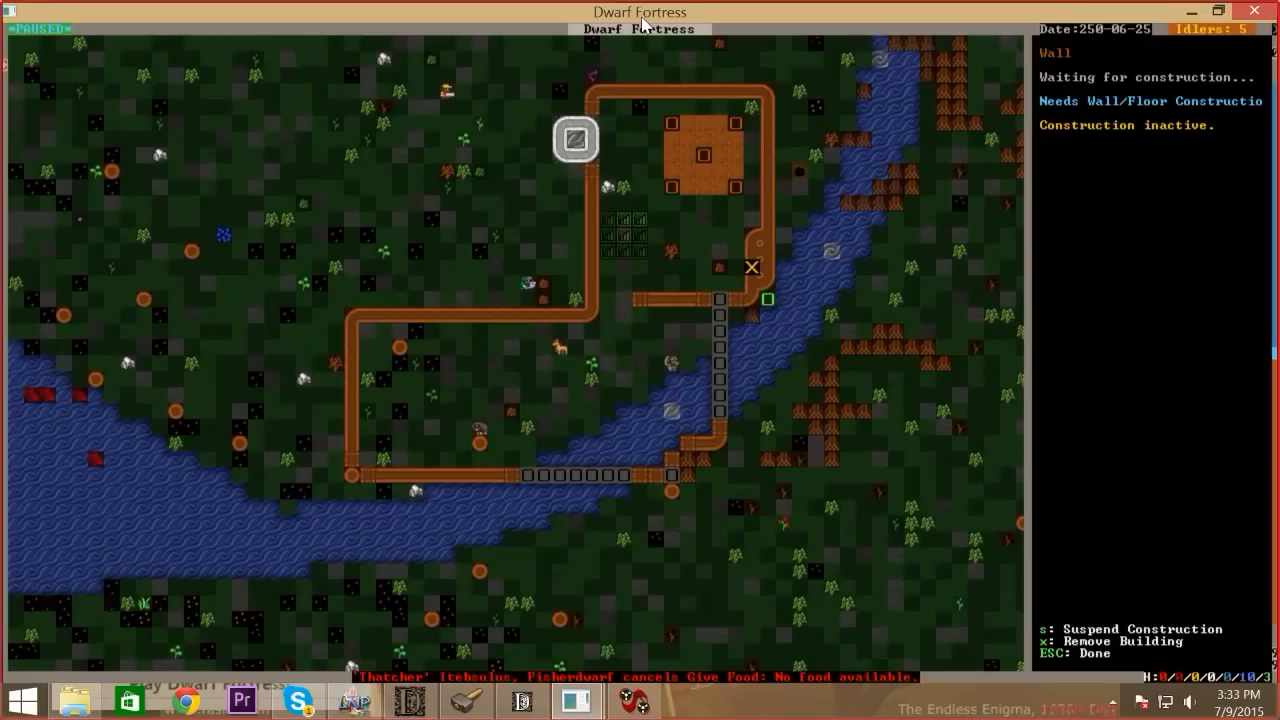
key(up)
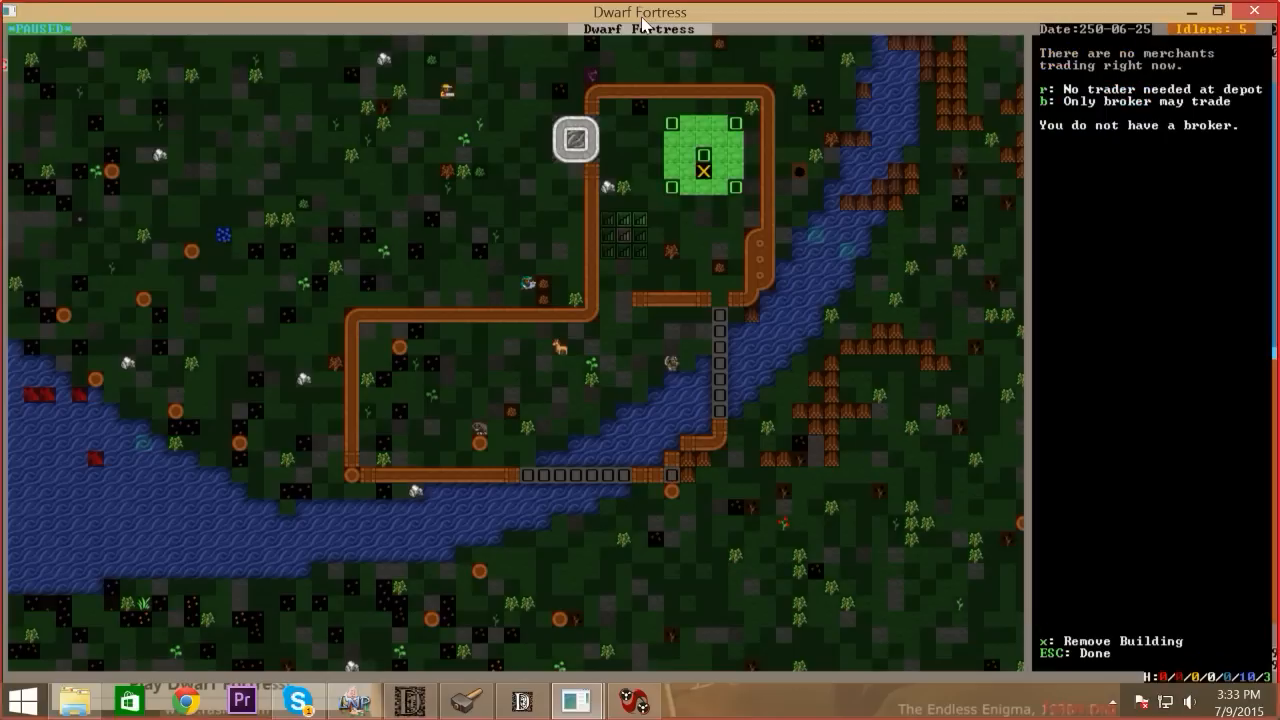
key(Down)
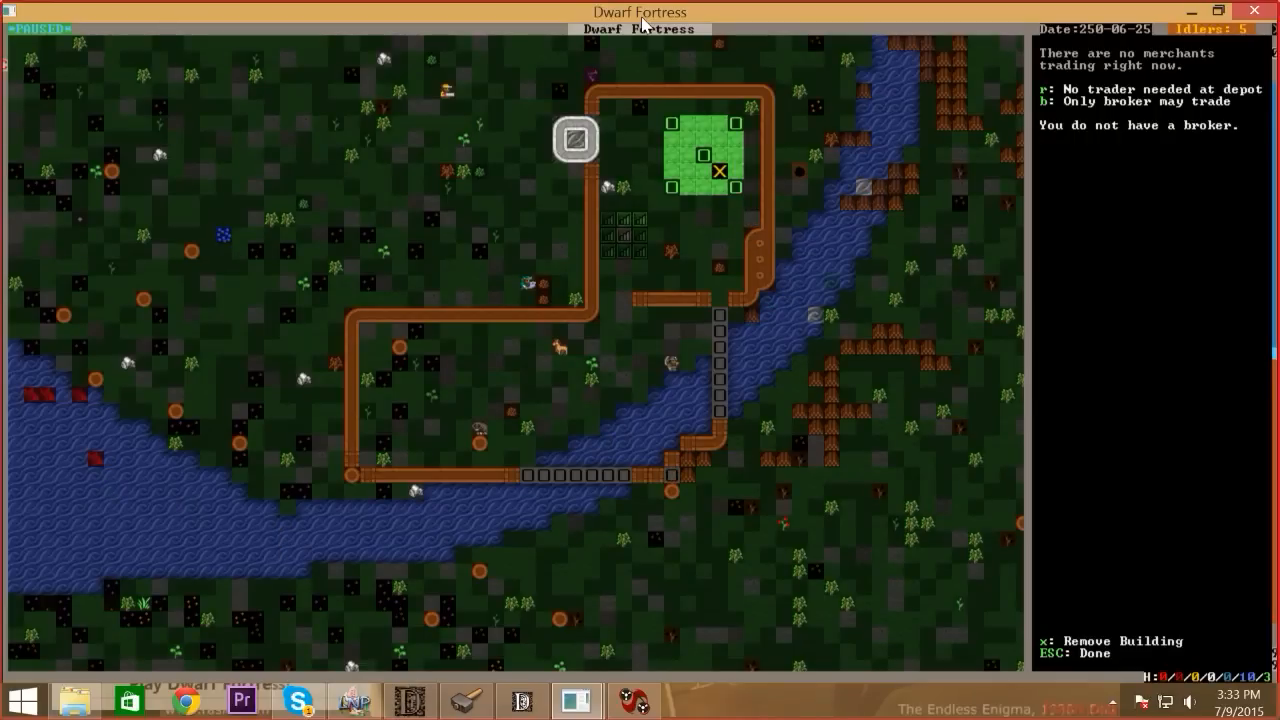
key(Escape)
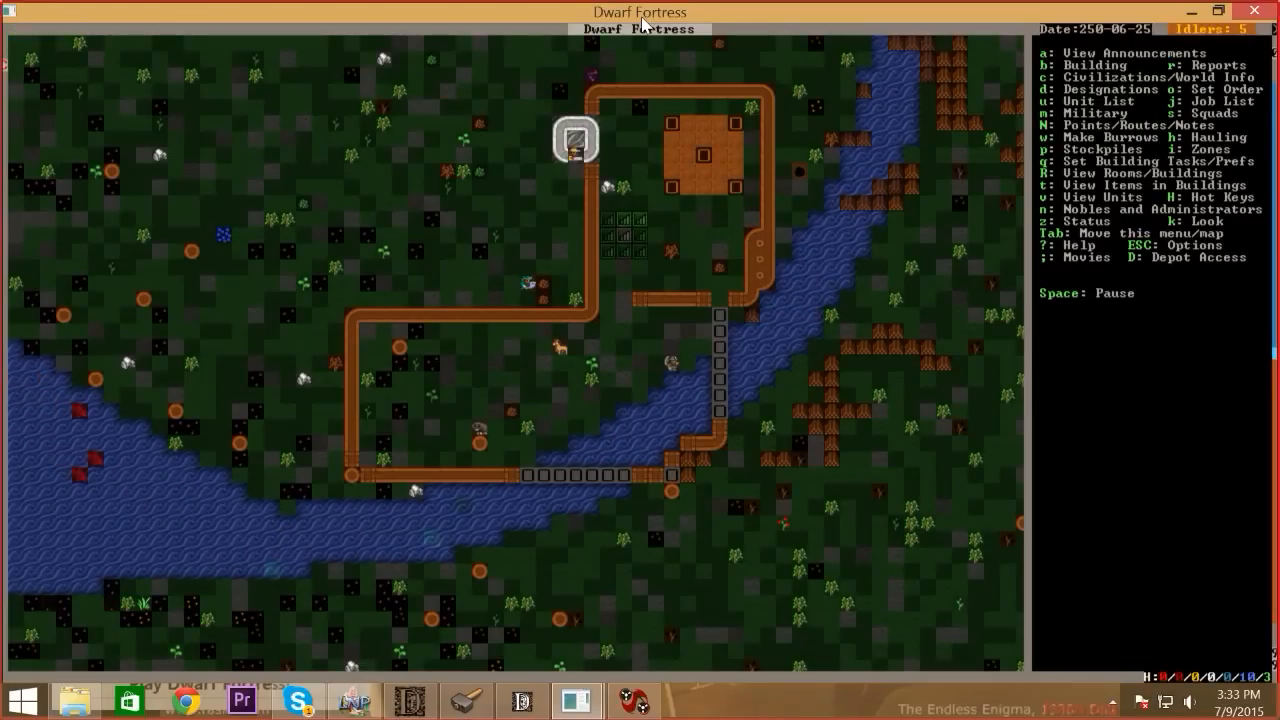
Mark the riverside track pieces for removal and inspect the cleared river-bend spot
key(d)
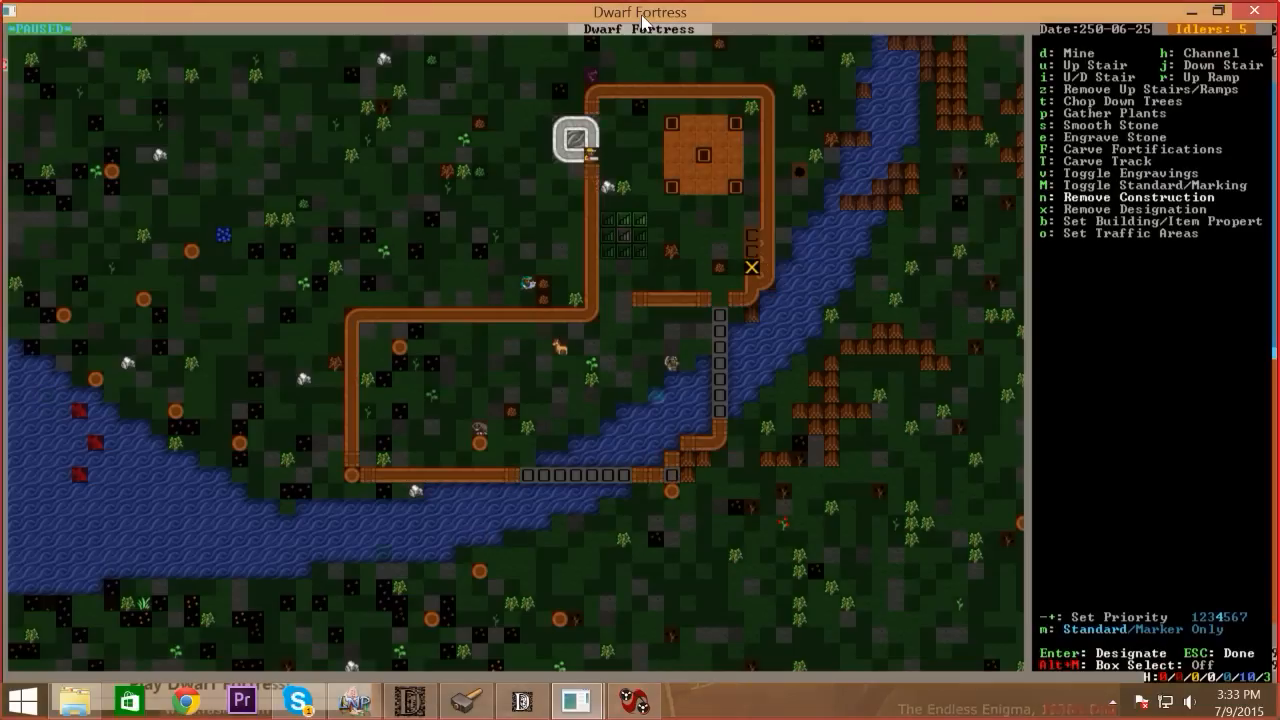
key(Escape)
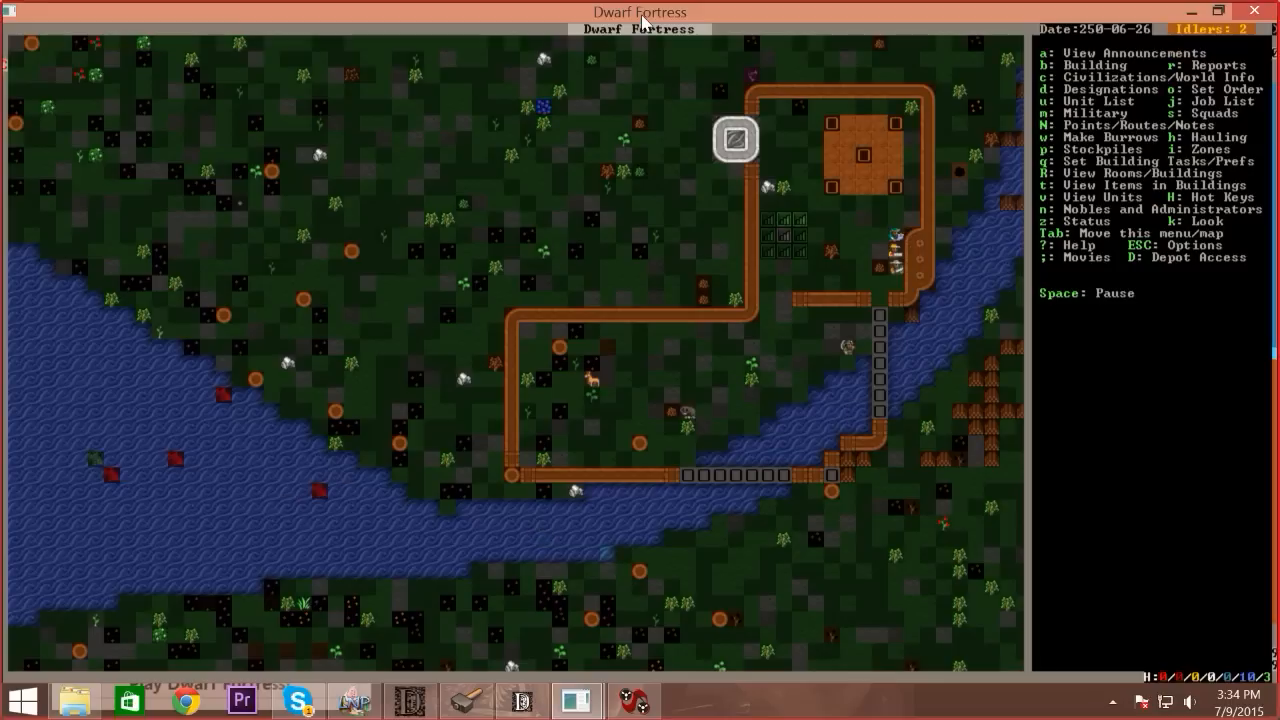
key(d)
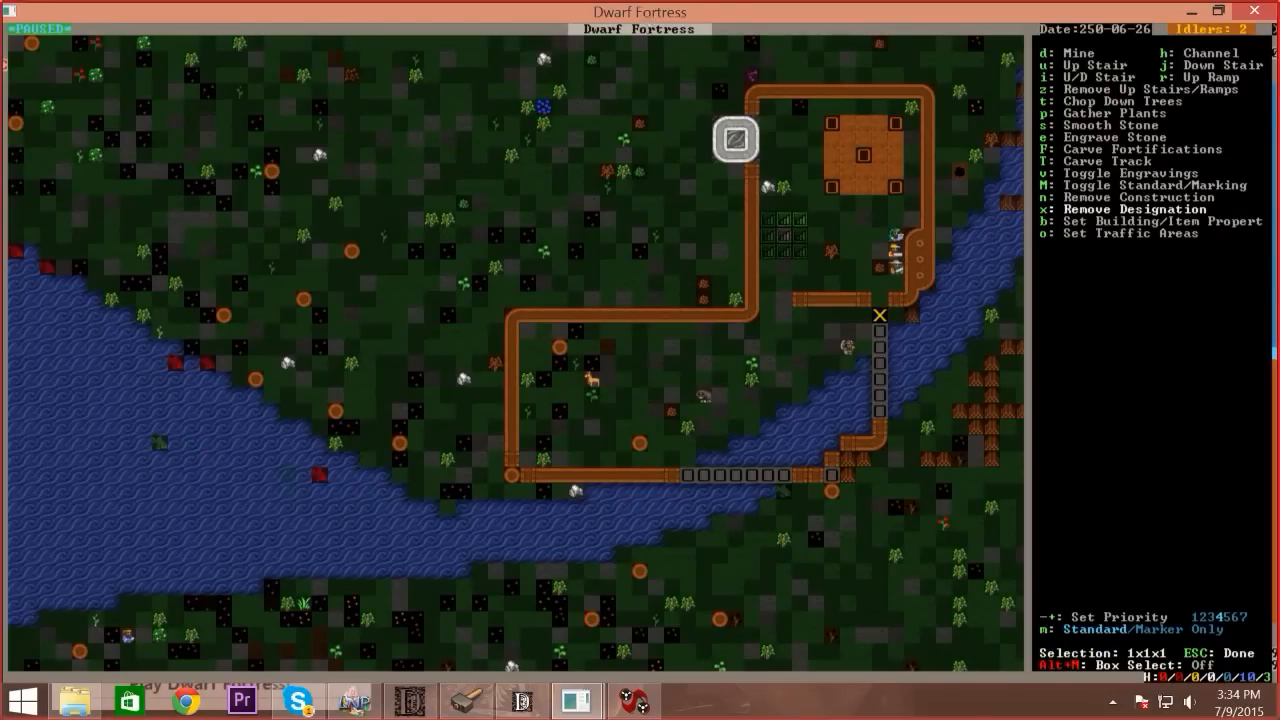
key(down)
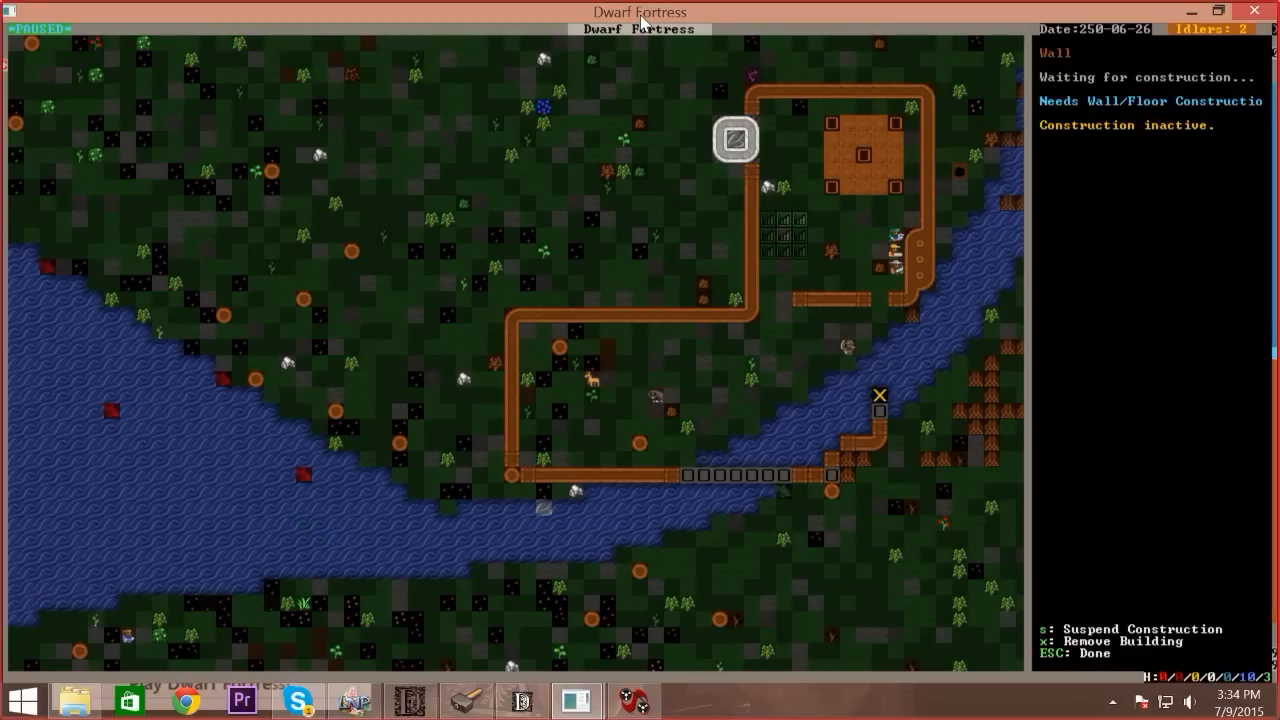
key(s)
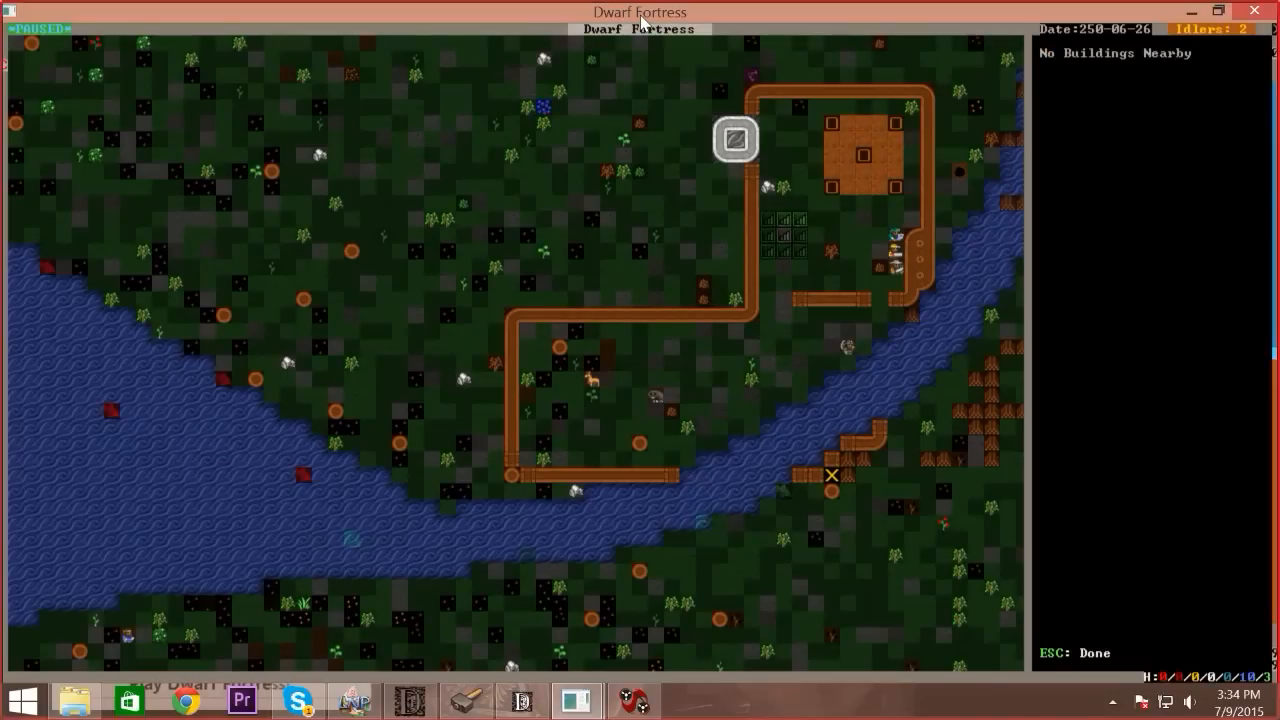
click(862, 156)
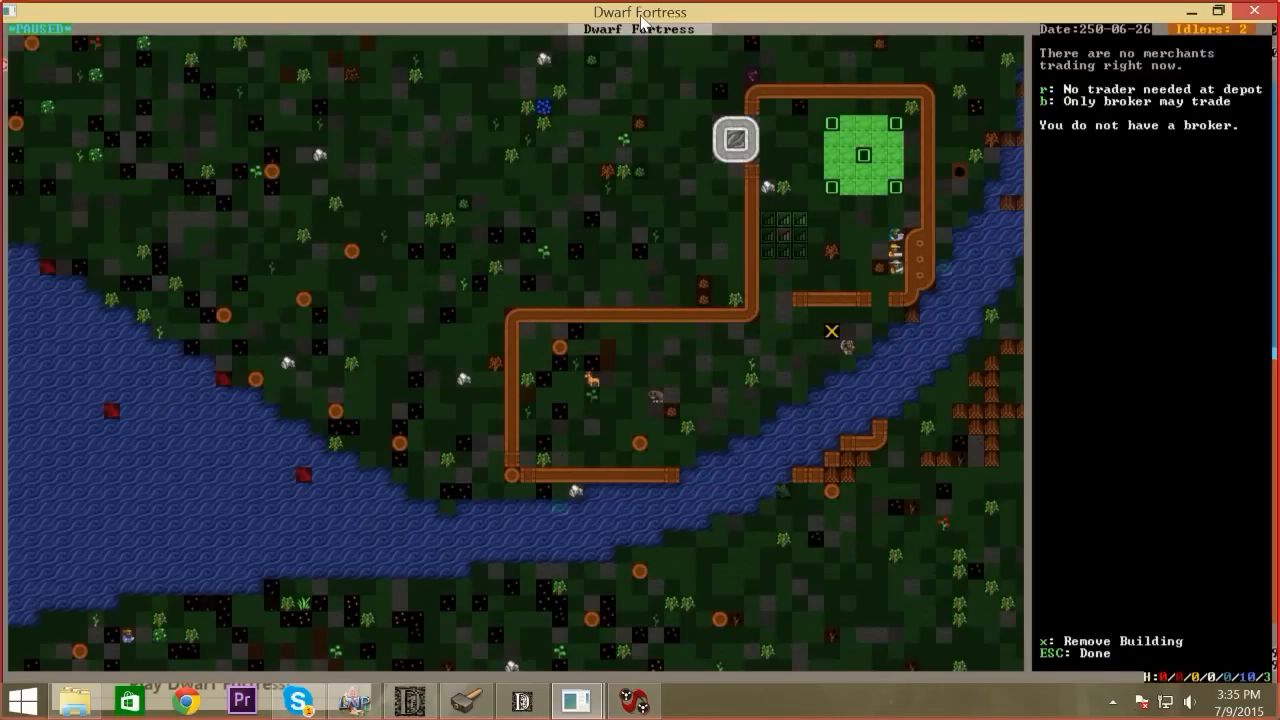
key(Escape)
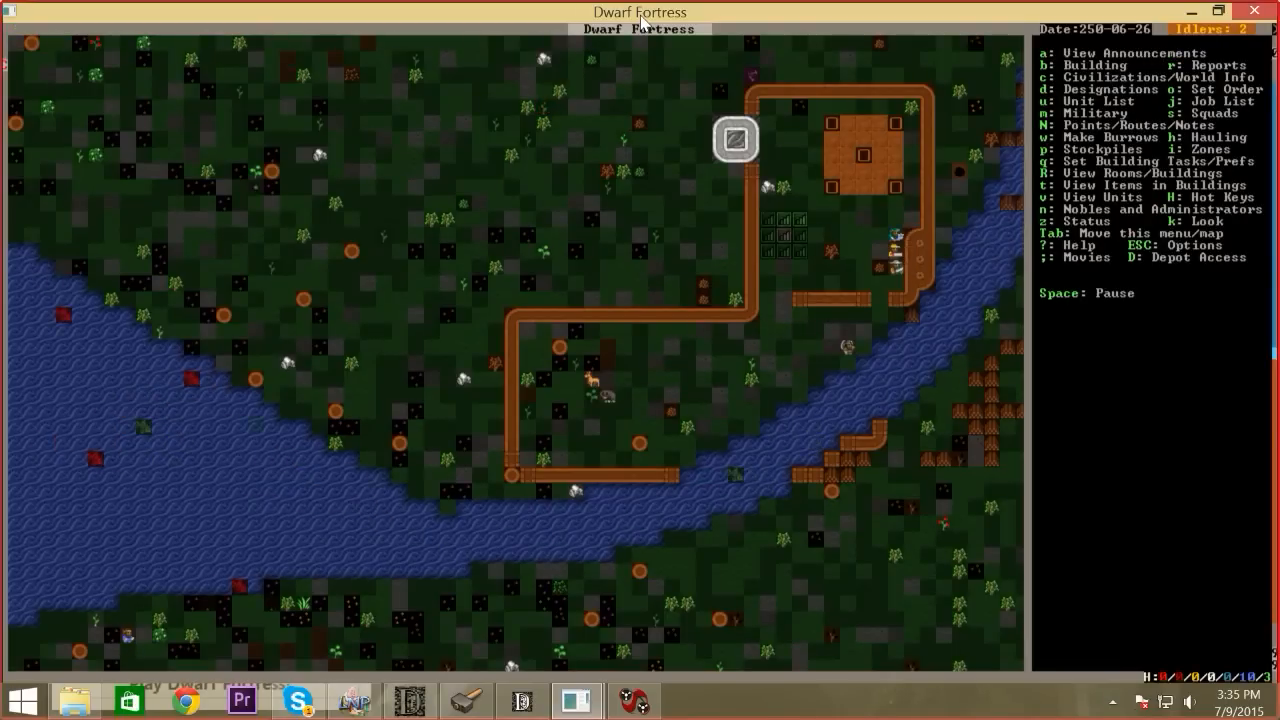
Plan a door on the path beside the trade depot
key(b)
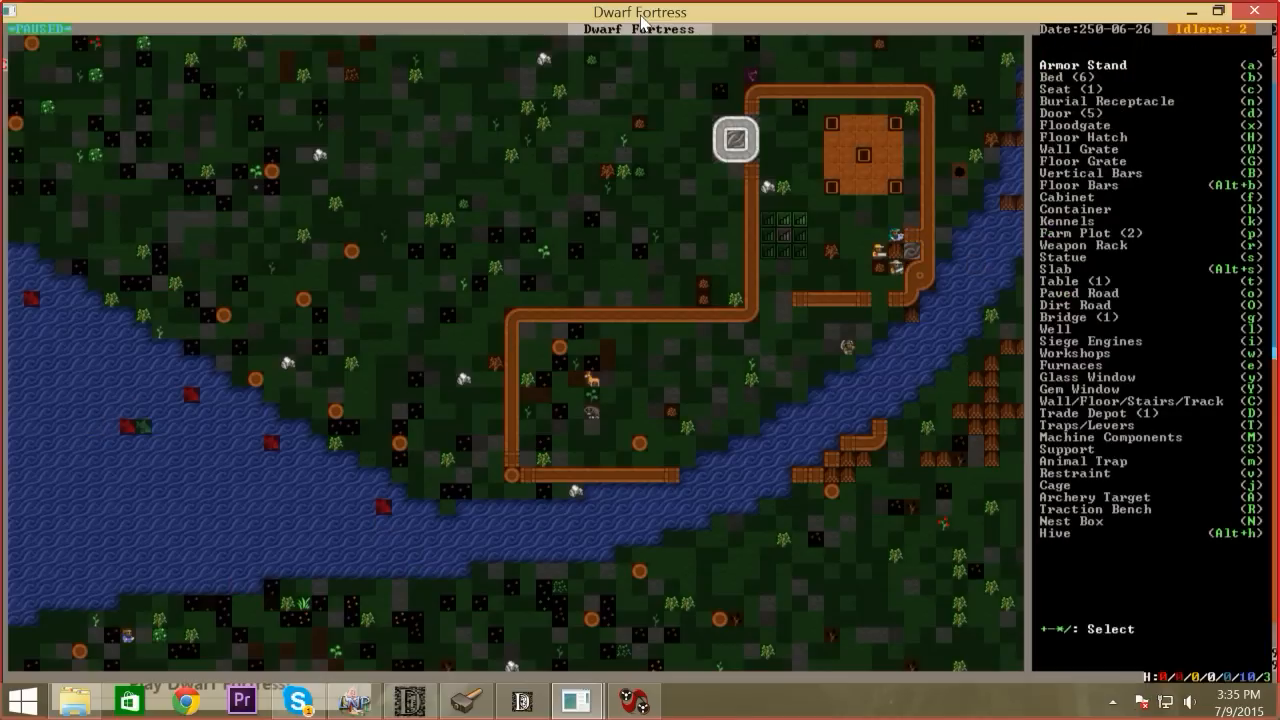
key(d)
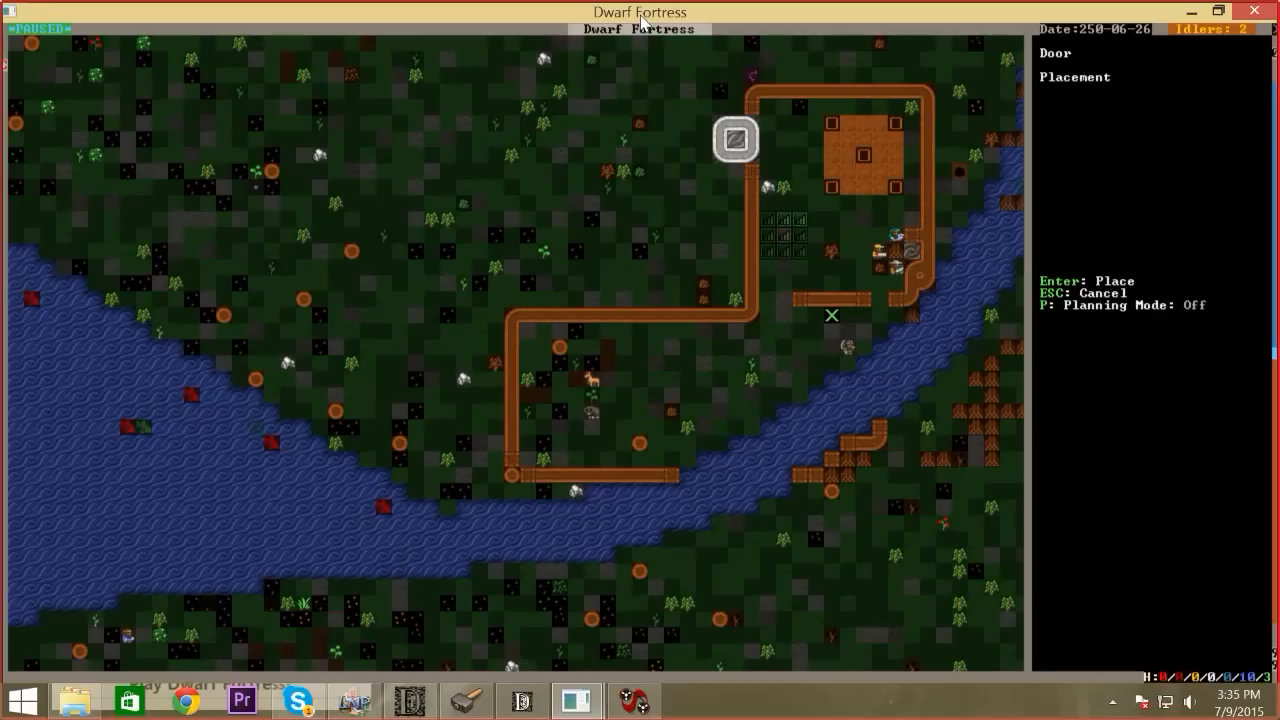
key(Escape)
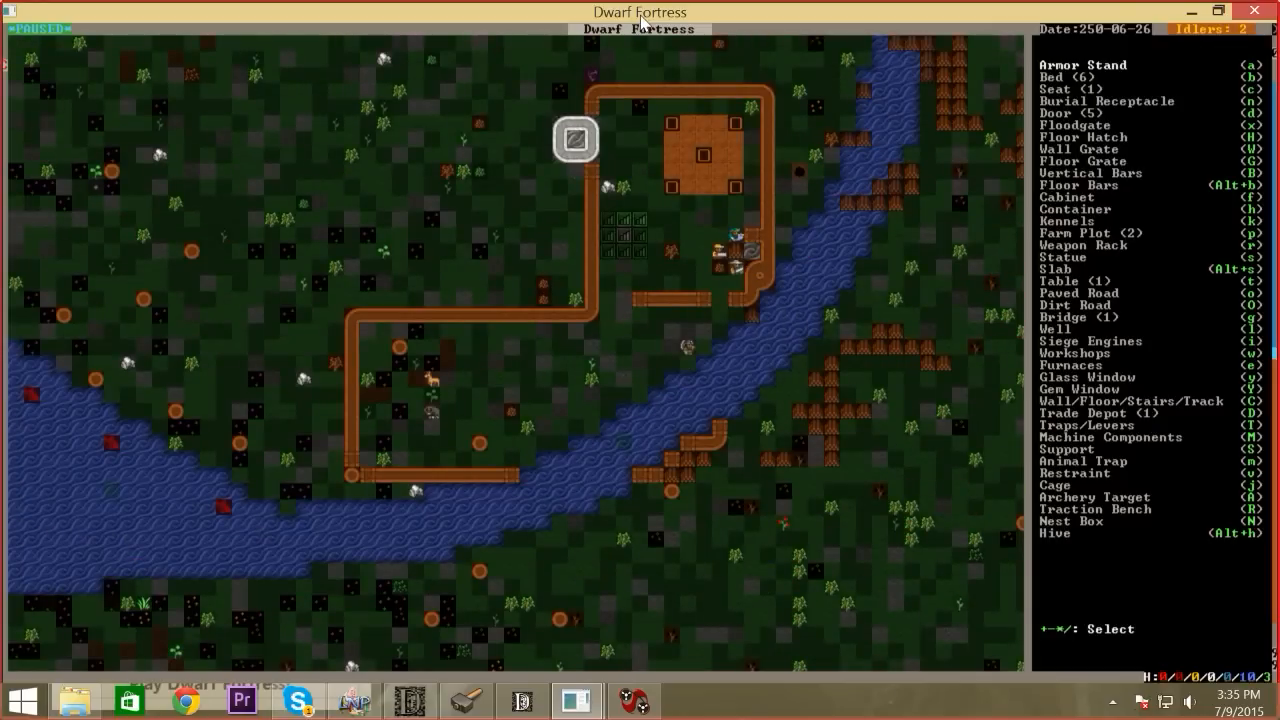
key(C)
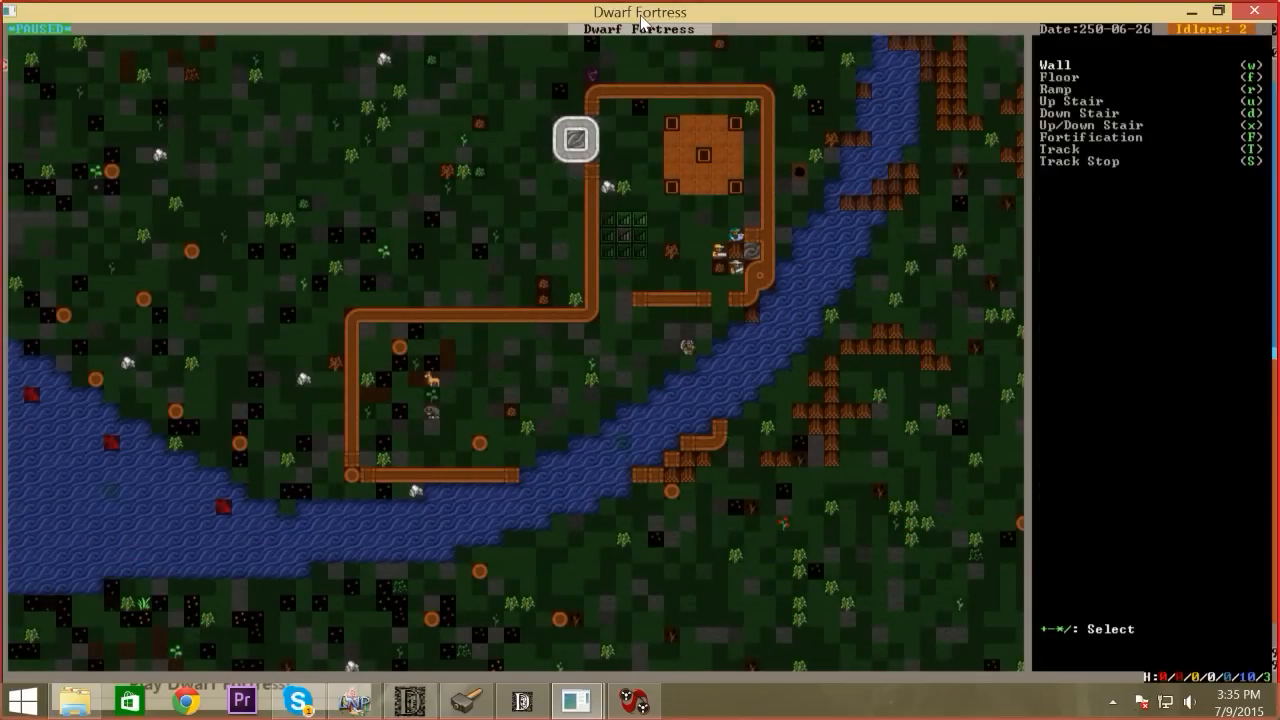
key(w)
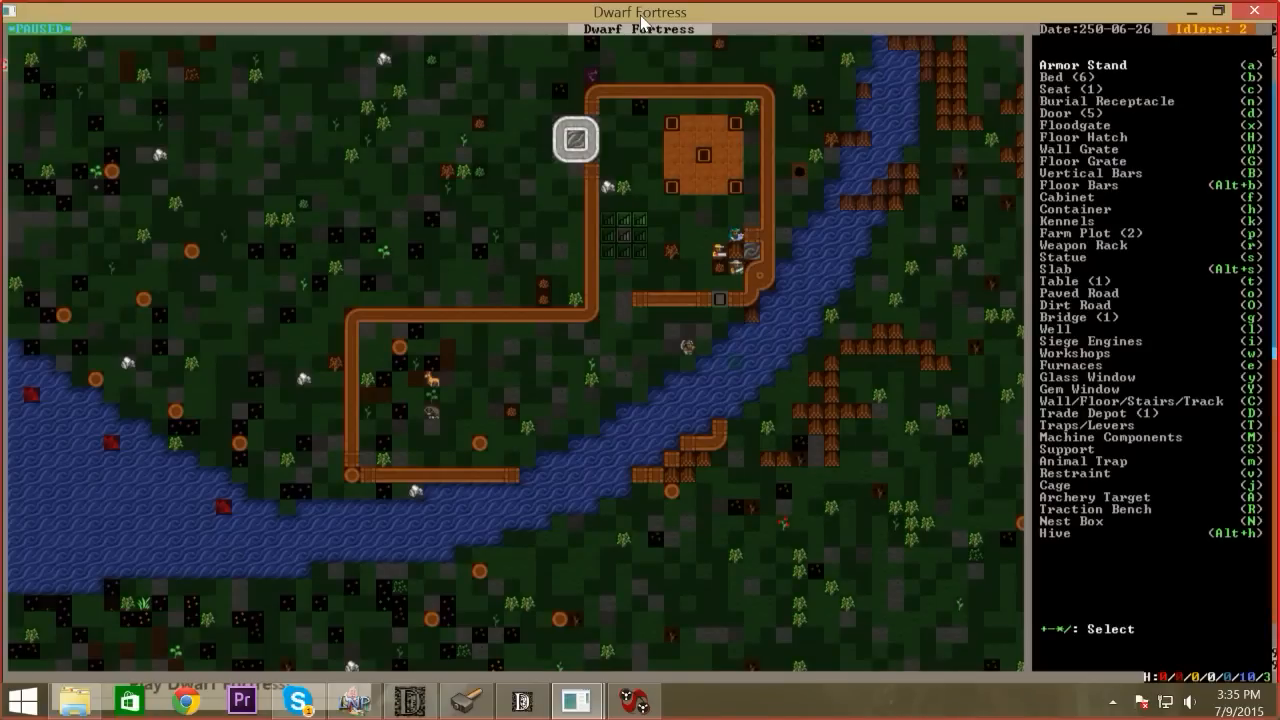
Plan a two-tile raising bridge on the riverside path and confirm its material
key(g)
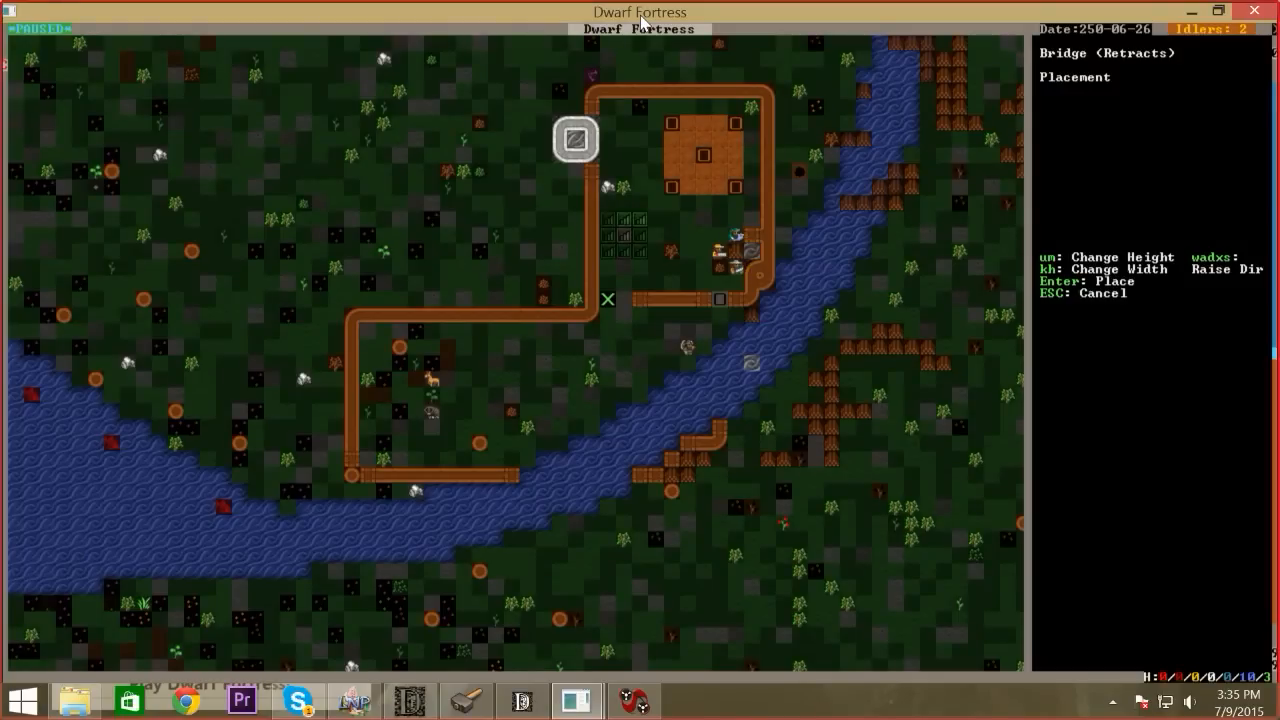
key(down)
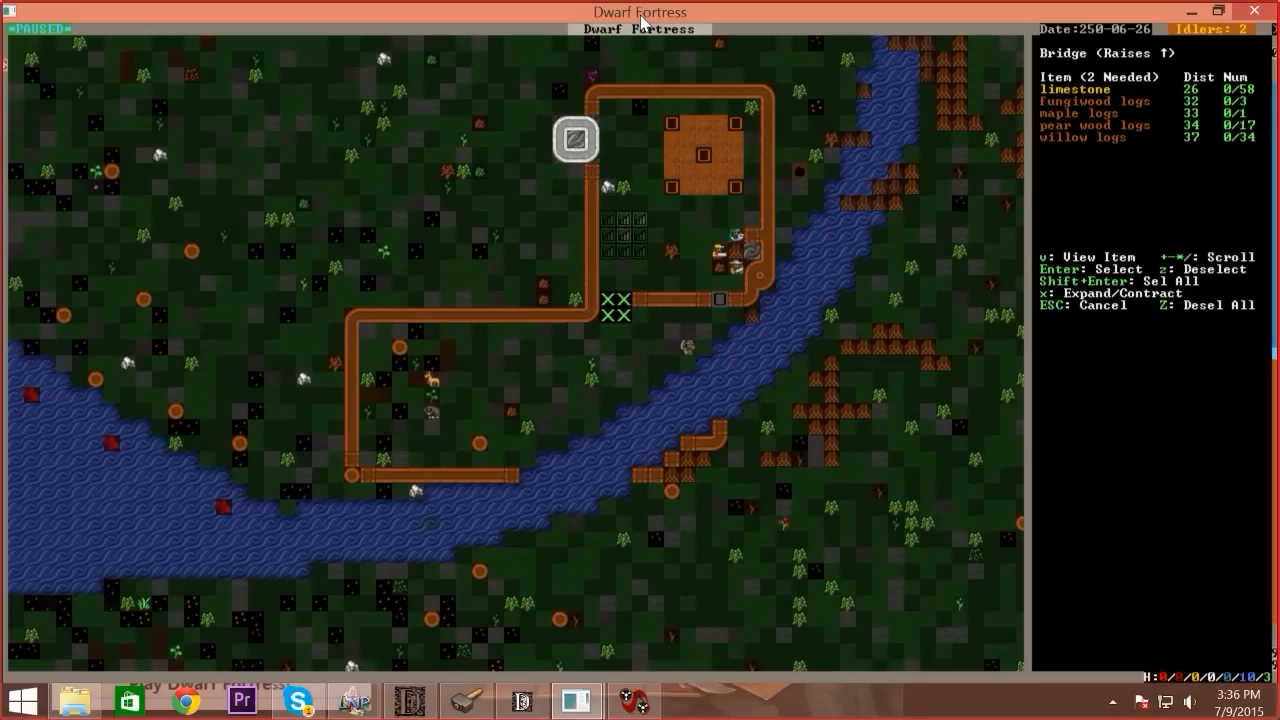
key(Escape)
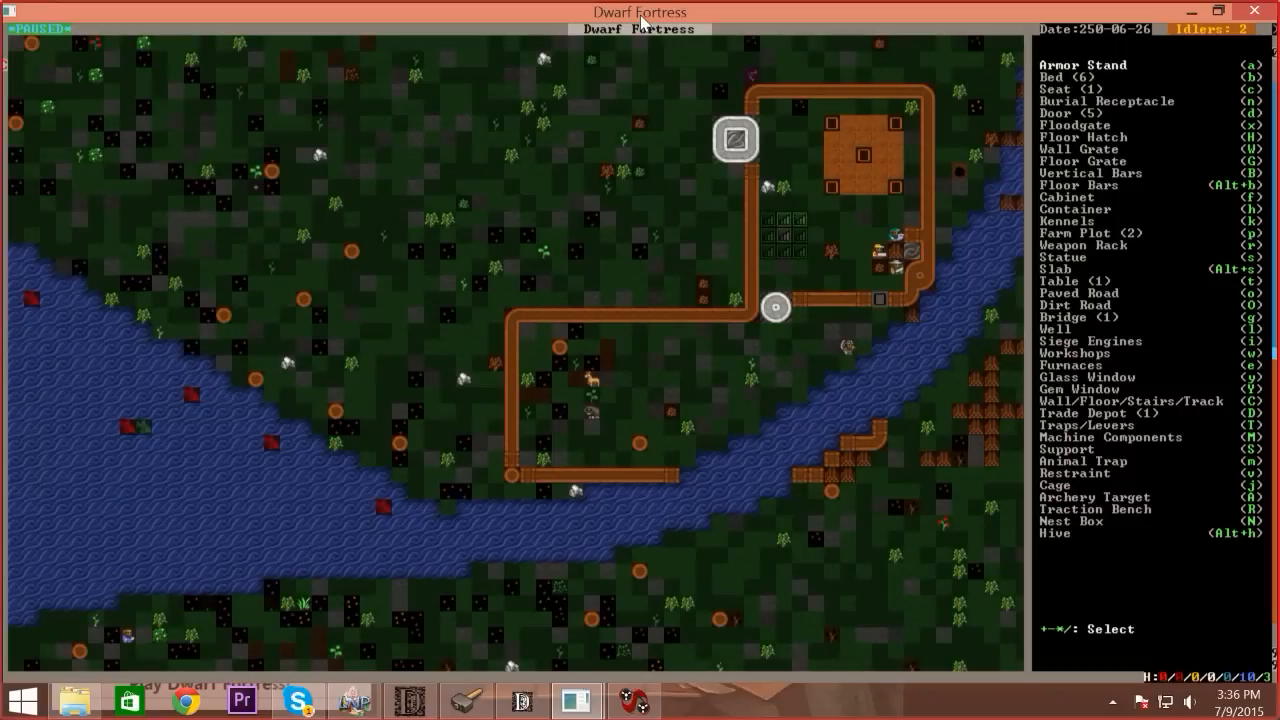
Inspect the smelter's melt-object and ore-smelting jobs, cancelling the melt job, then move to the Jeweler's Workshop
key(Escape)
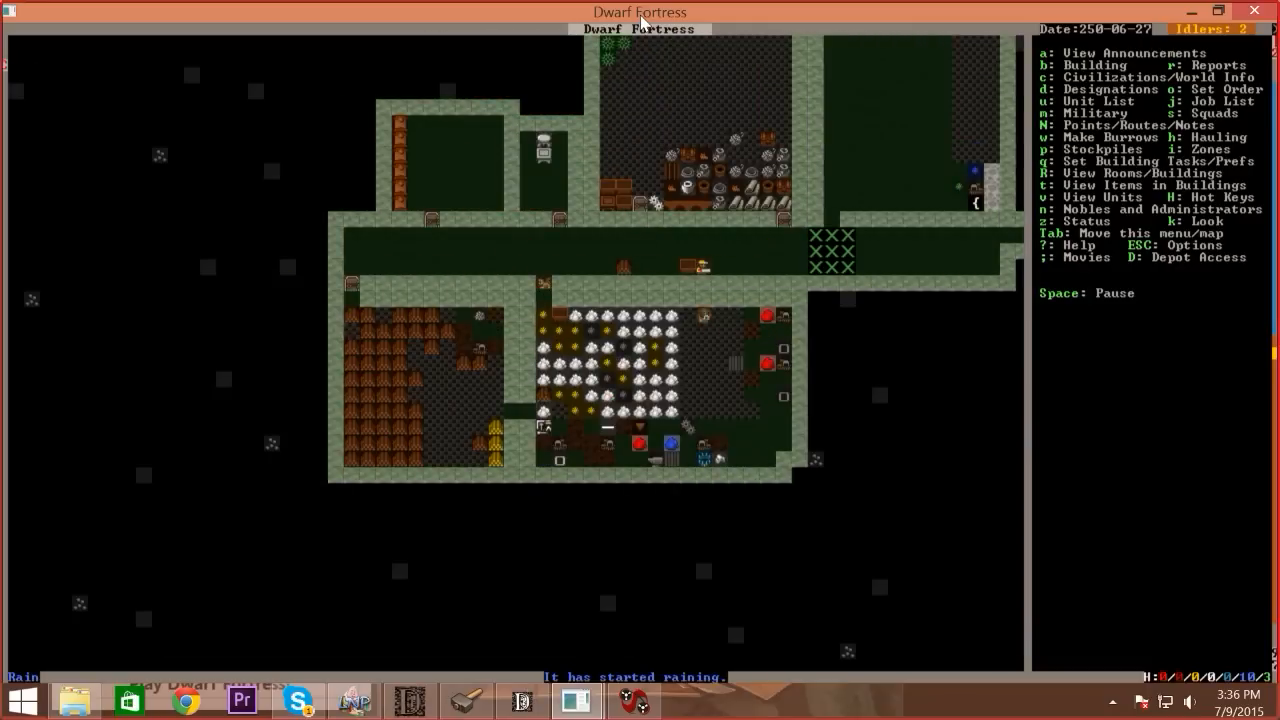
click(480, 348)
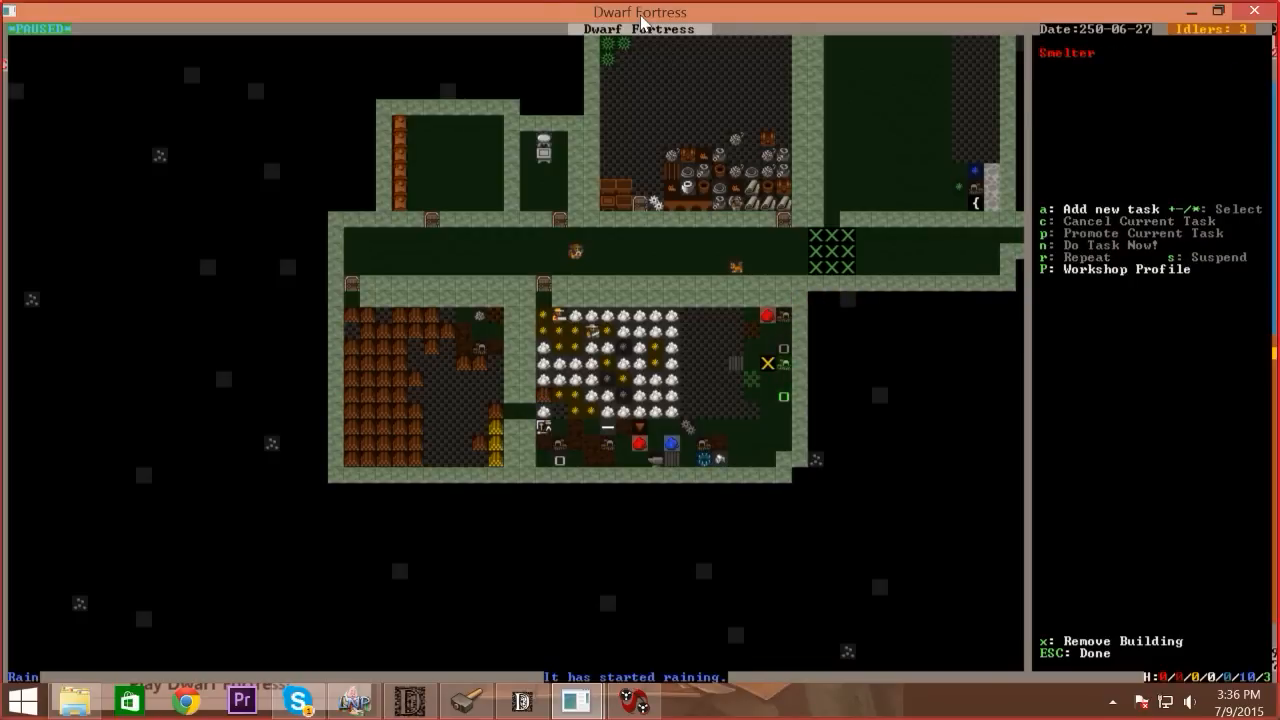
key(a)
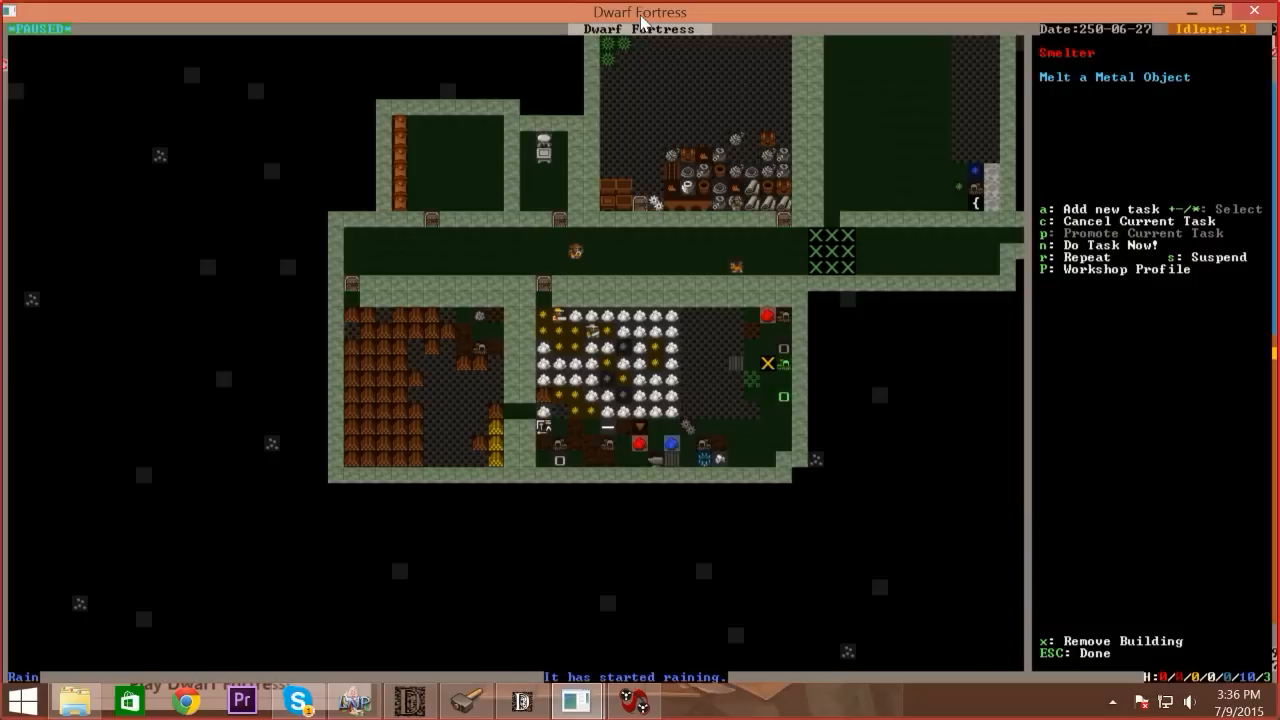
key(Escape)
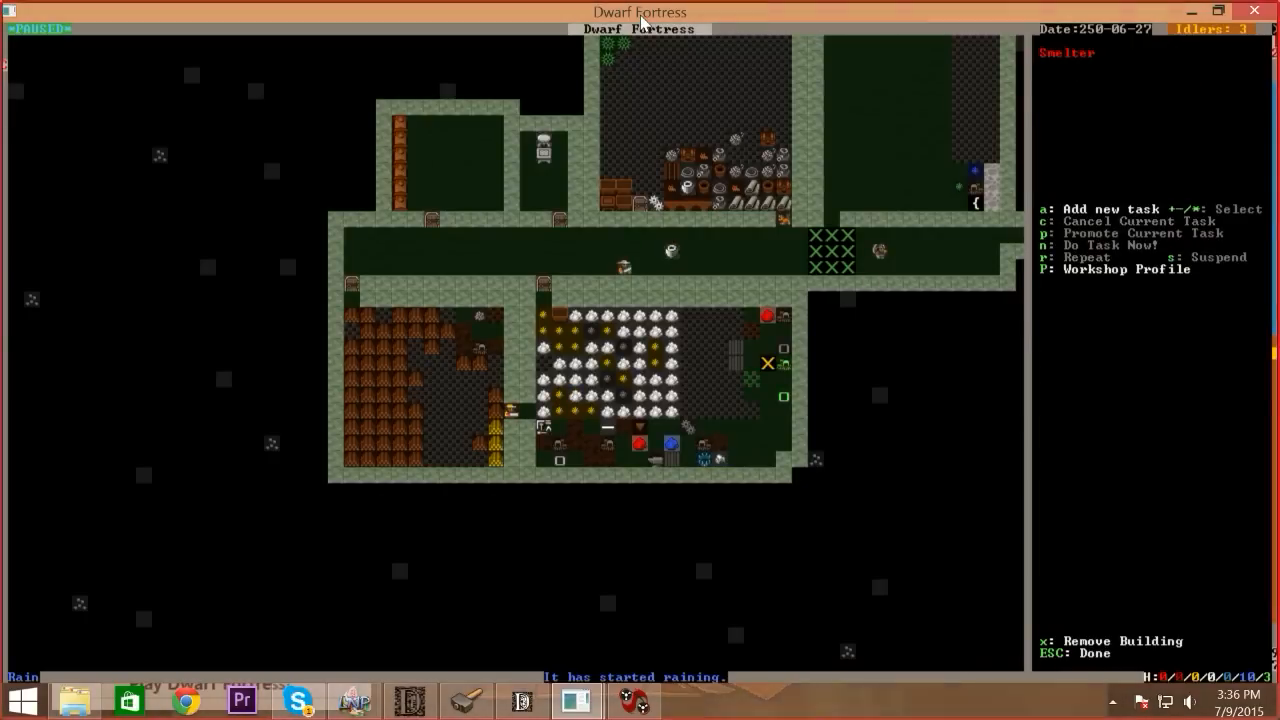
key(a)
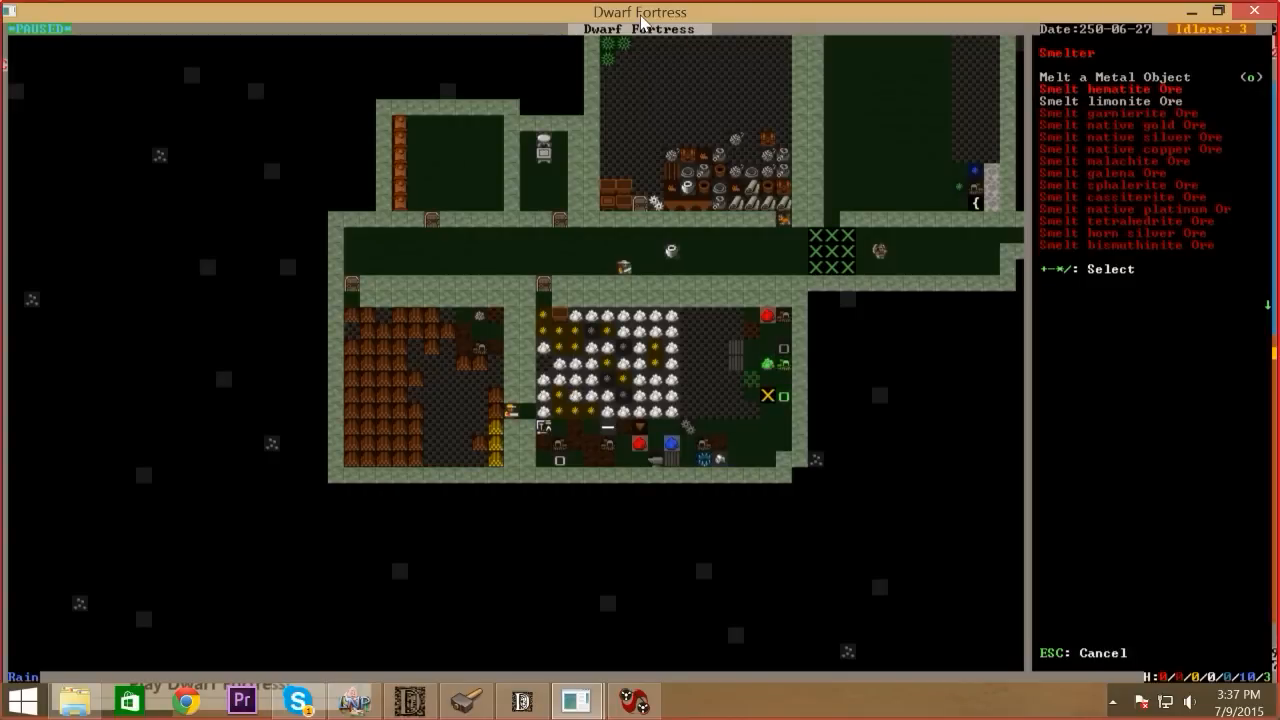
key(down)
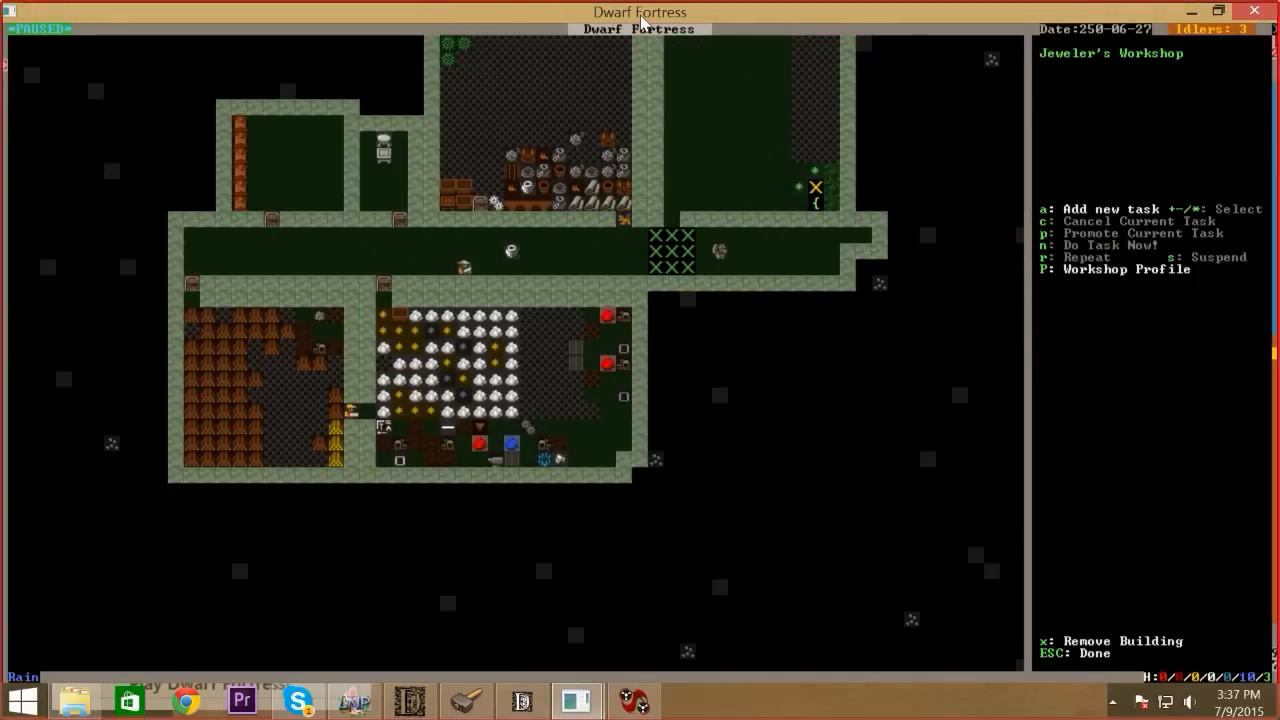
Queue a Cut Gems job for prase at the Jeweler's Workshop, then view the unbuilt farm plot
key(a)
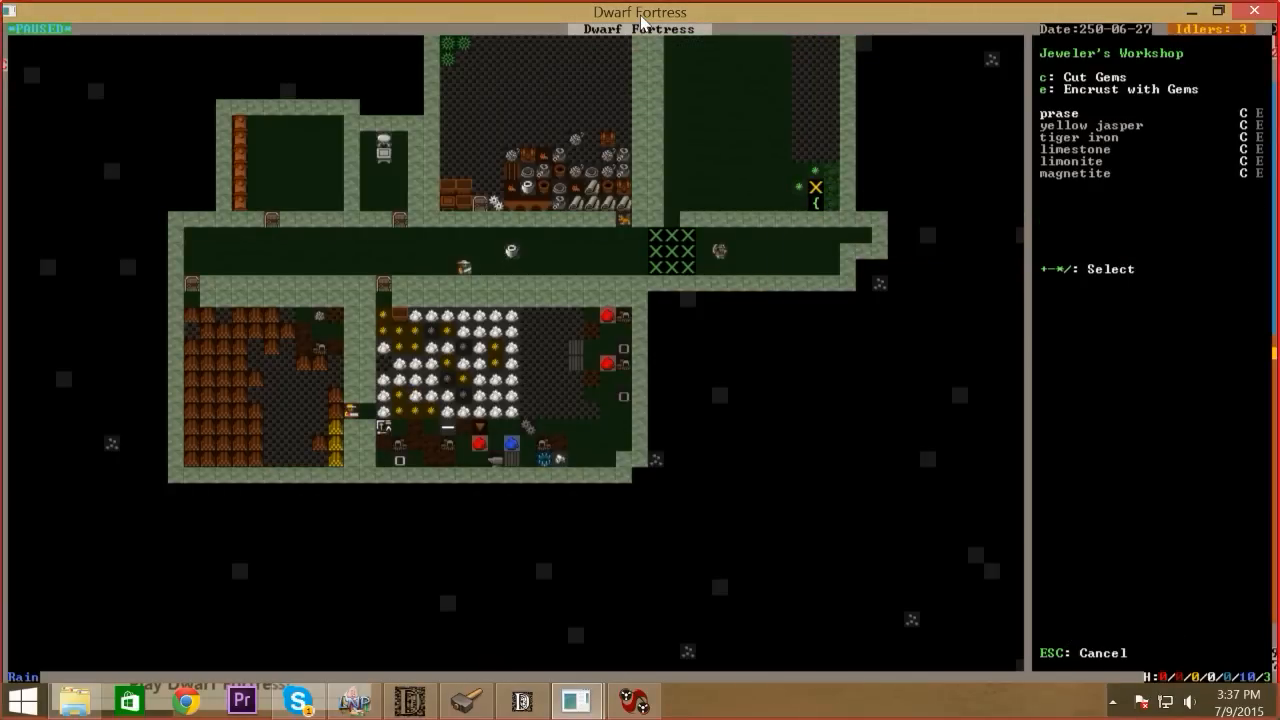
key(C)
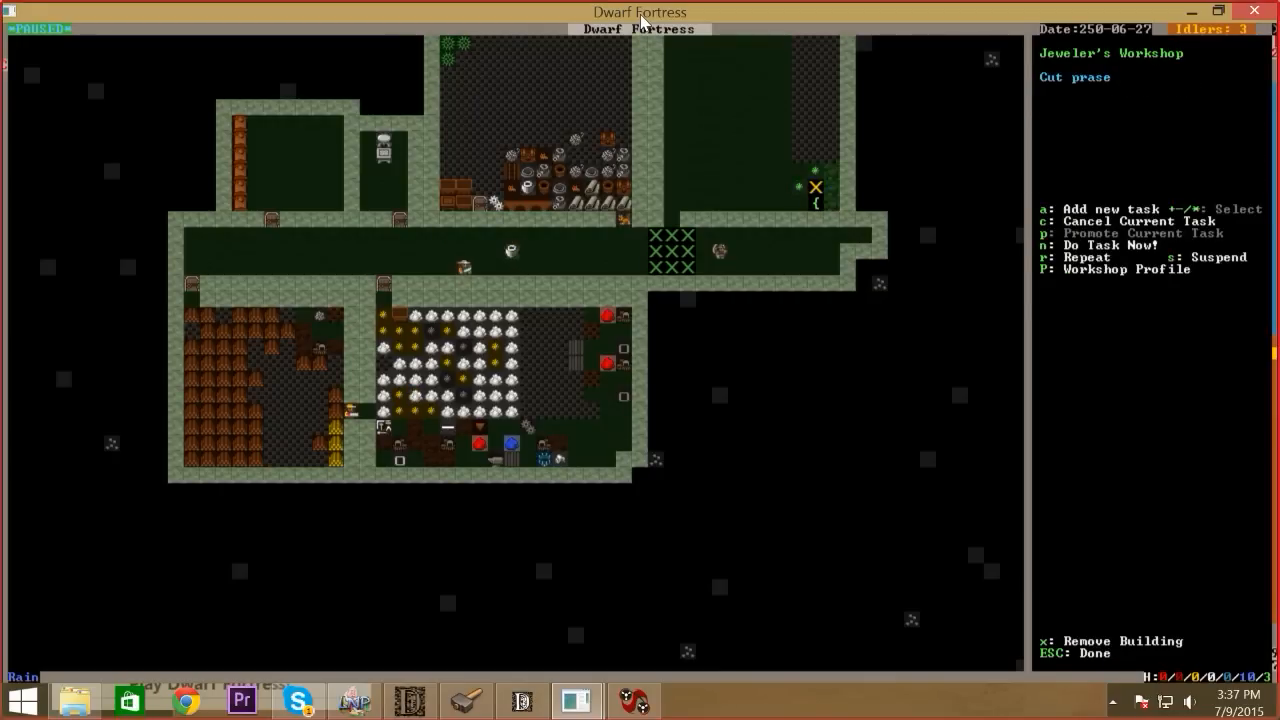
key(r)
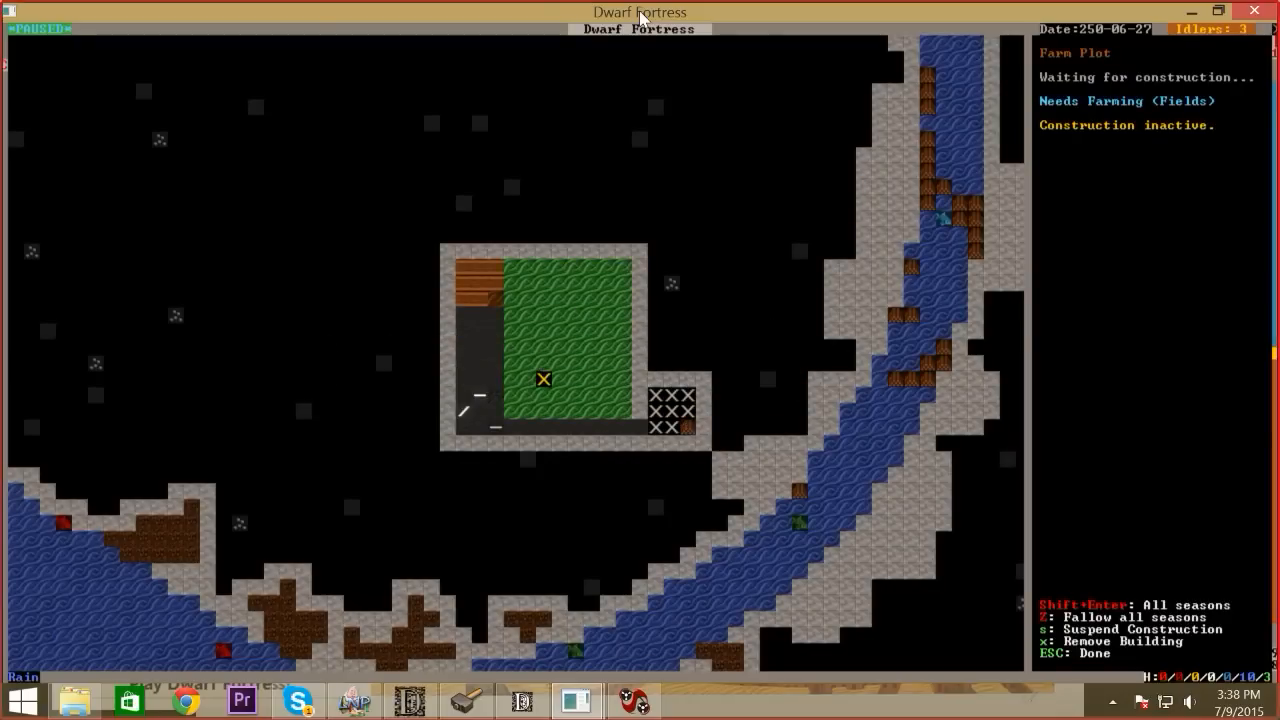
Leave the farm plot, pause and resume time until the 'dead walk' warning appears
key(Escape)
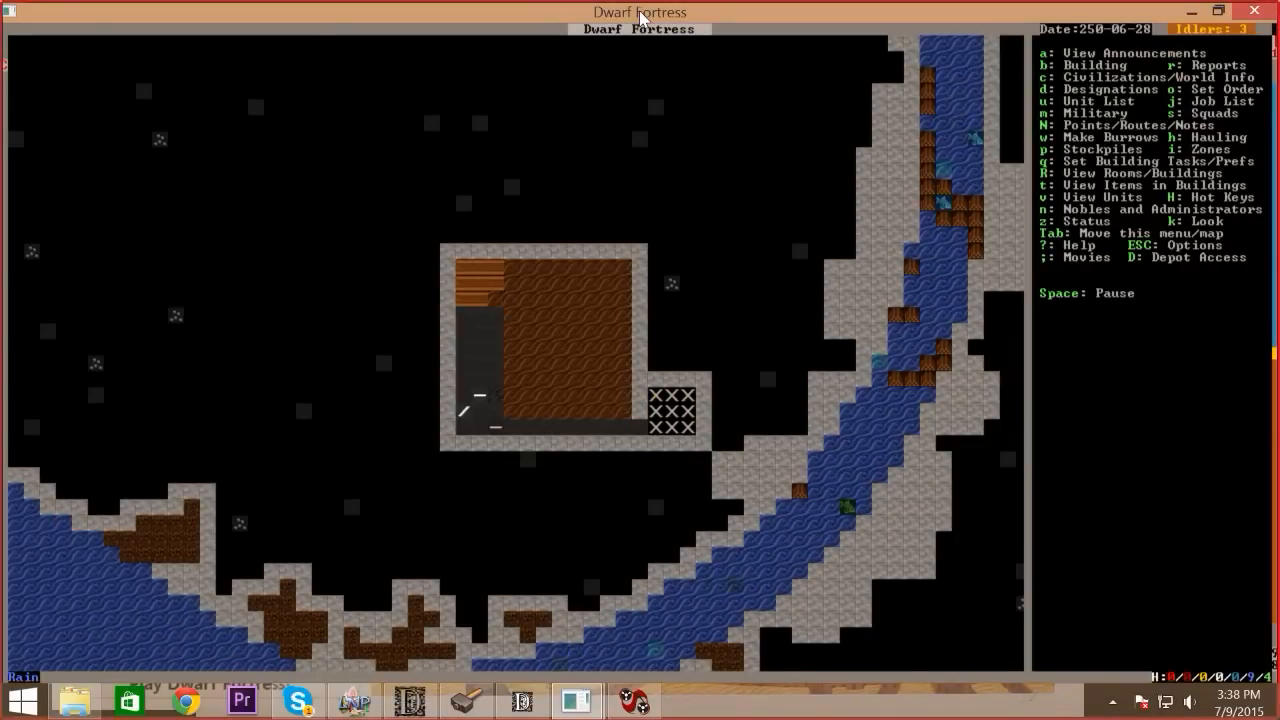
key(space)
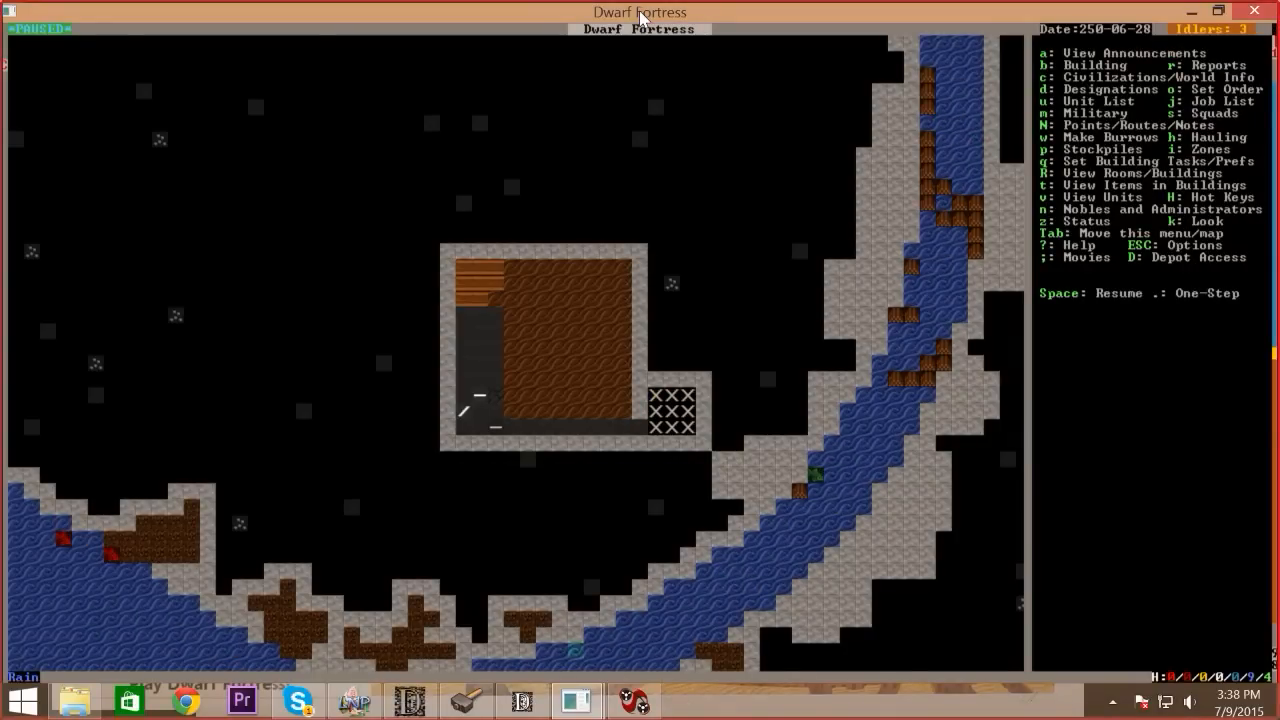
key(space)
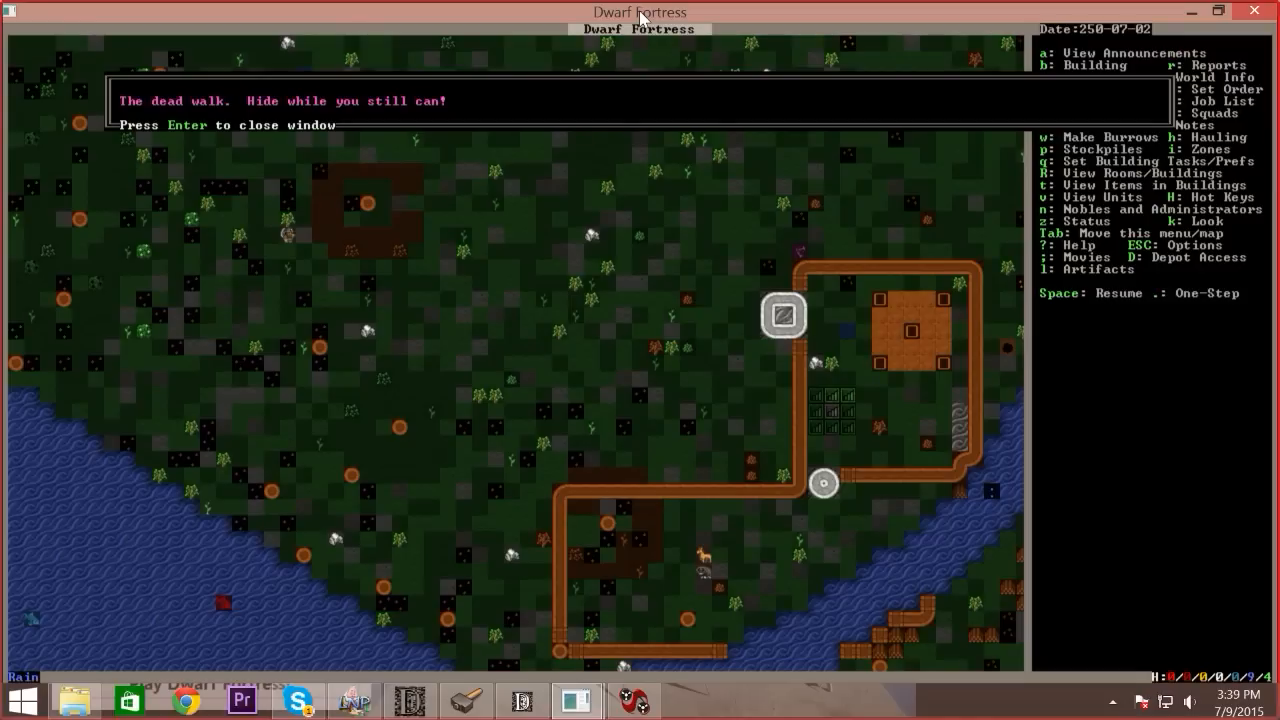
Dismiss the warning, check the Dead/Missing and Others unit lists, and center on the undead axedwarf corpse
key(Return)
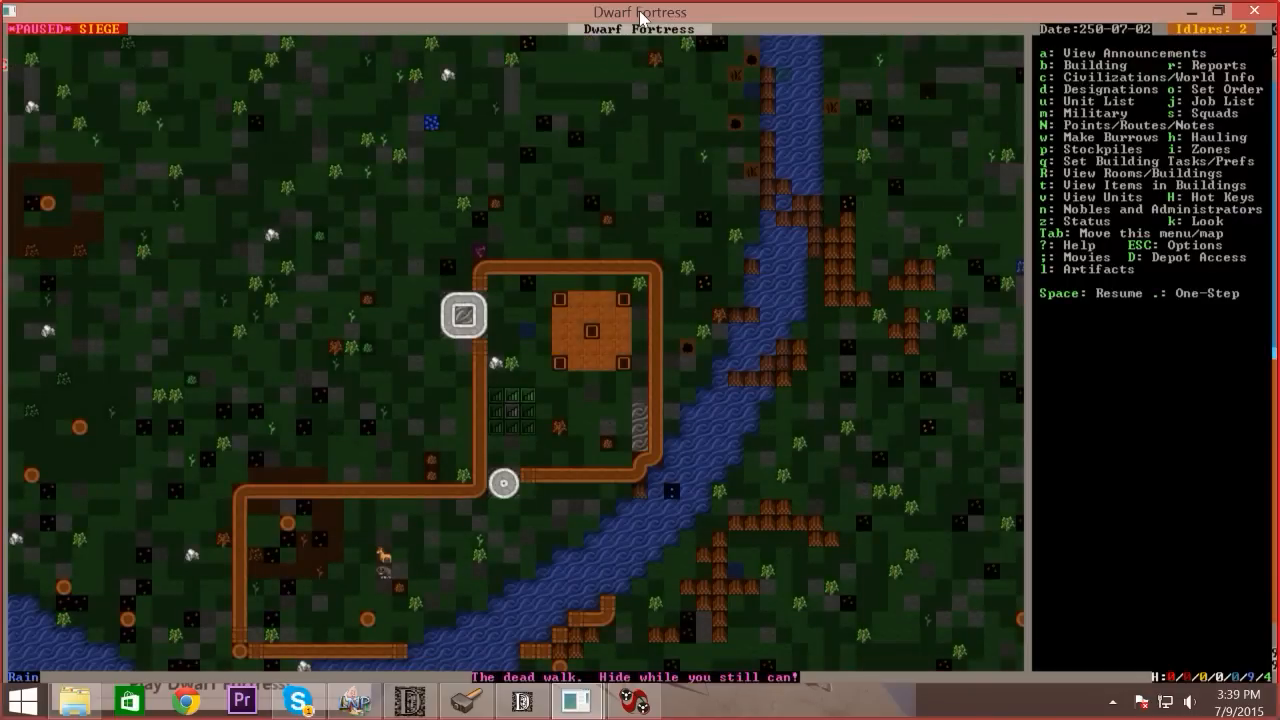
key(u)
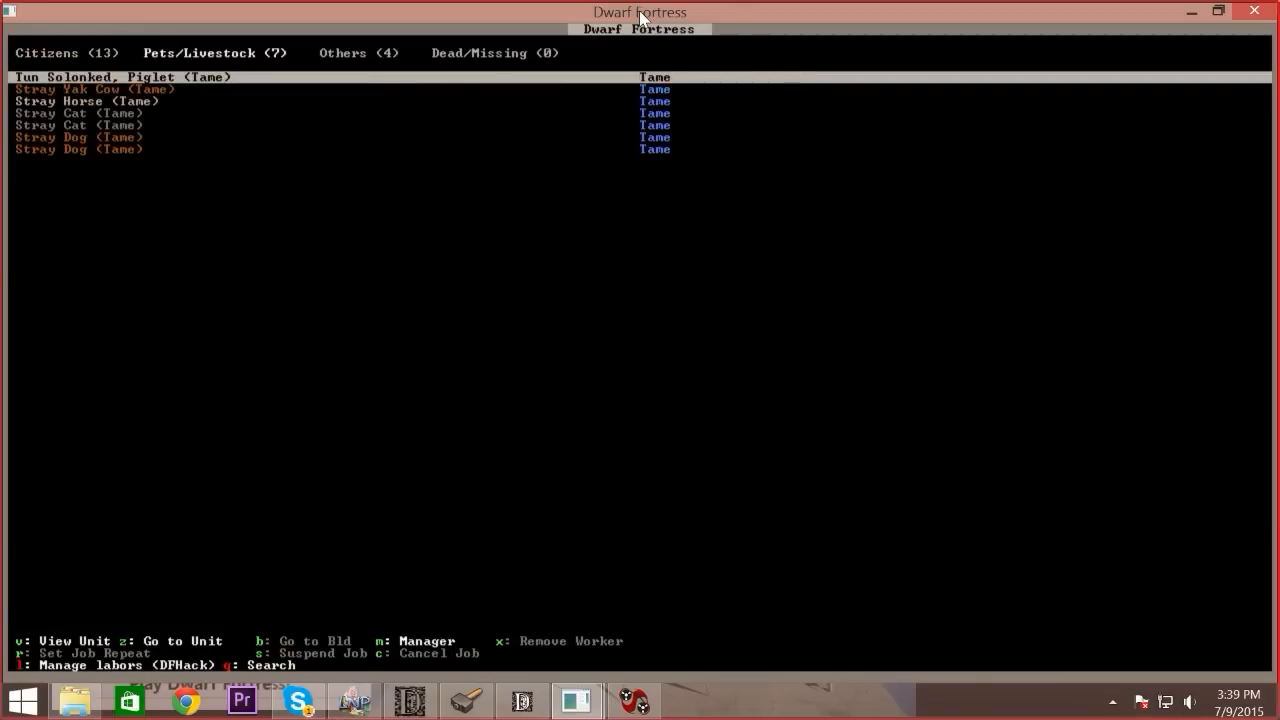
click(494, 52)
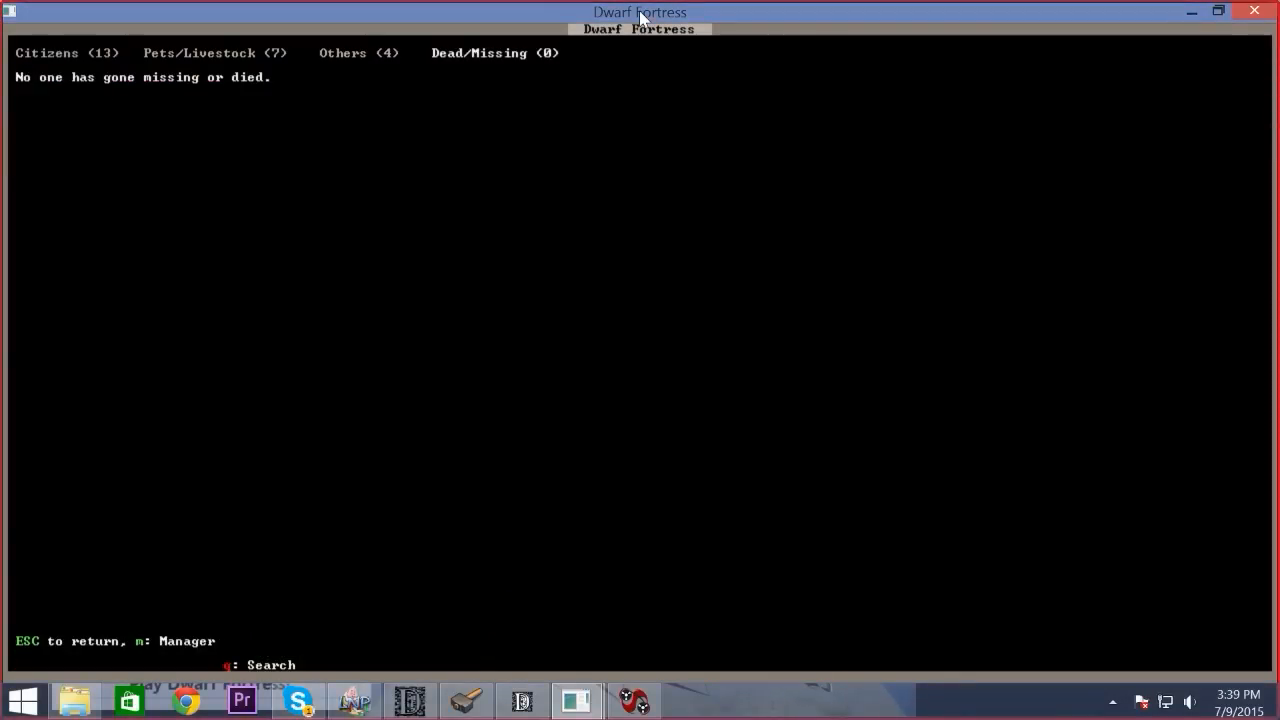
click(360, 52)
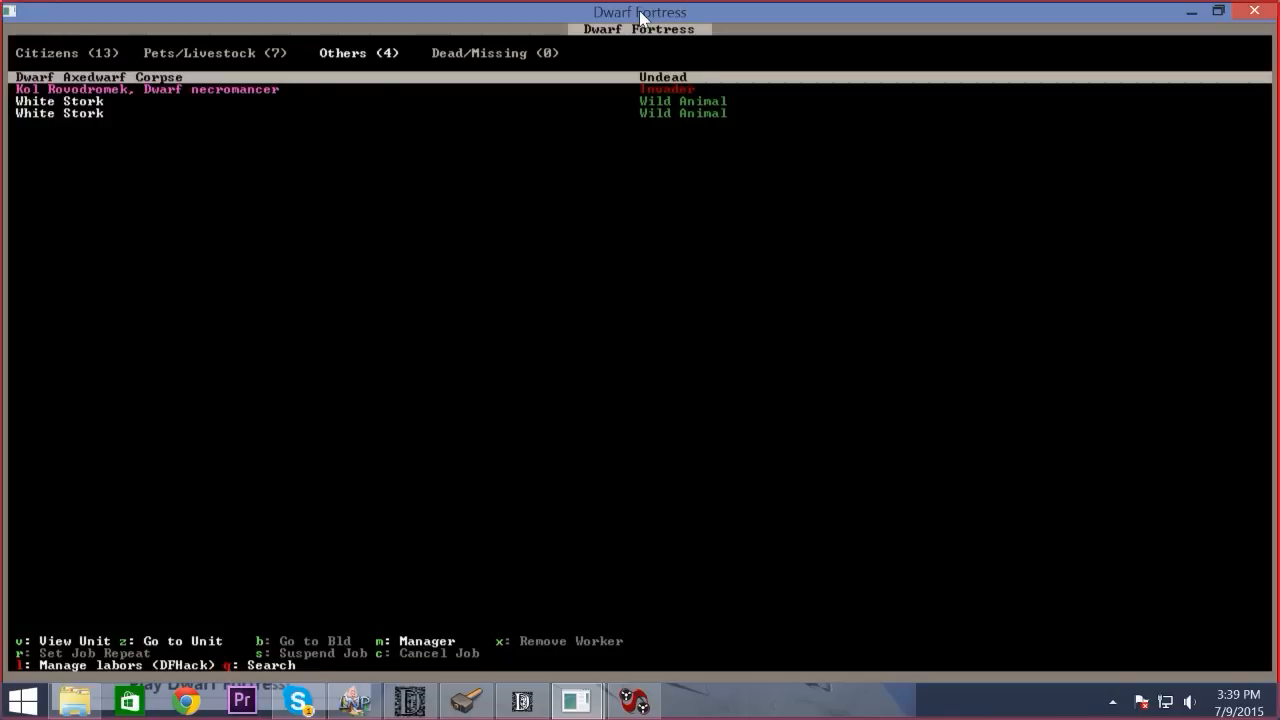
key(up)
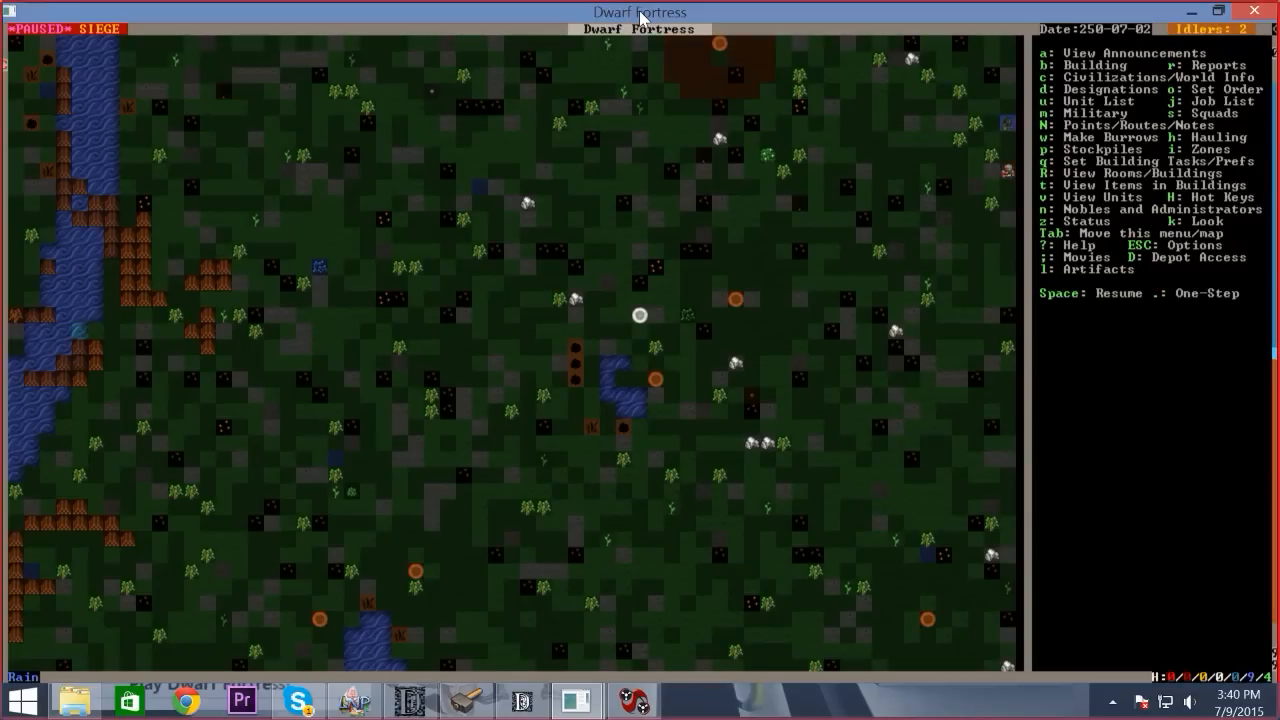
Create the ten-dwarf squad The Silvery Goals from the military screen and return to the map
key(m)
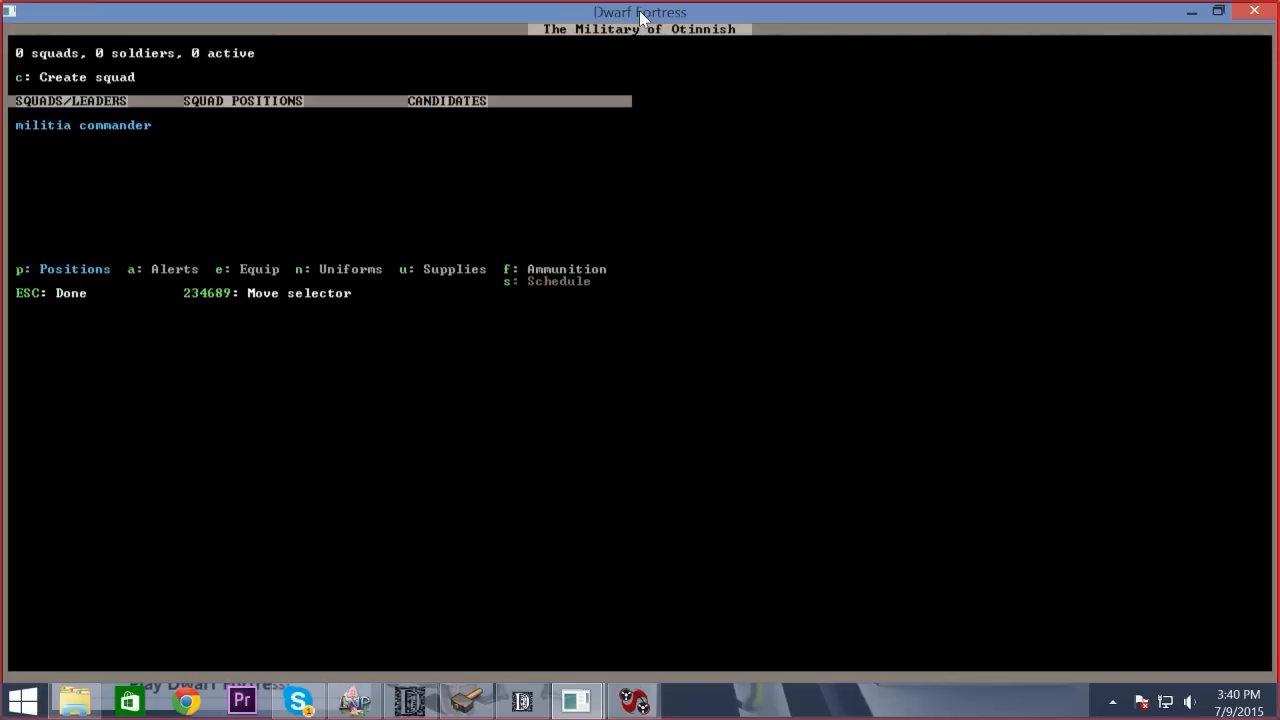
key(n)
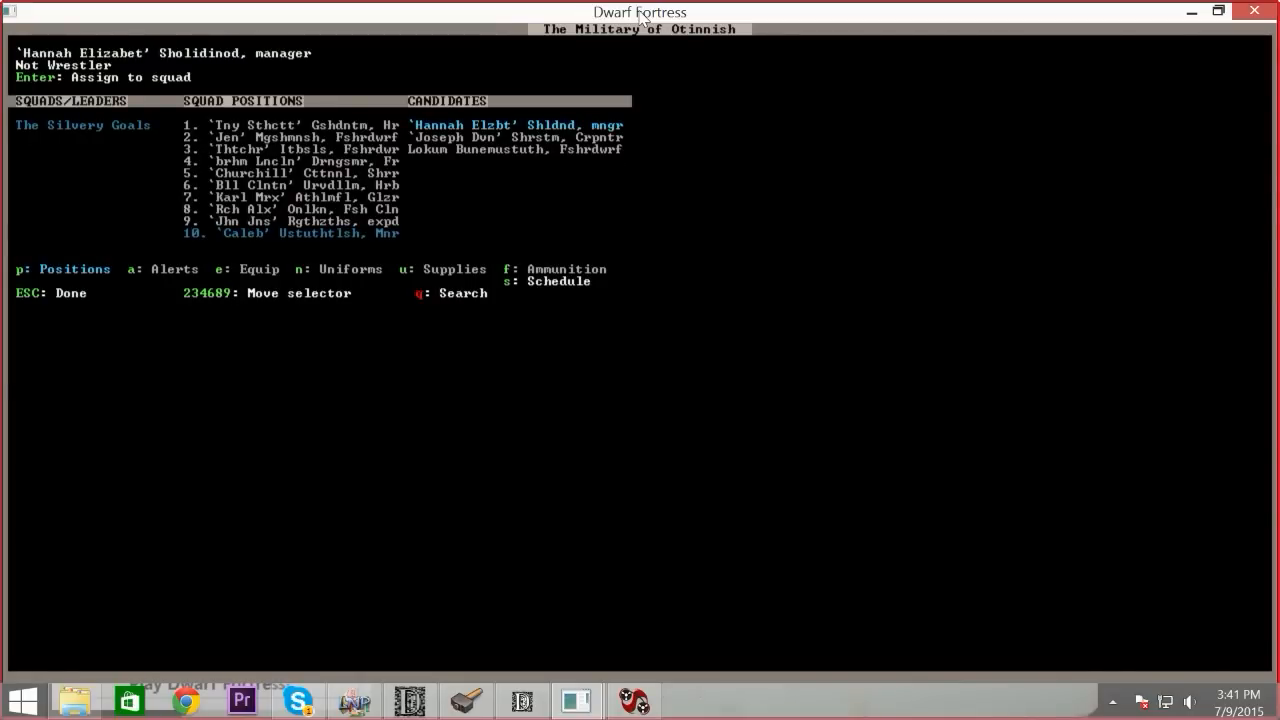
key(Escape)
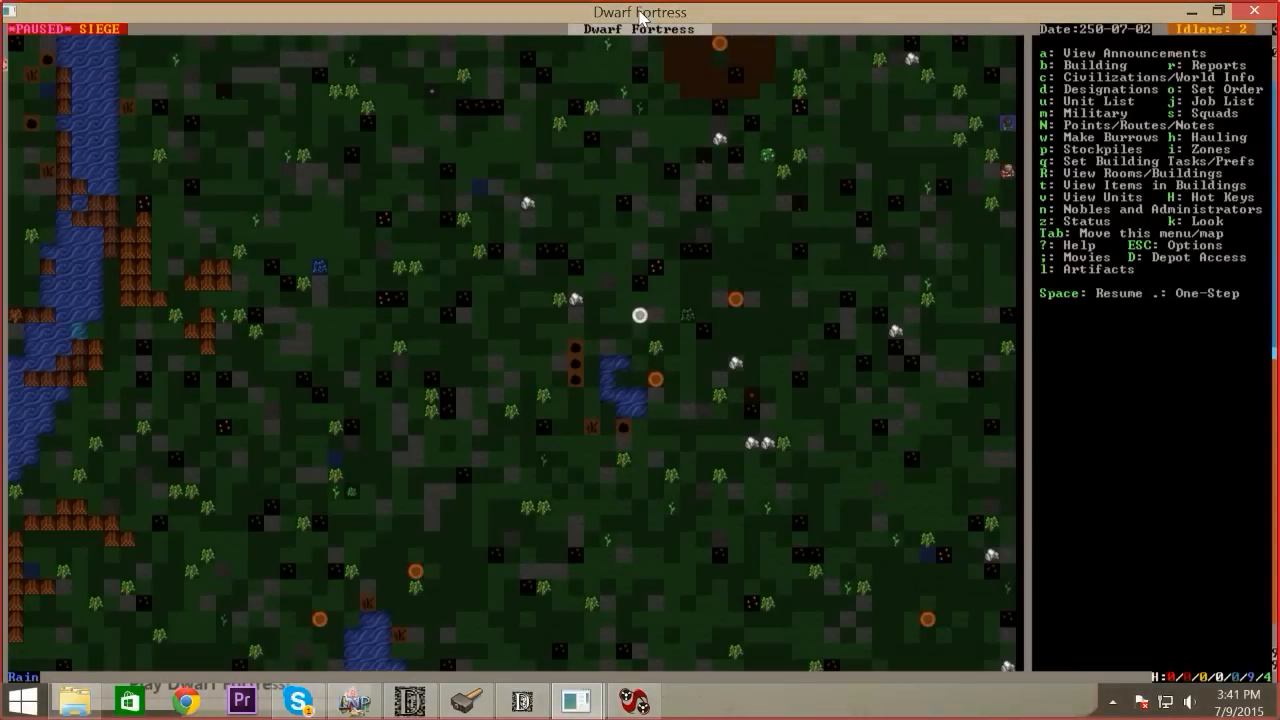
mouse_move(464, 310)
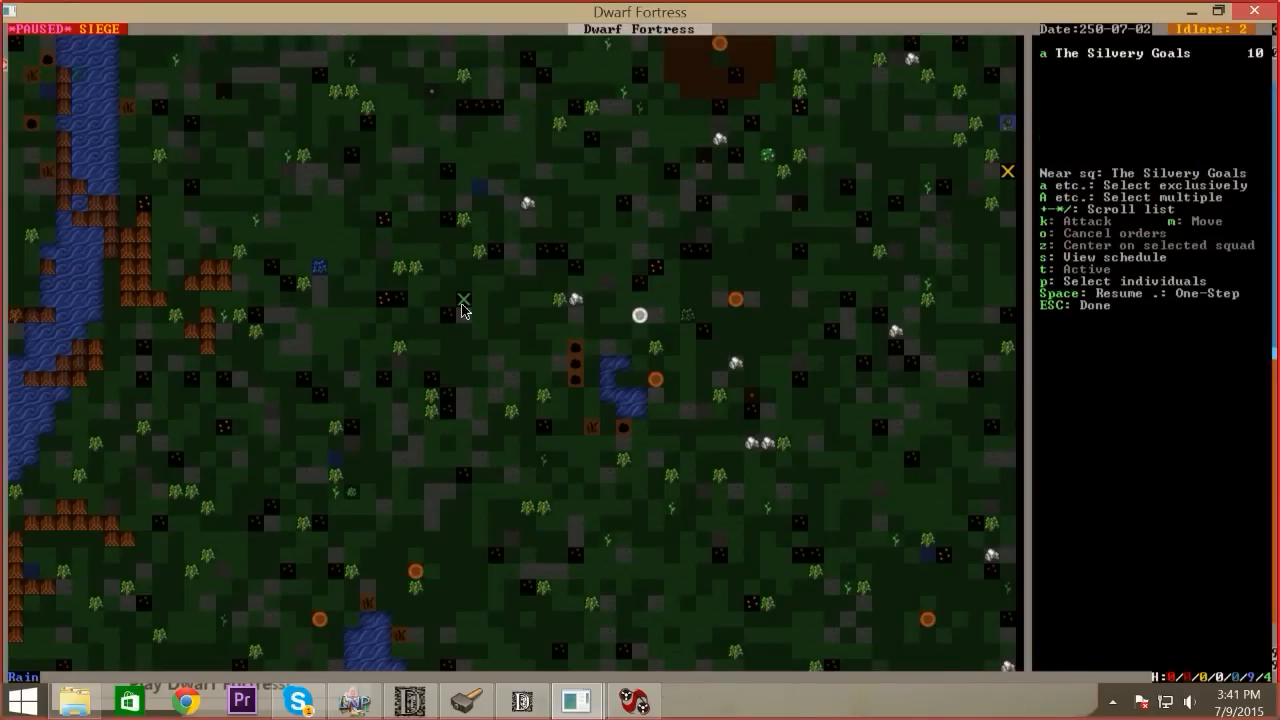
Select The Silvery Goals and begin a kill order listing the dwarf necromancer
key(t)
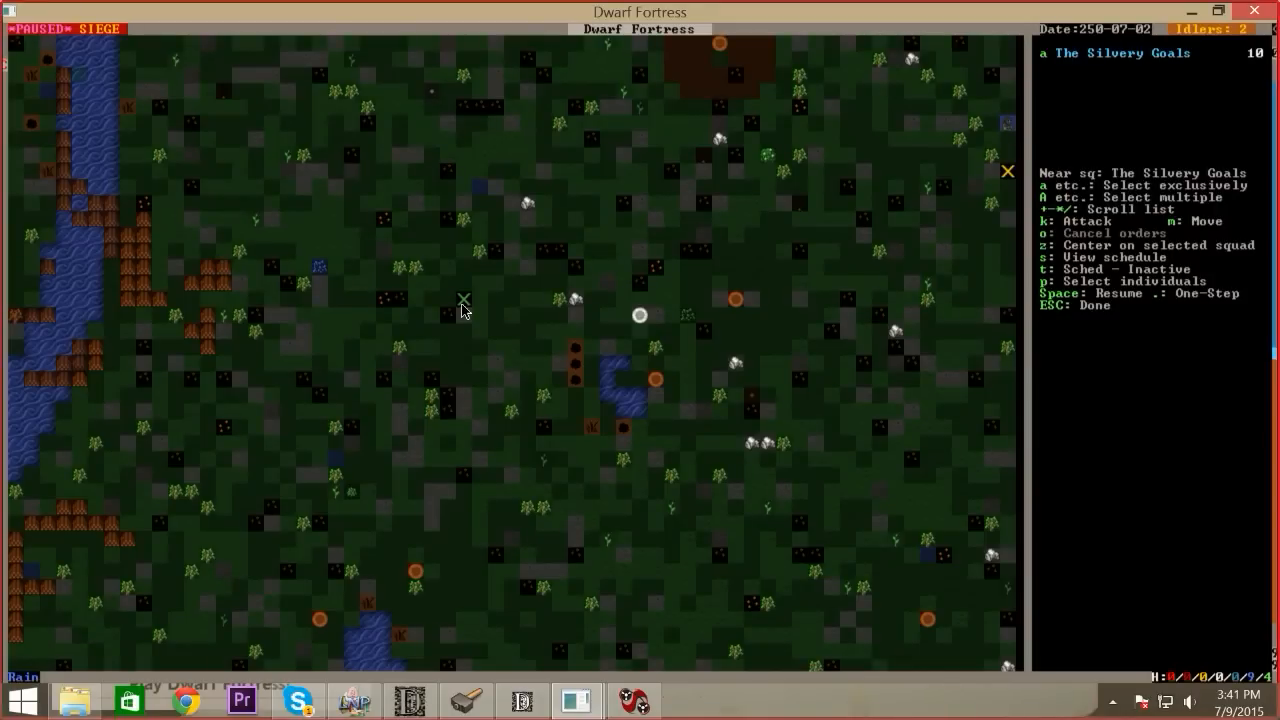
key(k)
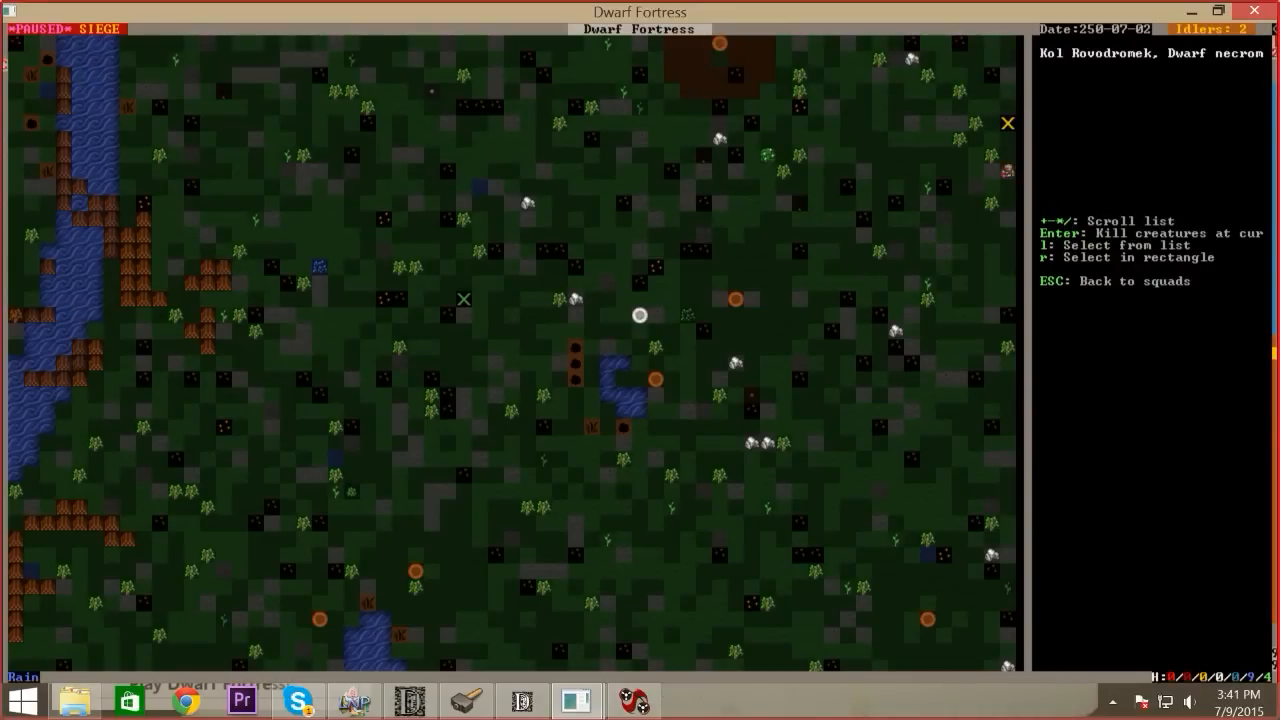
Box-select the necromancer and axedwarf corpse as kill targets, confirm, and unpause so the squad fights
key(r)
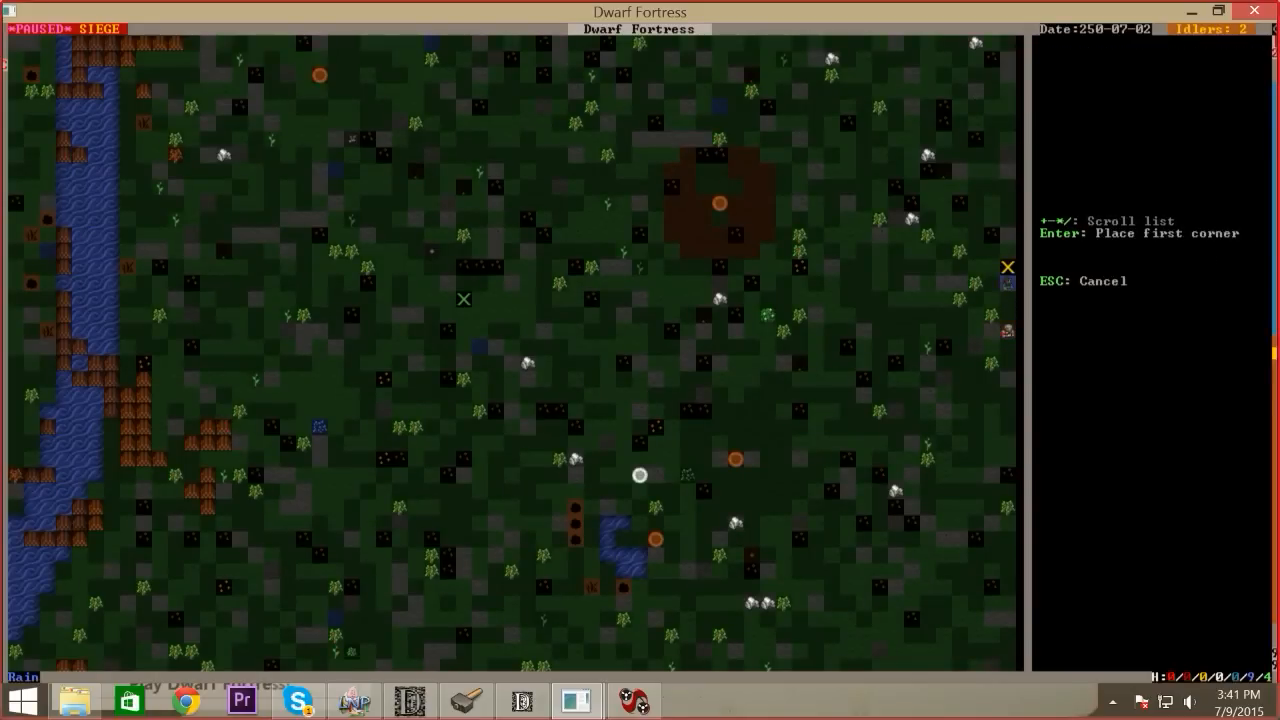
key(Return)
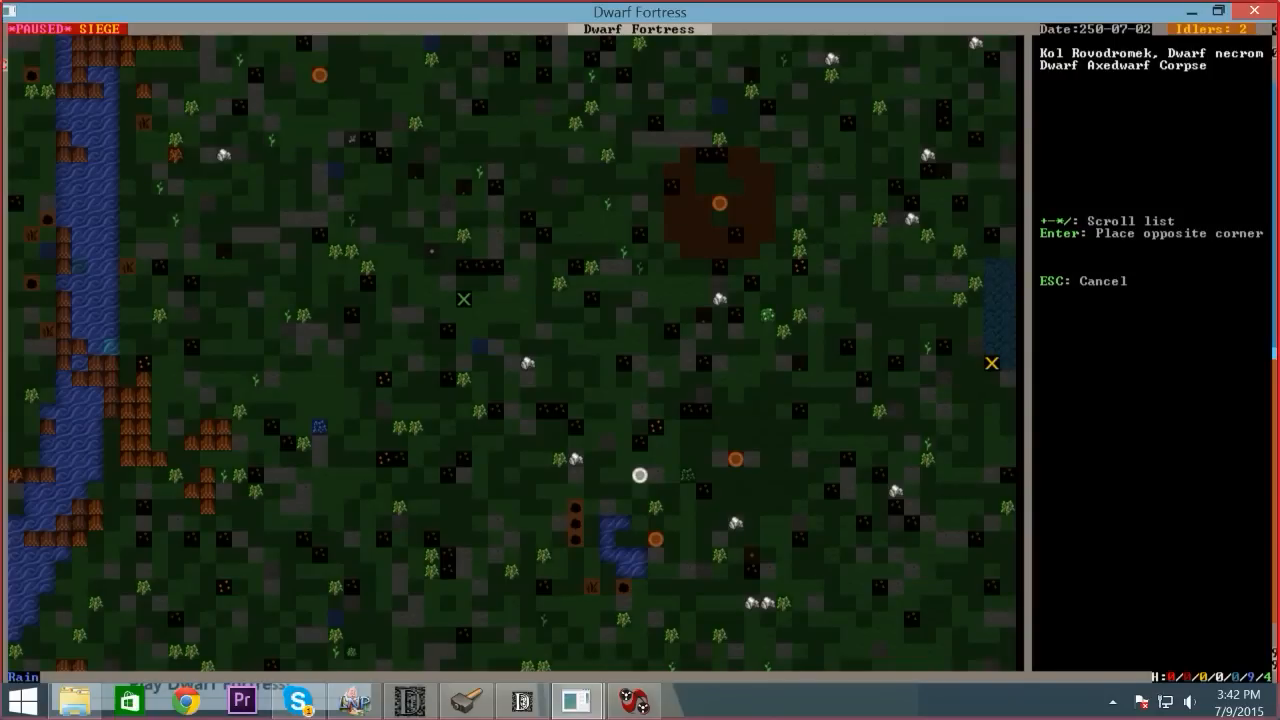
key(Return)
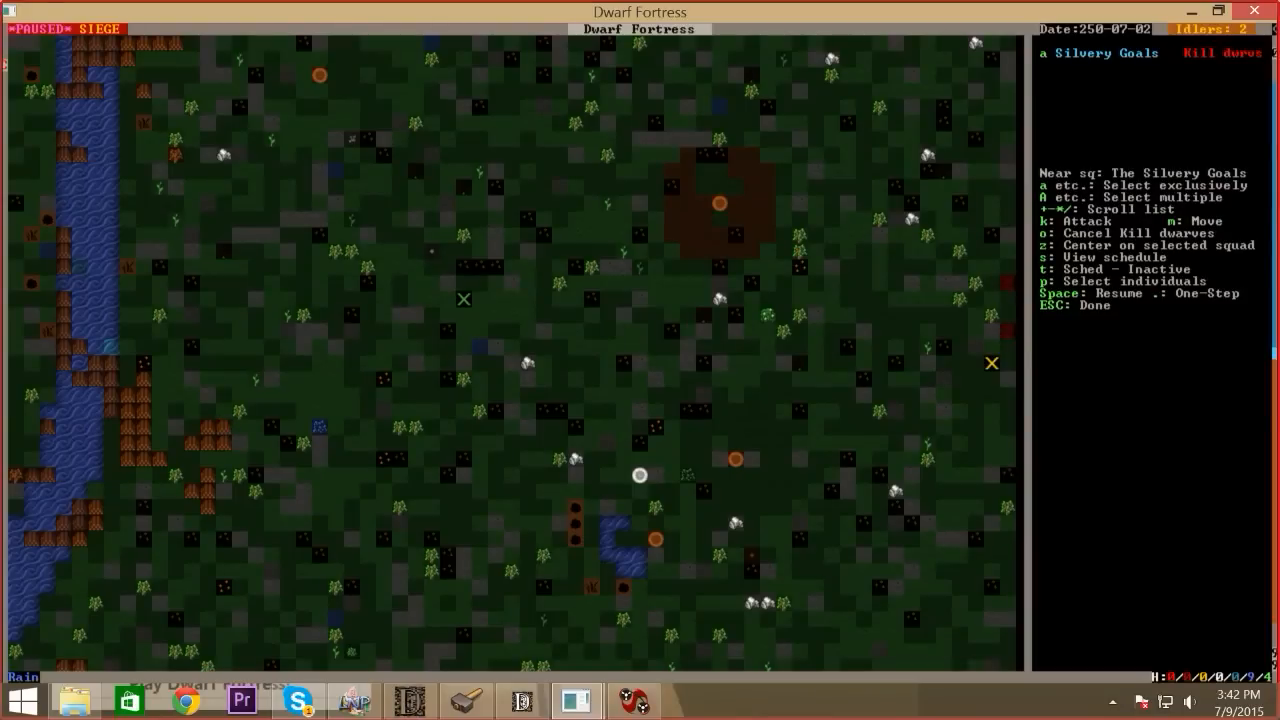
key(Escape)
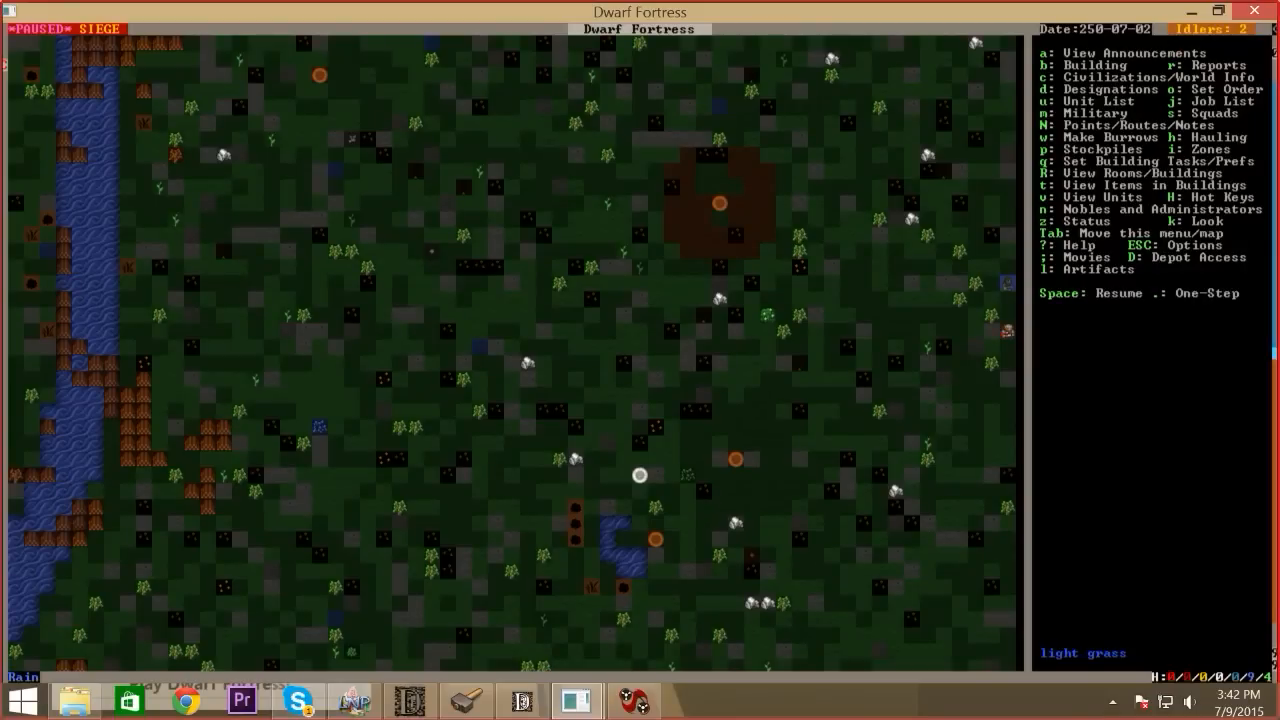
key(space)
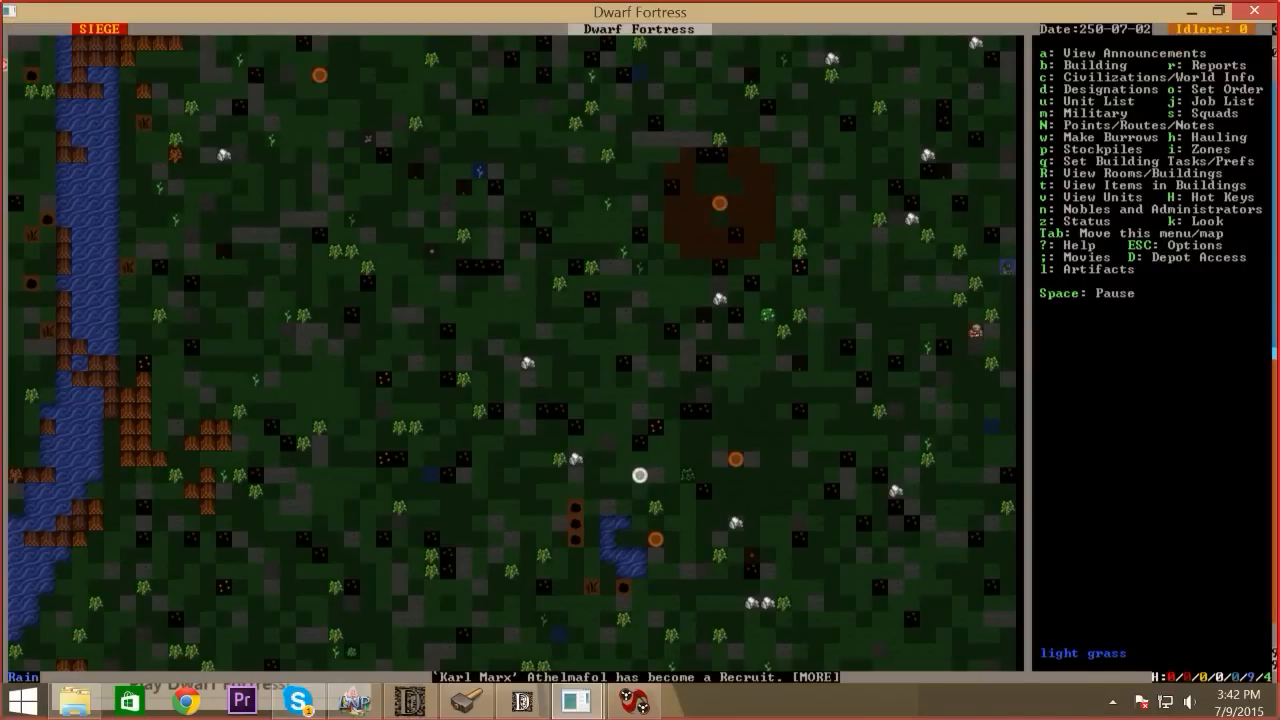
key(space)
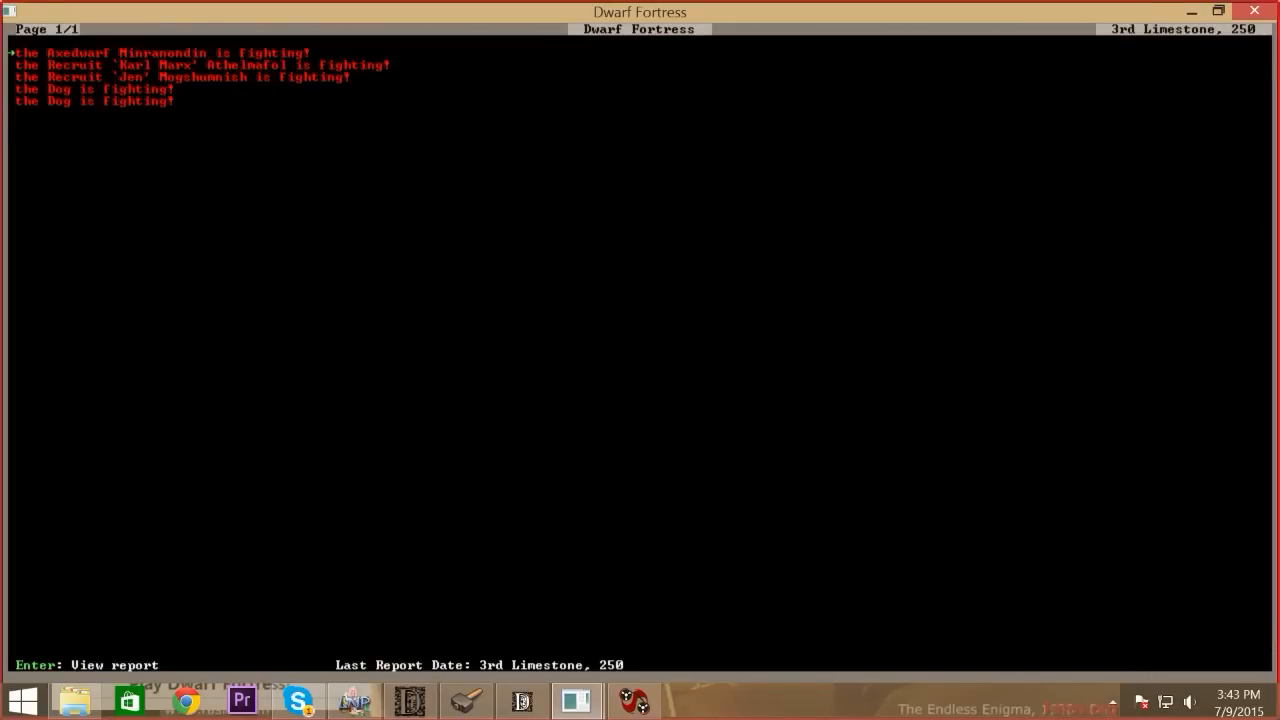
Step down through the fighting reports to the last one and back up
key(down)
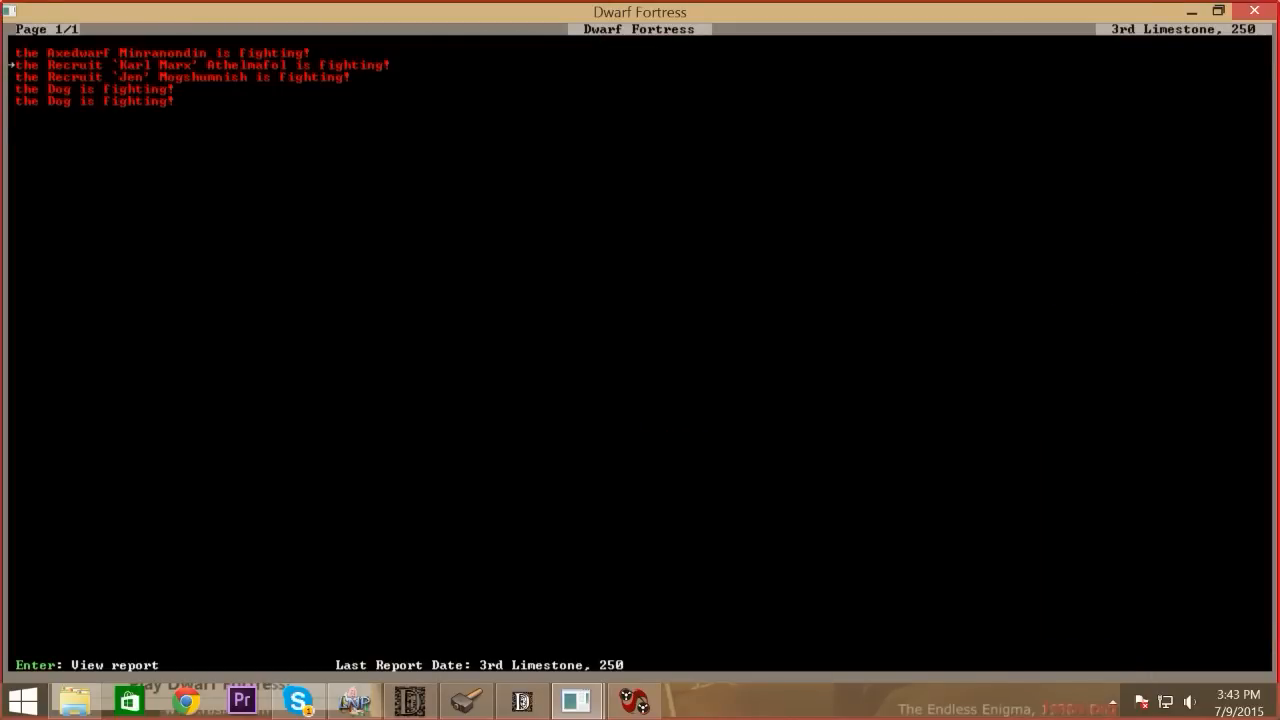
key(down)
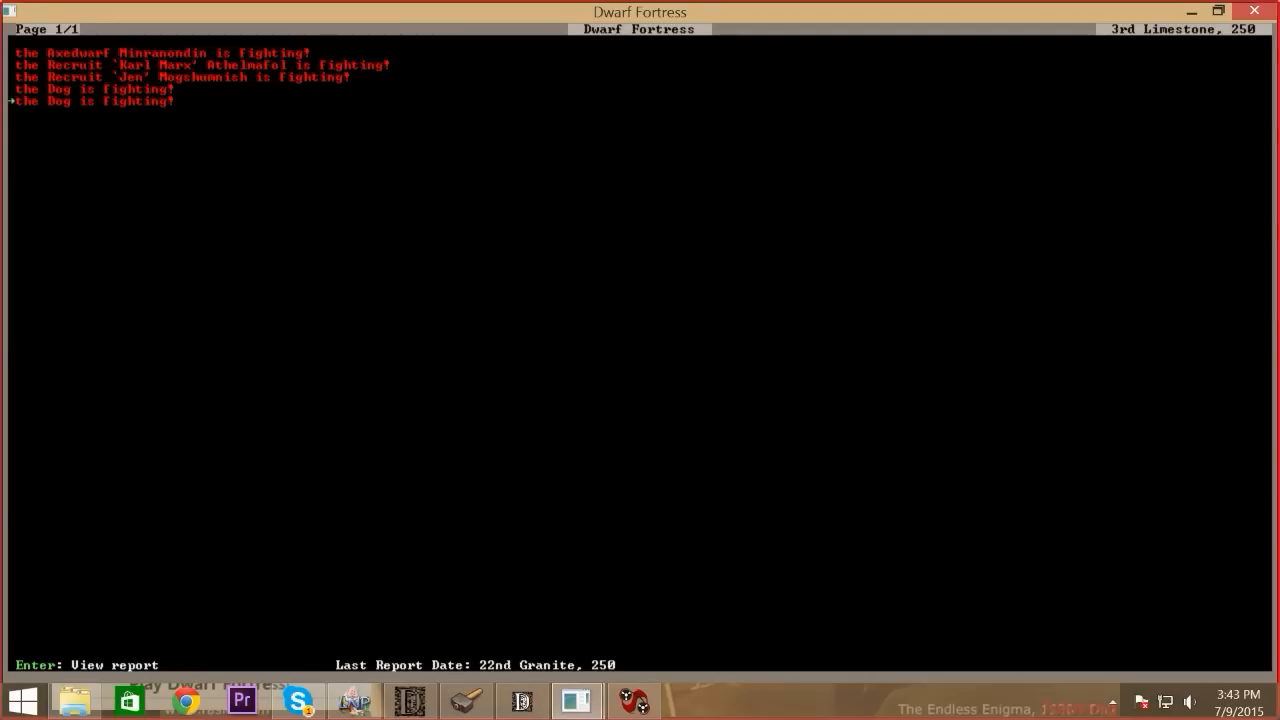
key(up)
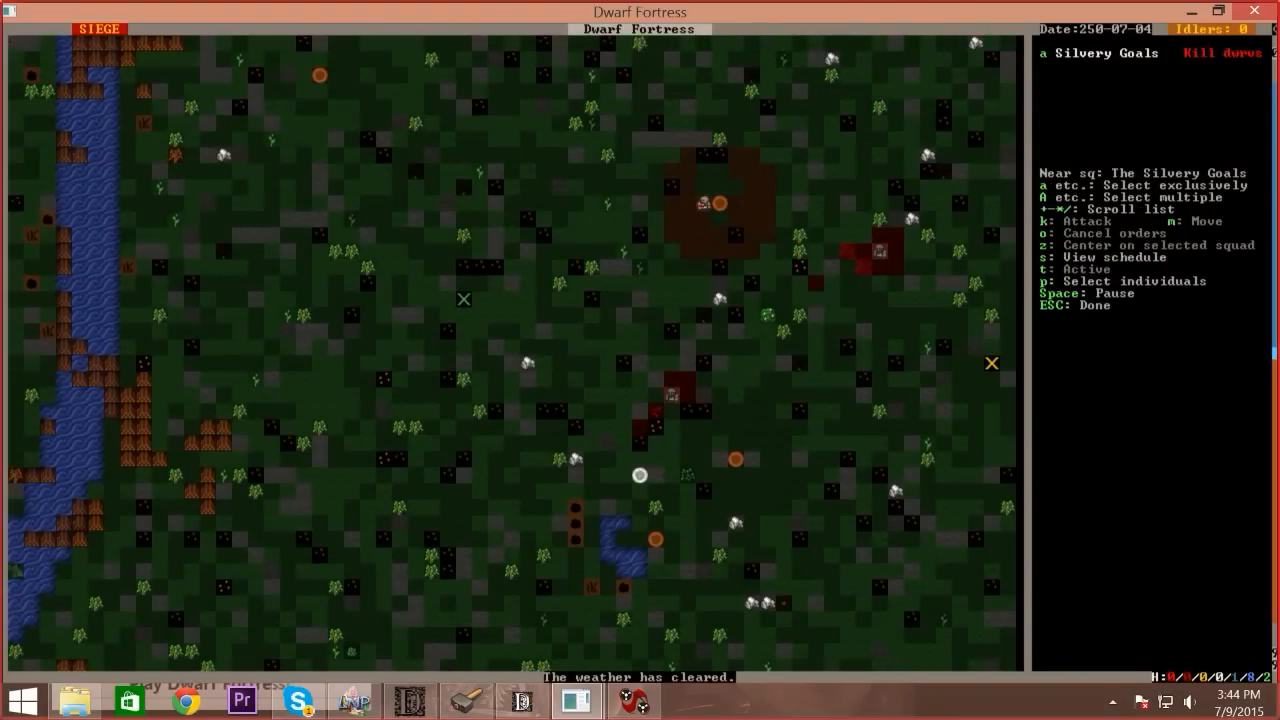
key(Escape)
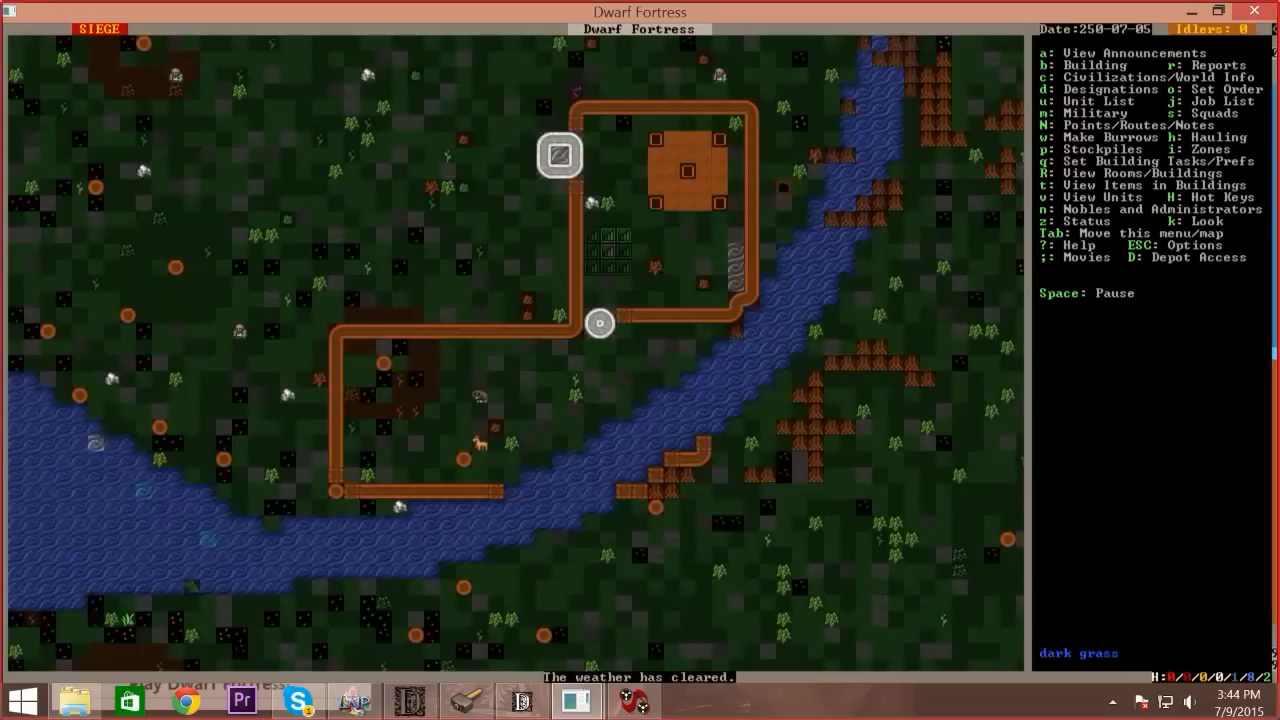
scroll(down, 3)
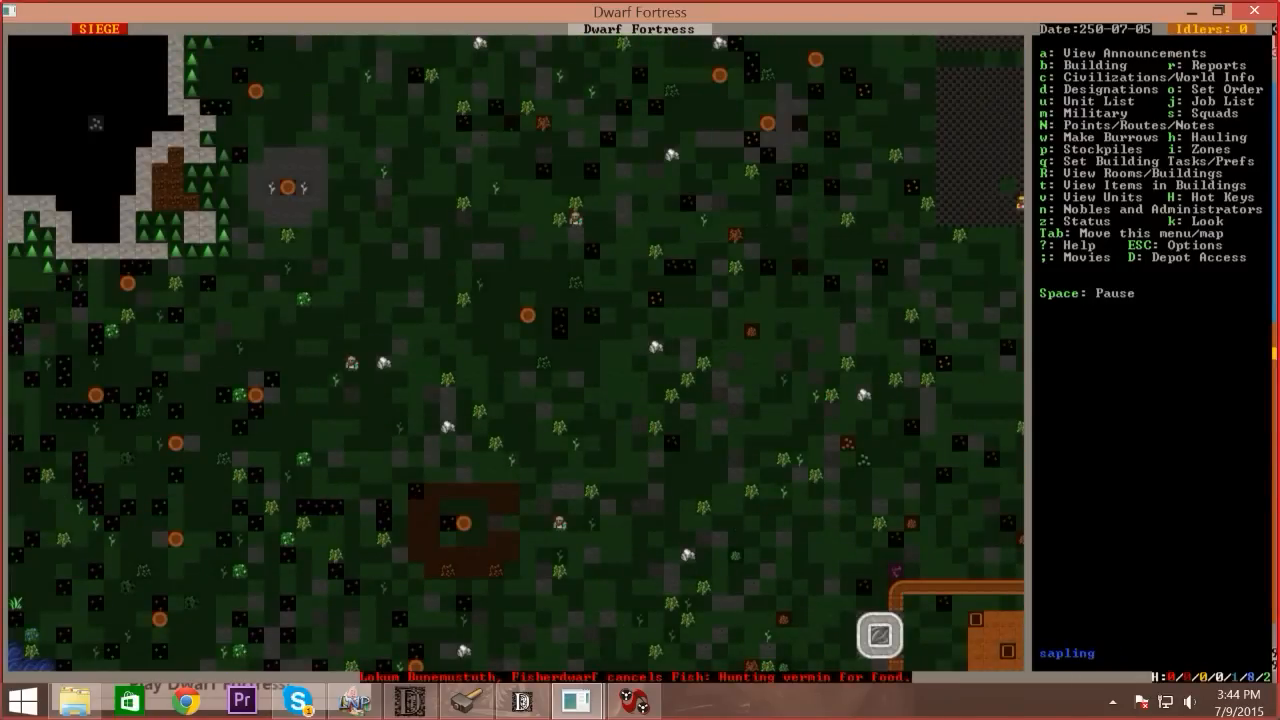
scroll(down, 3)
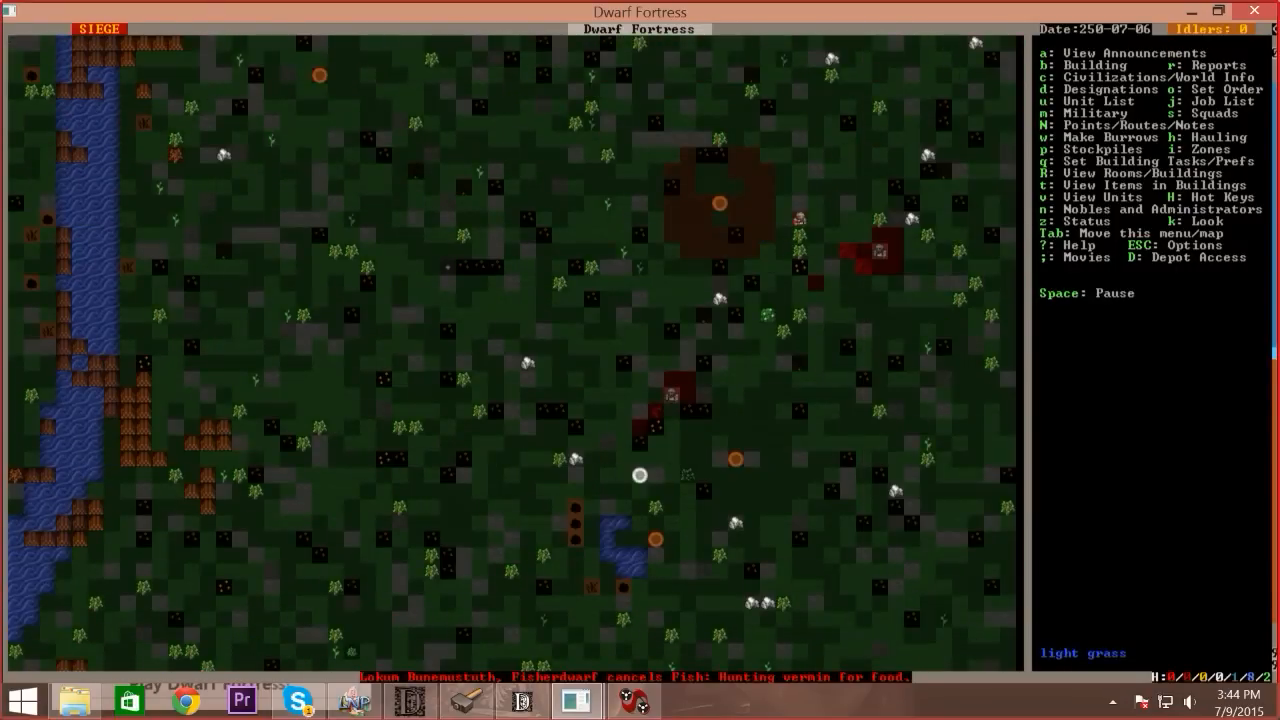
Begin a squad move order toward a grassland spot
key(m)
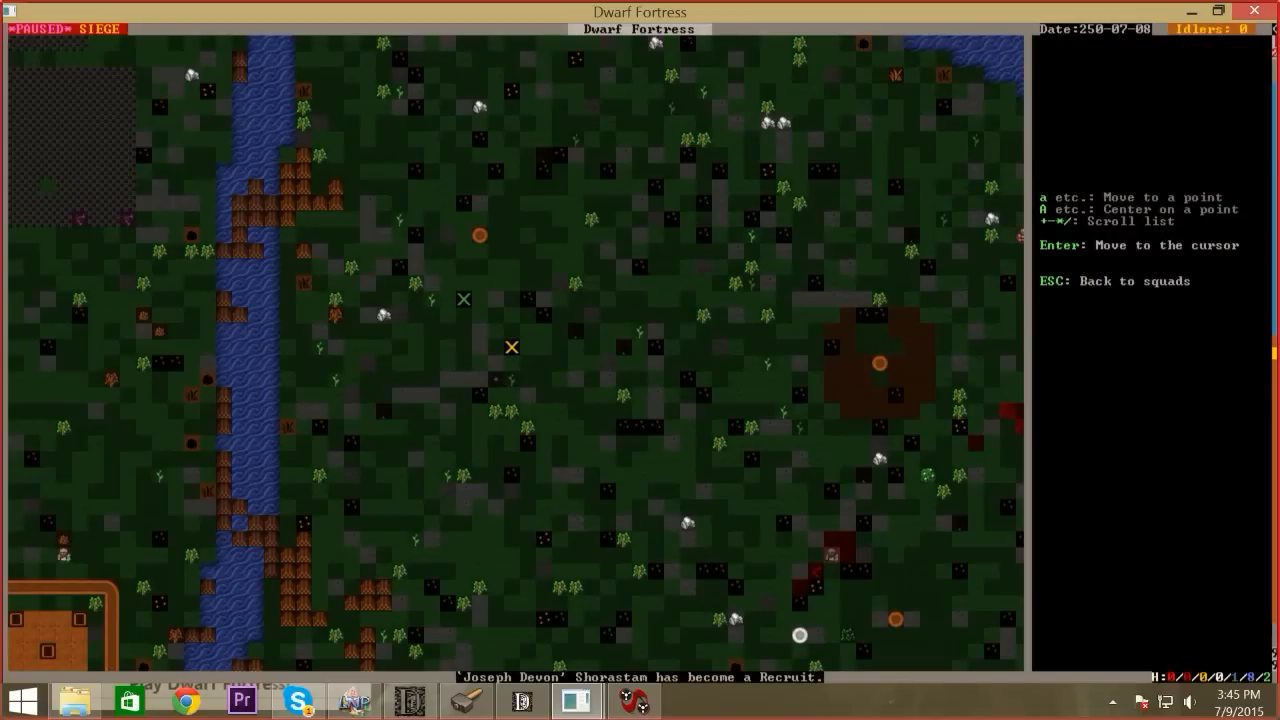
Station The Silvery Goals at the chosen grassland spot and leave the squad orders
key(Down)
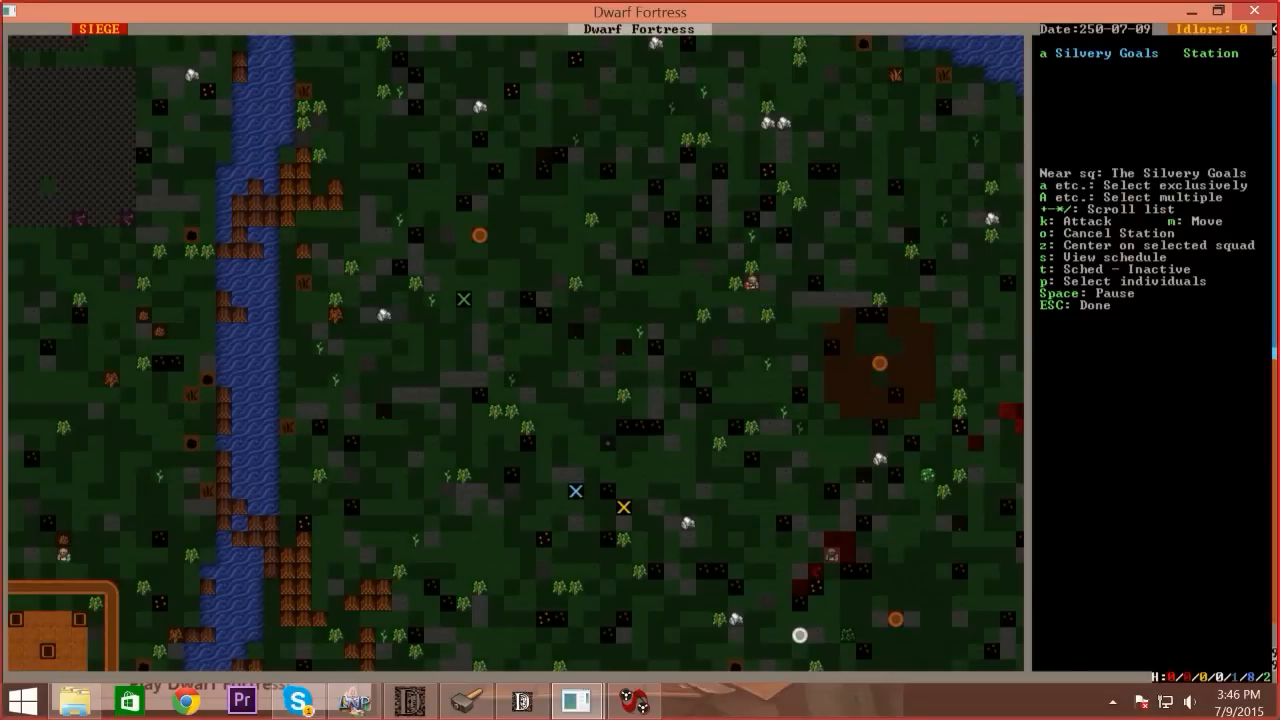
key(Escape)
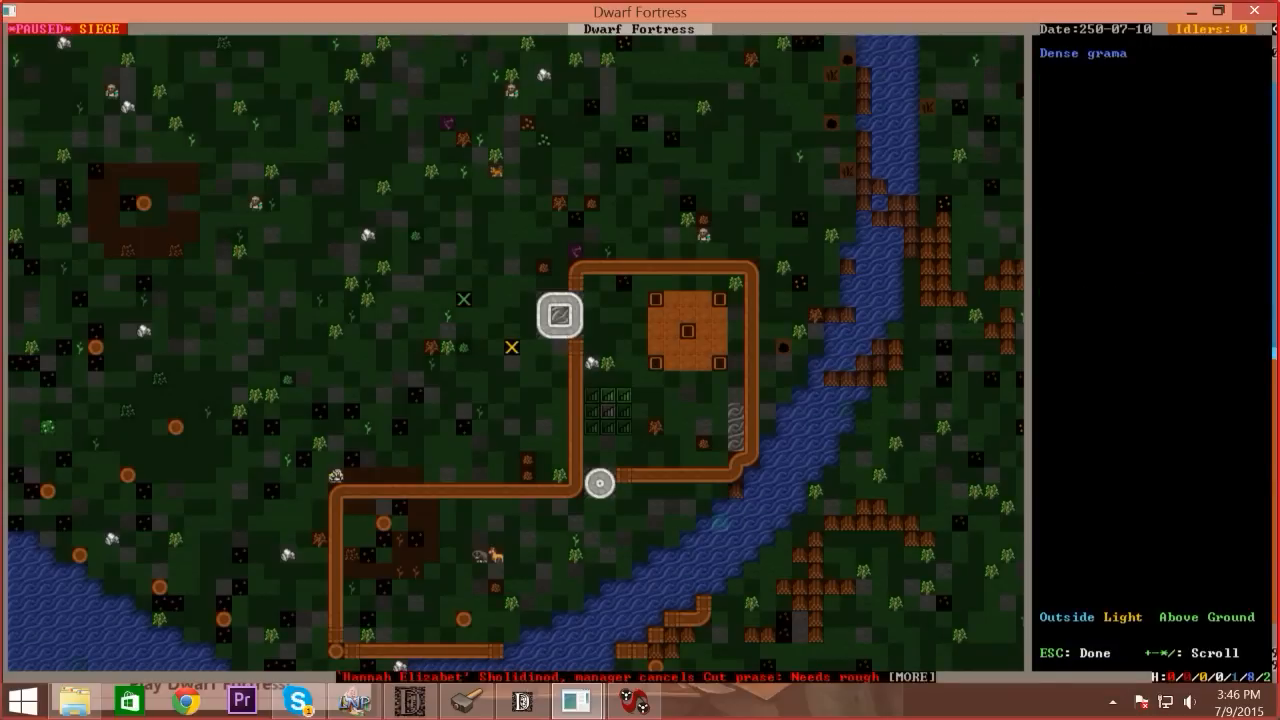
mouse_move(704, 348)
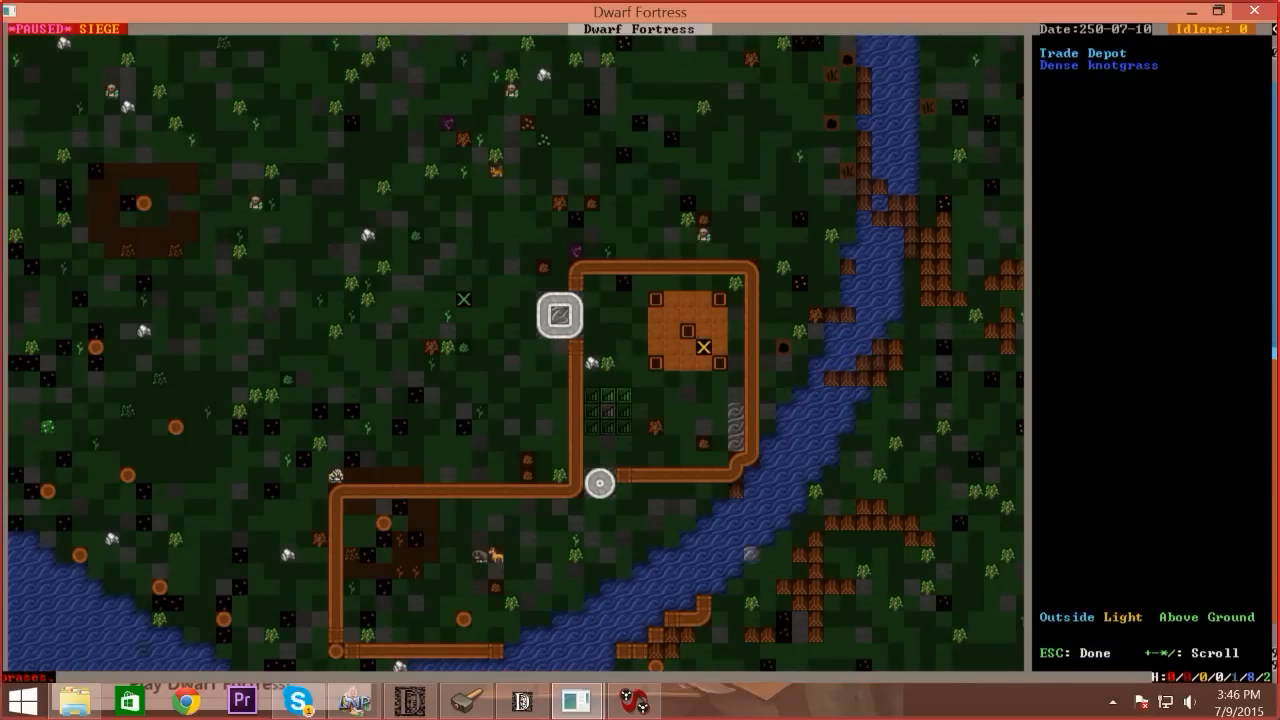
Inspect the Trade Depot tile, then descend to view the underground fortress halls
click(864, 348)
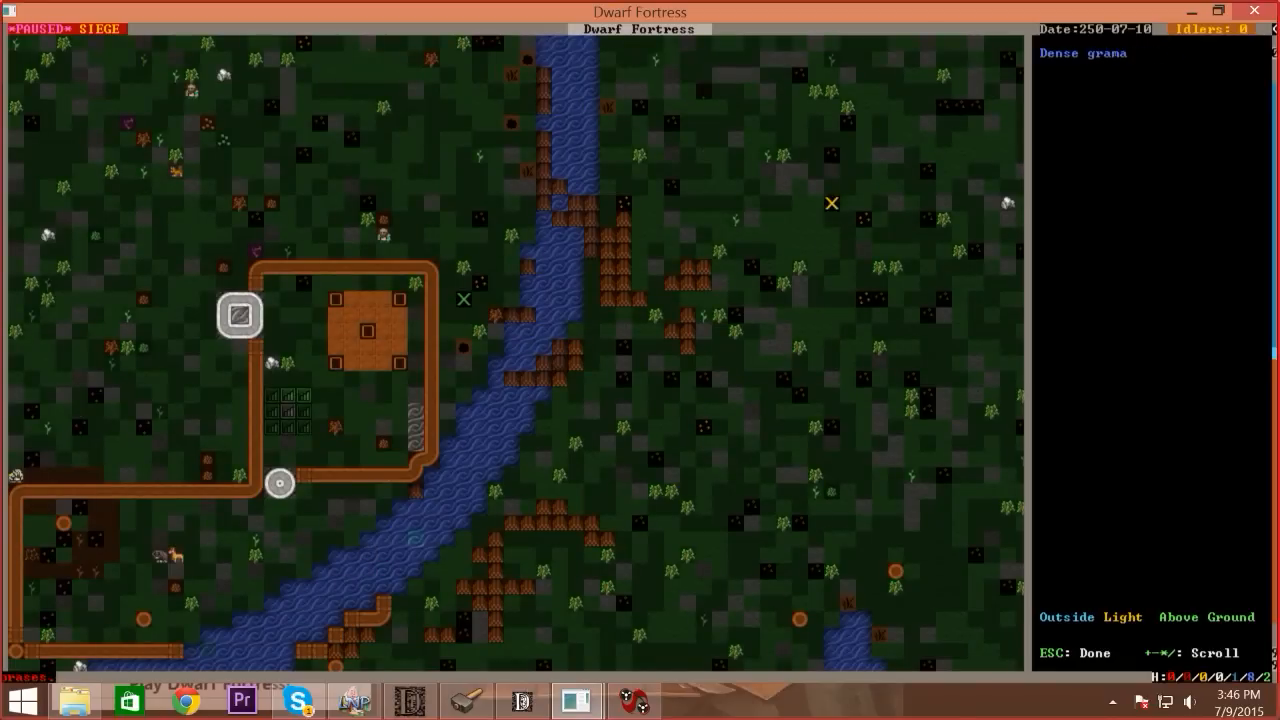
scroll(down, 3)
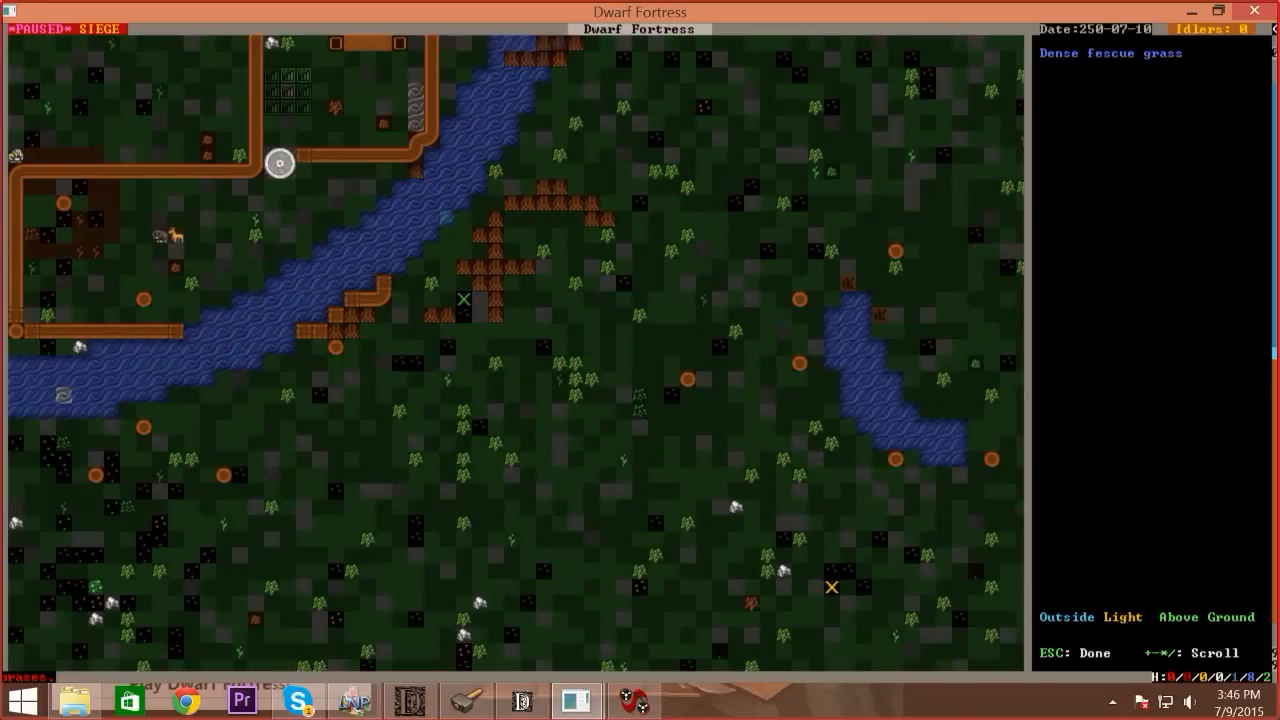
scroll(down, 3)
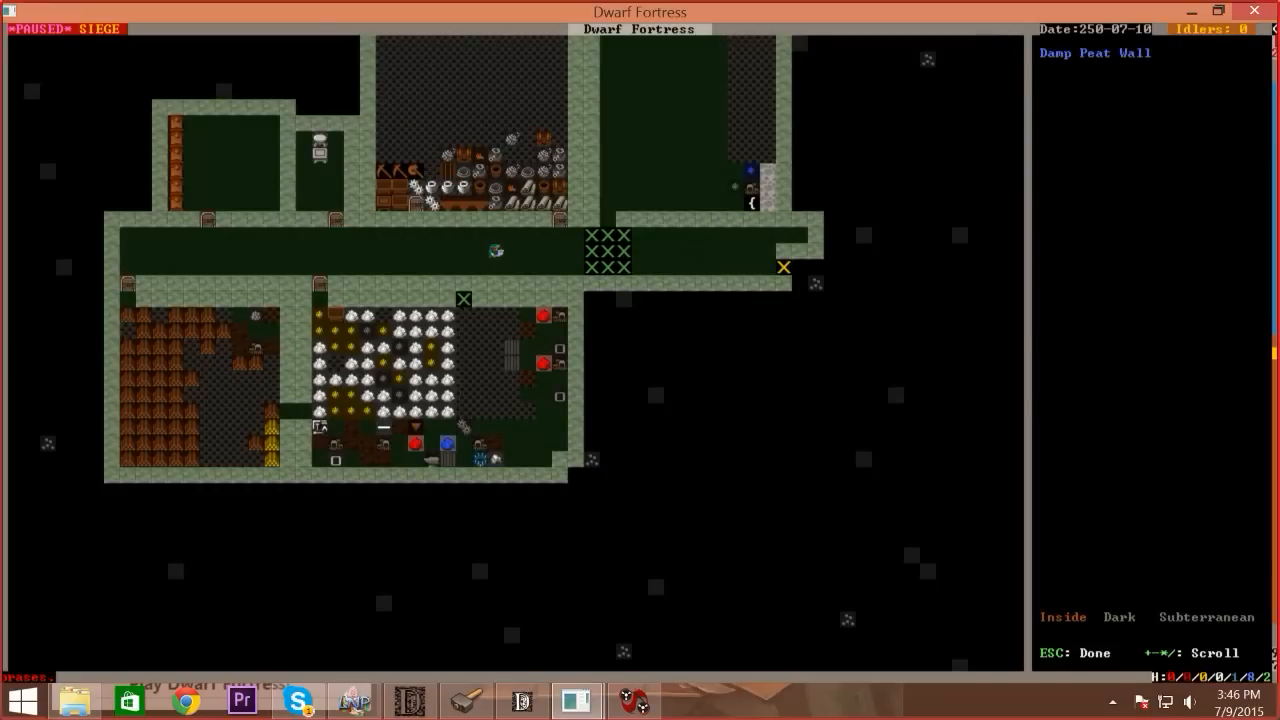
mouse_move(800, 236)
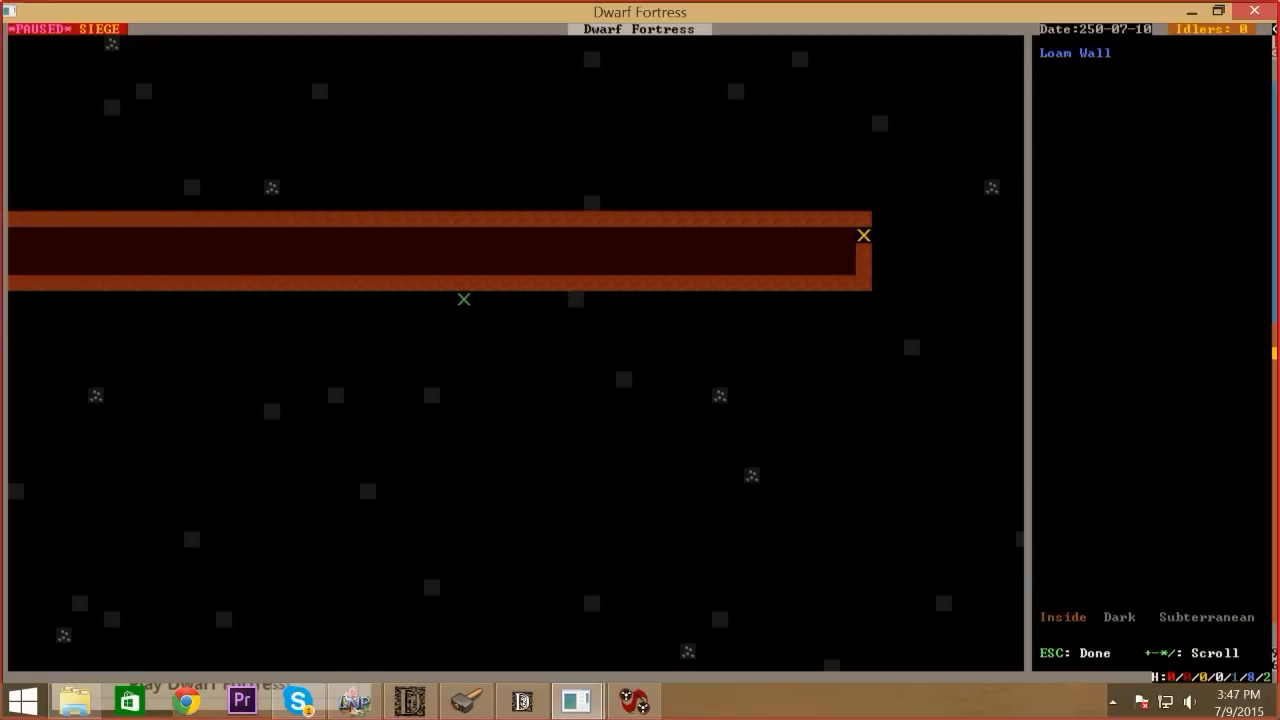
key(b)
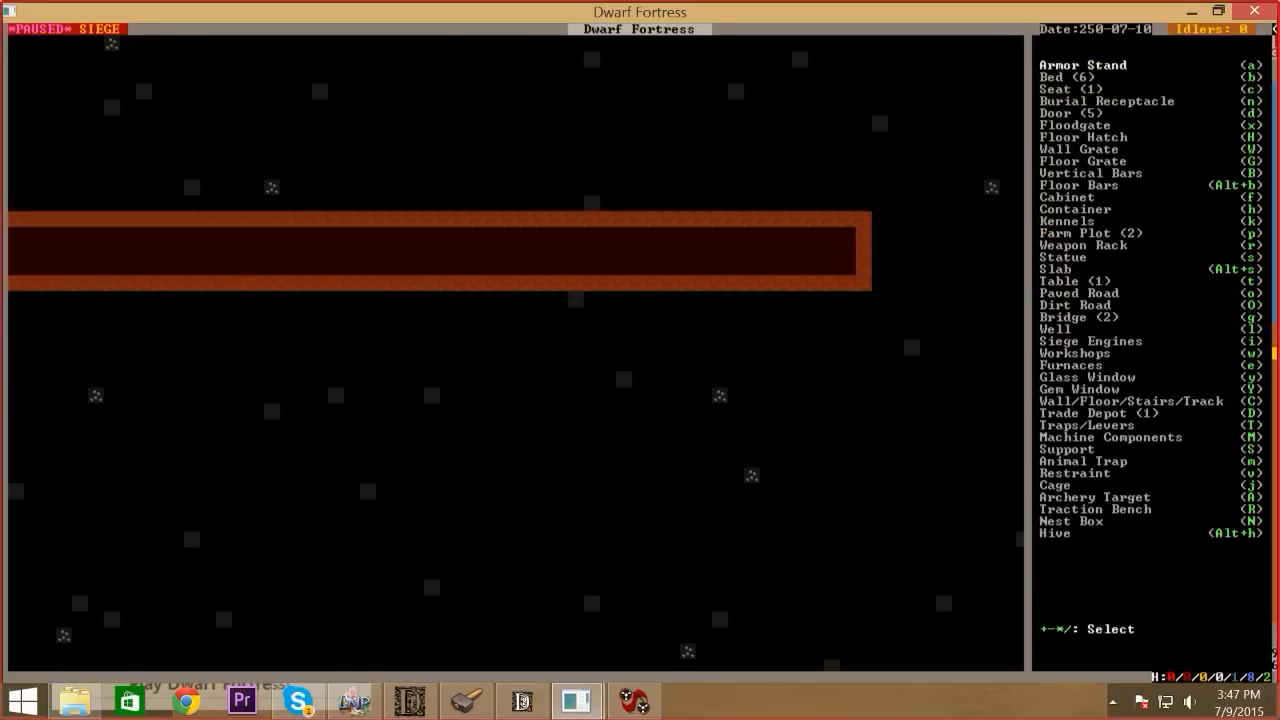
key(s)
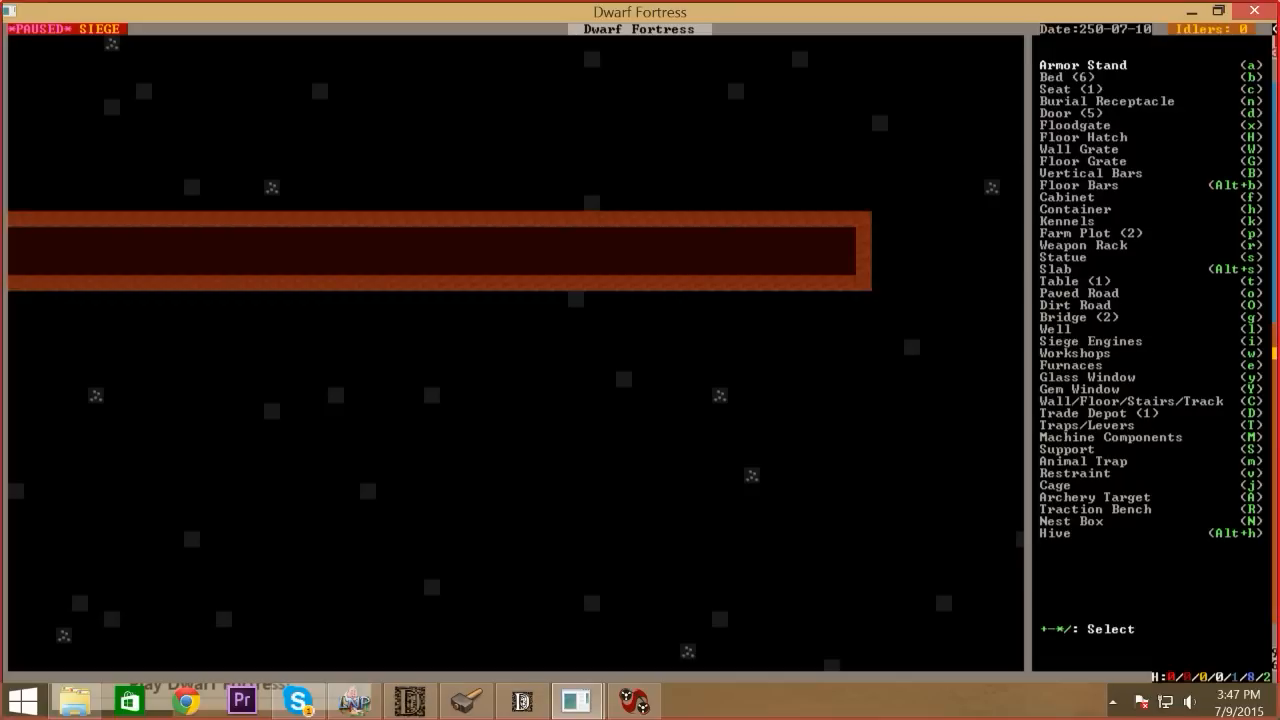
key(m)
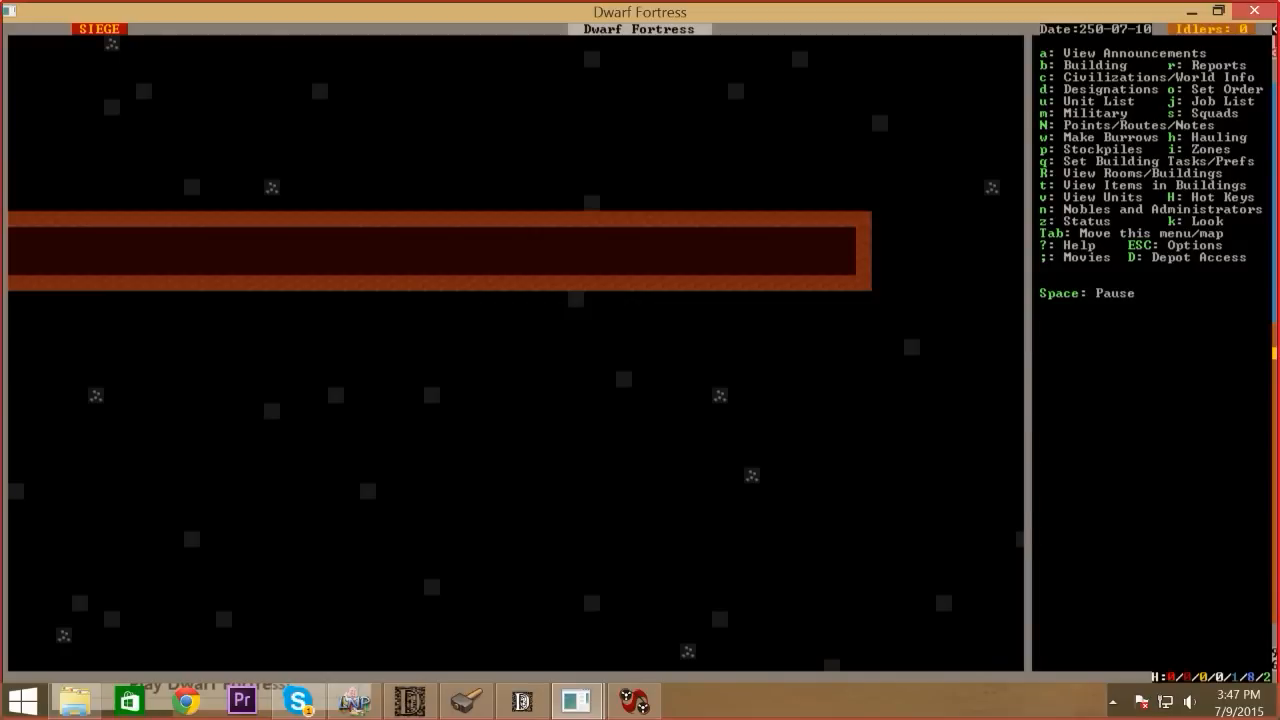
key(d)
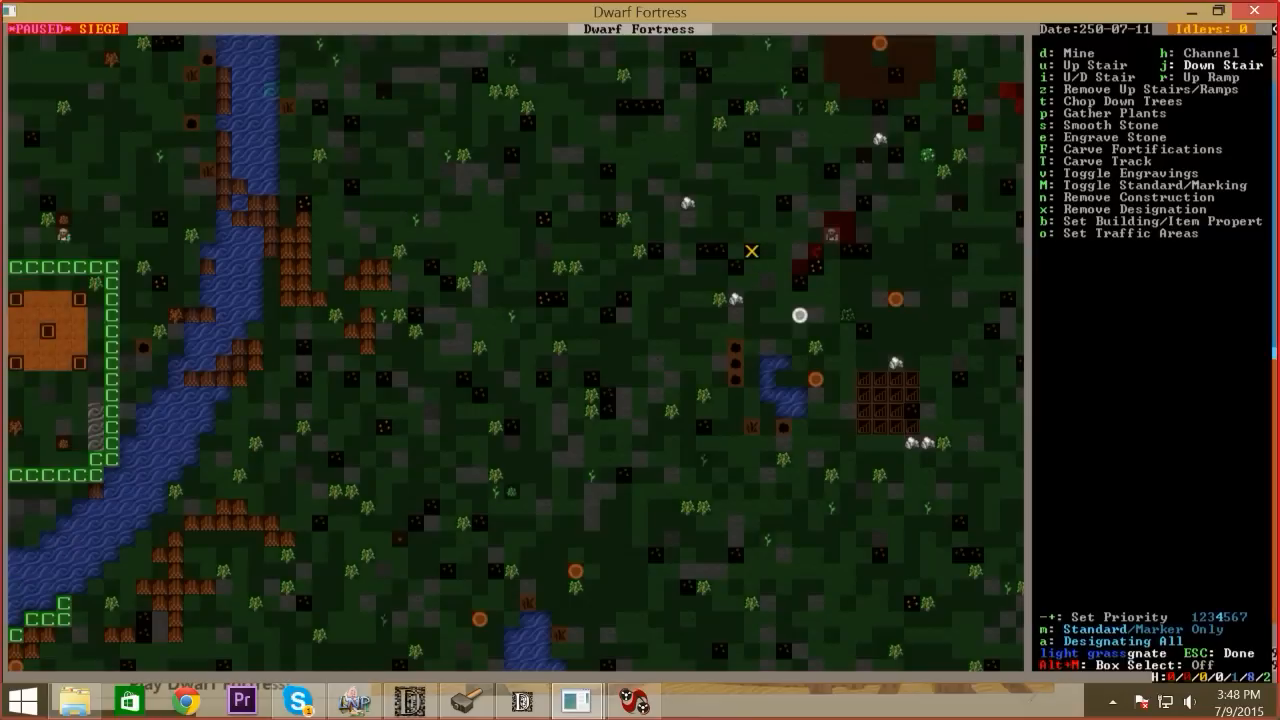
Leave the Designations menu unmarked and return to the riverside surface map
key(up)
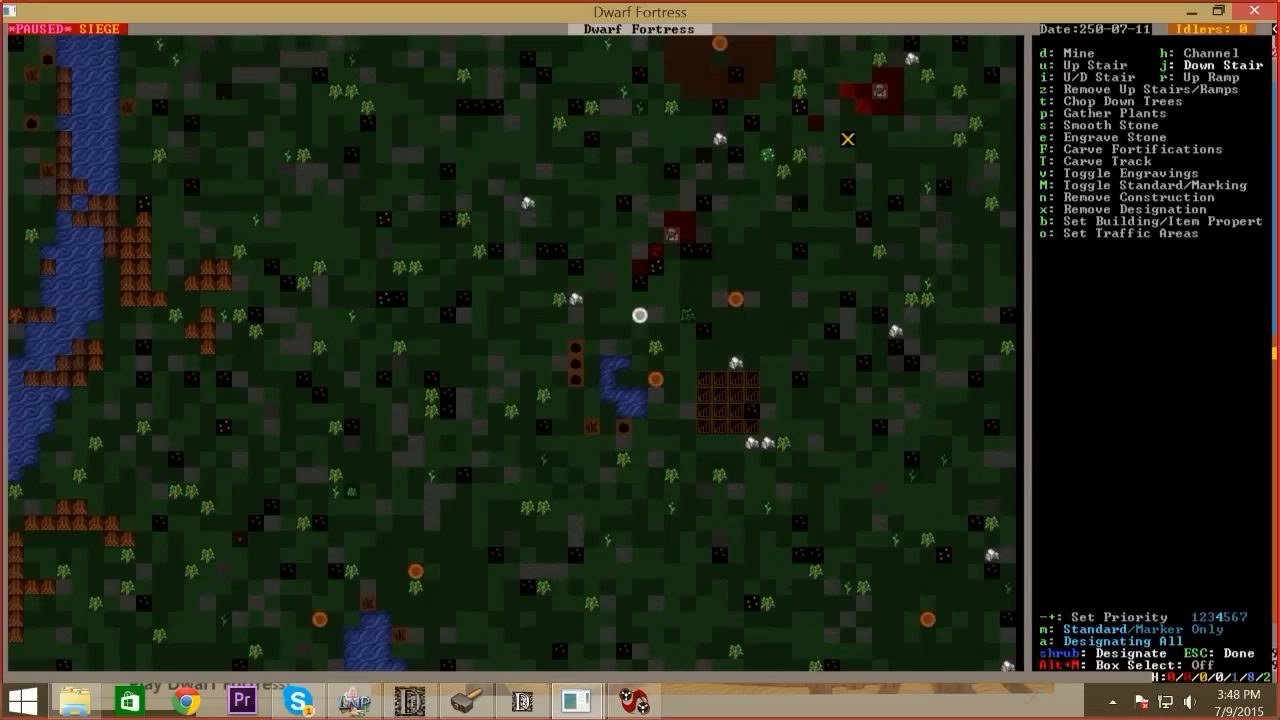
key(Escape)
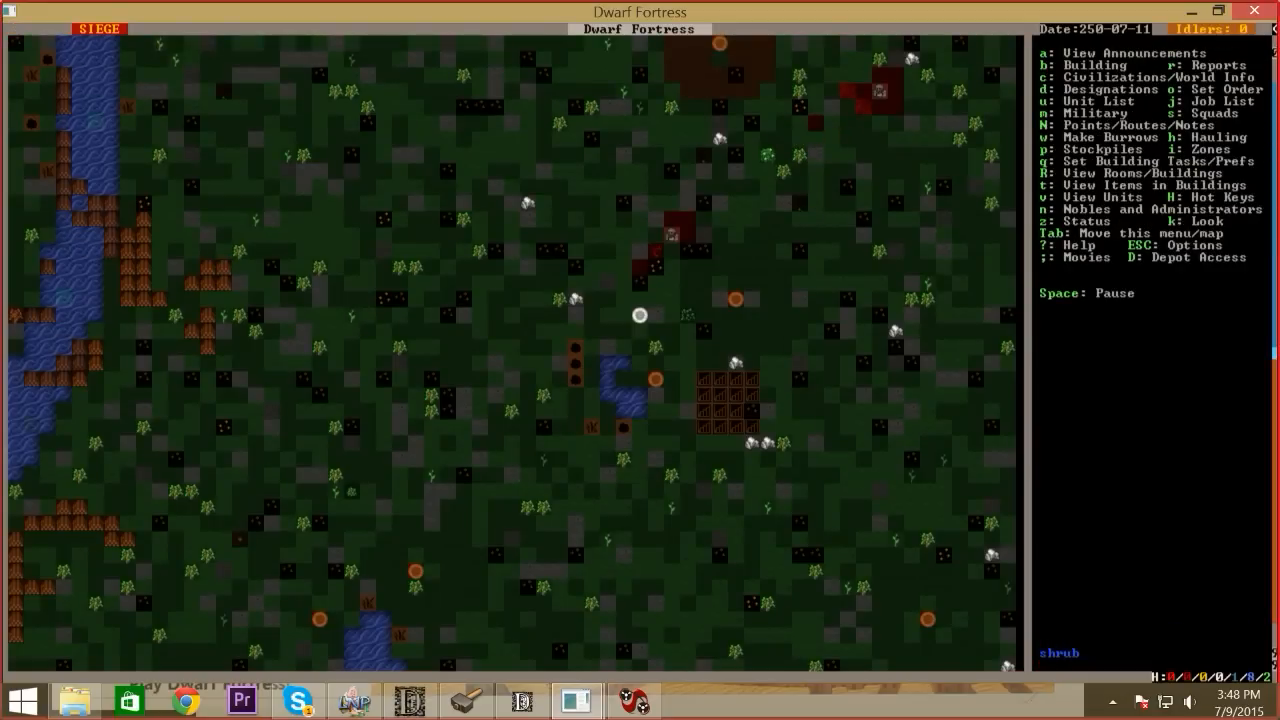
scroll(down, 3)
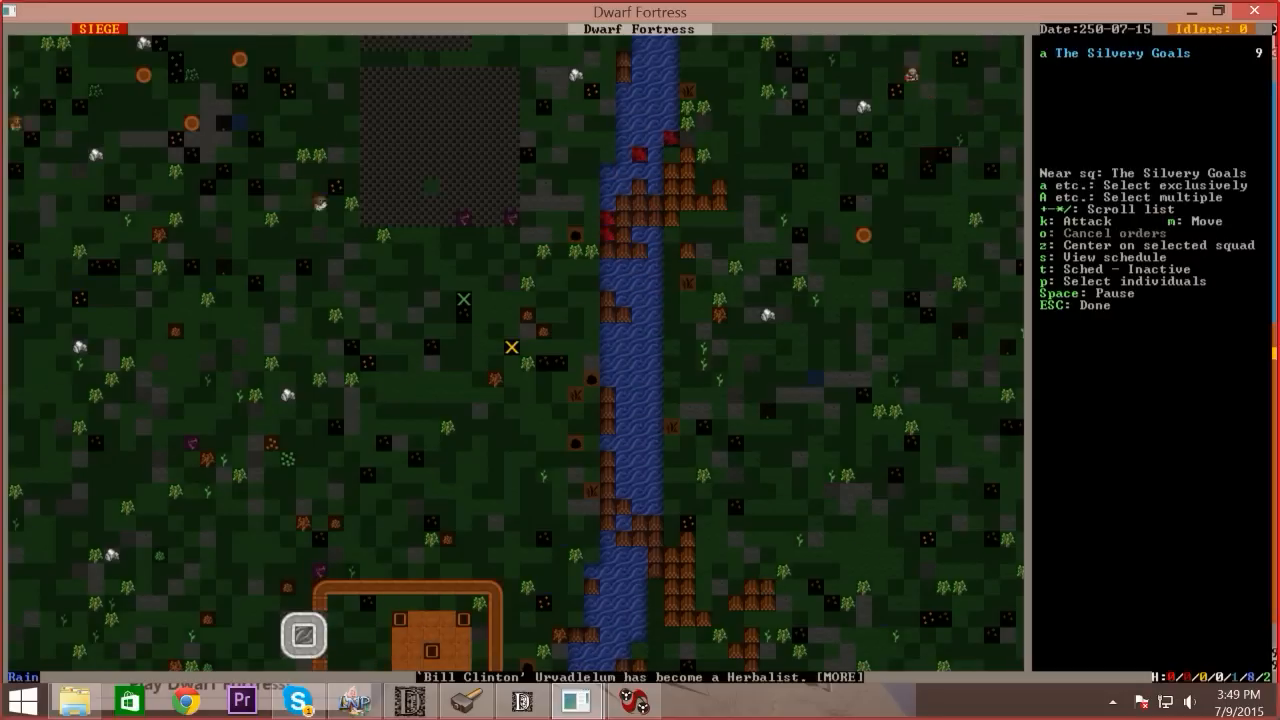
Dismiss The Silvery Goals squad panel, returning to the main menu over the walled road
key(Escape)
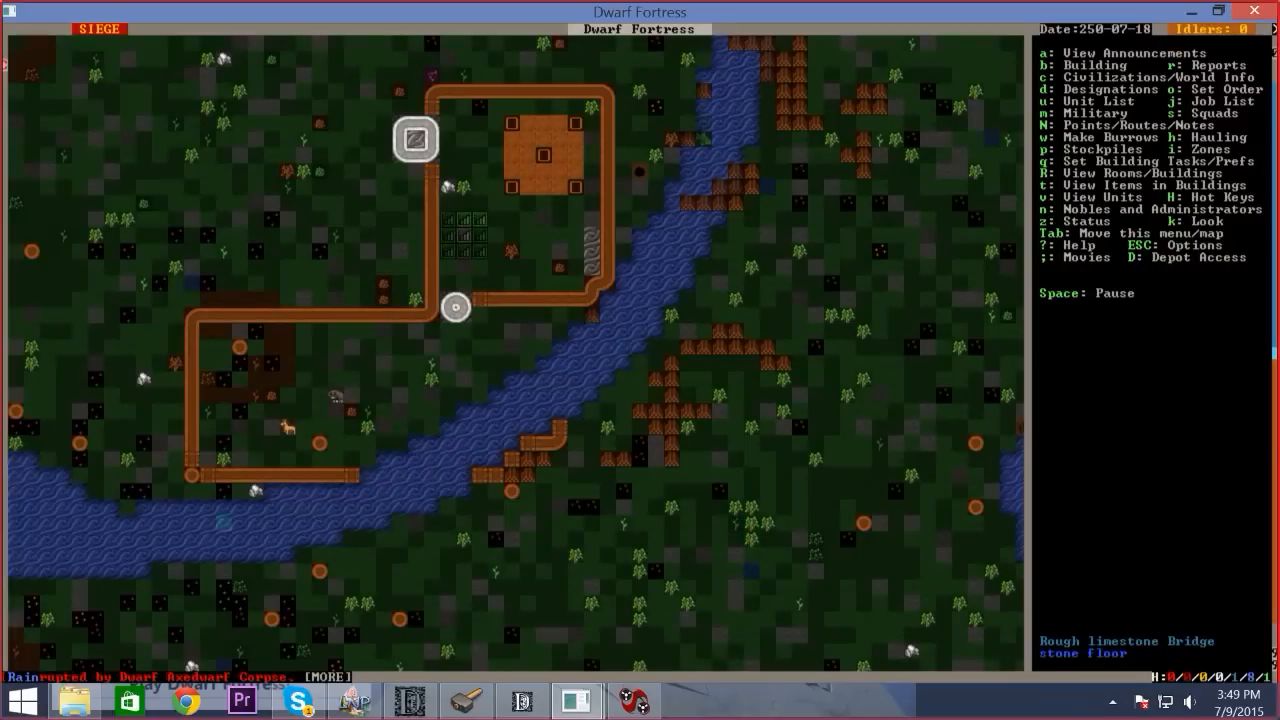
Scroll the map back toward the trade depot as the carve-stair job is cancelled
scroll(down, 3)
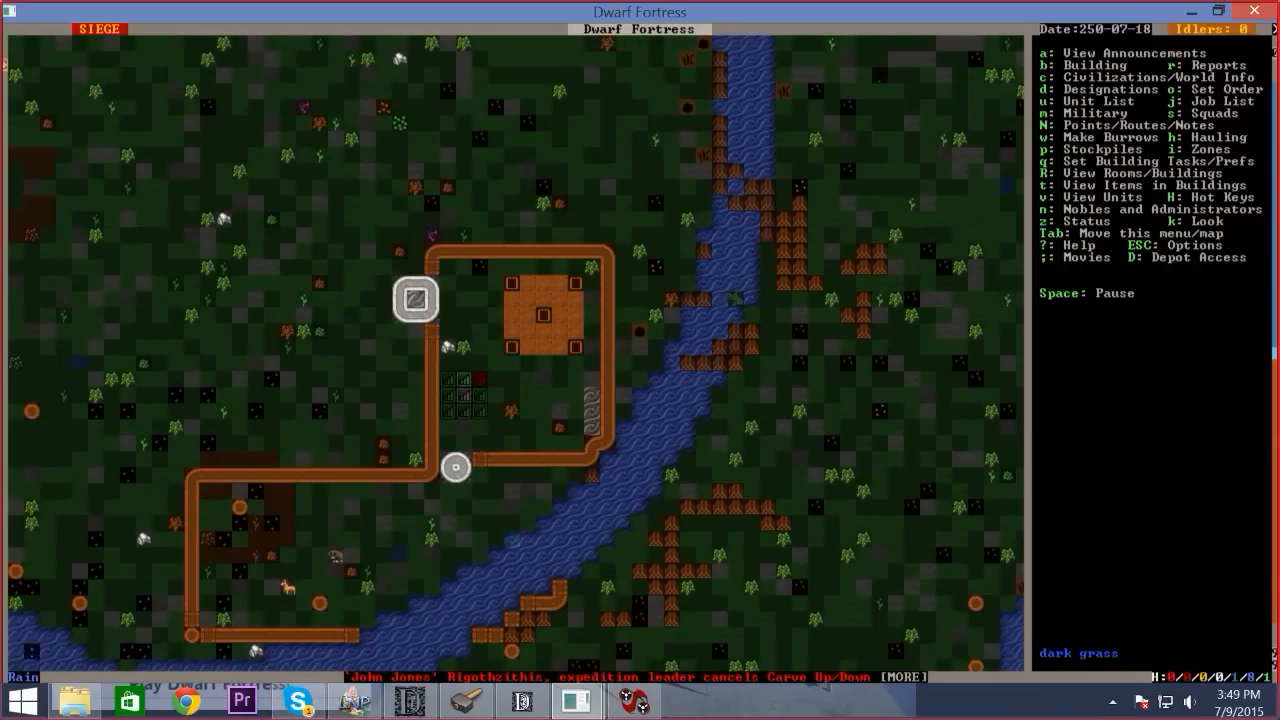
Give The Silvery Goals squad a kill order on the axedwarf near the trade depot
key(space)
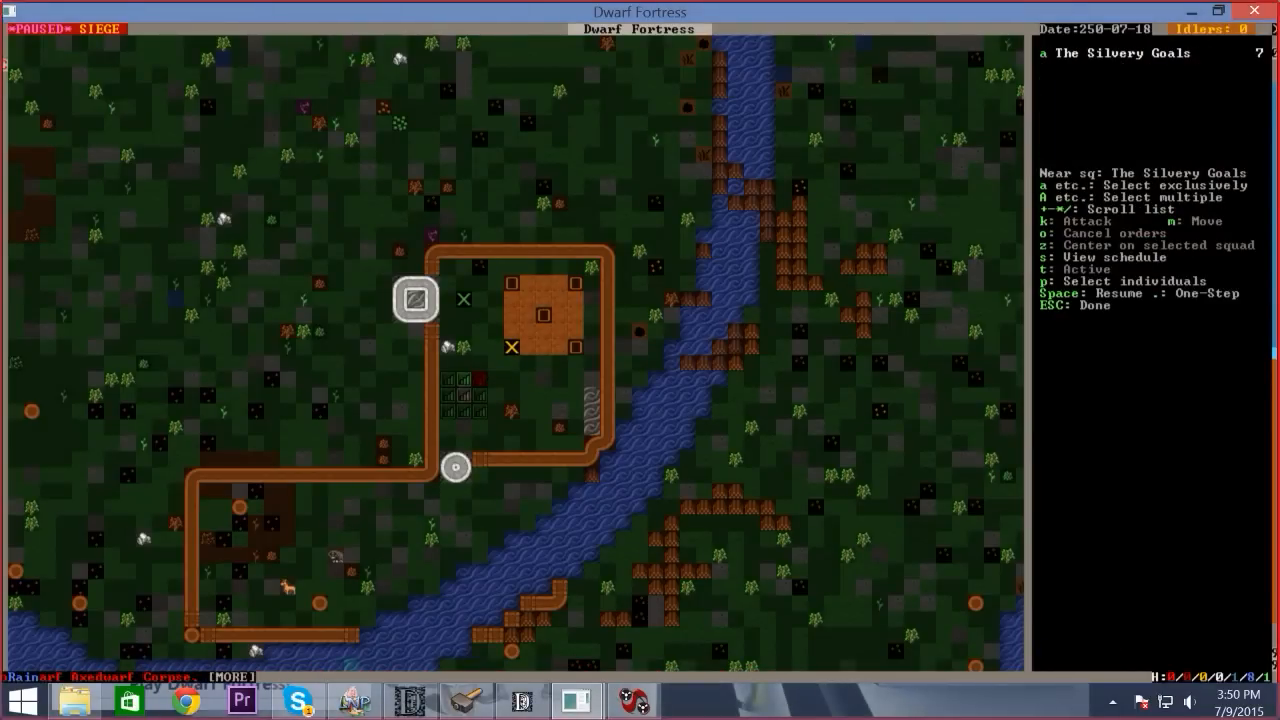
key(t)
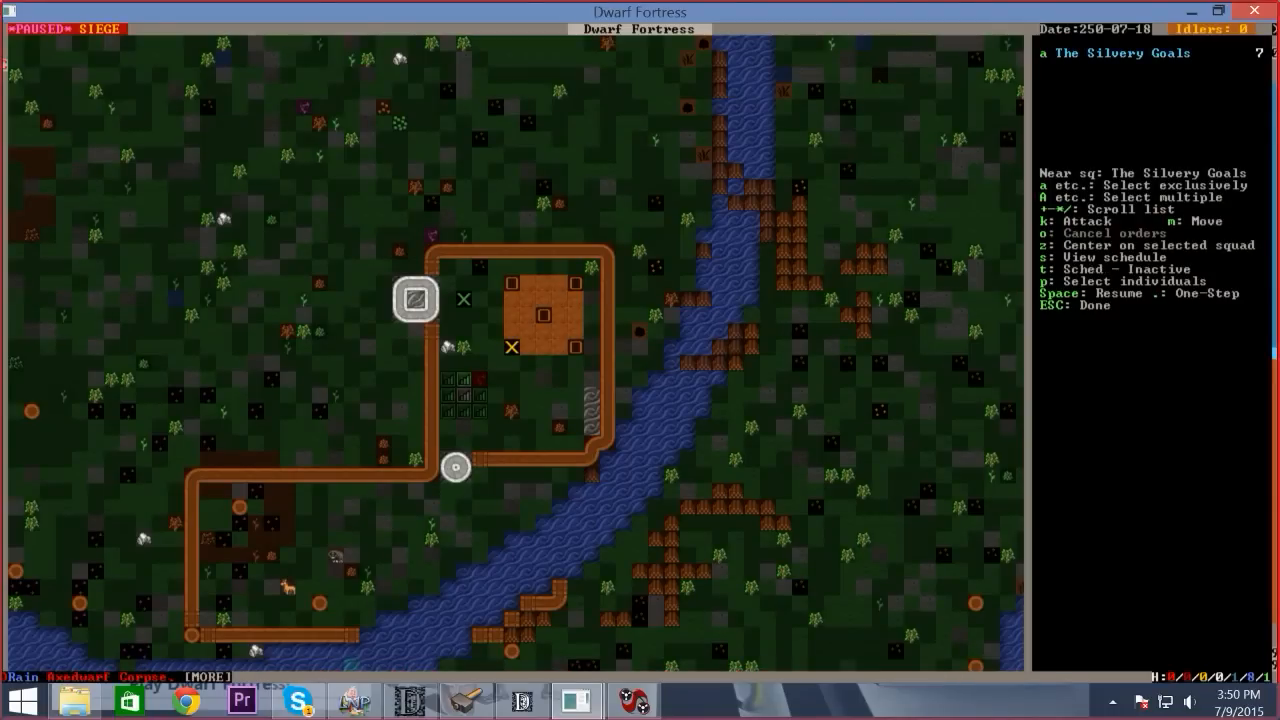
key(k)
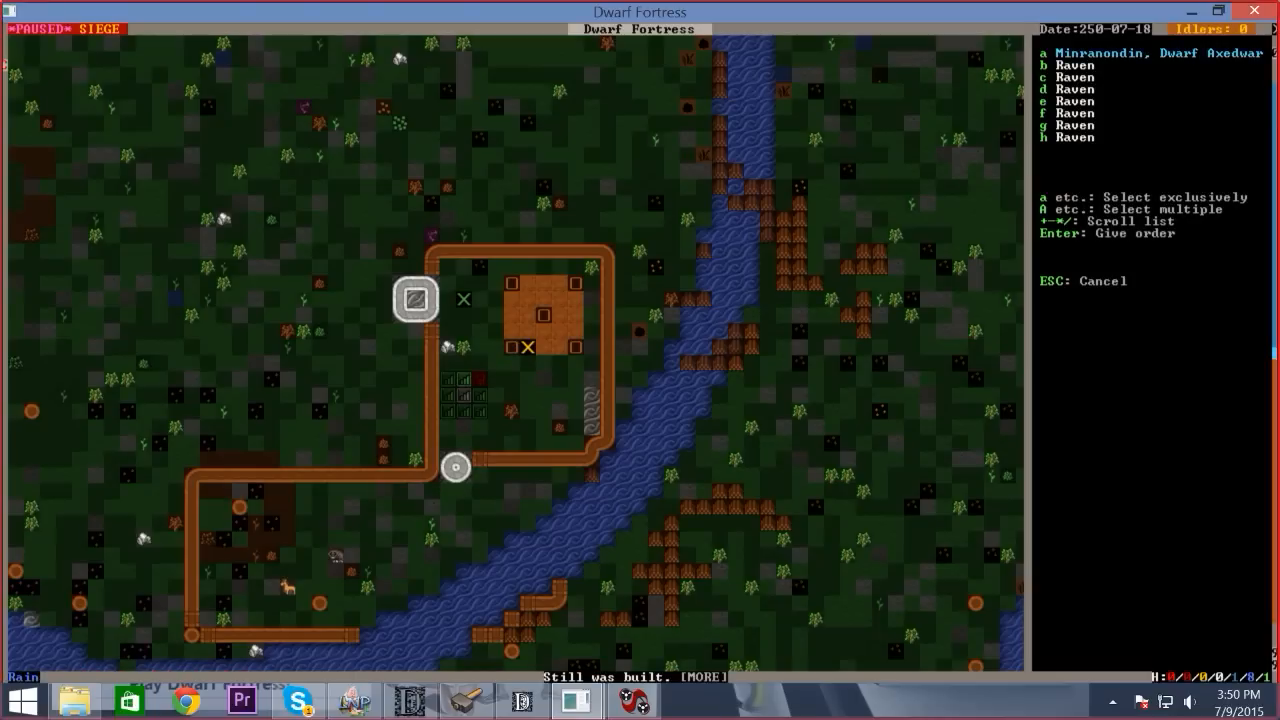
key(Return)
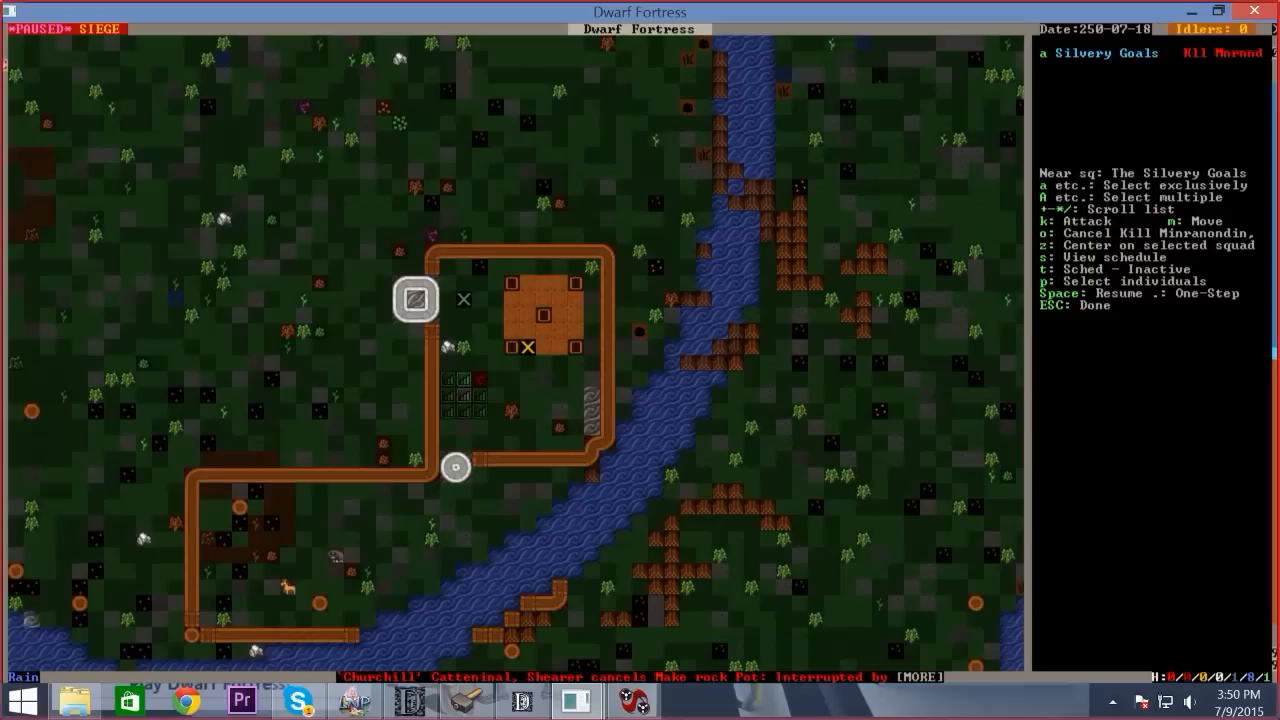
key(space)
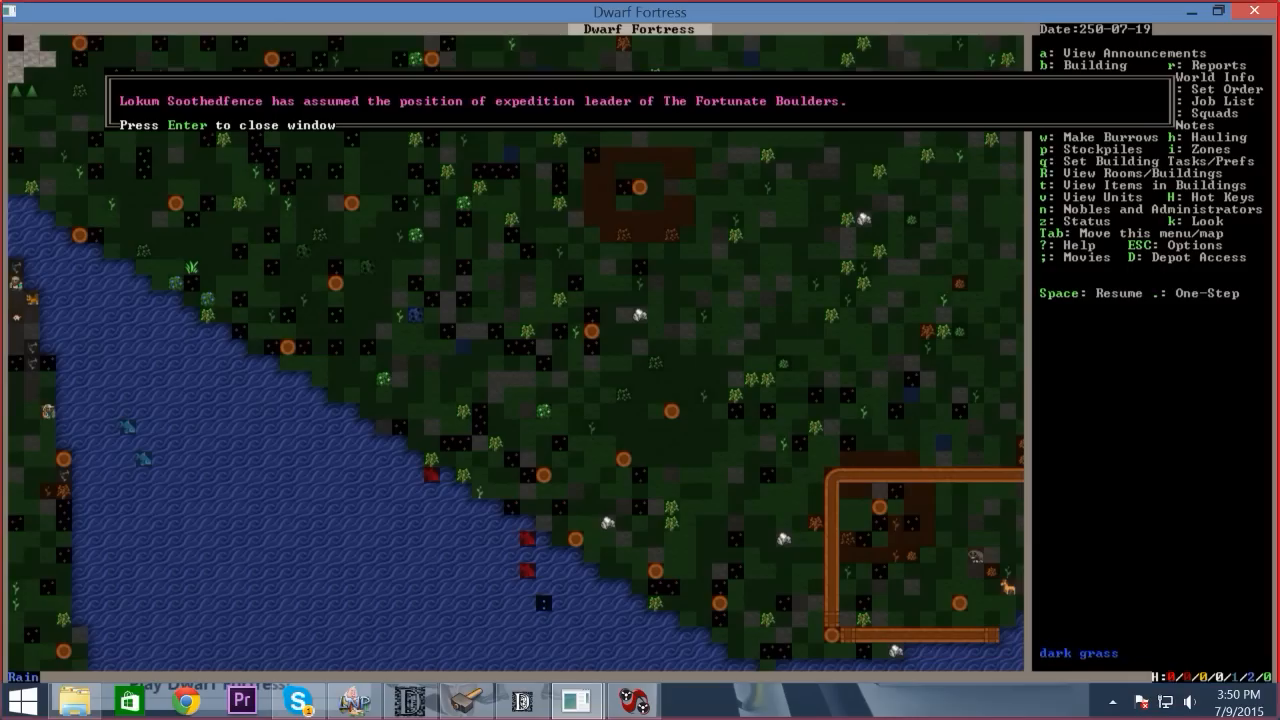
Dismiss the announcement naming the new expedition leader and return to the map
key(Return)
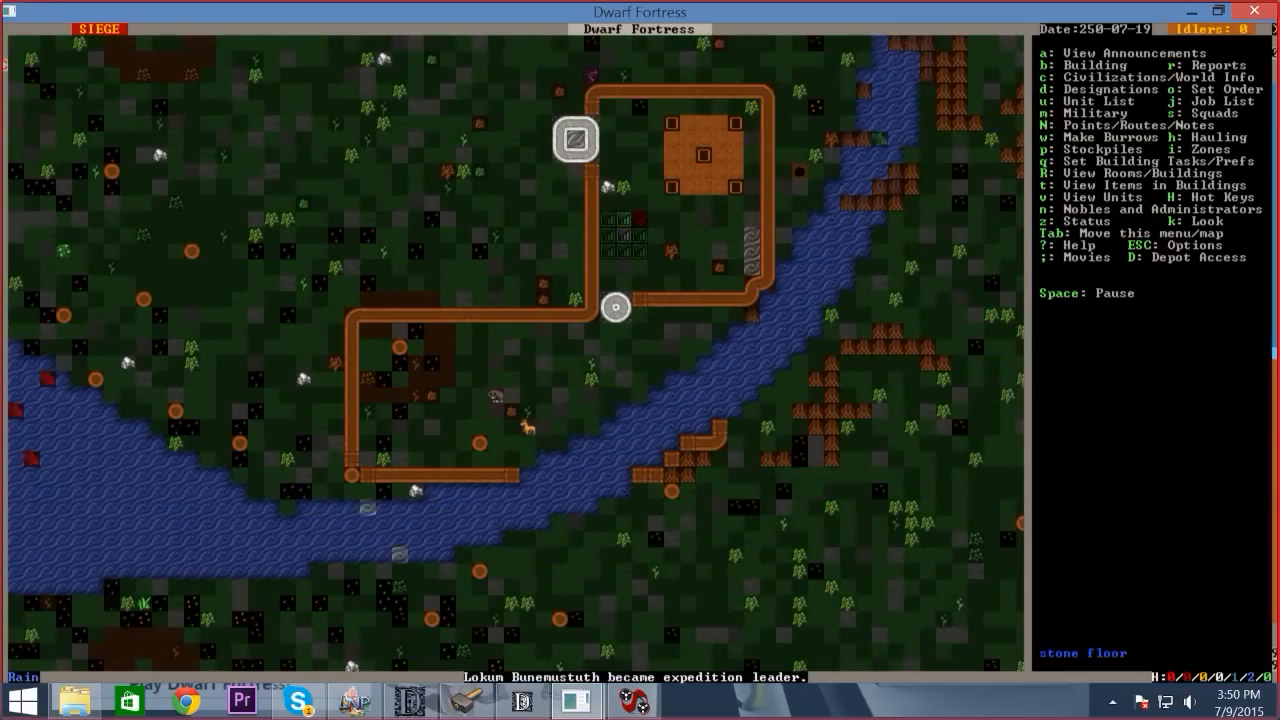
Review the Units roster: pets, others, the eleven dead, and the three surviving citizens
key(u)
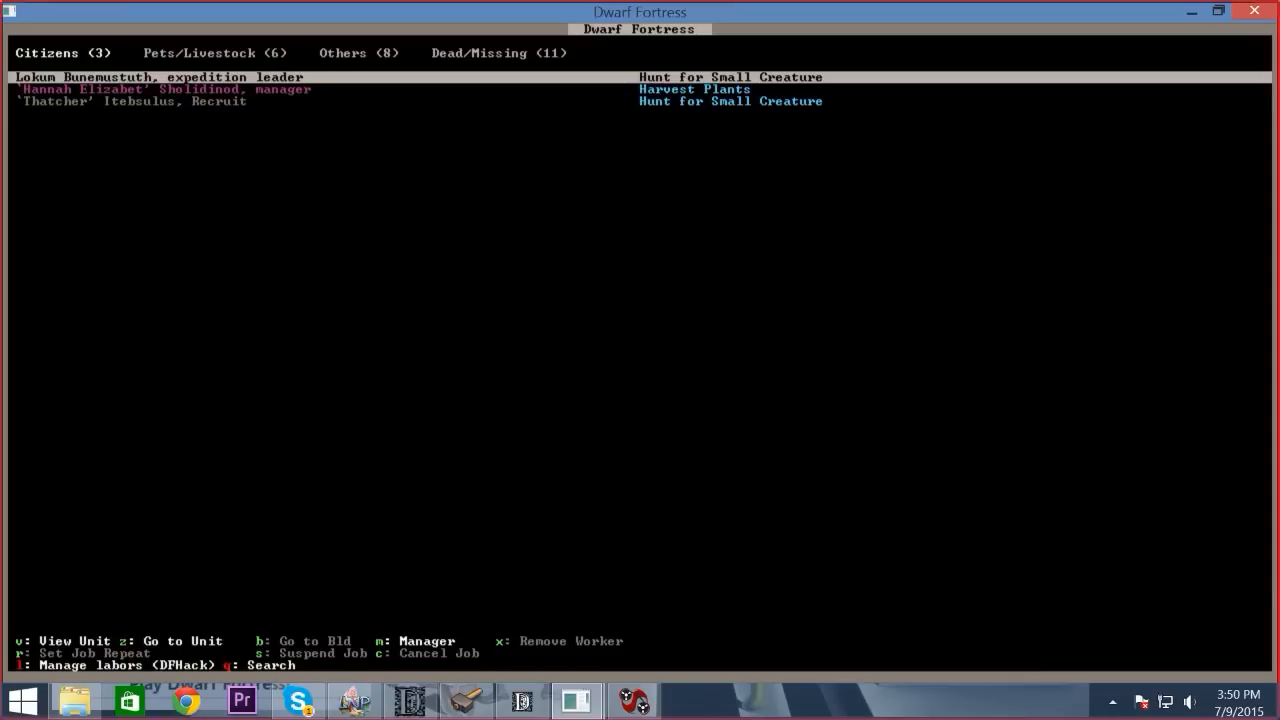
click(212, 52)
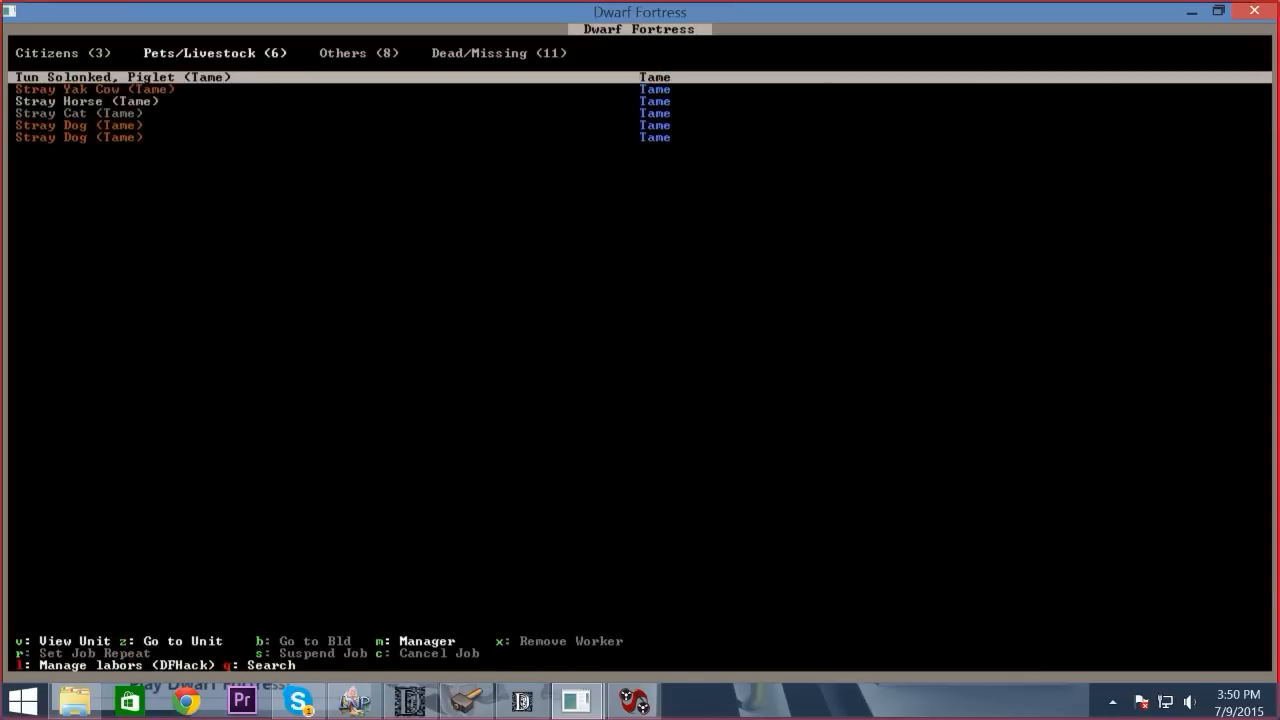
click(356, 52)
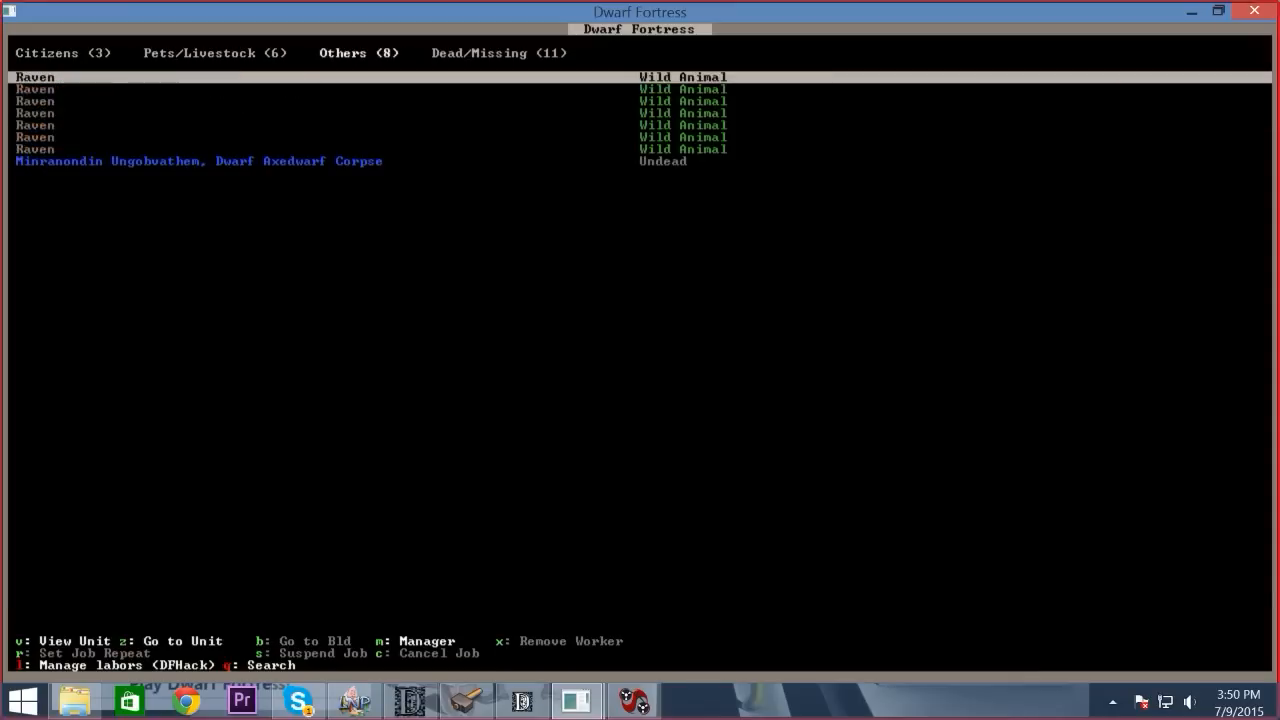
click(500, 52)
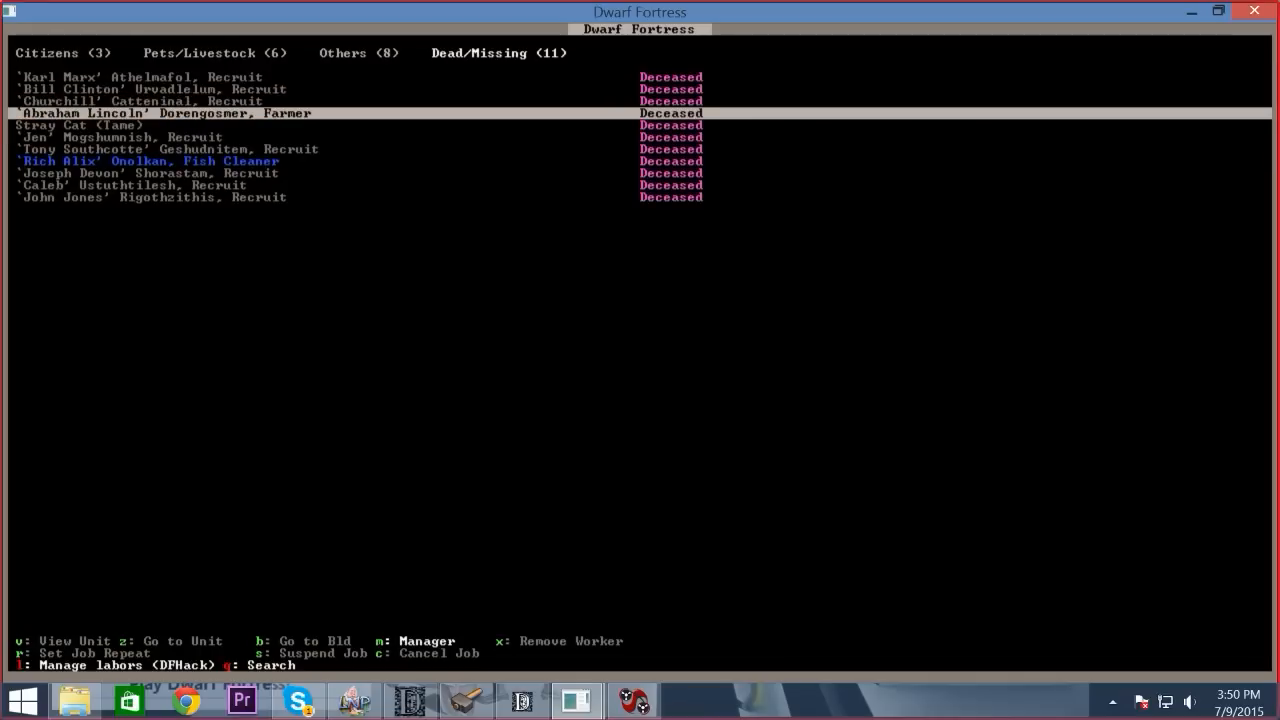
key(Down)
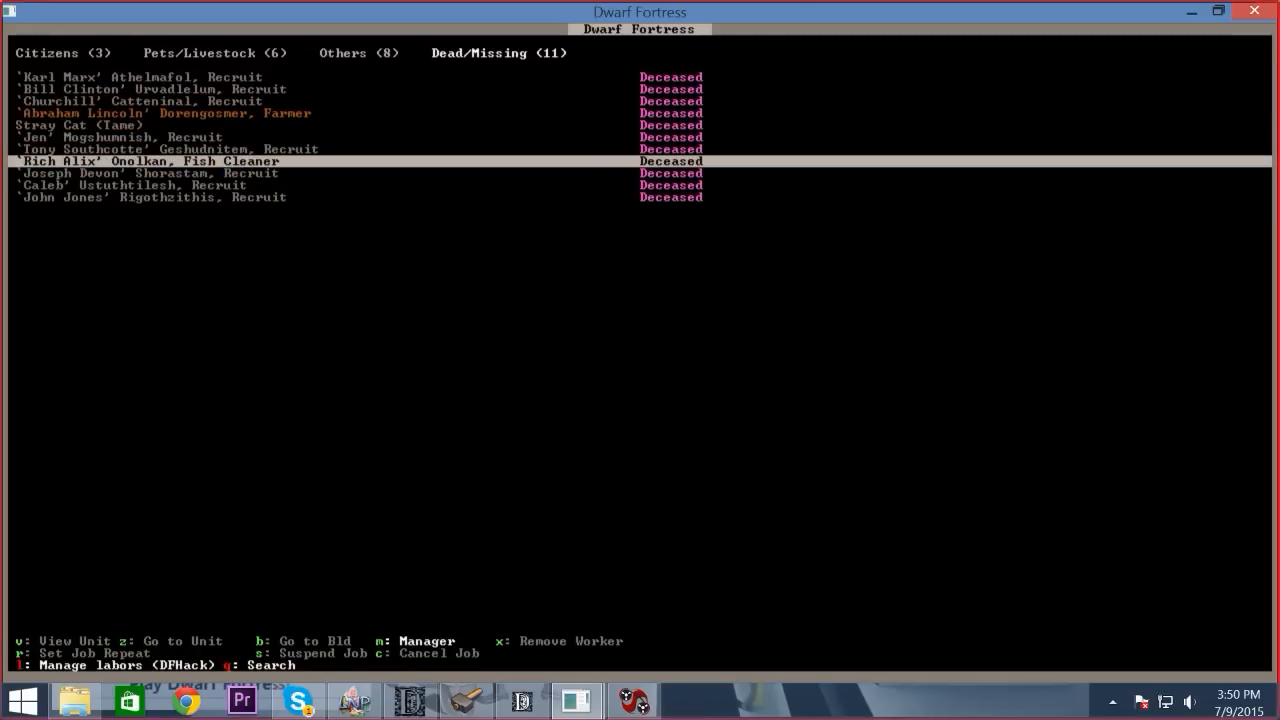
click(48, 52)
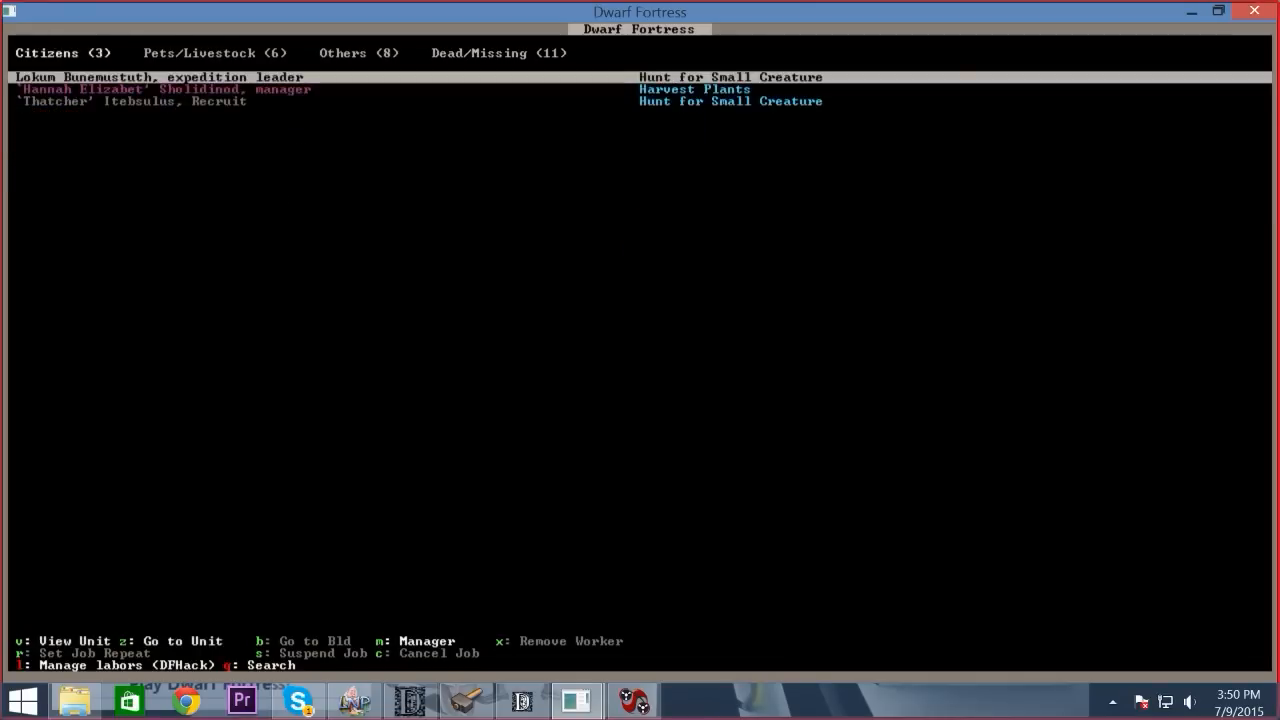
Select the Dwarf Axedwarf Corpse under Others and center the map on it
click(356, 52)
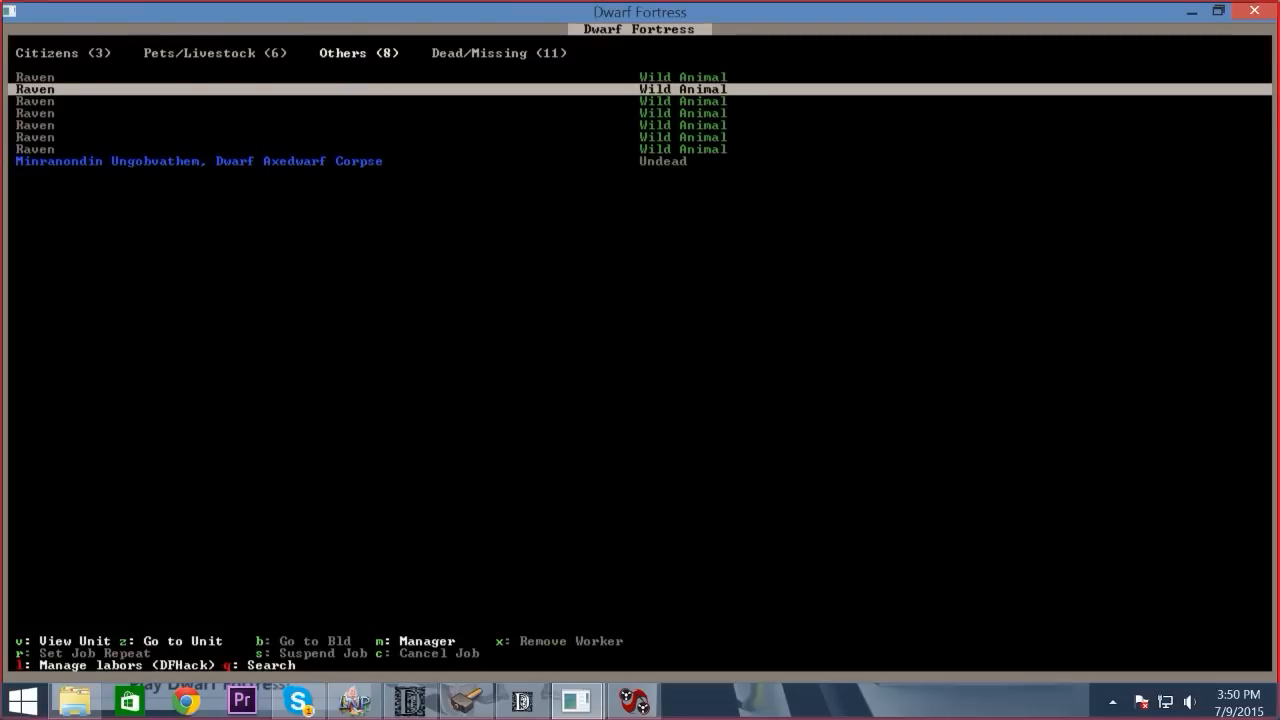
key(down)
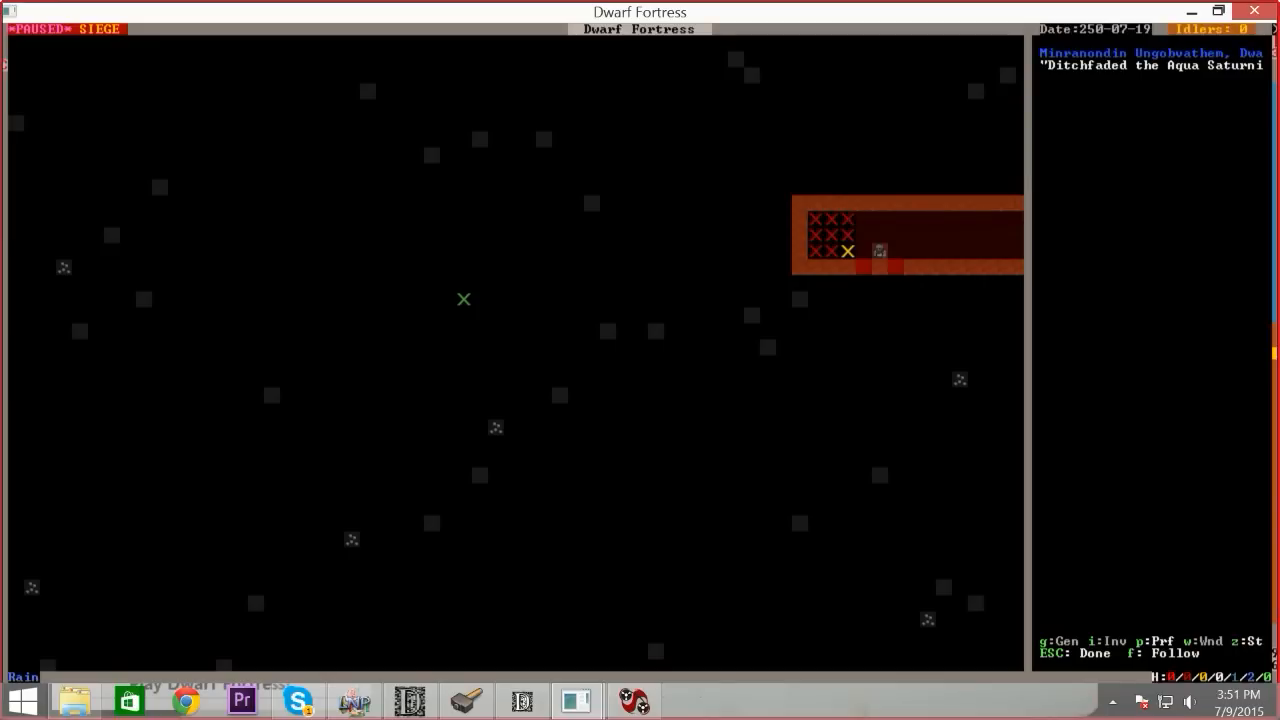
Browse the fighting entries in Reports, then return to the besieged map
key(Escape)
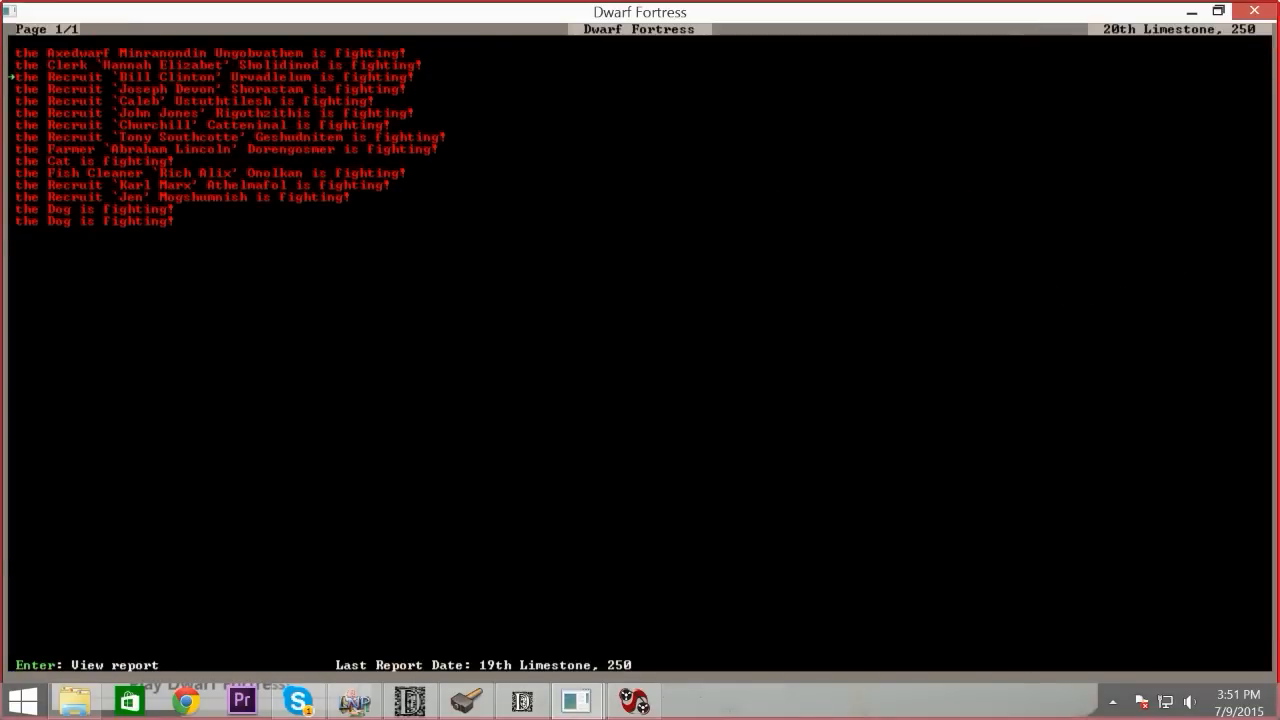
key(Return)
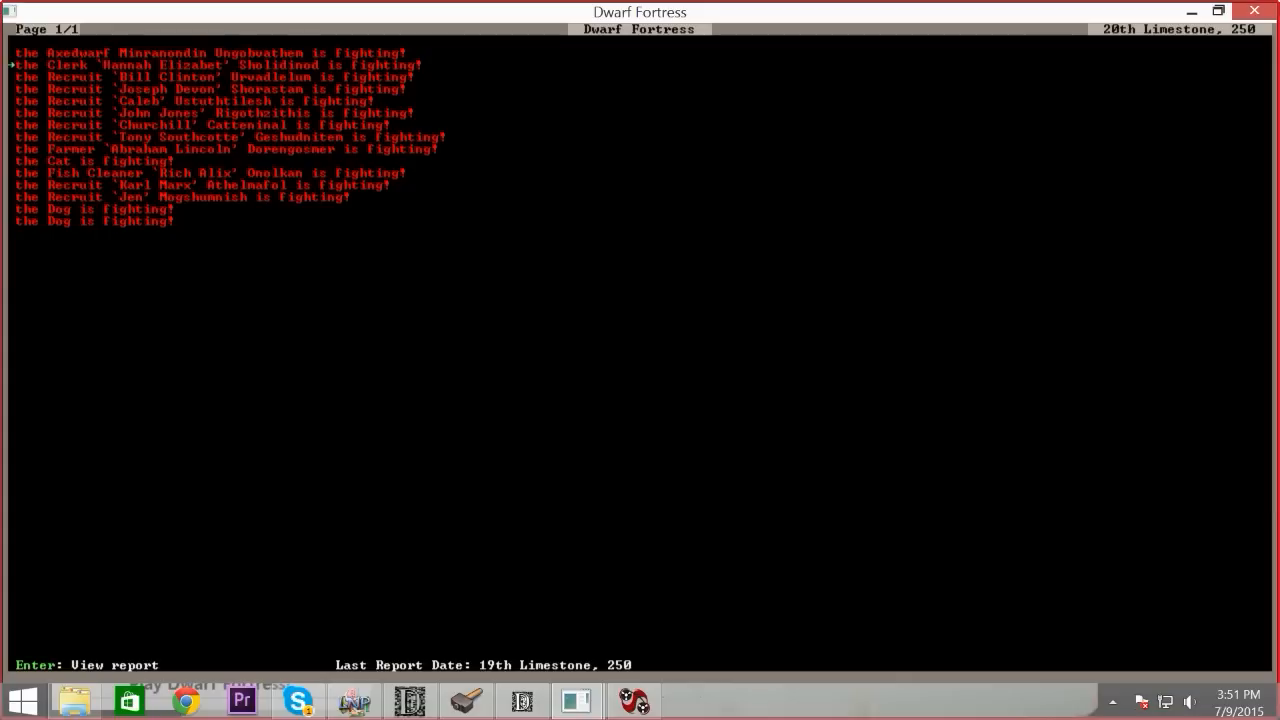
key(Escape)
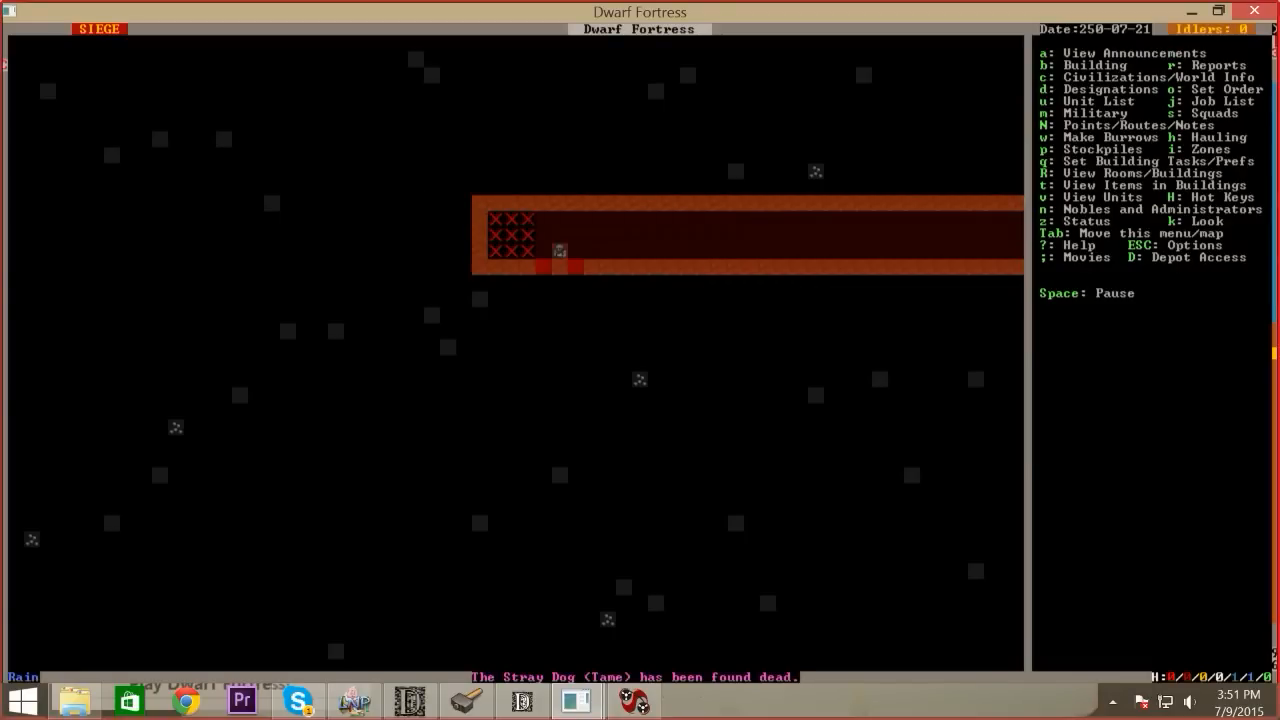
Pan across the lake and trade depot surface, then drop to the underground fortress halls
key(k)
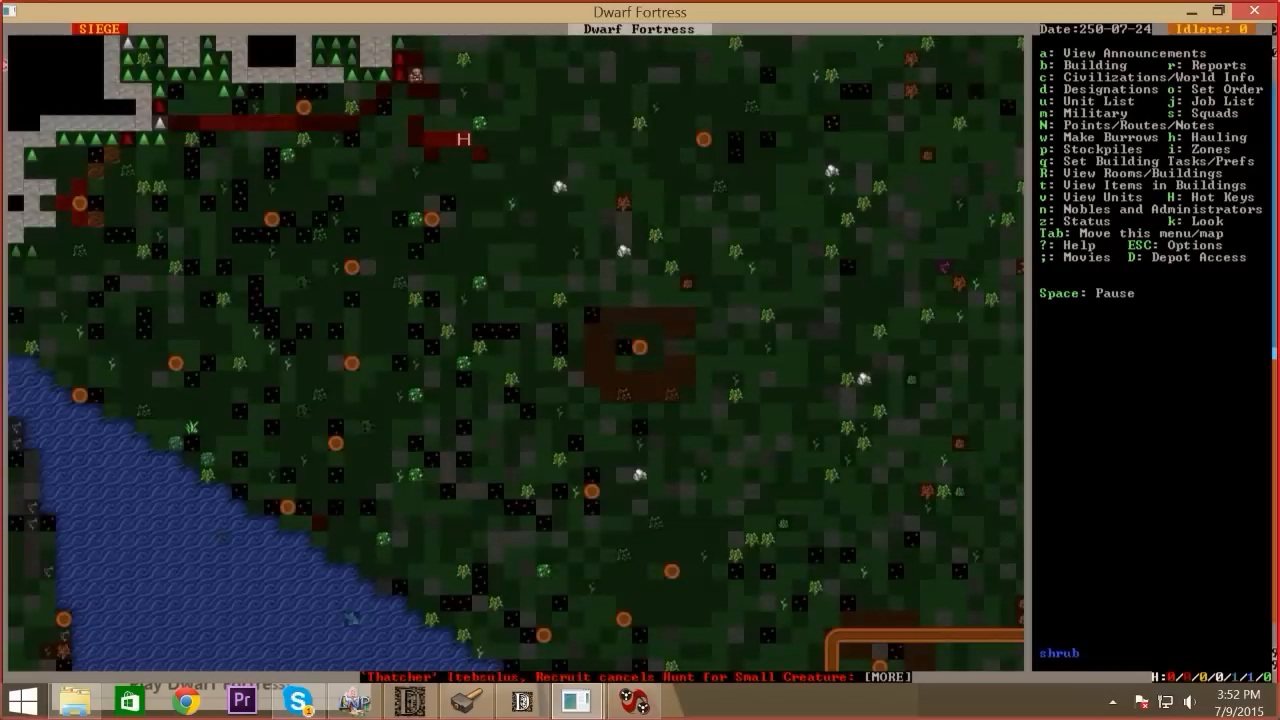
scroll(down, 3)
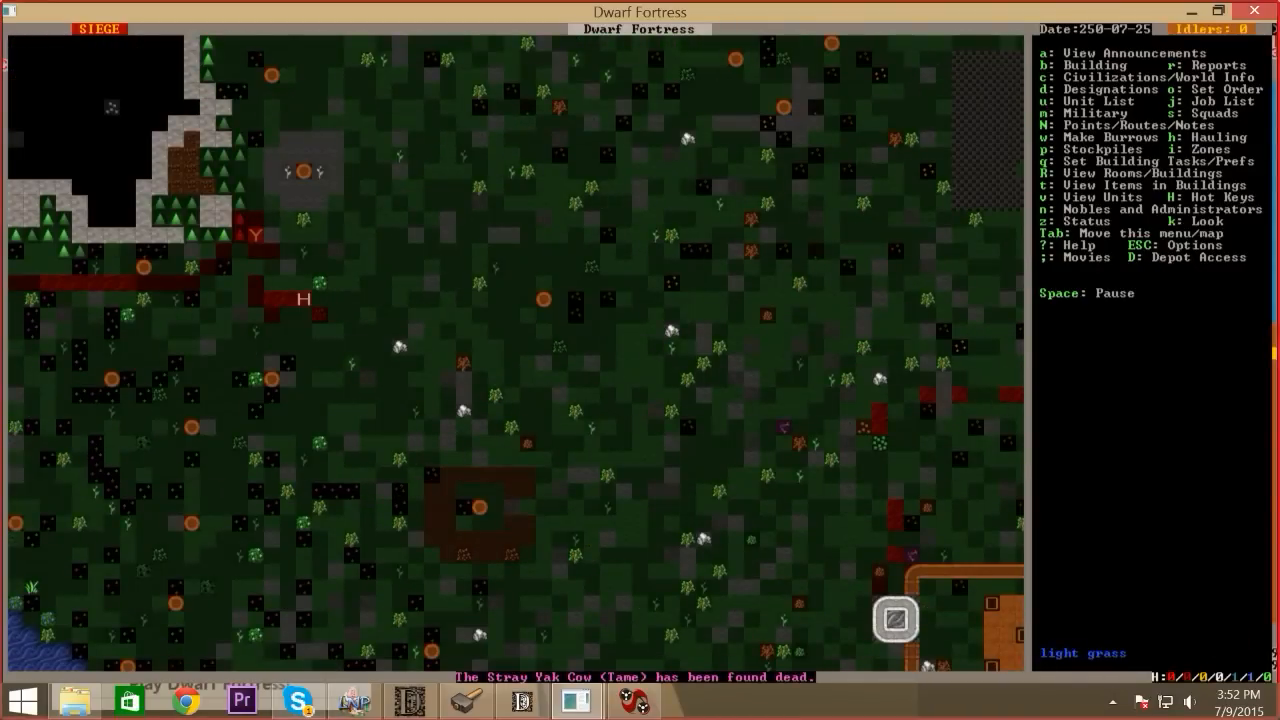
scroll(down, 3)
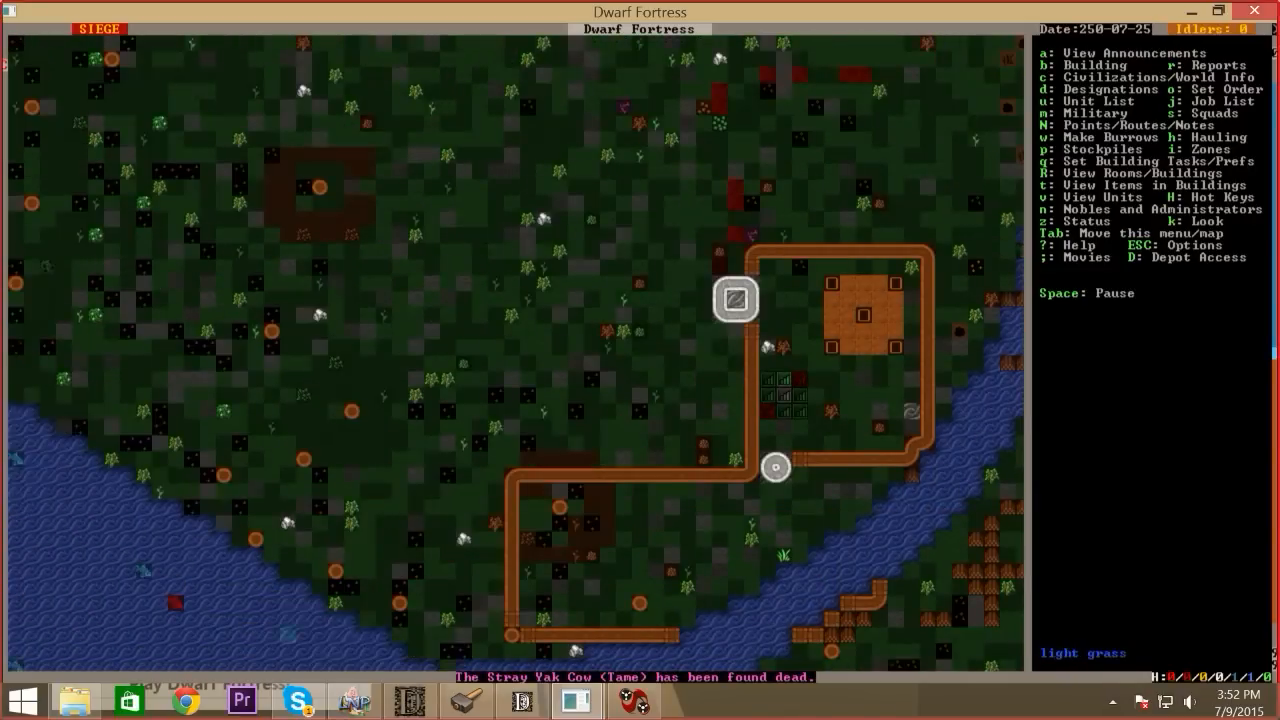
scroll(right, 3)
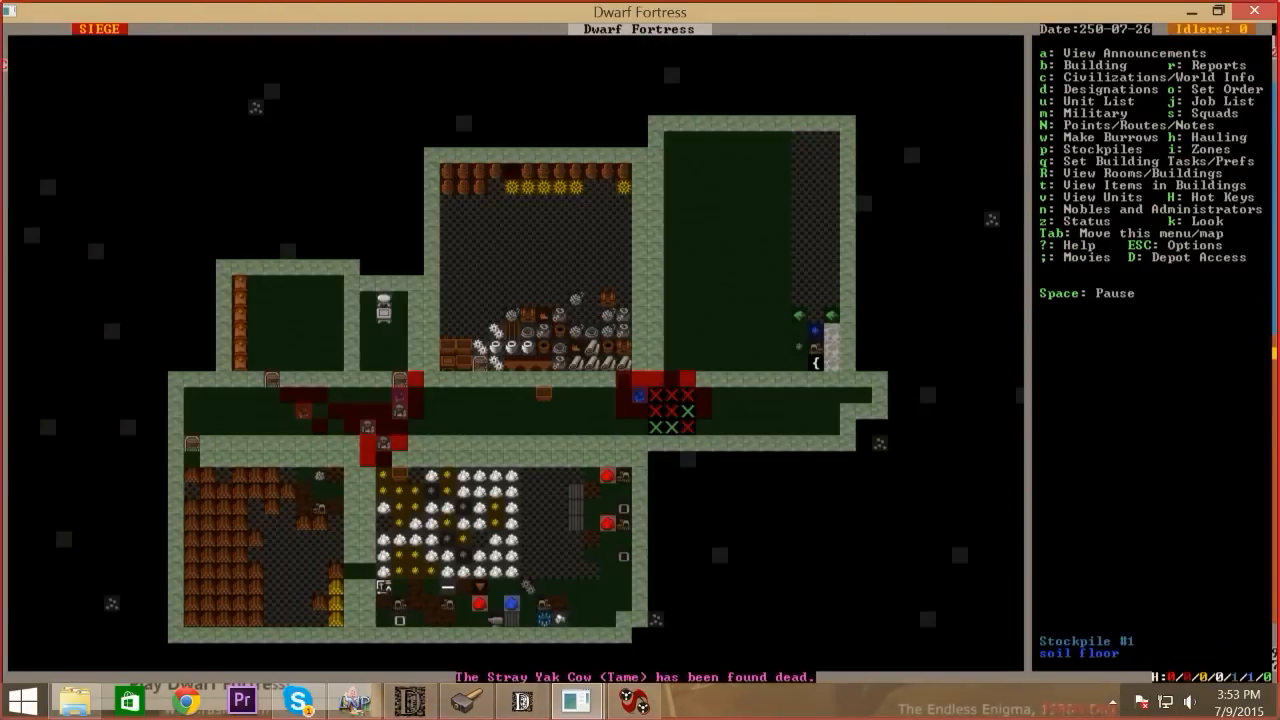
Check the two remaining citizens and pets in Units, then bring up the axedwarf corpse's kill log
key(u)
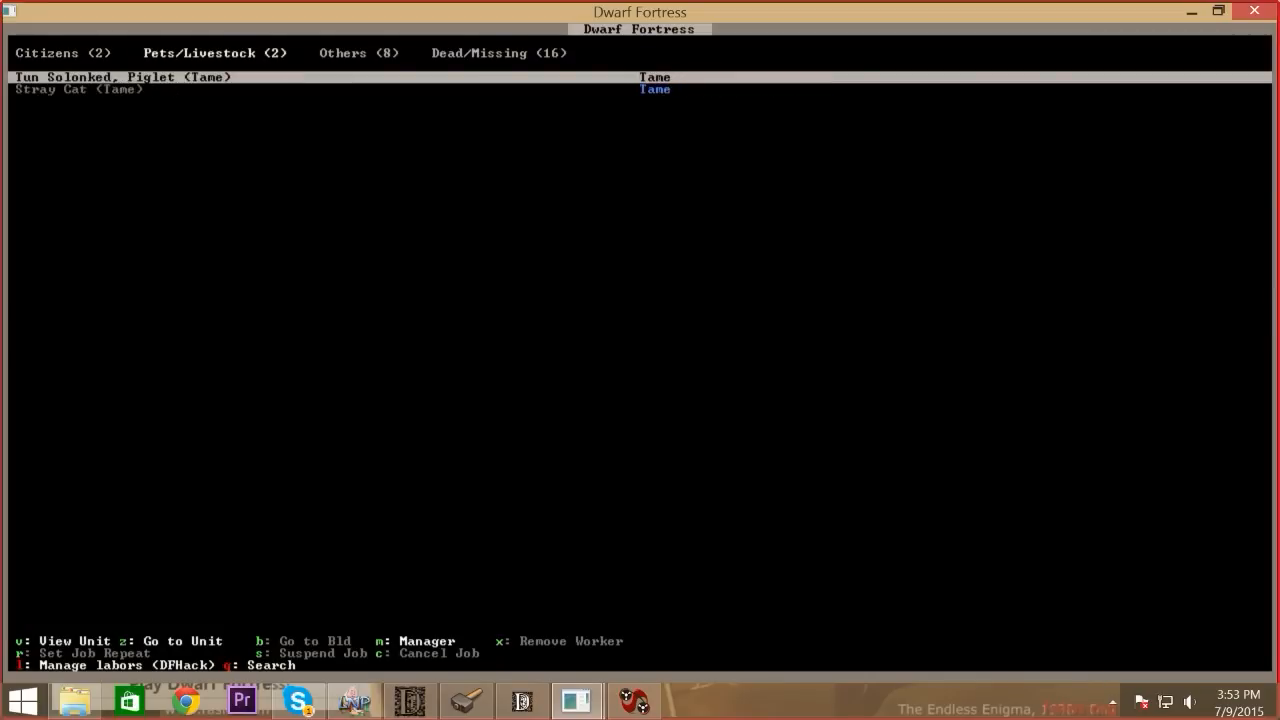
click(46, 52)
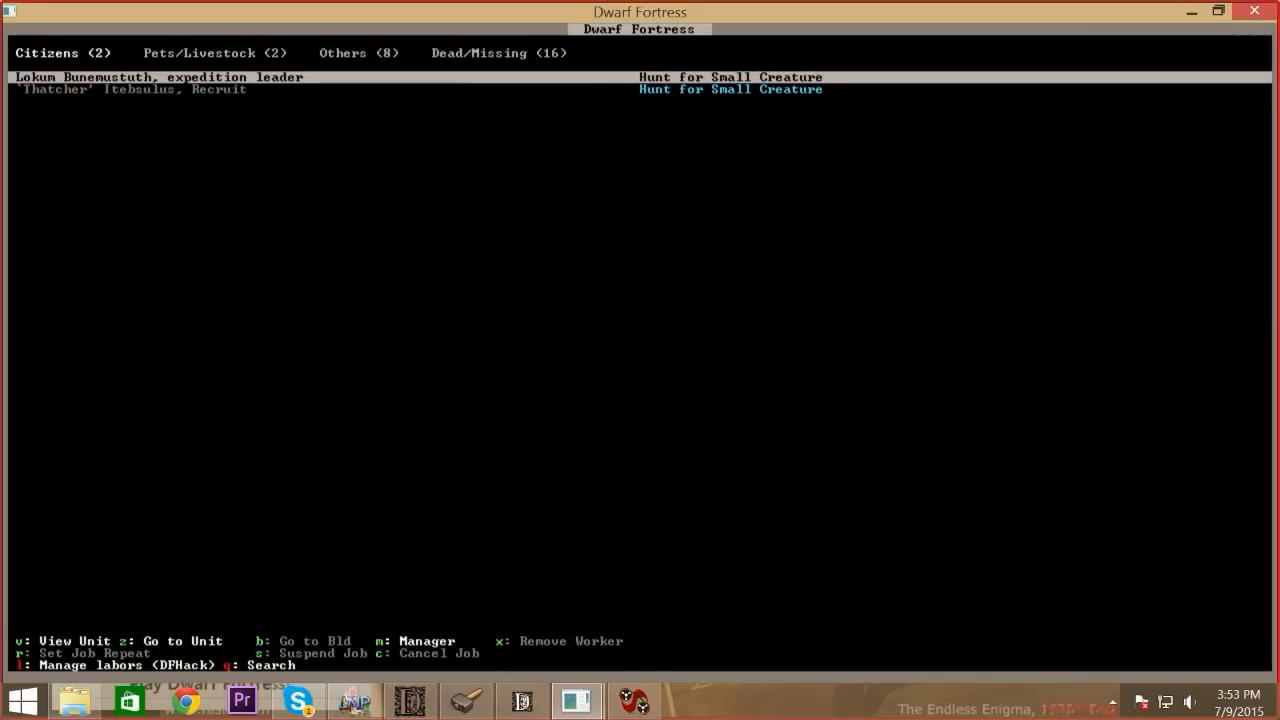
click(212, 52)
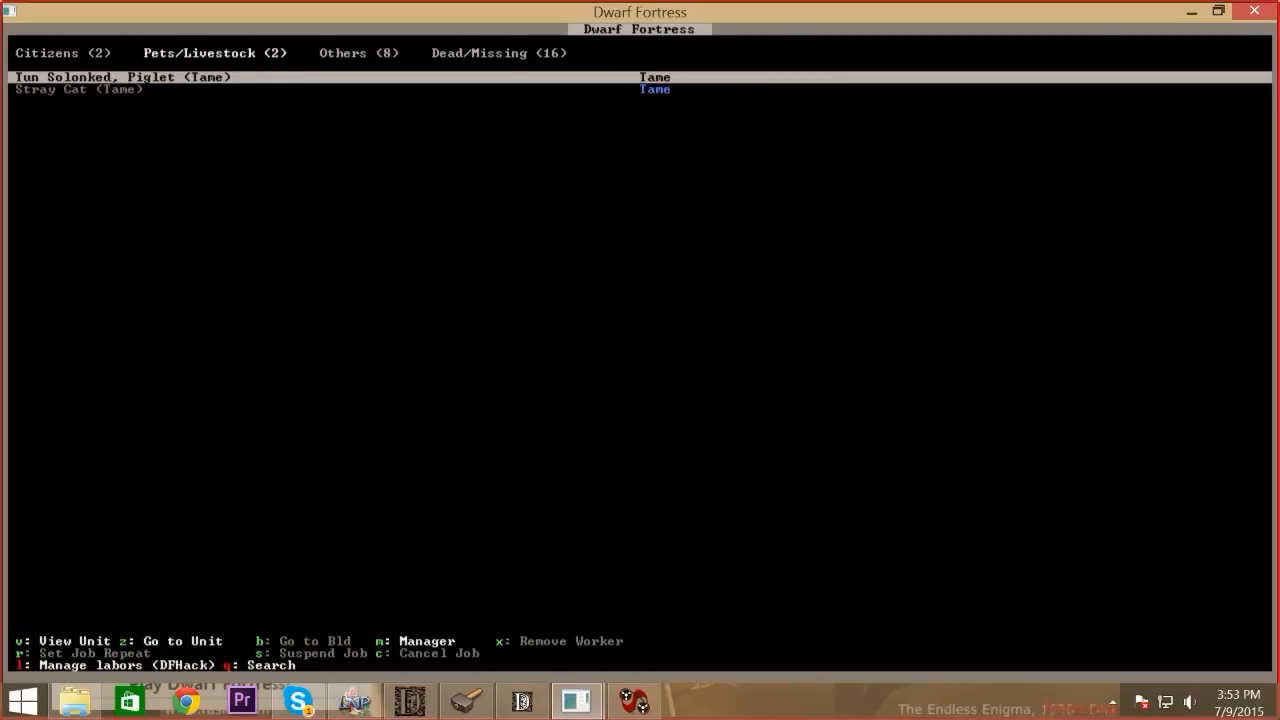
click(360, 52)
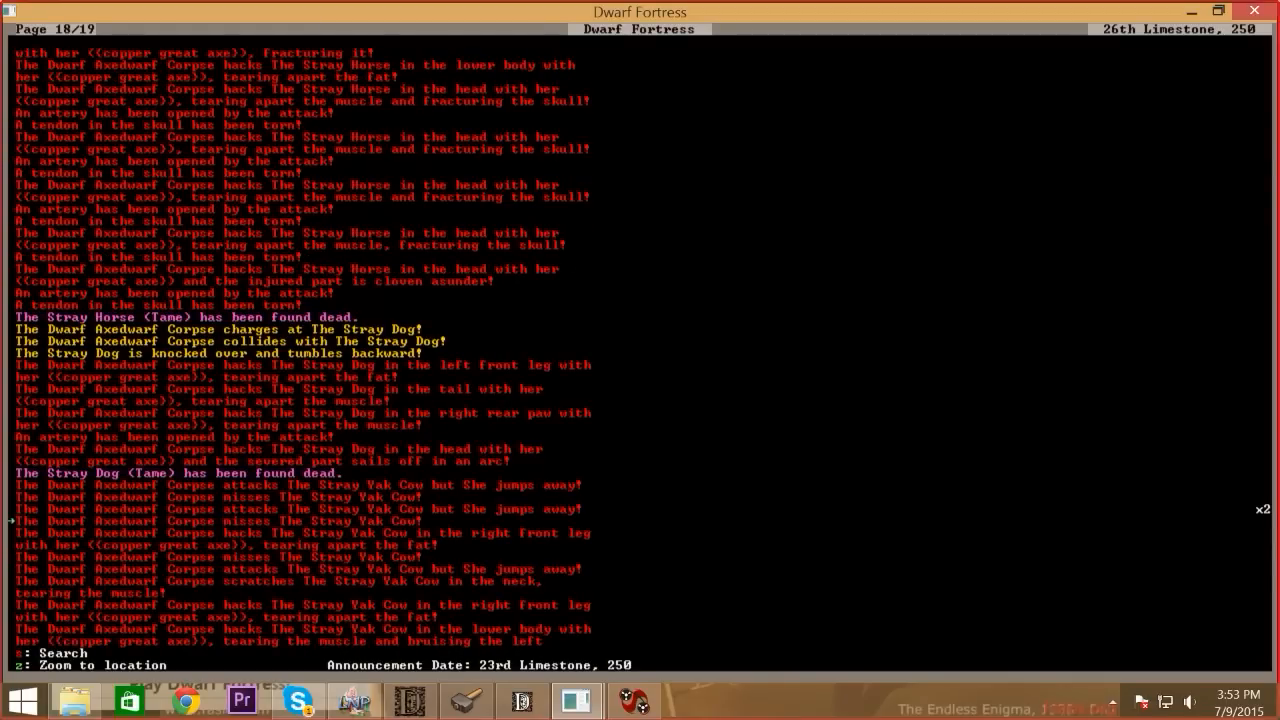
Review earlier announcements of the axedwarf corpse's attacks, then return to the surface map
scroll(up, 3)
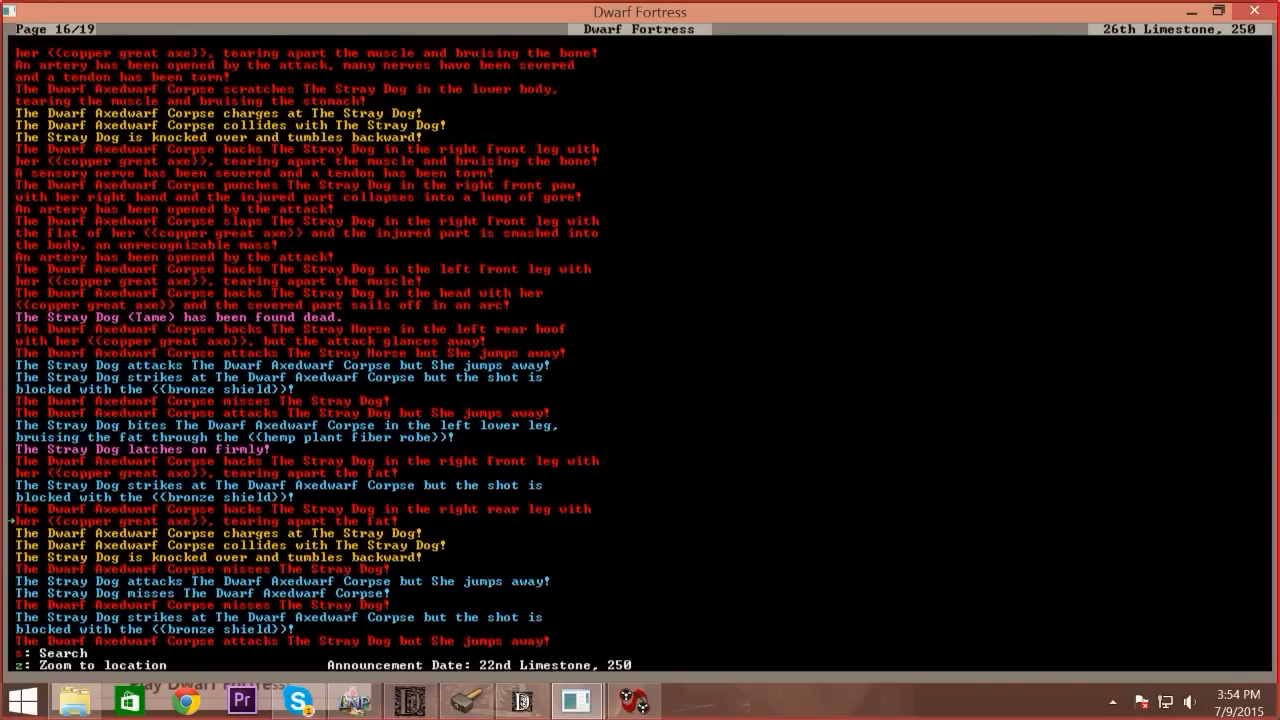
key(Escape)
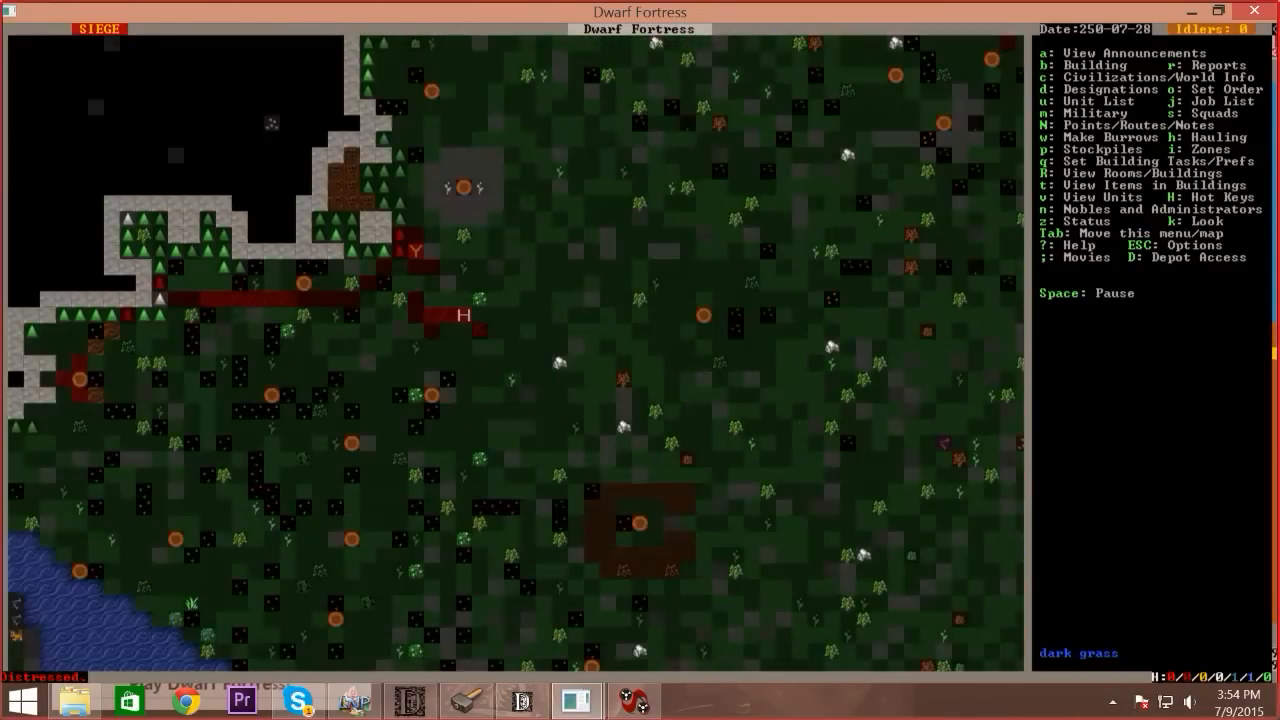
Survey the lakeshore surface, then bring up the options menu with save and succumb choices
scroll(down, 3)
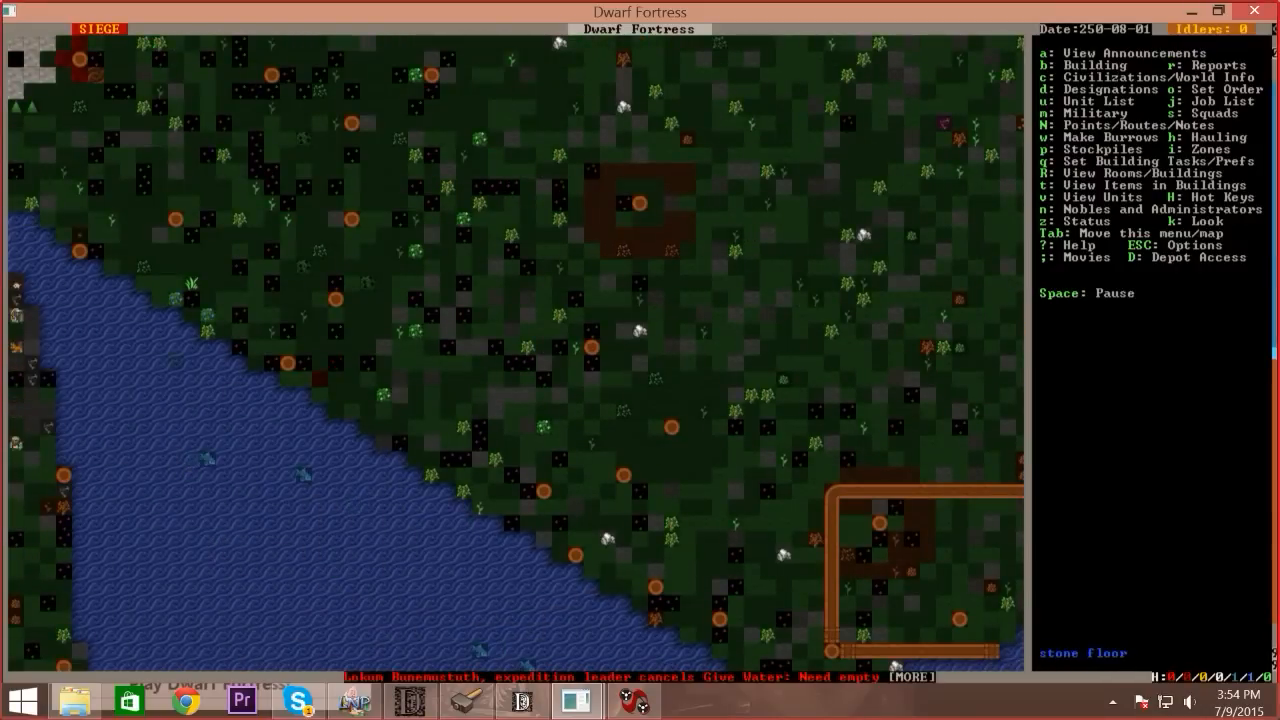
scroll(down, 3)
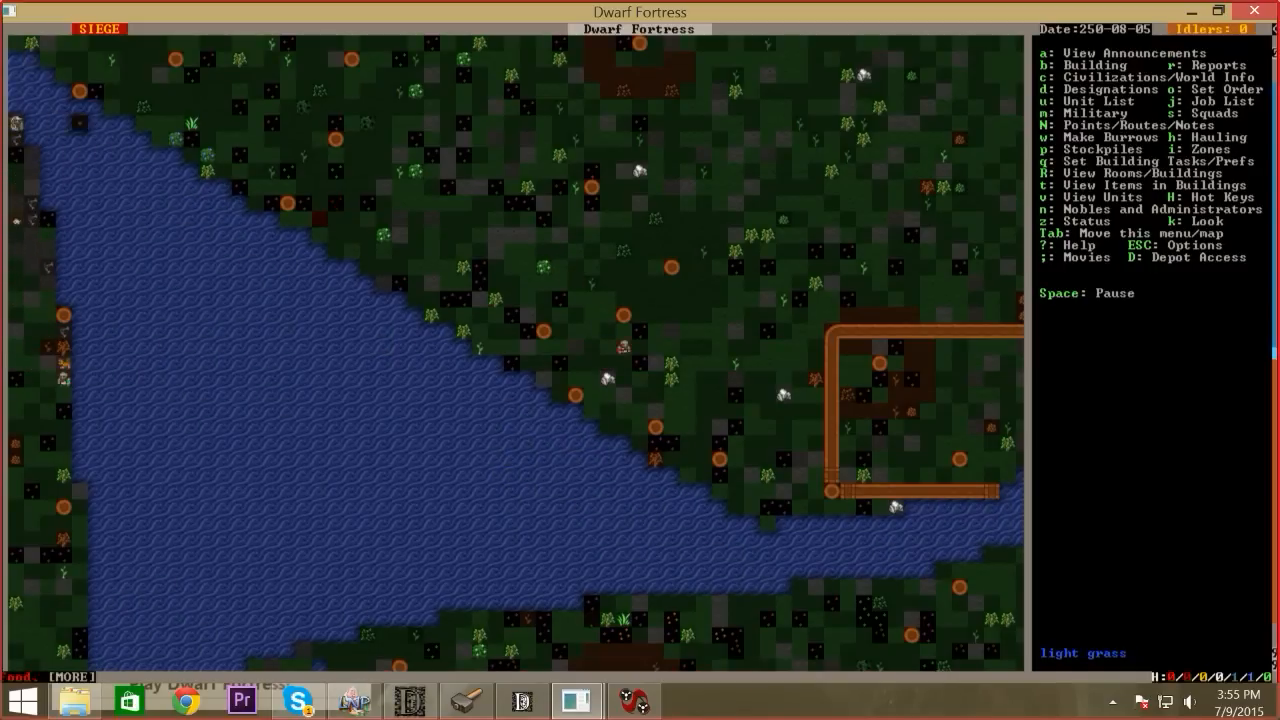
key(Escape)
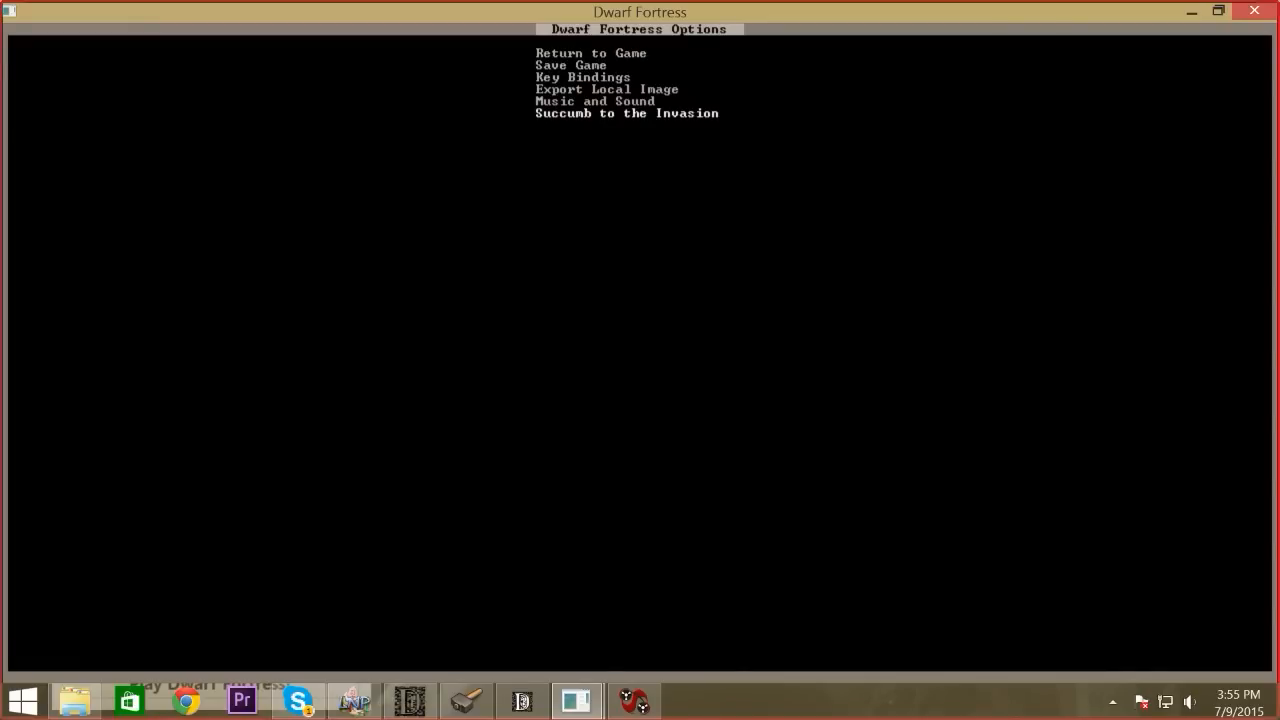
Choose Succumb to the Invasion and confirm, ending the game and discarding the save
click(628, 112)
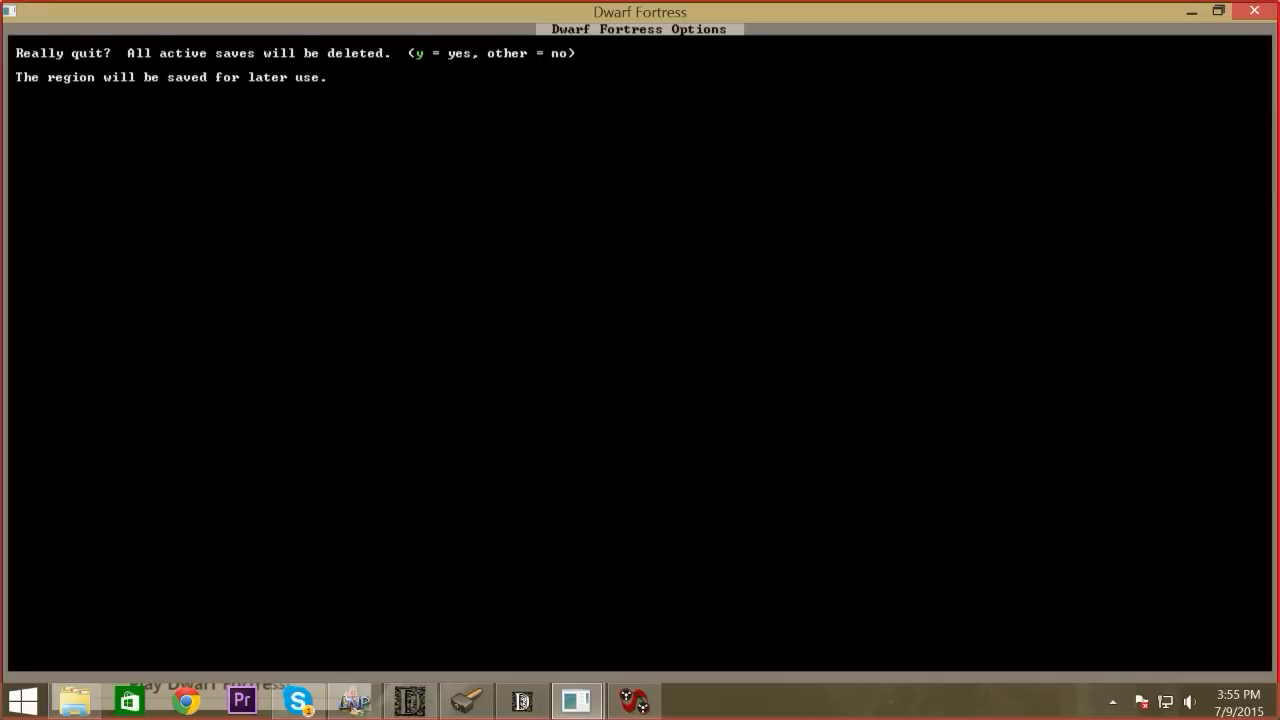
key(y)
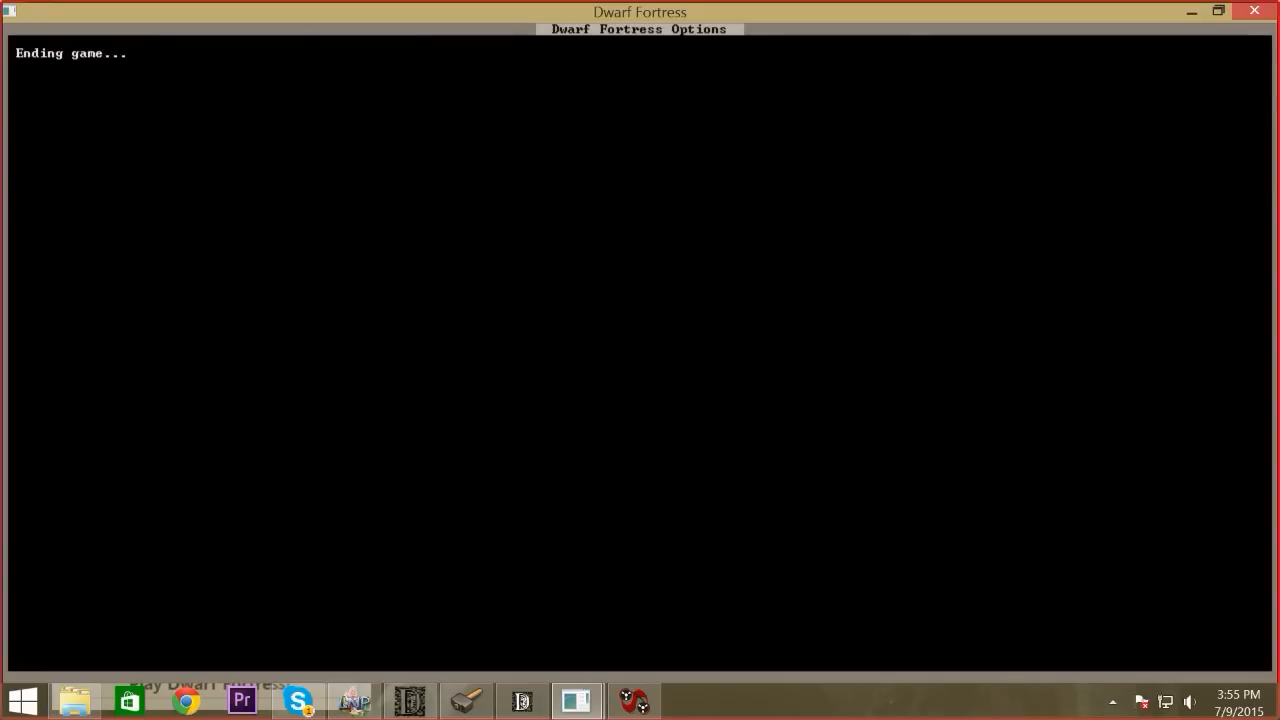